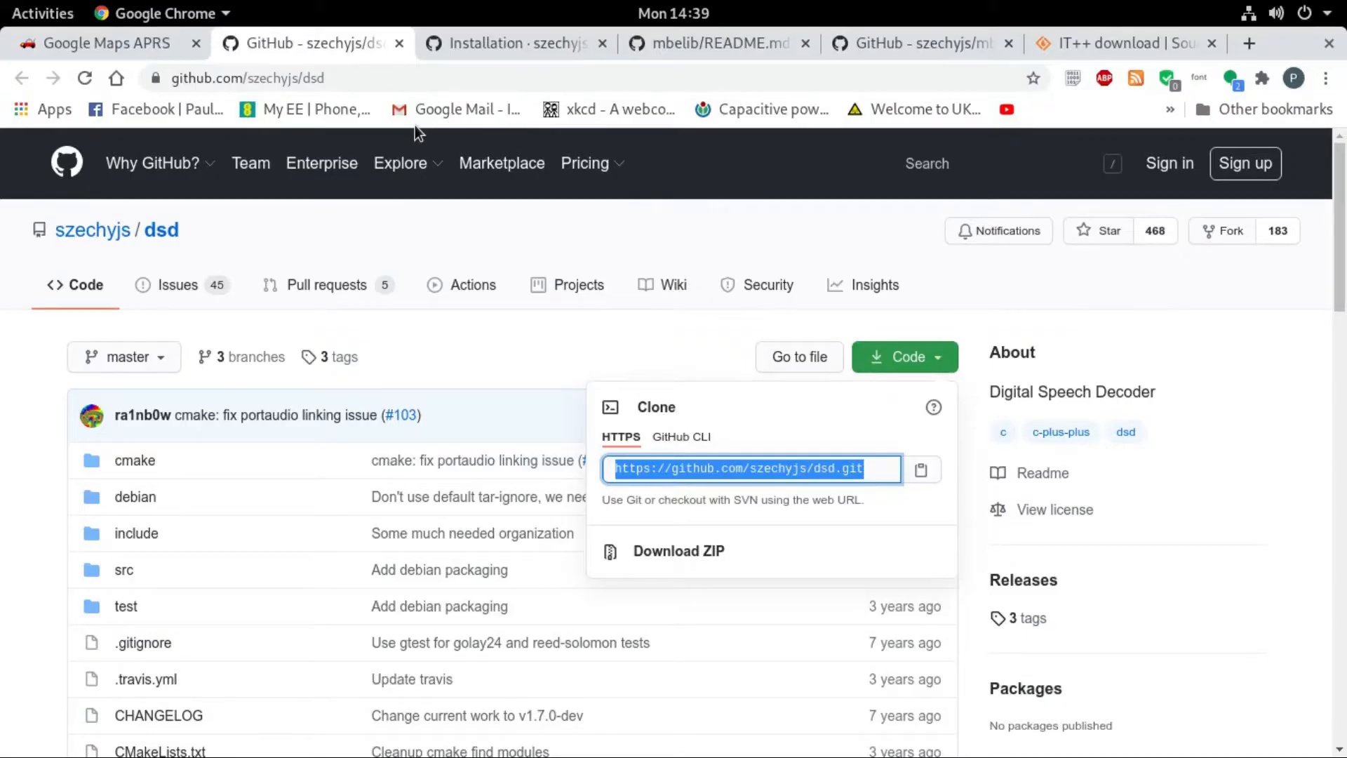
{"action": "mouse_move", "coordinate": [302, 276]}
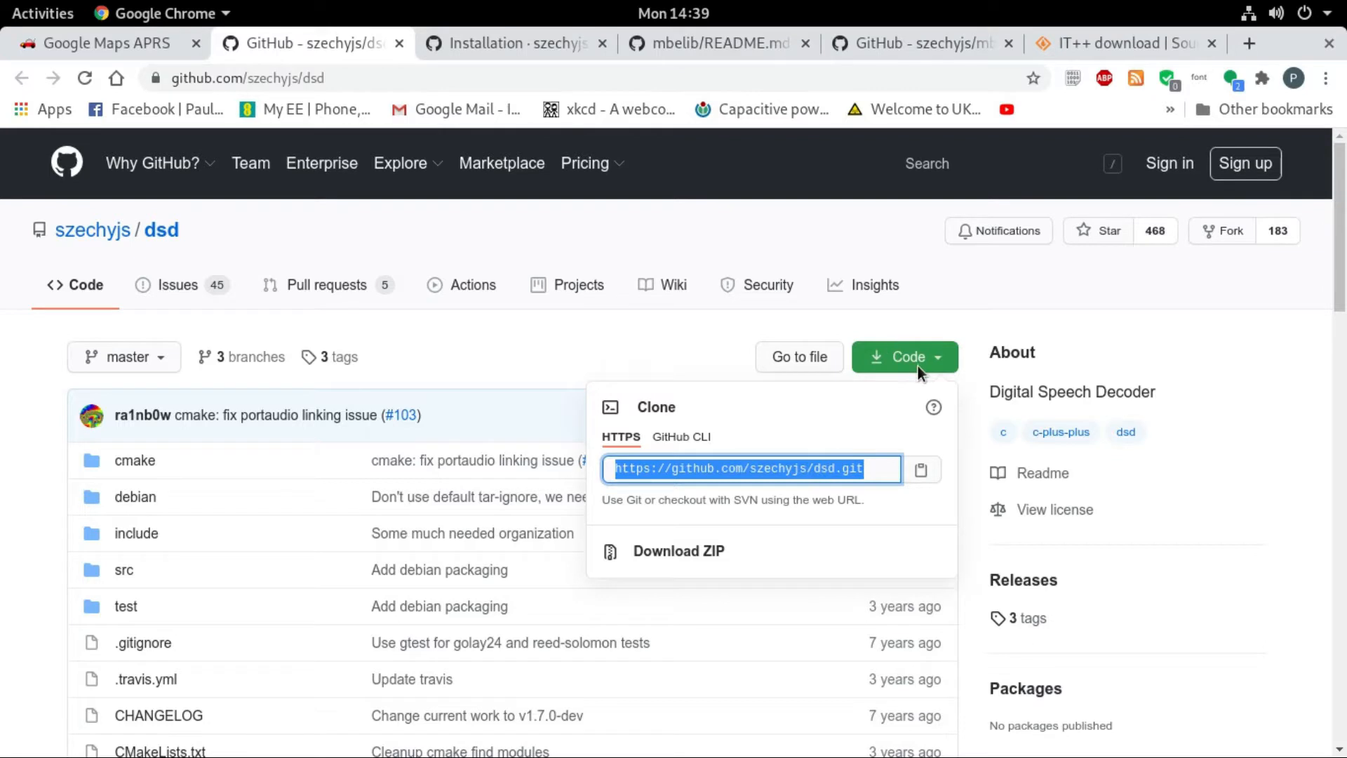
{"action": "mouse_move", "coordinate": [833, 429]}
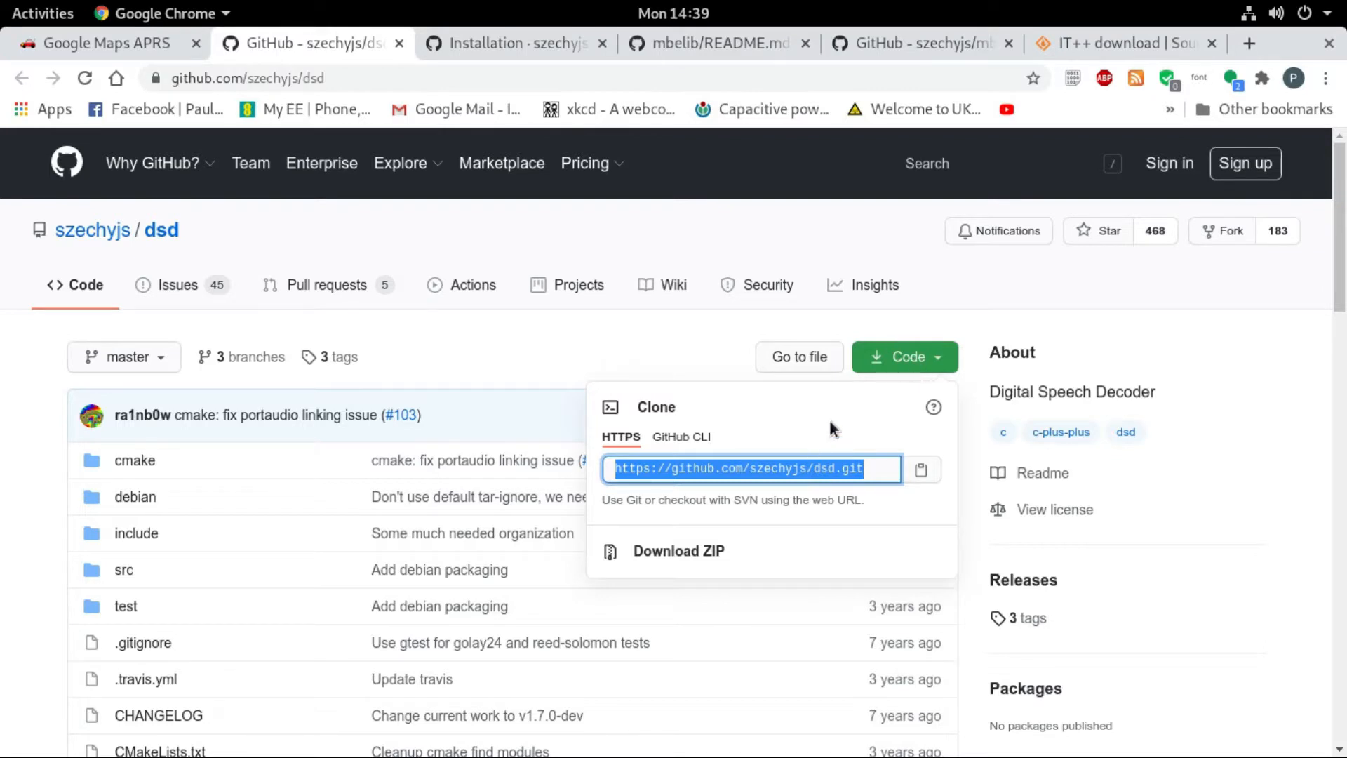
{"action": "mouse_move", "coordinate": [639, 503]}
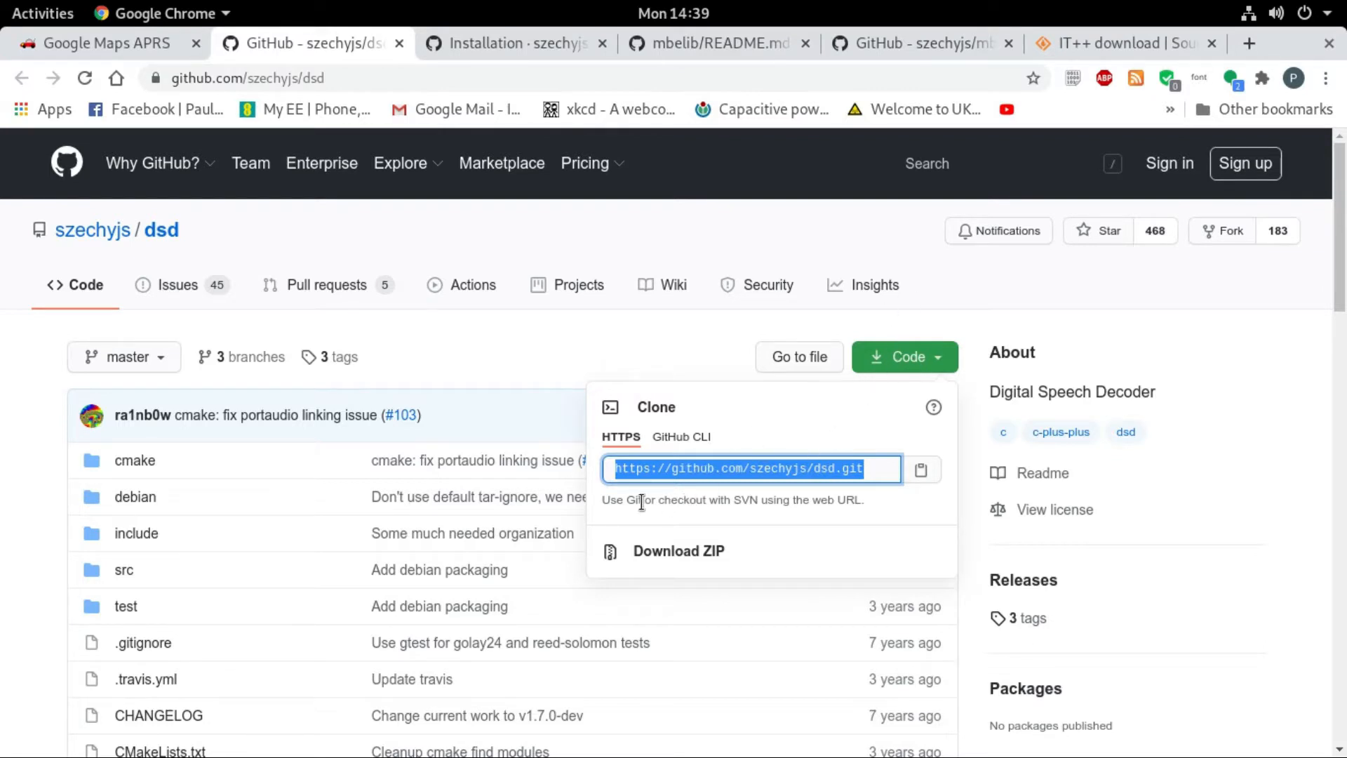
{"action": "mouse_move", "coordinate": [875, 475]}
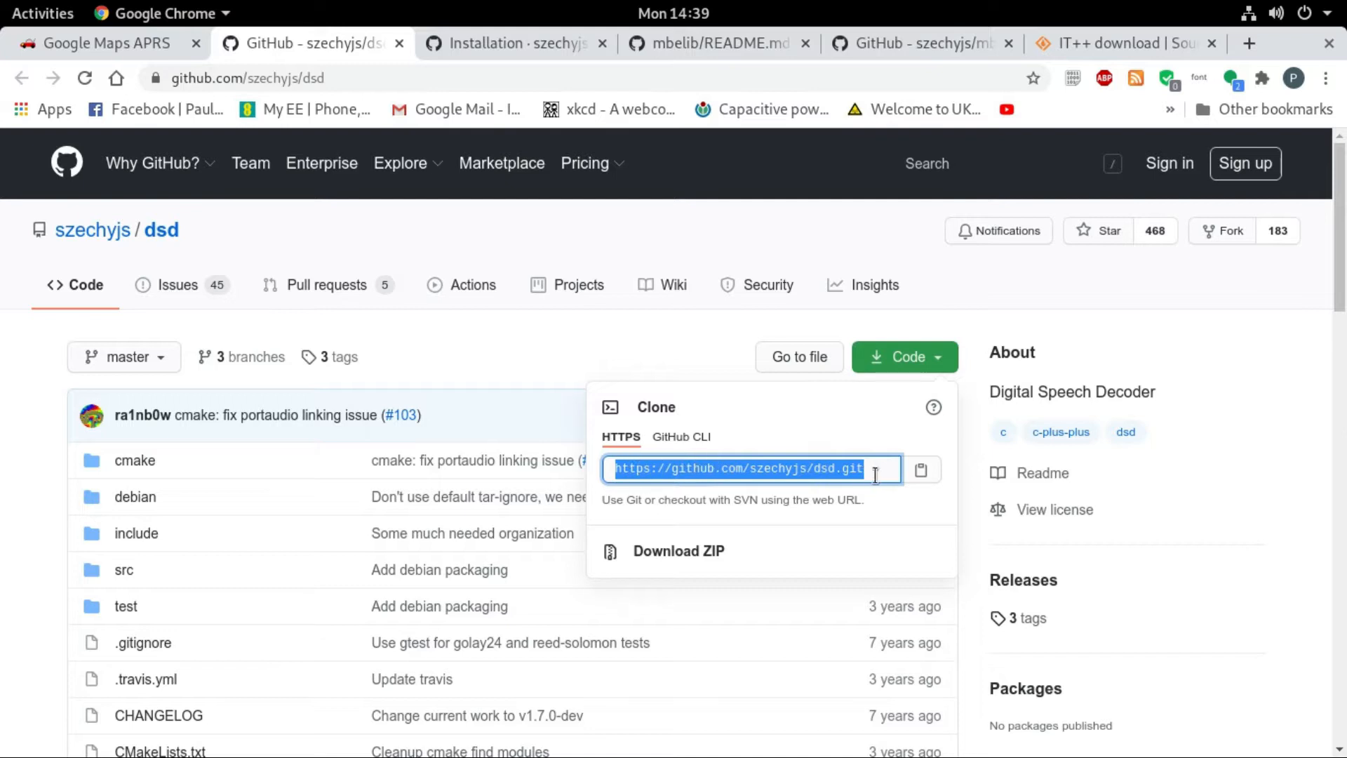
{"action": "mouse_move", "coordinate": [825, 468]}
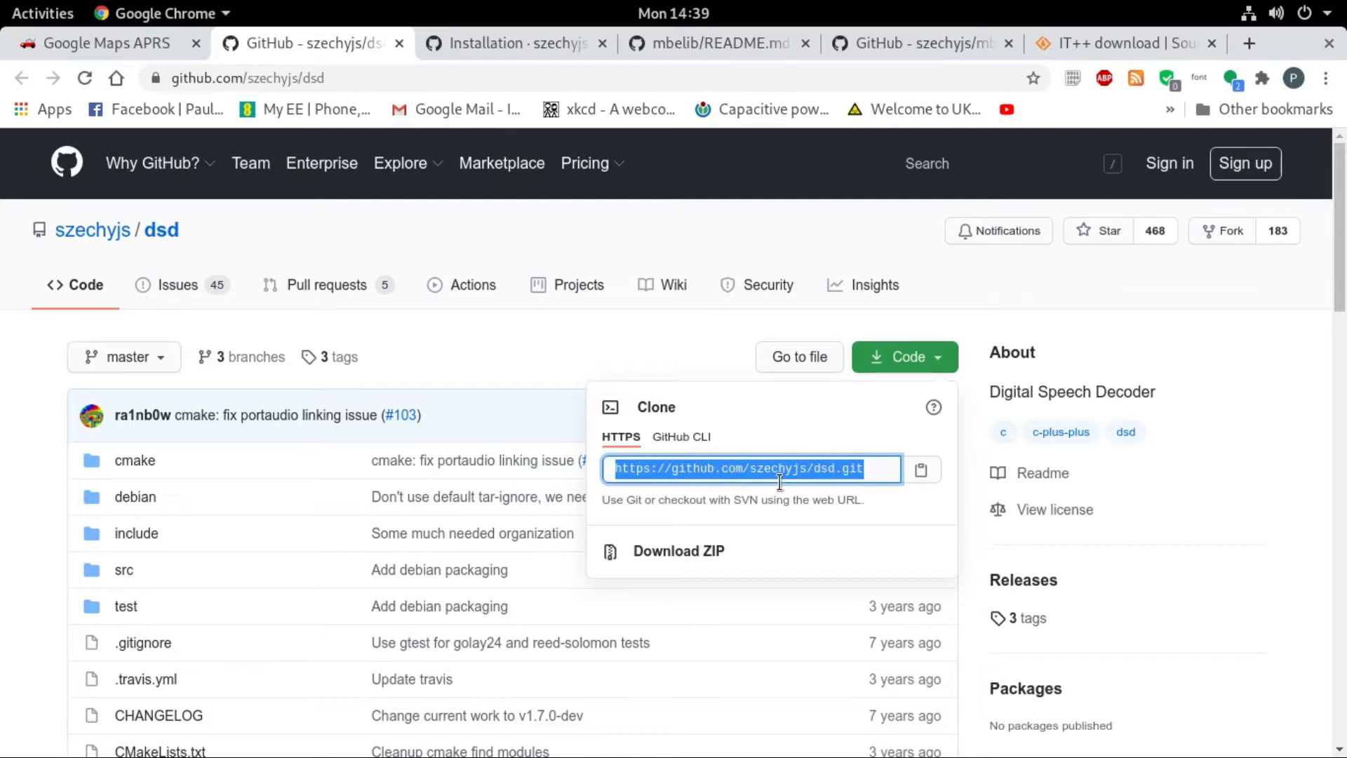
{"action": "mouse_move", "coordinate": [700, 468]}
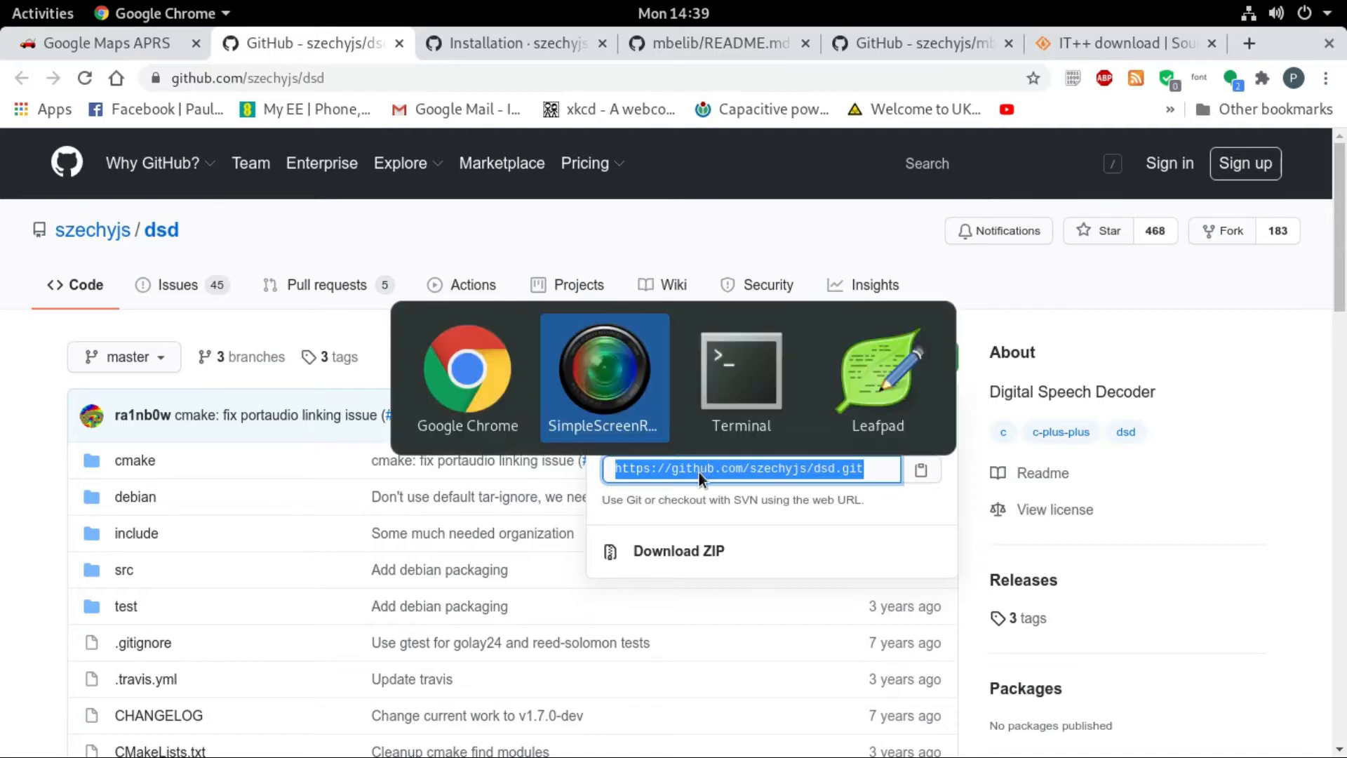
Bring the Terminal holding the szechyjs/dsd git clone command to the front
{"action": "left_click", "coordinate": [740, 378]}
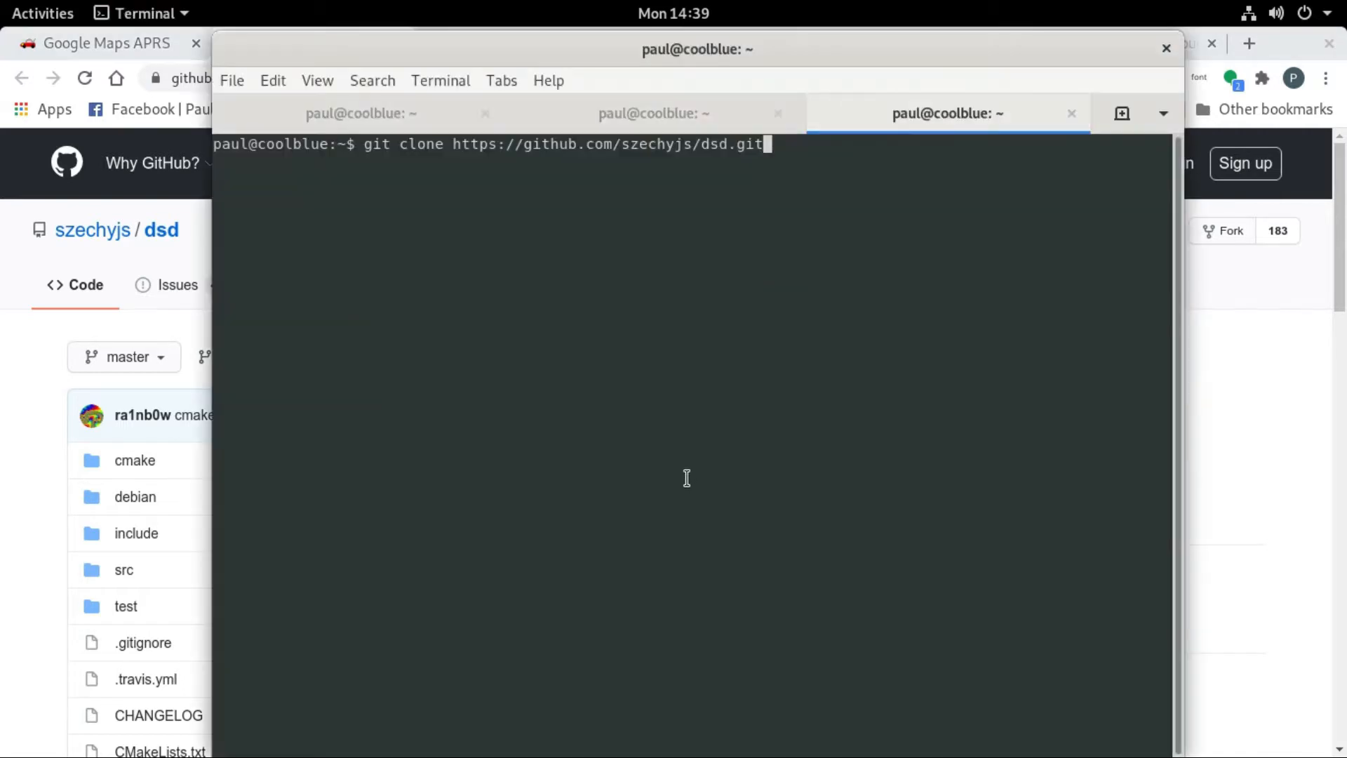
{"action": "mouse_move", "coordinate": [394, 8]}
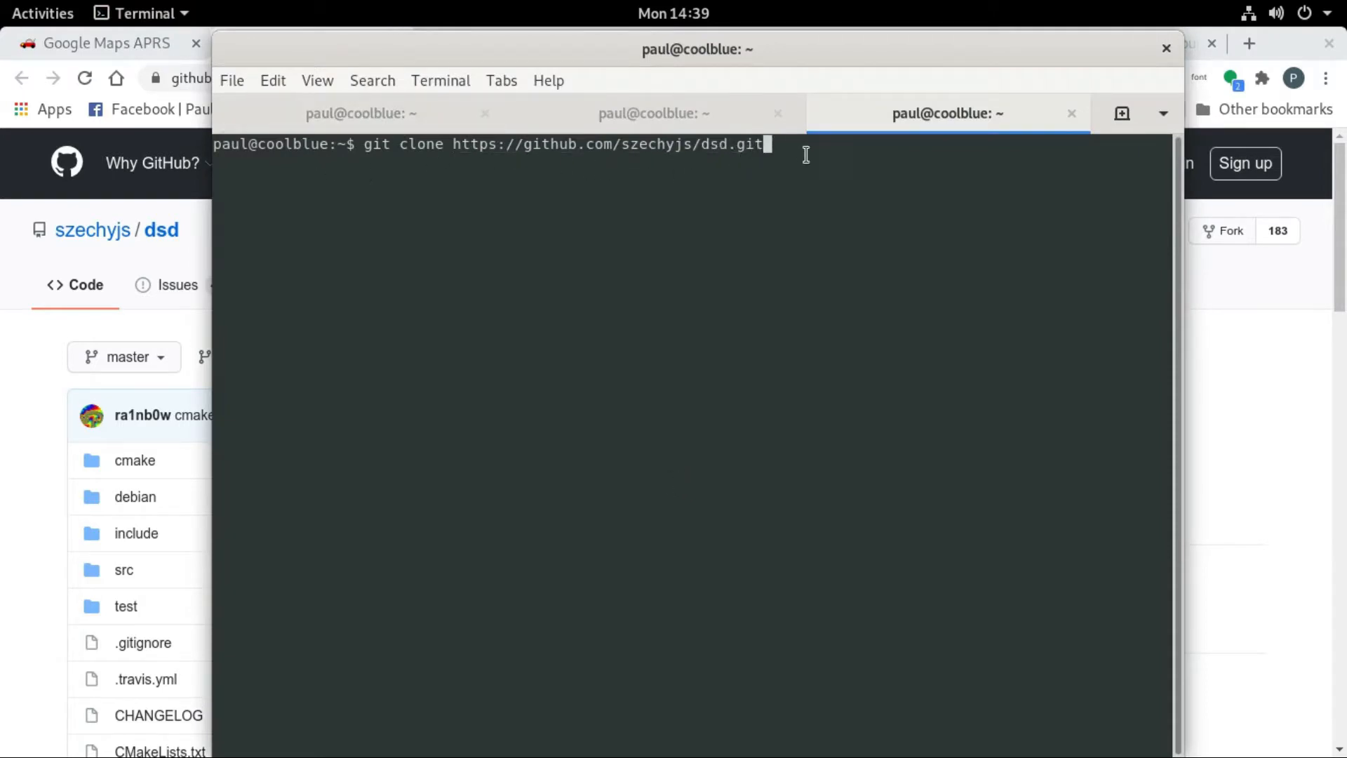
{"action": "mouse_move", "coordinate": [885, 143]}
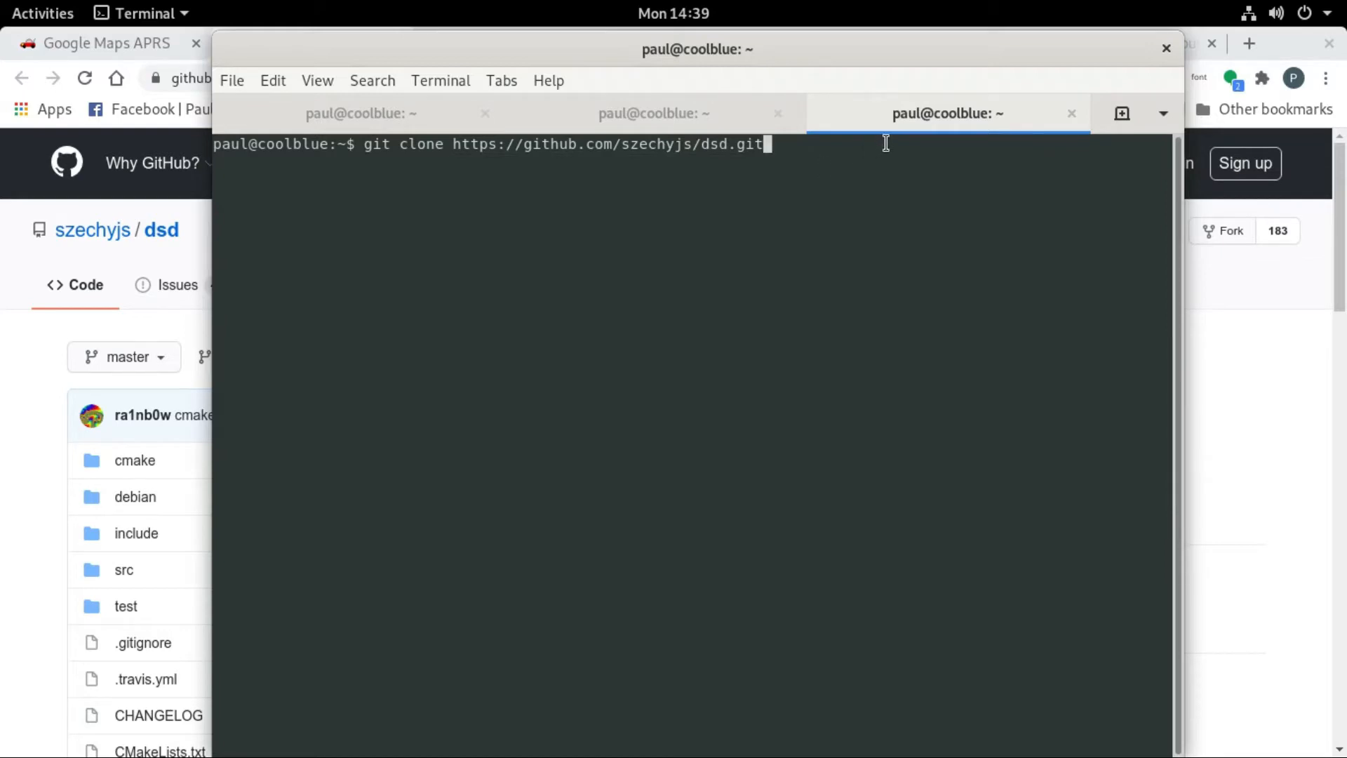
{"action": "mouse_move", "coordinate": [566, 126]}
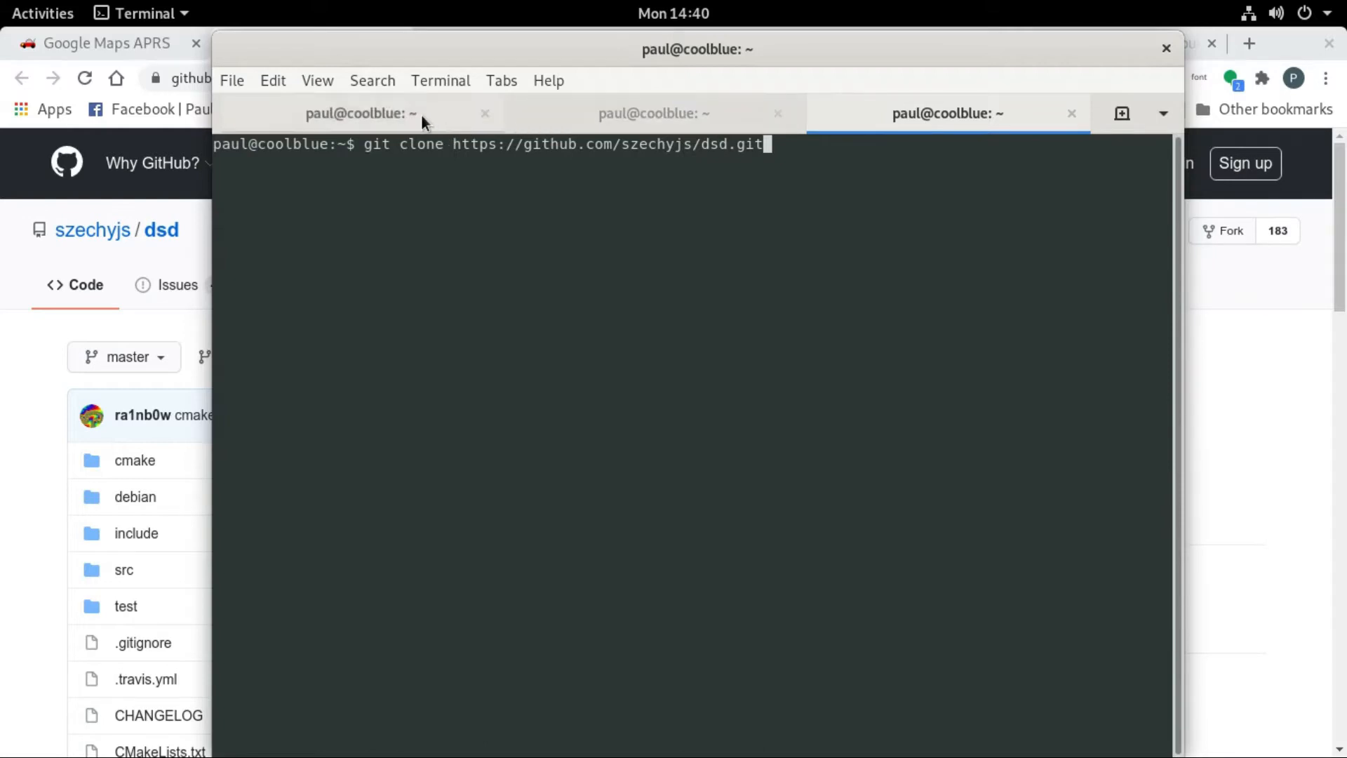
{"action": "mouse_move", "coordinate": [653, 112]}
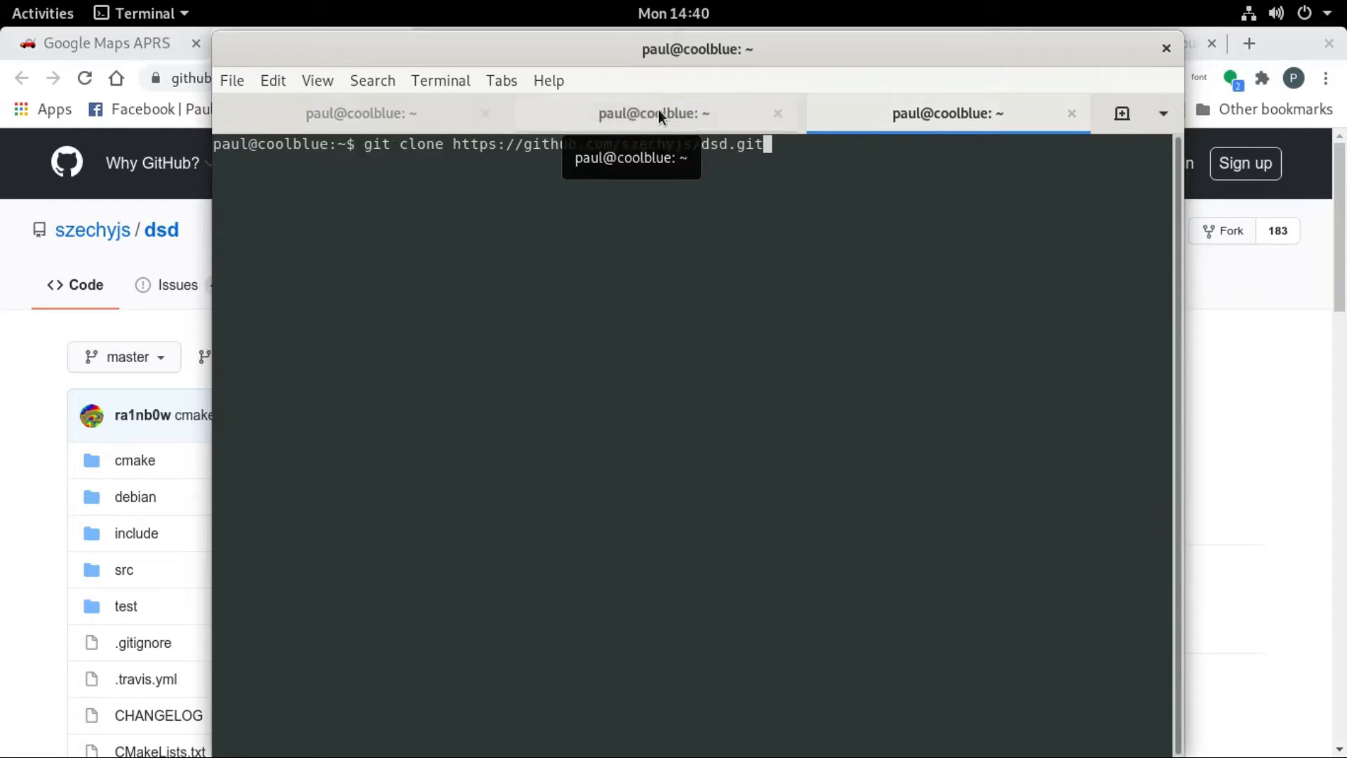
{"action": "mouse_move", "coordinate": [22, 371]}
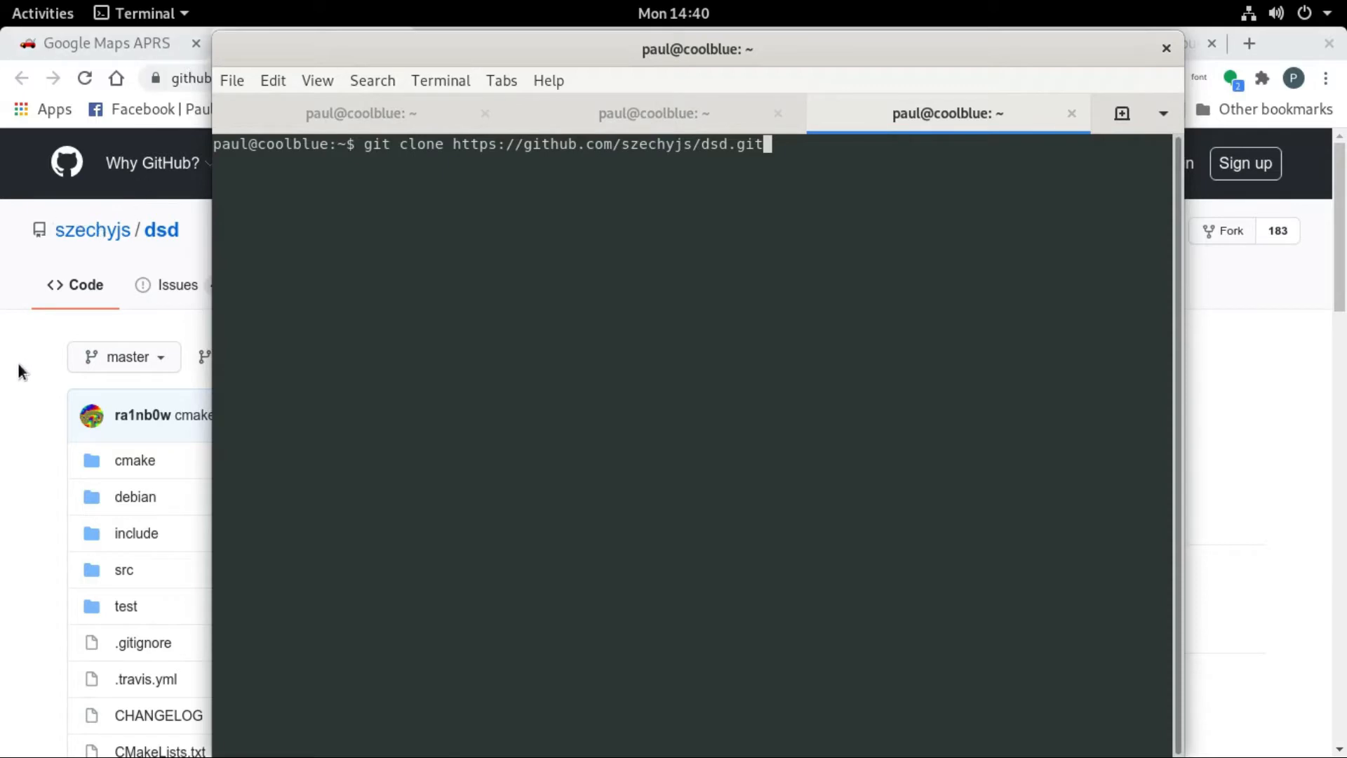
Read the DSD wiki's dependency and IT++ build instructions, then switch to the IT++ SourceForge download tab
{"action": "left_click", "coordinate": [515, 42]}
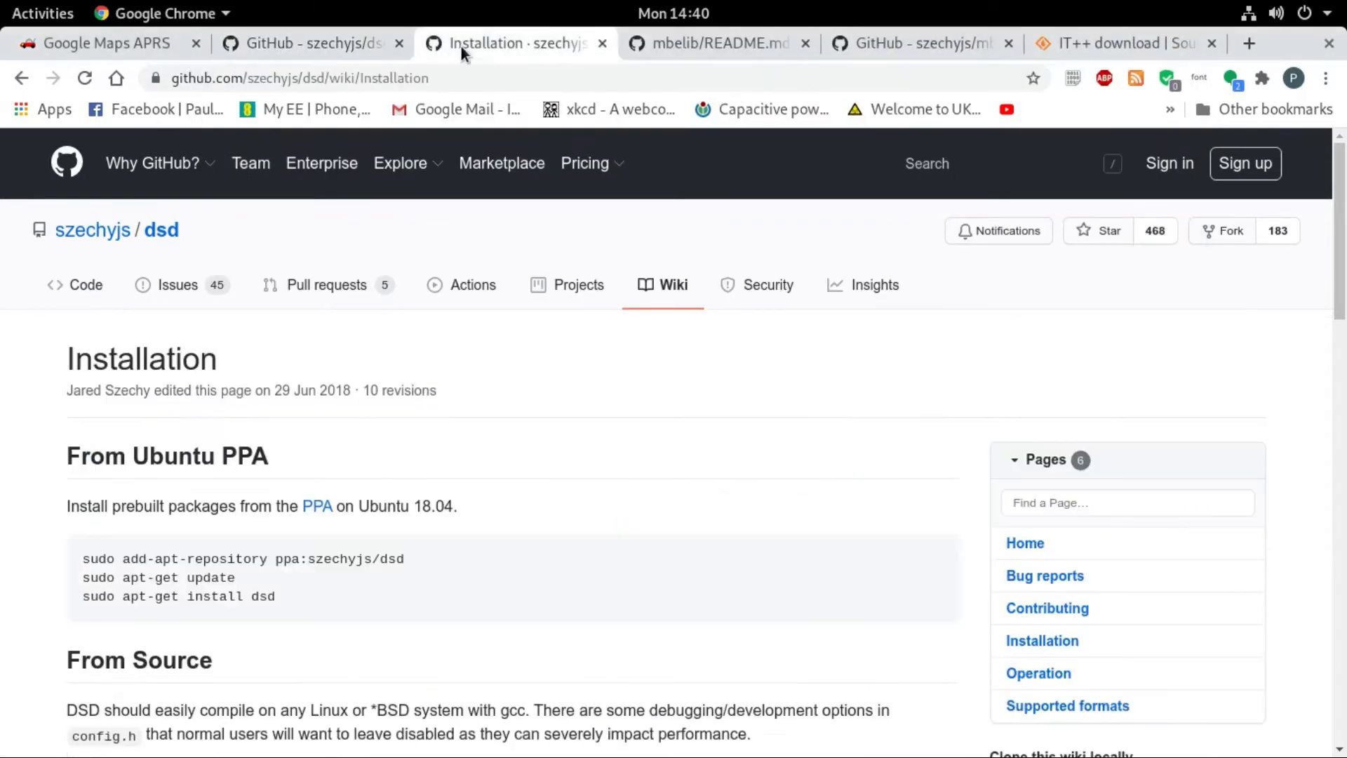
{"action": "mouse_move", "coordinate": [420, 427]}
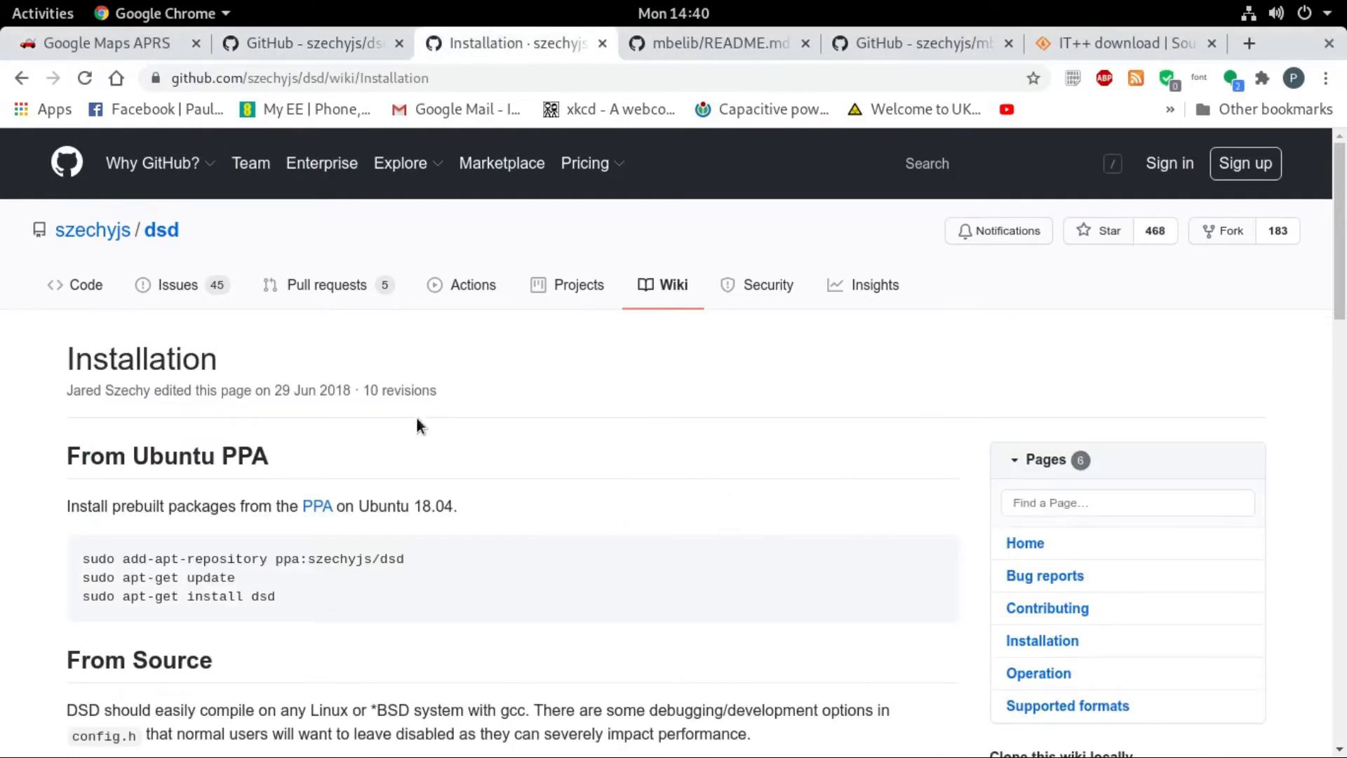
{"action": "scroll", "scroll_direction": "down", "scroll_amount": 3}
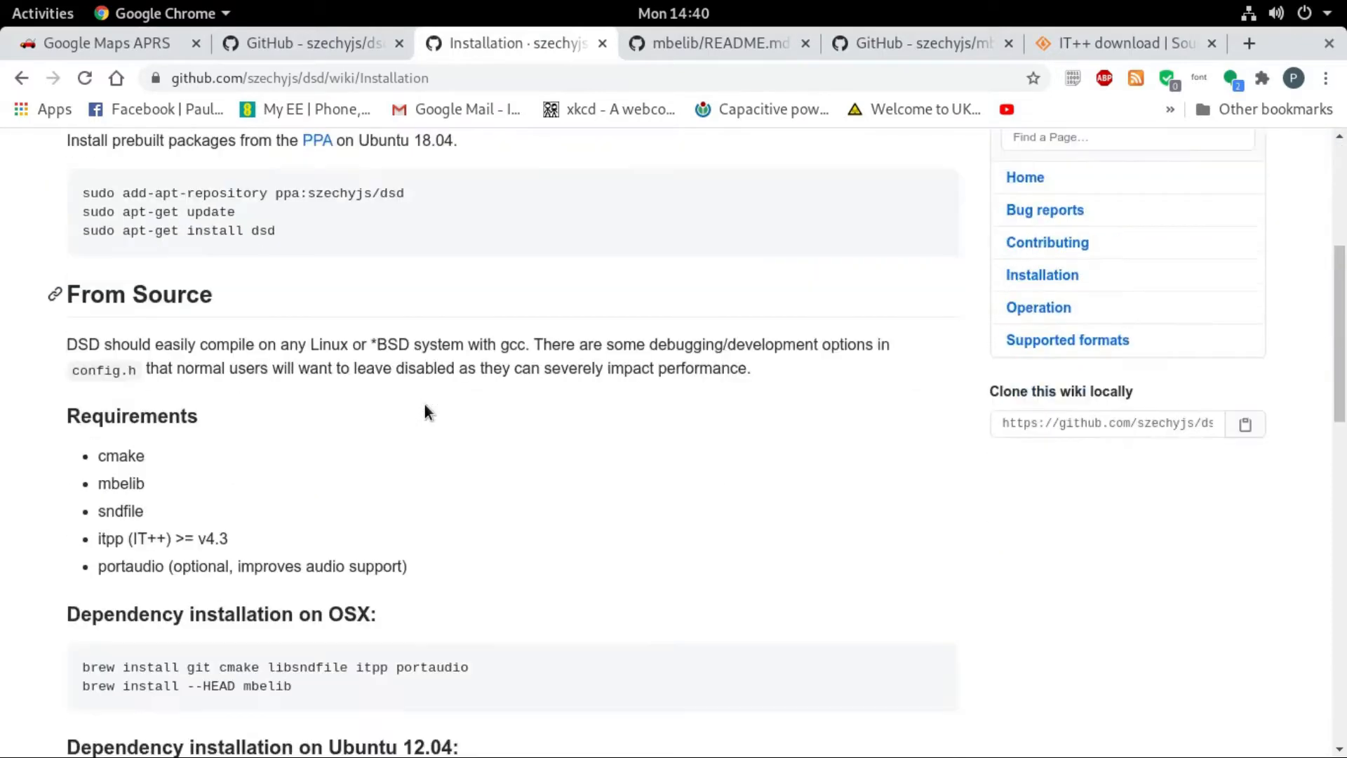
{"action": "scroll", "scroll_direction": "down", "scroll_amount": 3}
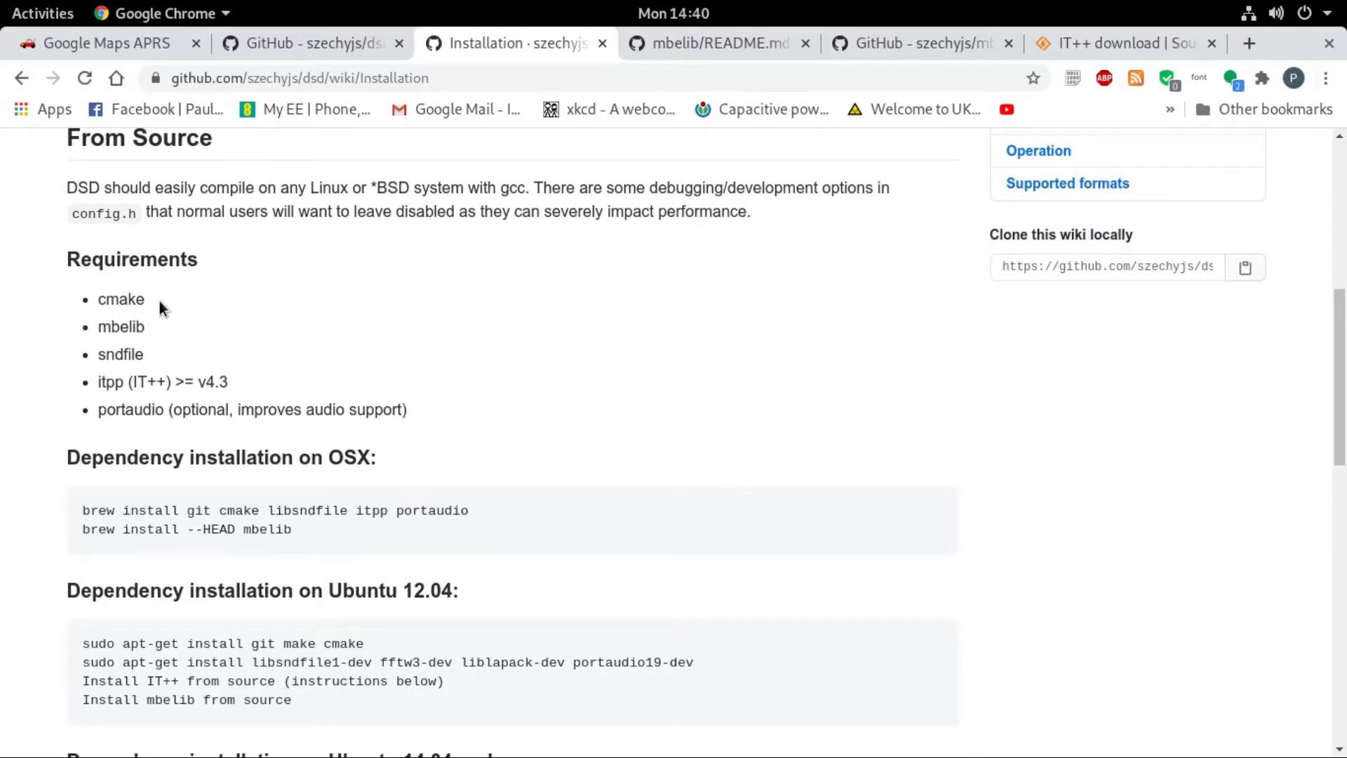
{"action": "mouse_move", "coordinate": [130, 327]}
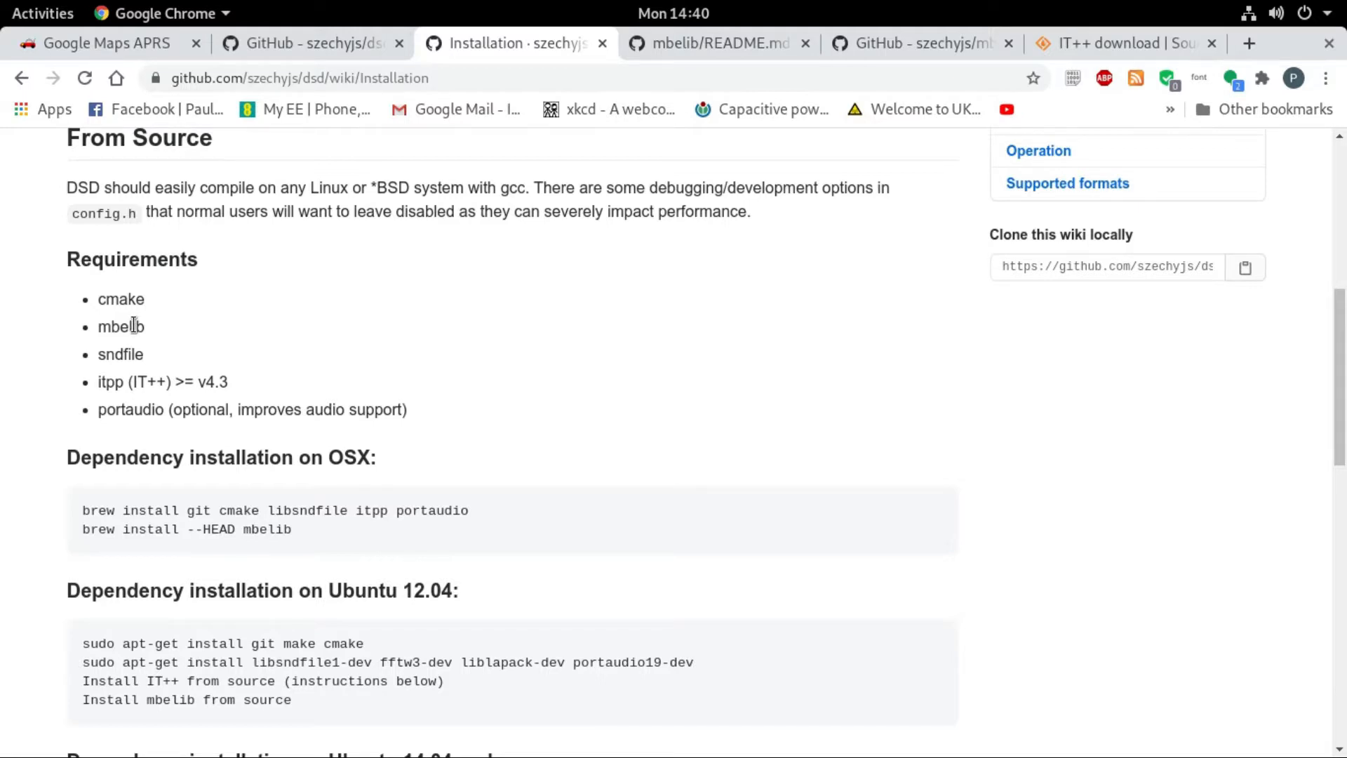
{"action": "mouse_move", "coordinate": [115, 346]}
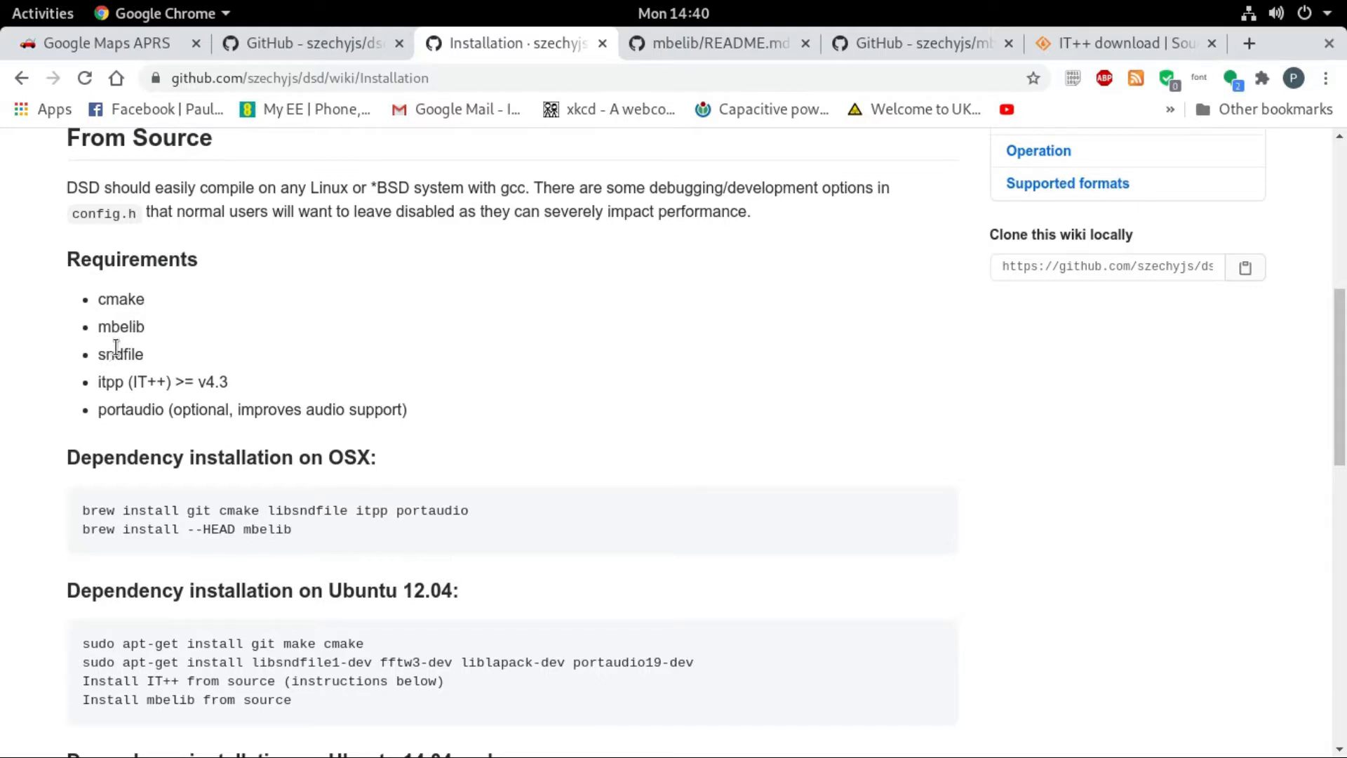
{"action": "mouse_move", "coordinate": [125, 382]}
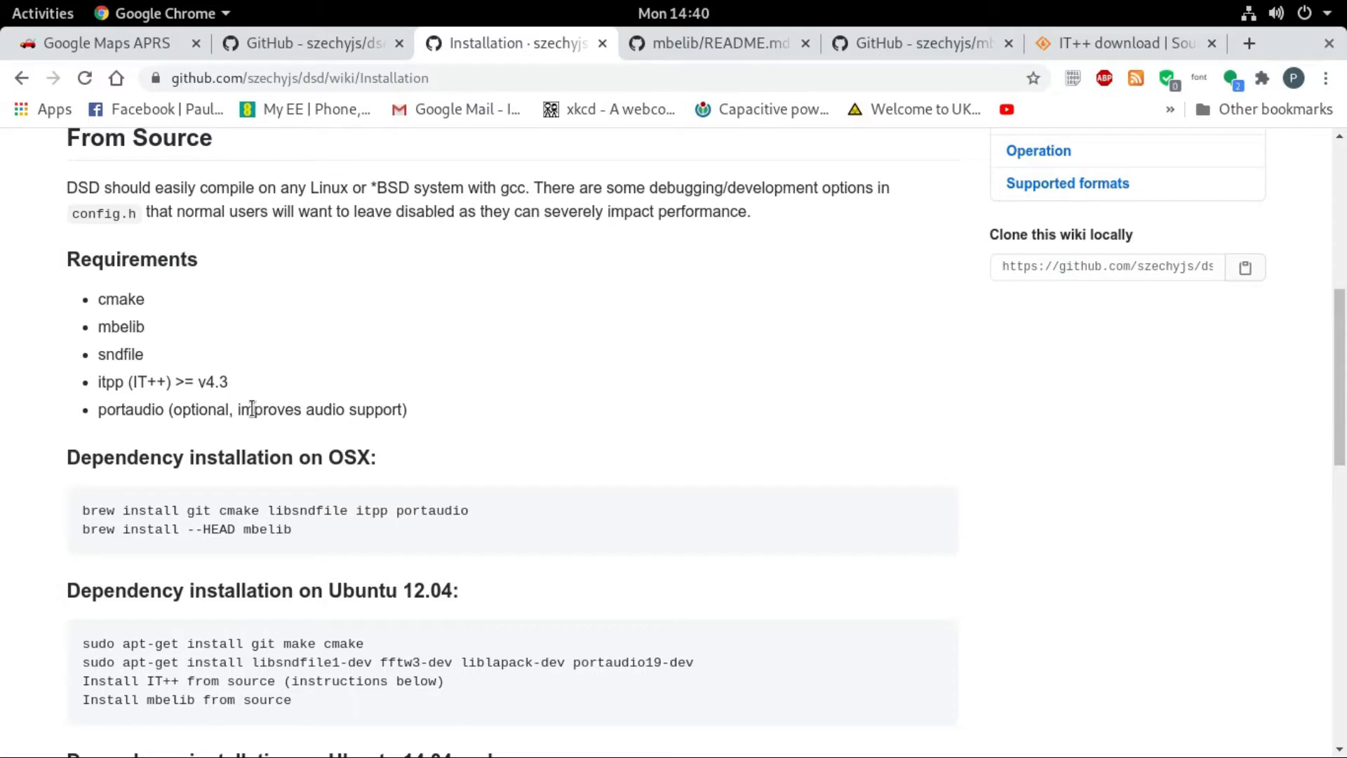
{"action": "mouse_move", "coordinate": [305, 429]}
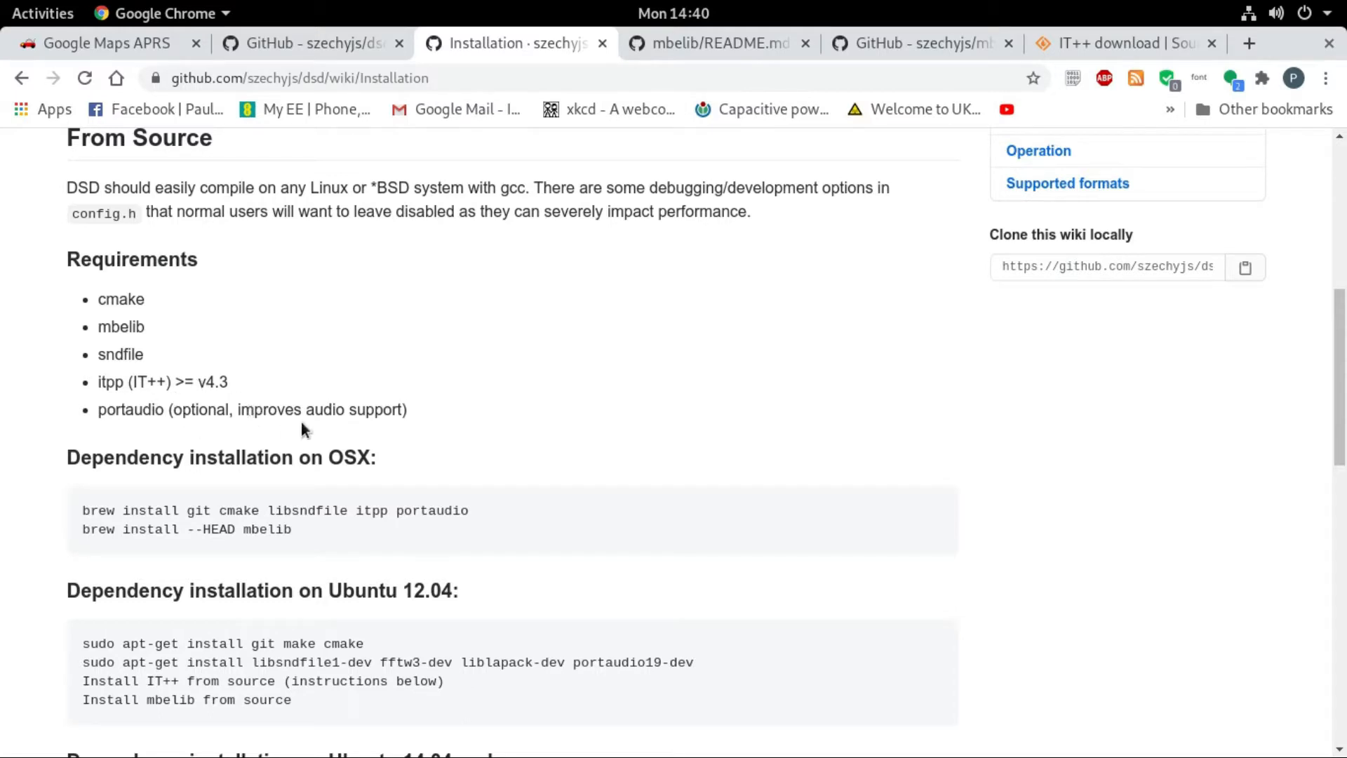
{"action": "mouse_move", "coordinate": [580, 356]}
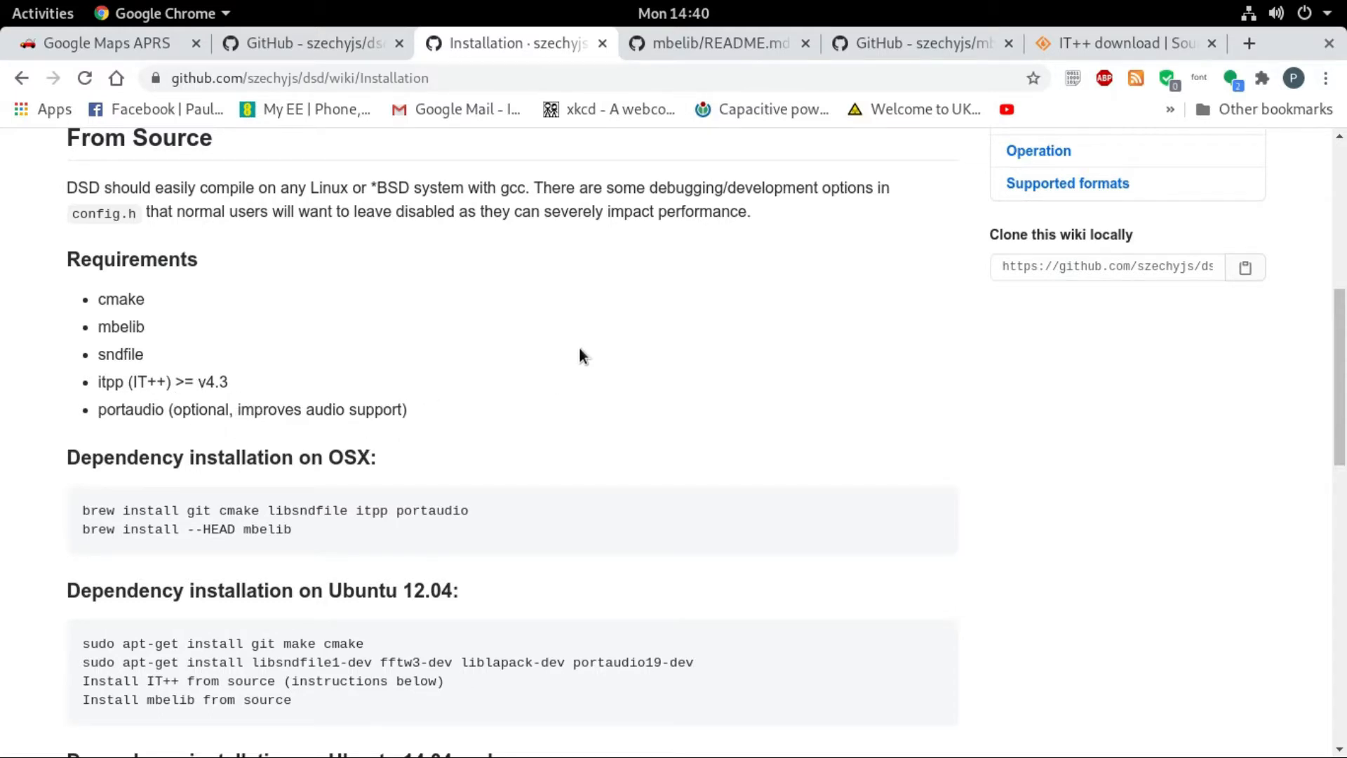
{"action": "mouse_move", "coordinate": [574, 360]}
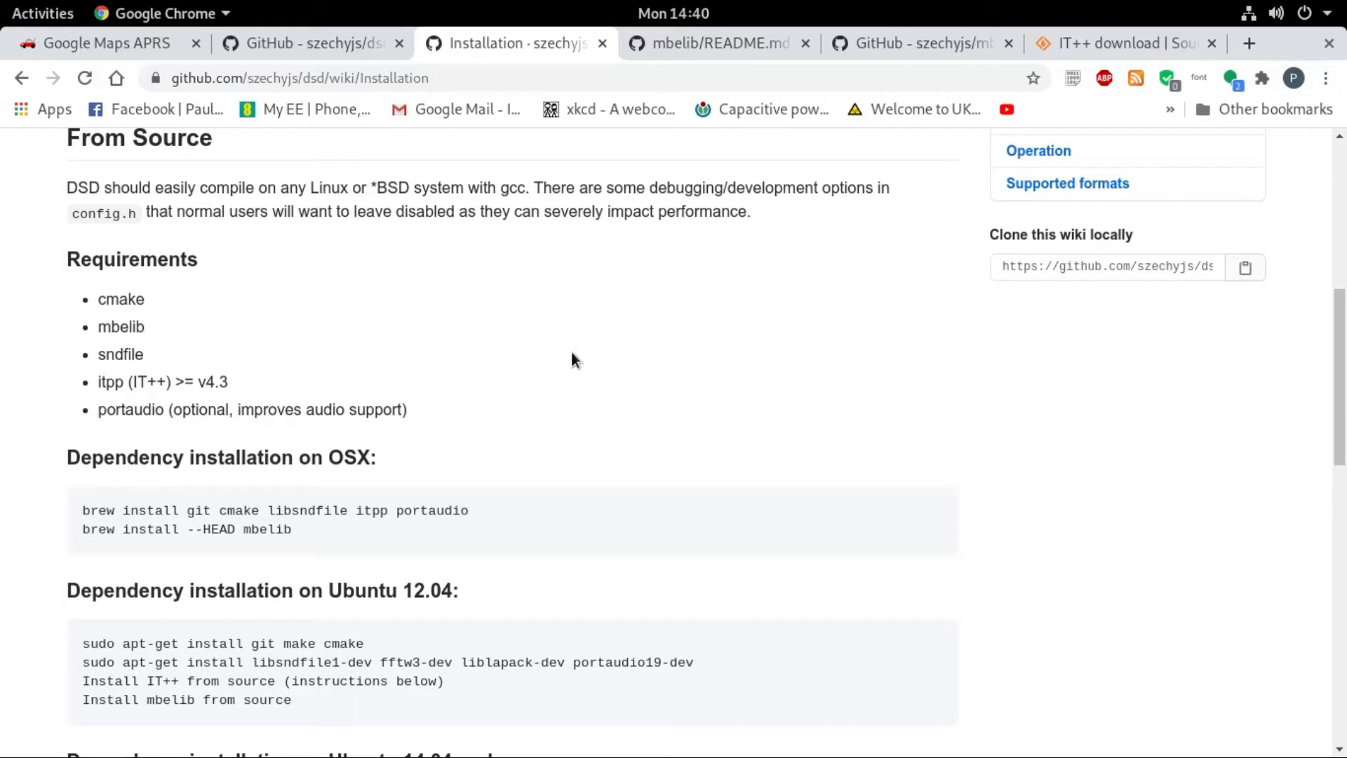
{"action": "mouse_move", "coordinate": [565, 362]}
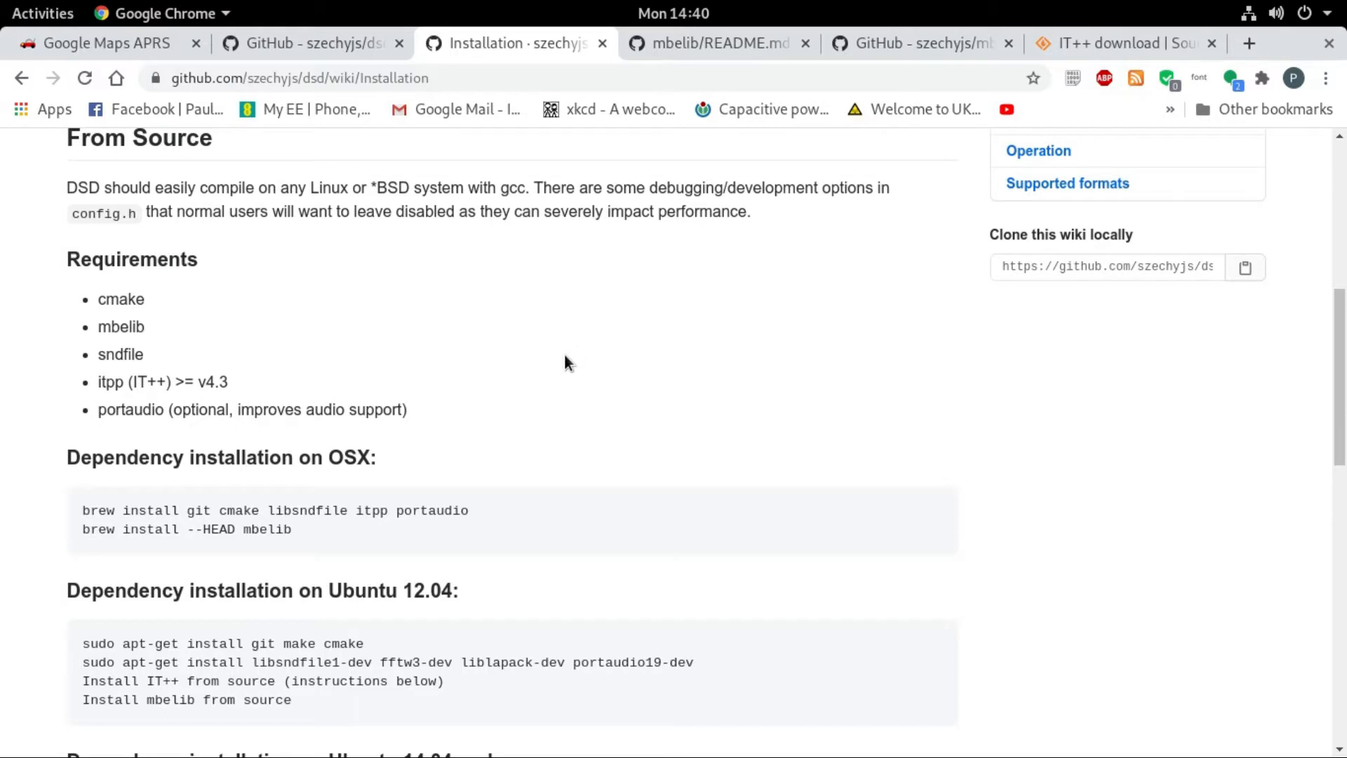
{"action": "mouse_move", "coordinate": [596, 359]}
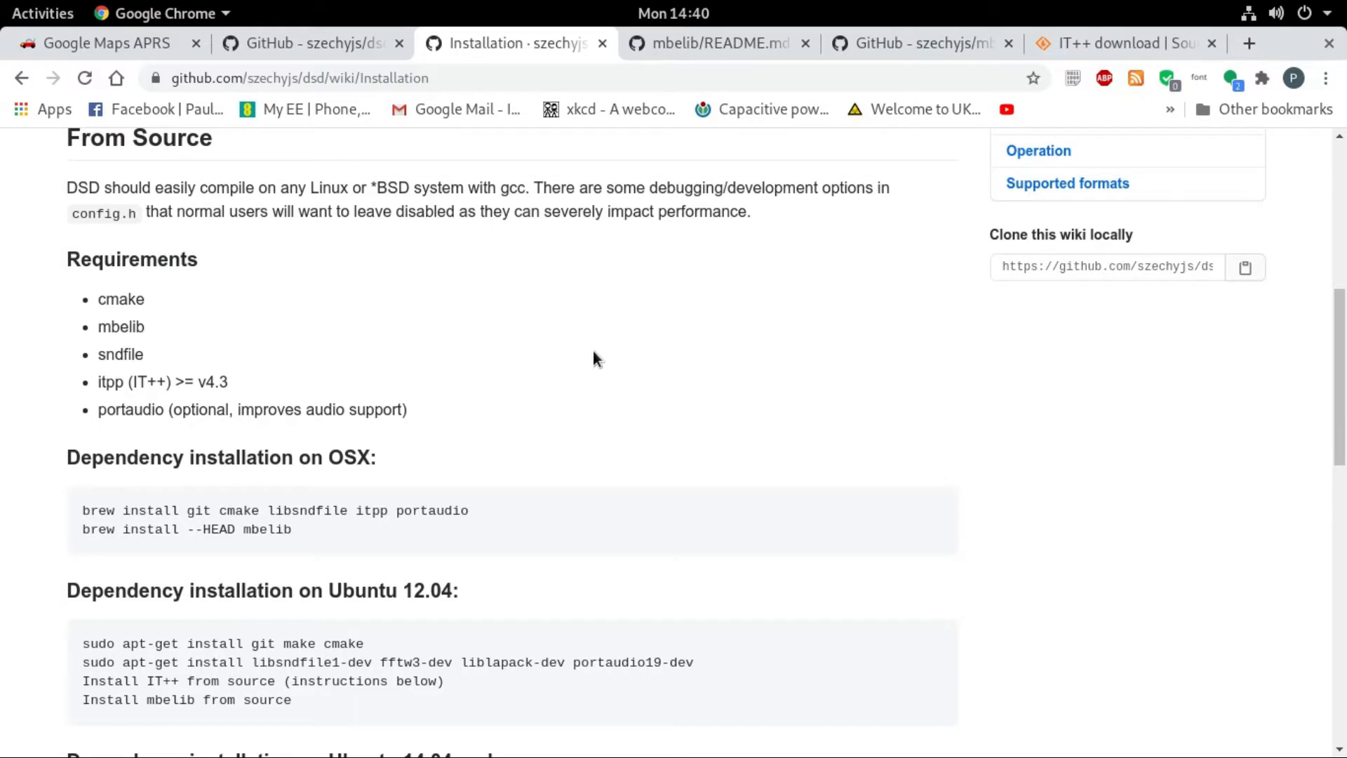
{"action": "scroll", "scroll_direction": "down", "scroll_amount": 3}
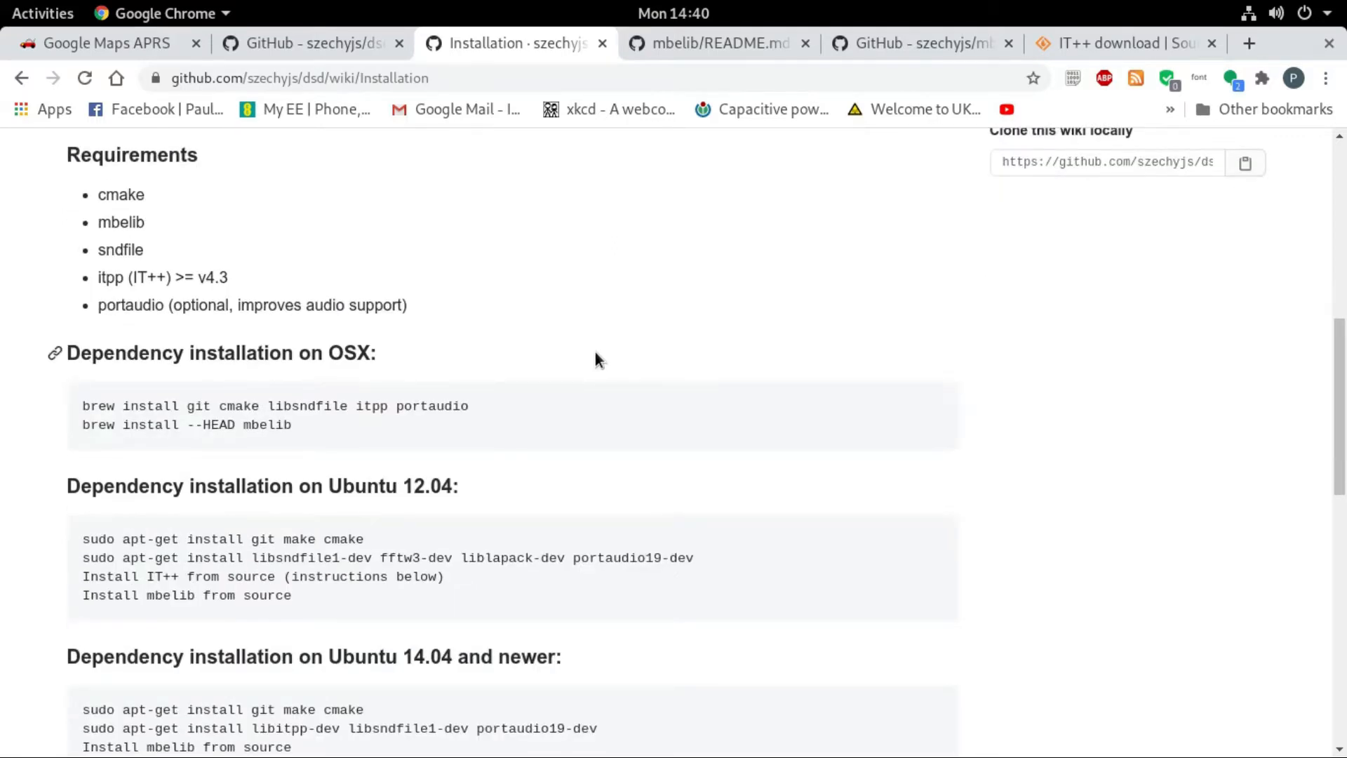
{"action": "scroll", "scroll_direction": "down", "scroll_amount": 3}
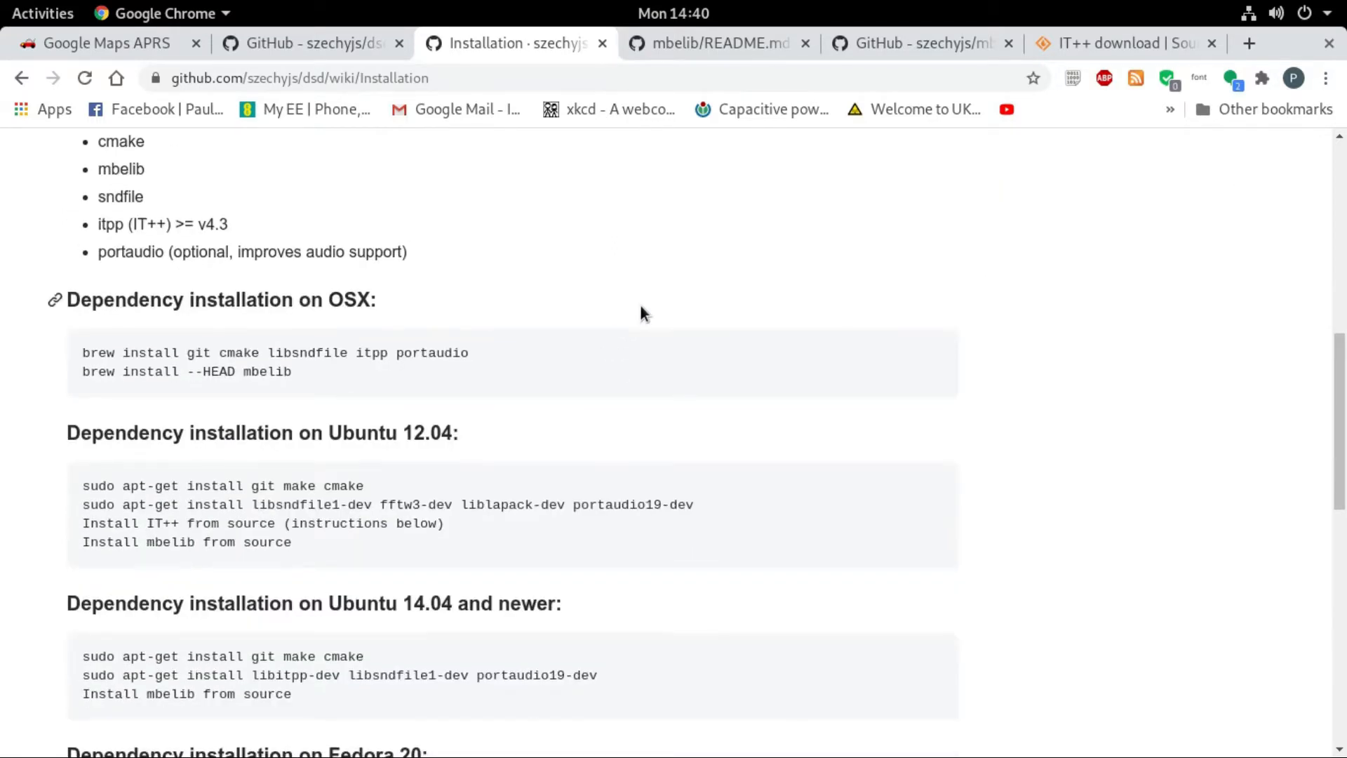
{"action": "scroll", "scroll_direction": "down", "scroll_amount": 3}
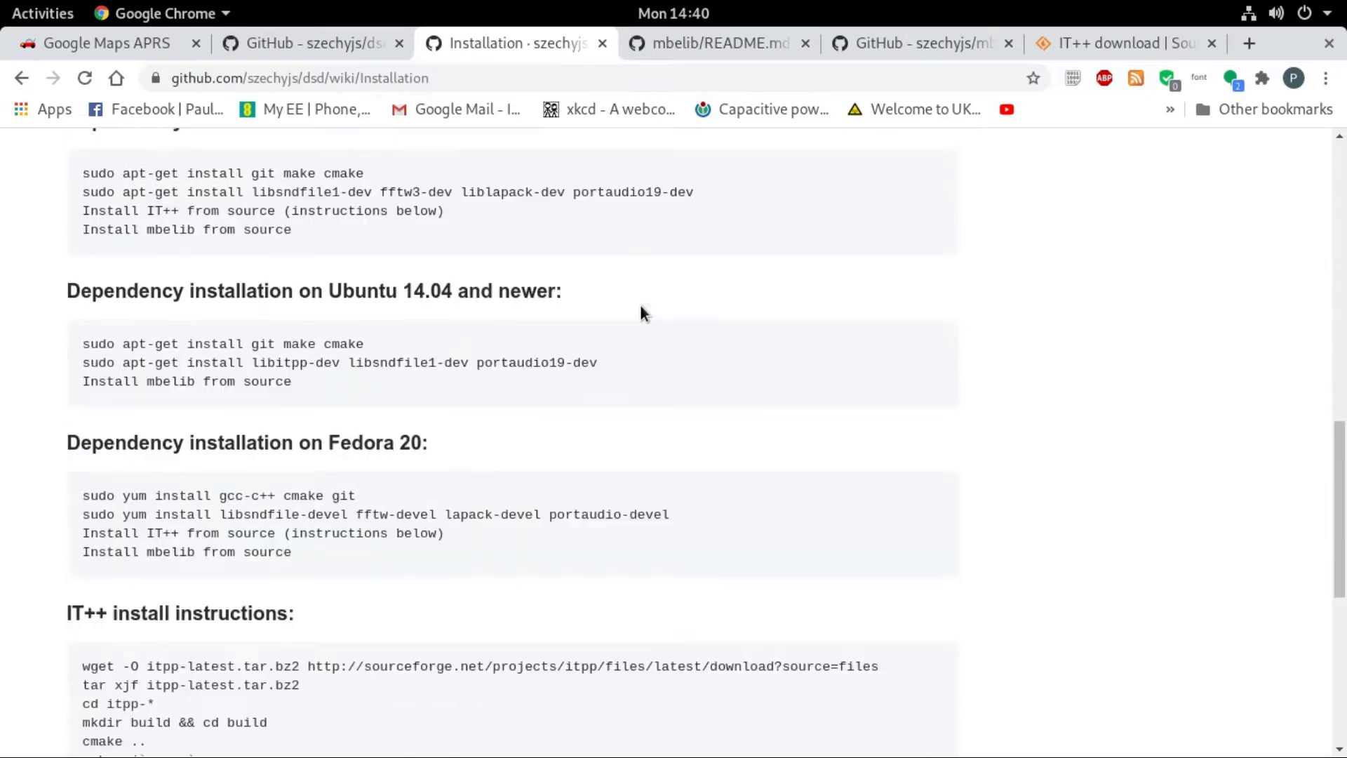
{"action": "scroll", "scroll_direction": "down", "scroll_amount": 3}
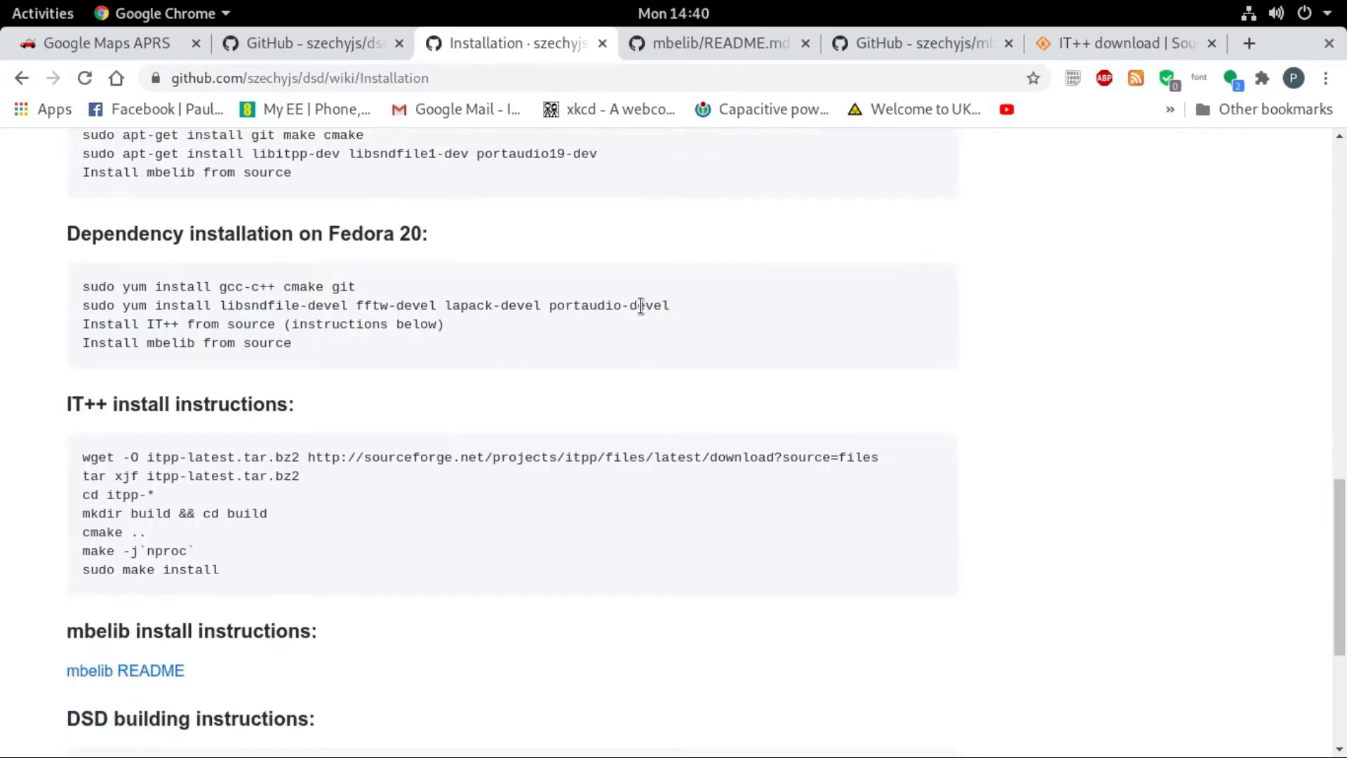
{"action": "scroll", "scroll_direction": "up", "scroll_amount": 3}
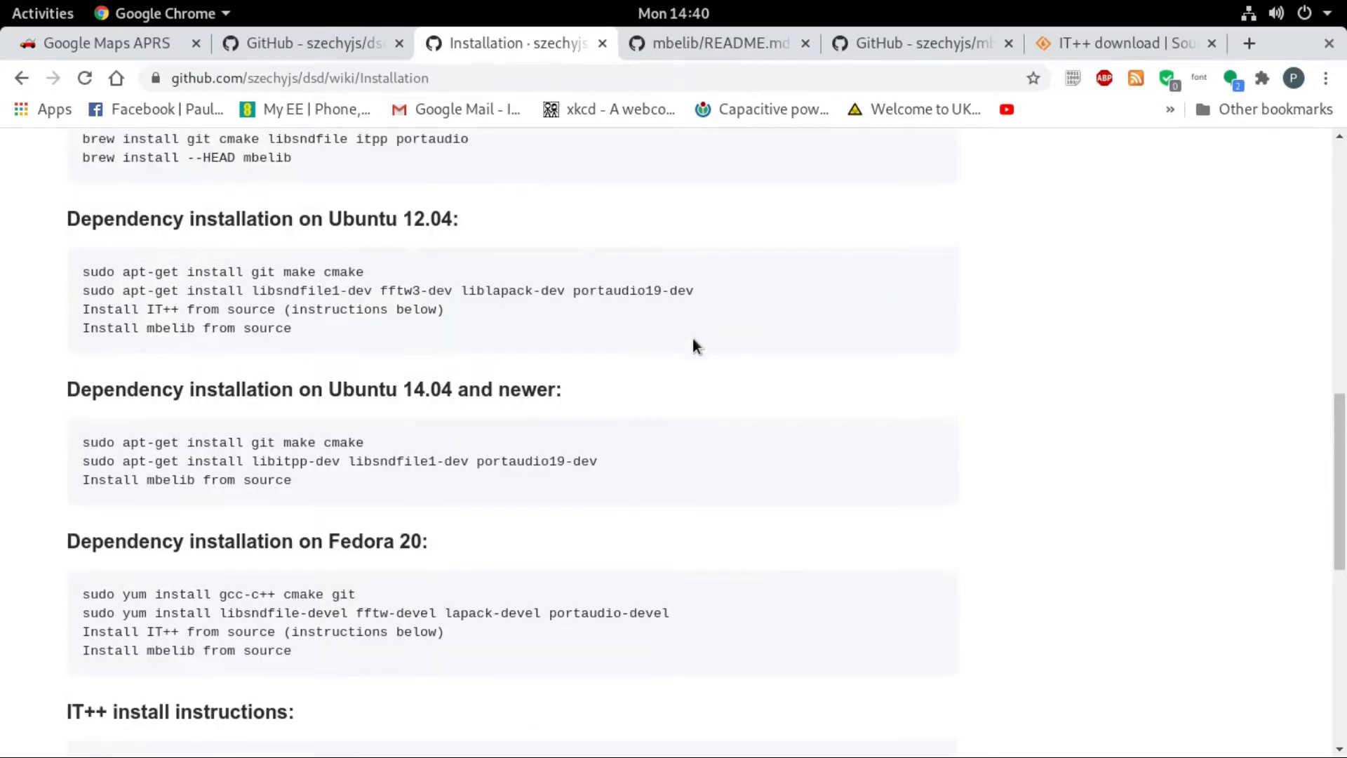
{"action": "scroll", "scroll_direction": "up", "scroll_amount": 3}
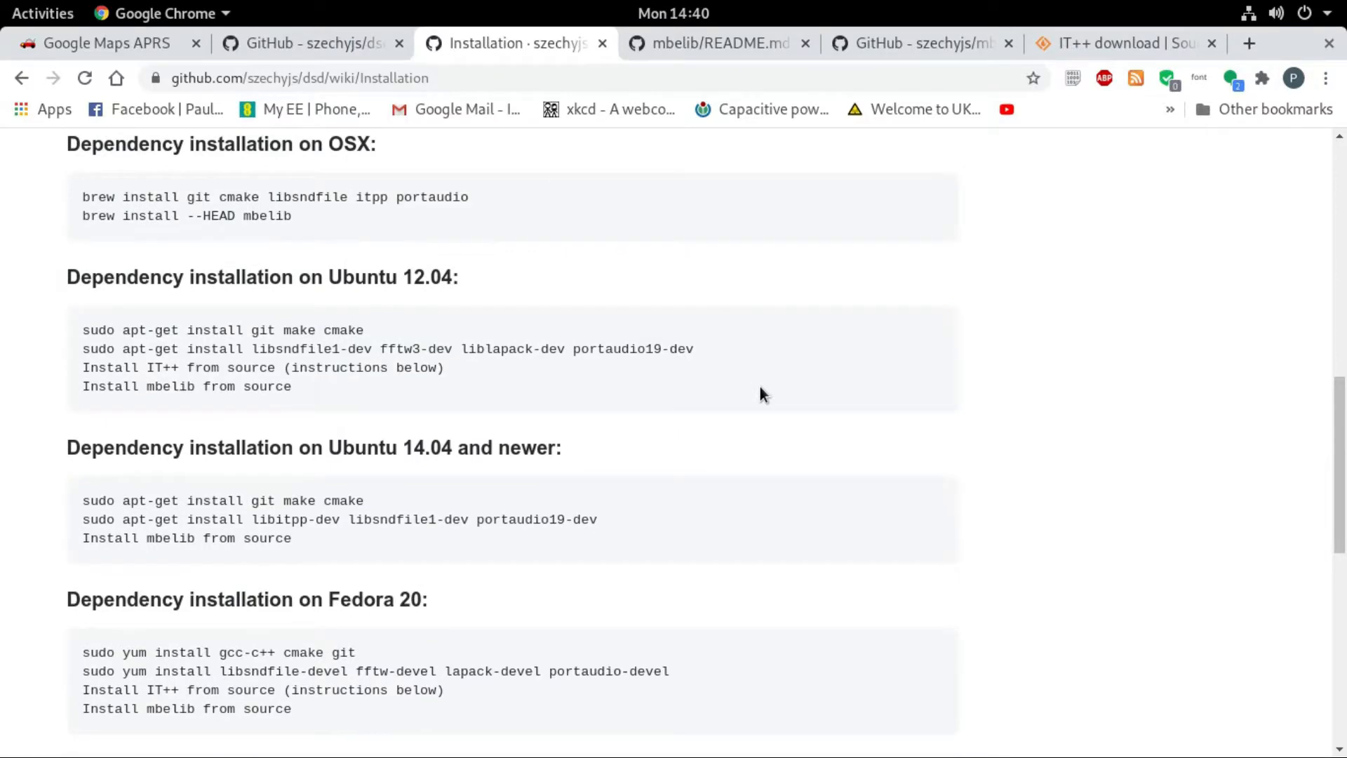
{"action": "scroll", "scroll_direction": "up", "scroll_amount": 3}
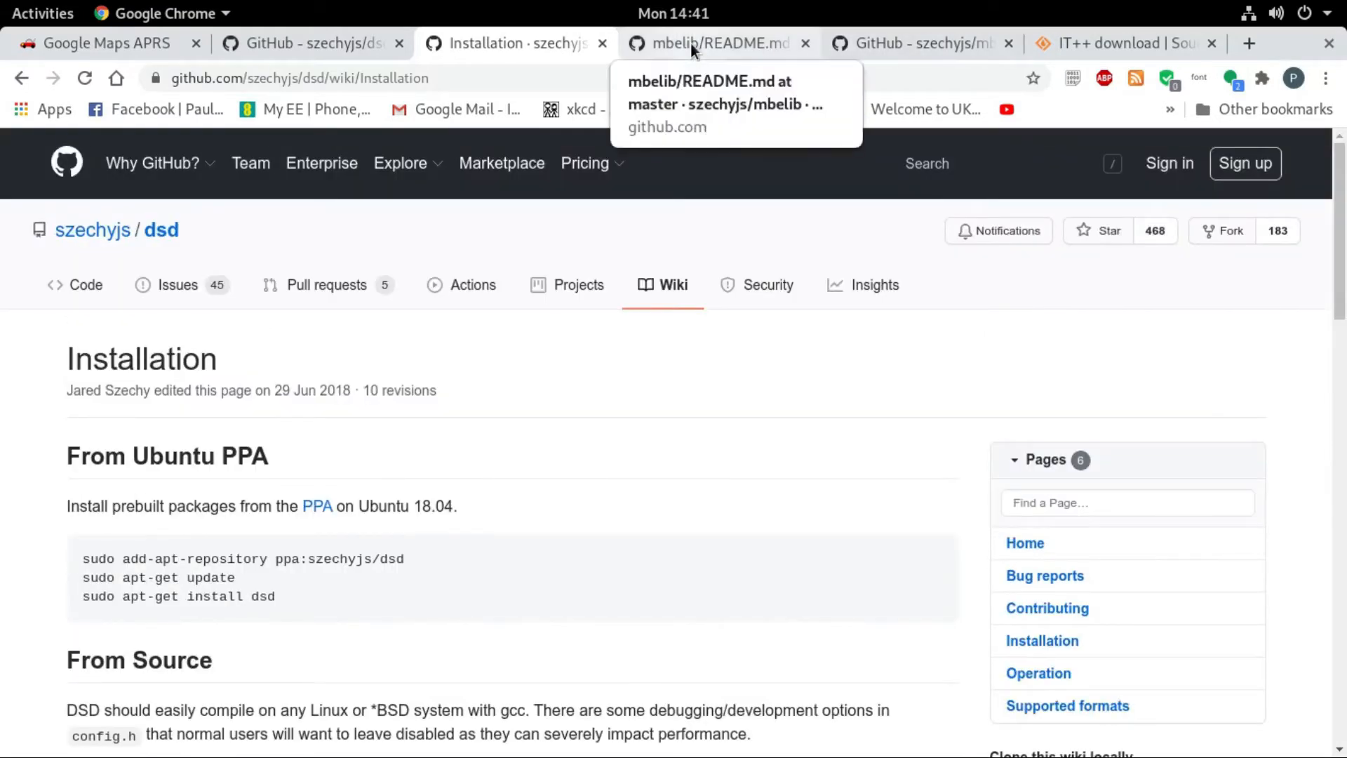
{"action": "mouse_move", "coordinate": [1065, 43]}
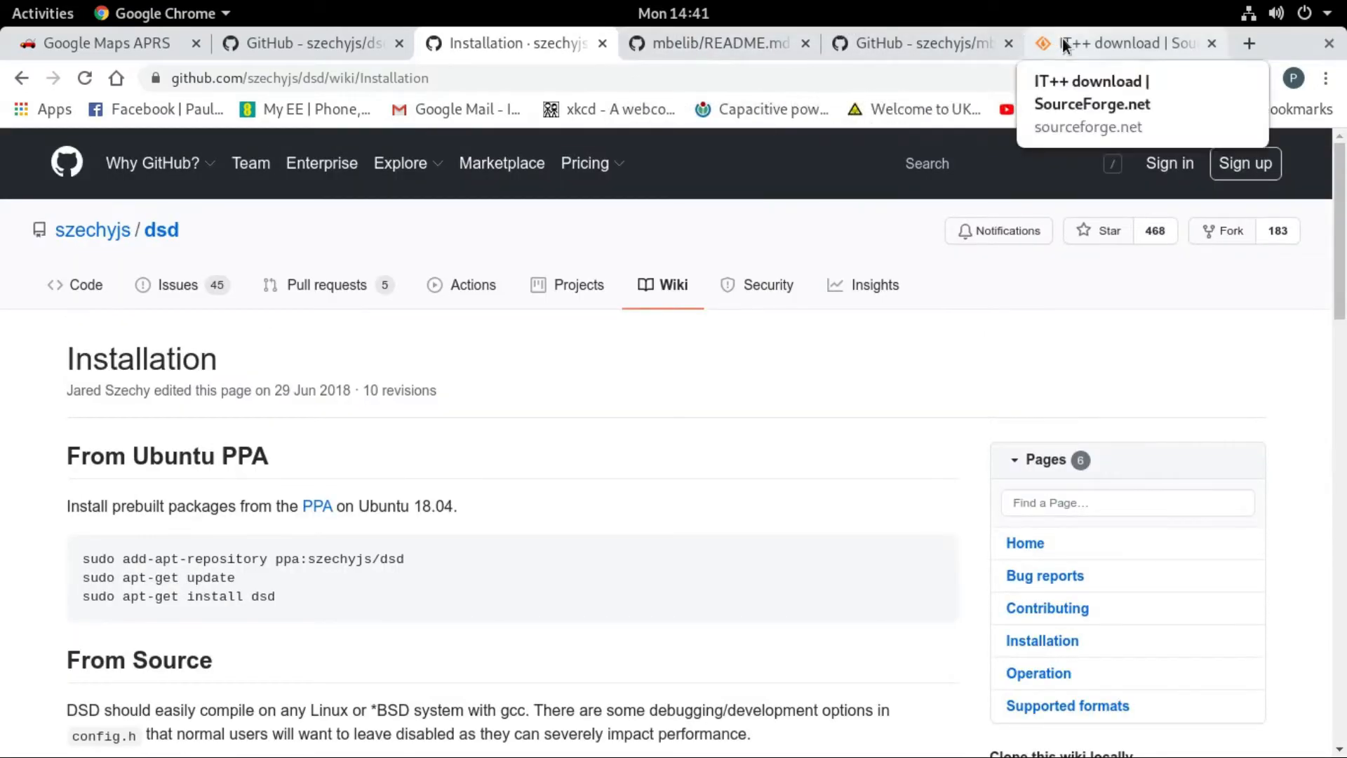
{"action": "left_click", "coordinate": [1116, 43]}
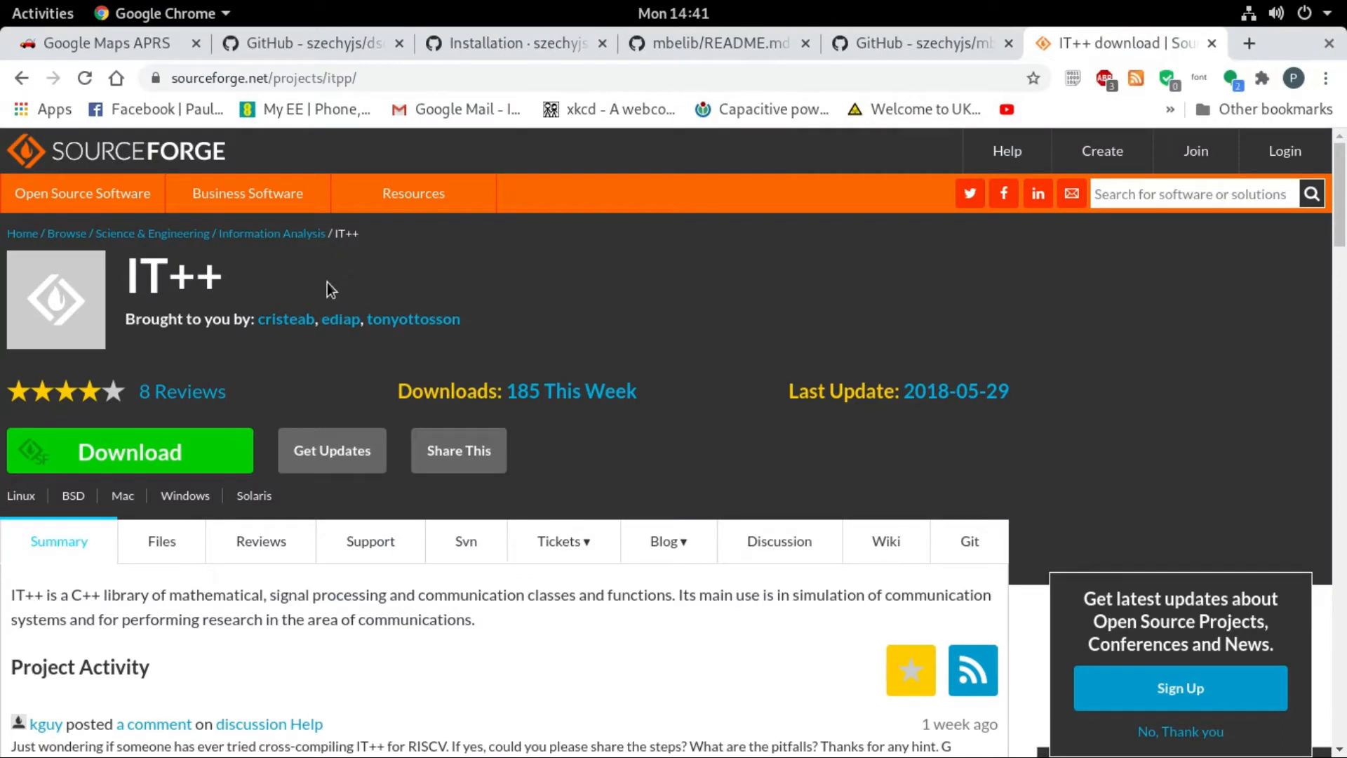
{"action": "mouse_move", "coordinate": [193, 451]}
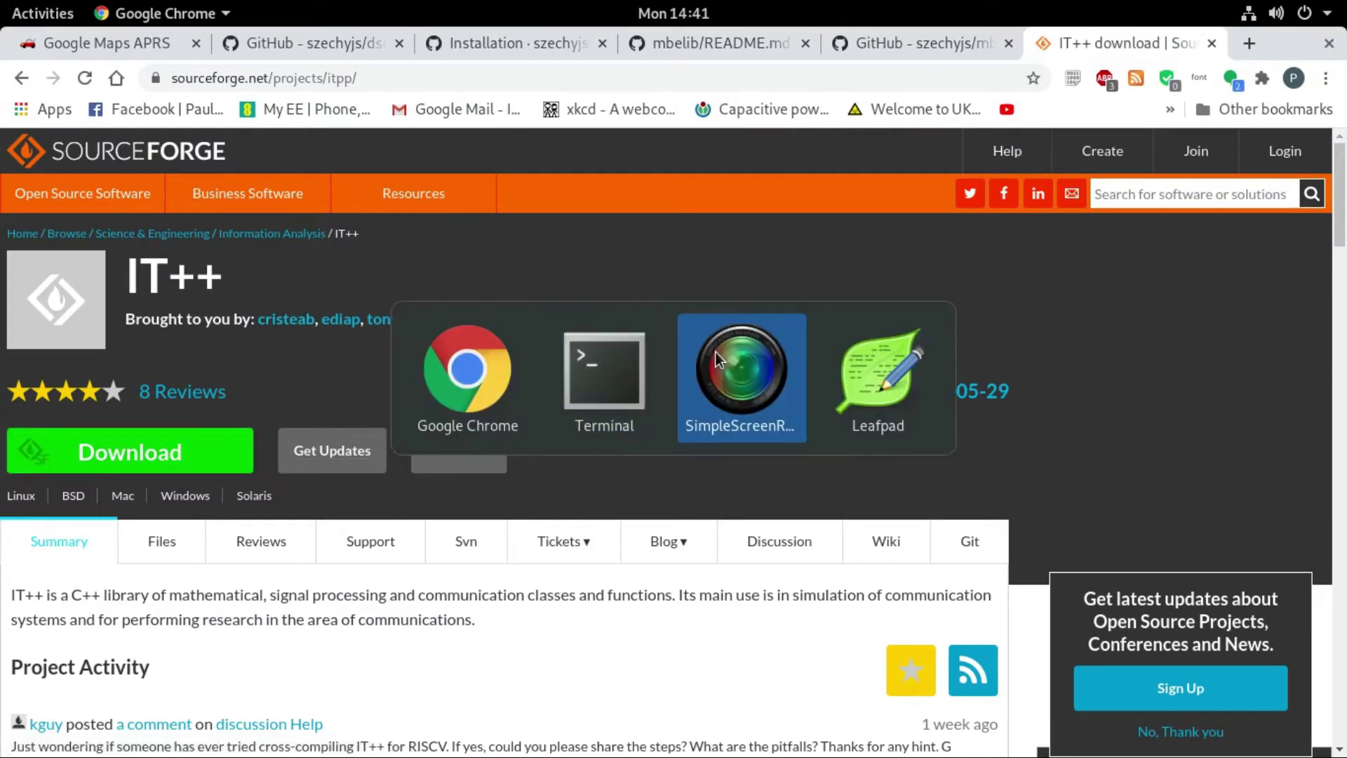
{"action": "left_click", "coordinate": [604, 370]}
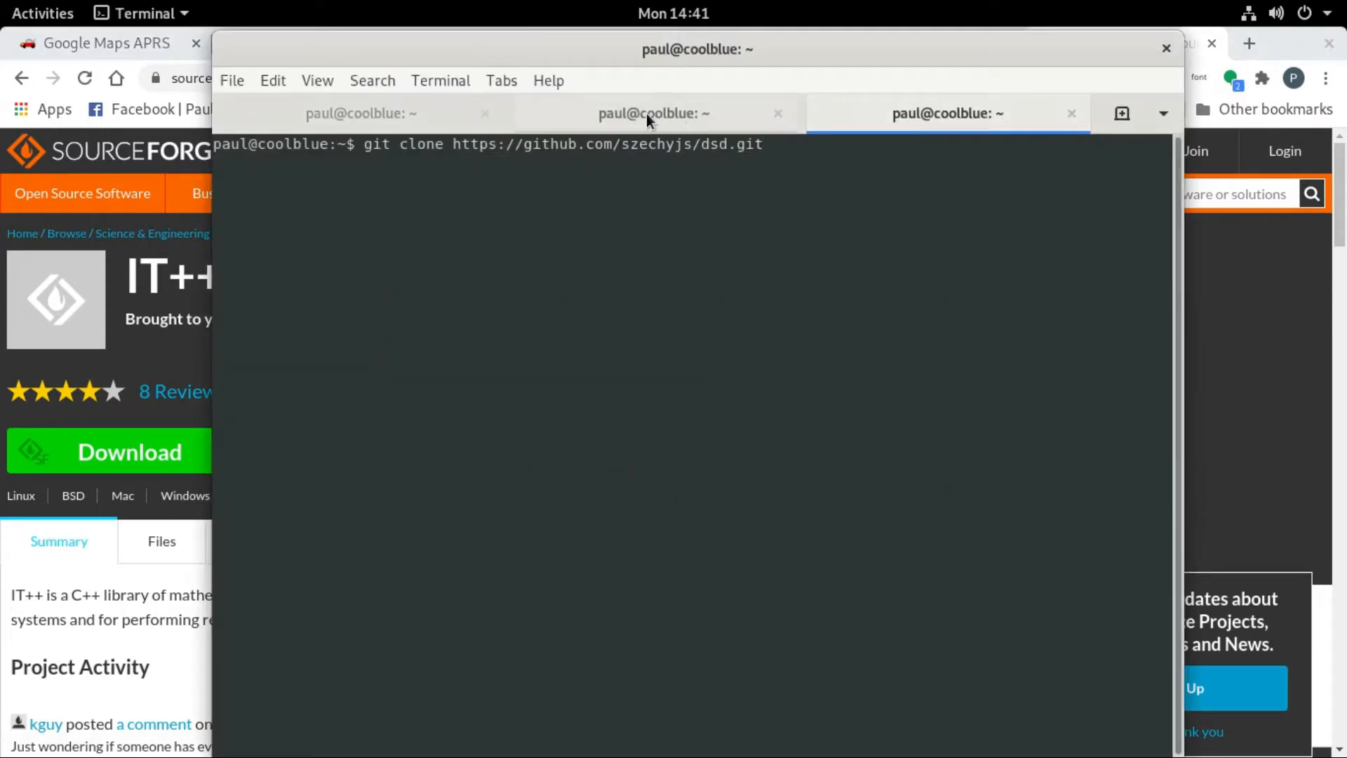
{"action": "left_click", "coordinate": [655, 112]}
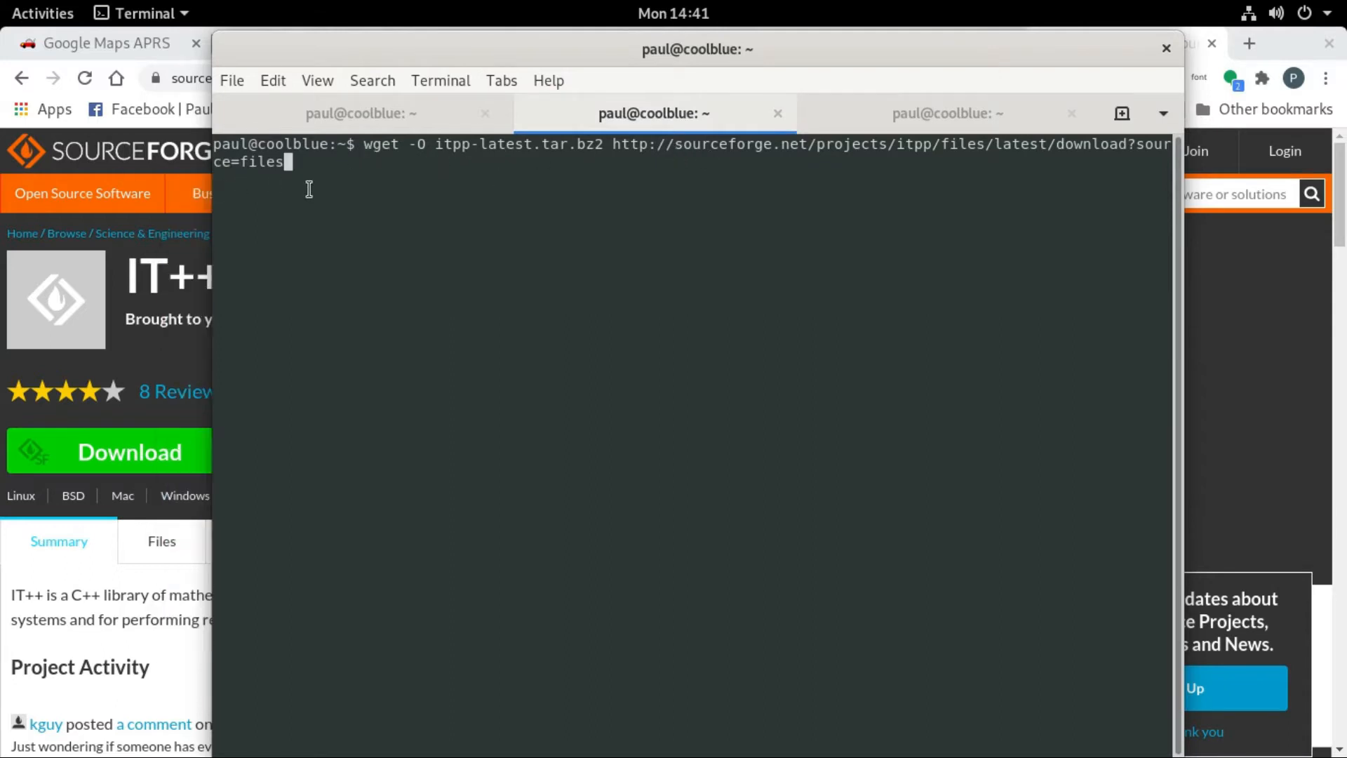
{"action": "mouse_move", "coordinate": [688, 282]}
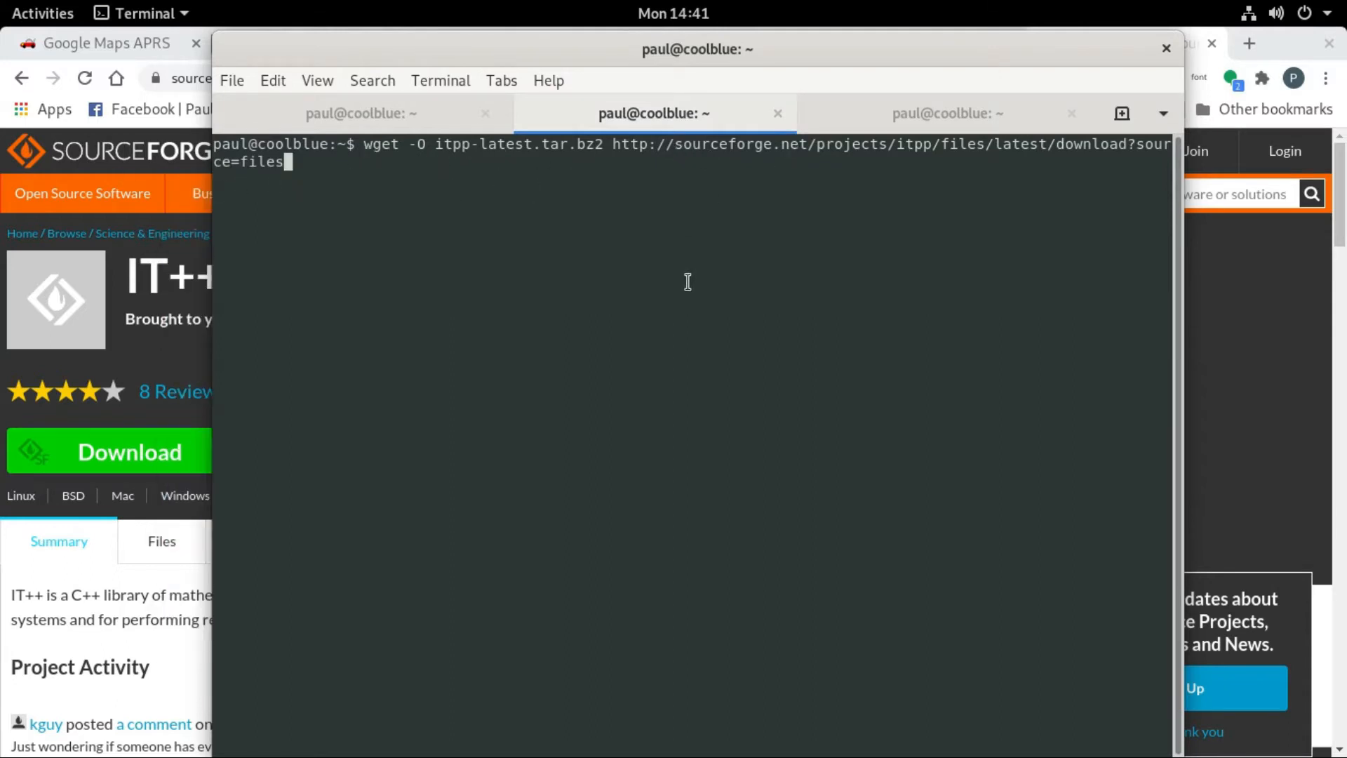
{"action": "mouse_move", "coordinate": [726, 252]}
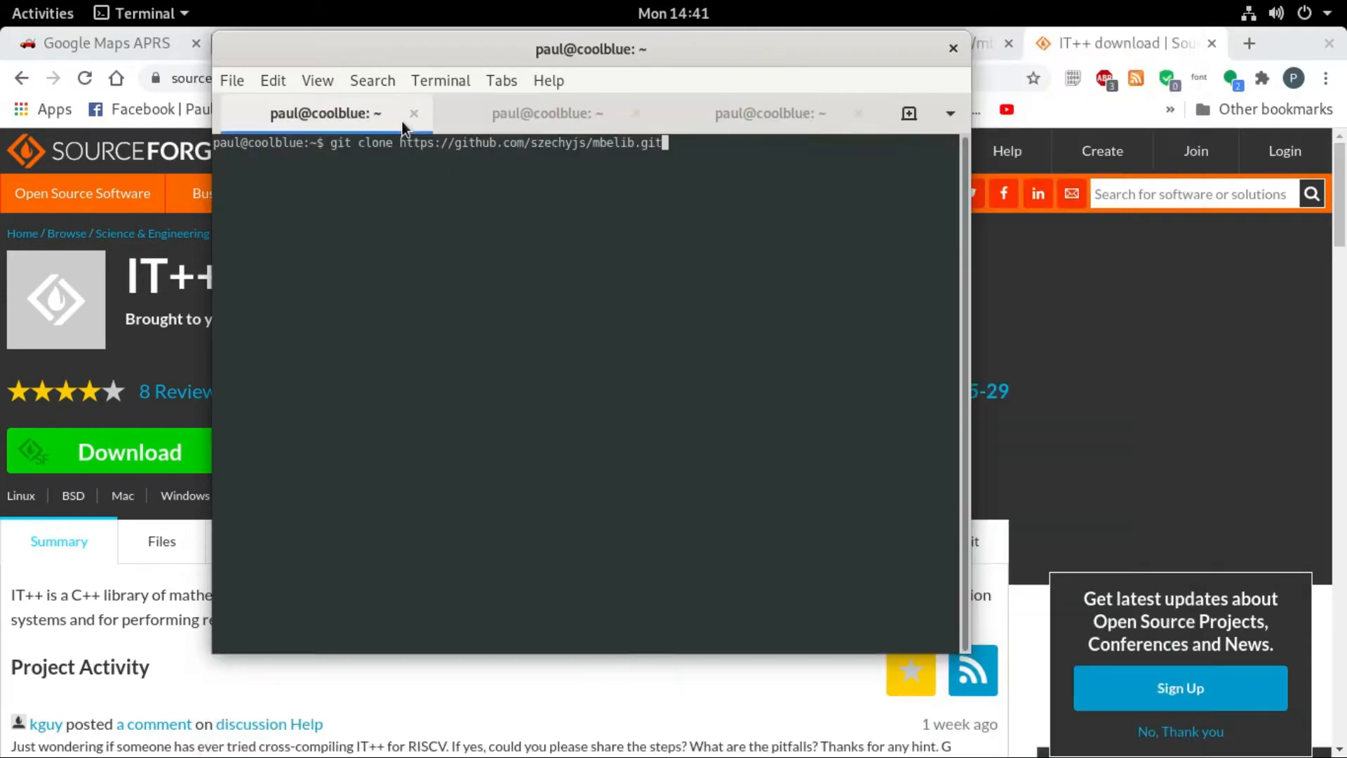
{"action": "mouse_move", "coordinate": [575, 168]}
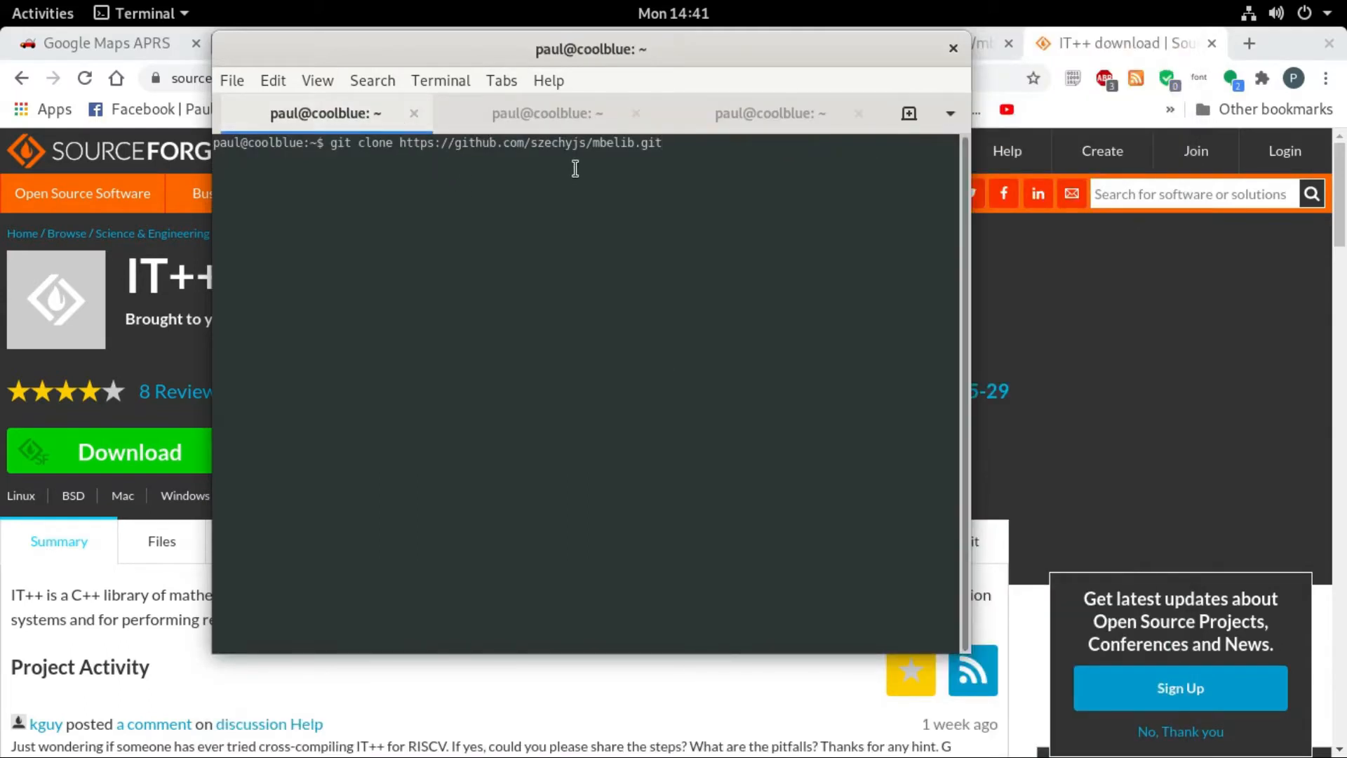
{"action": "mouse_move", "coordinate": [771, 113]}
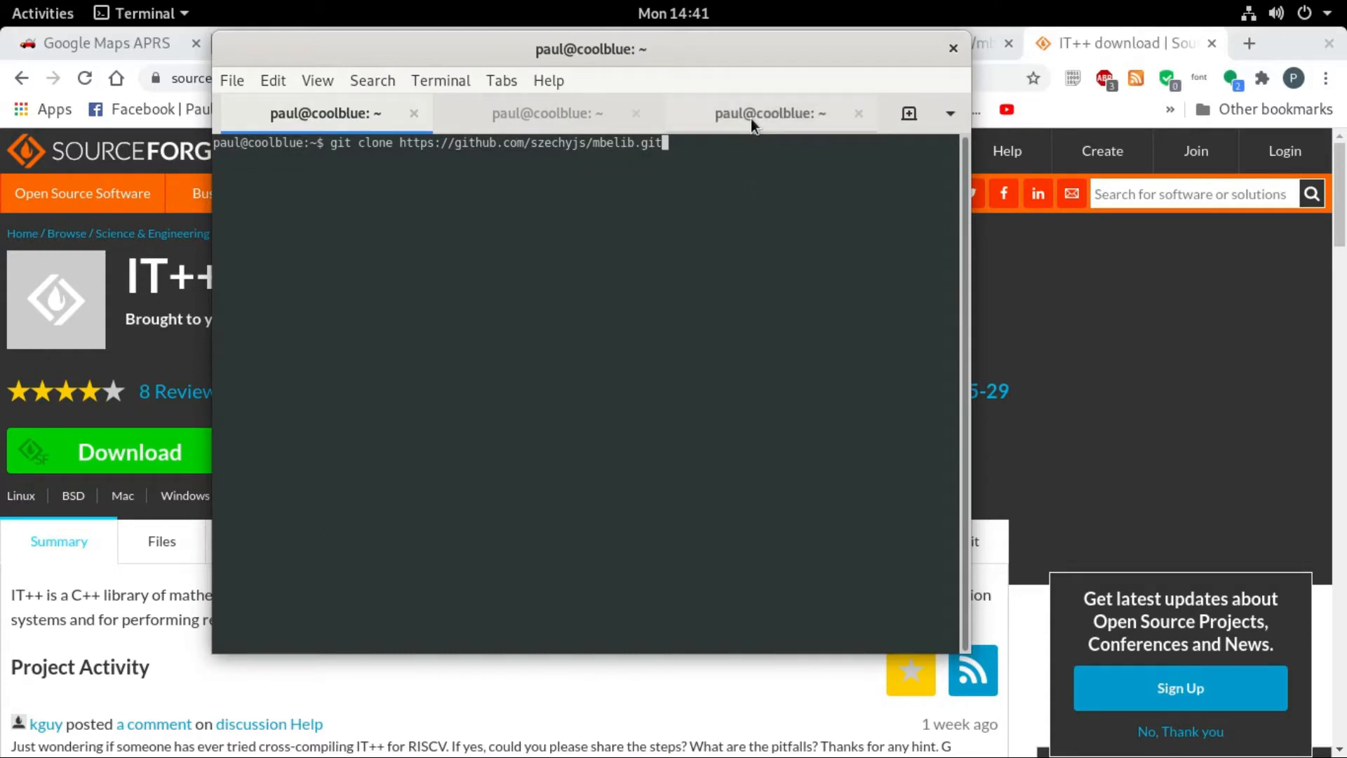
{"action": "mouse_move", "coordinate": [769, 112]}
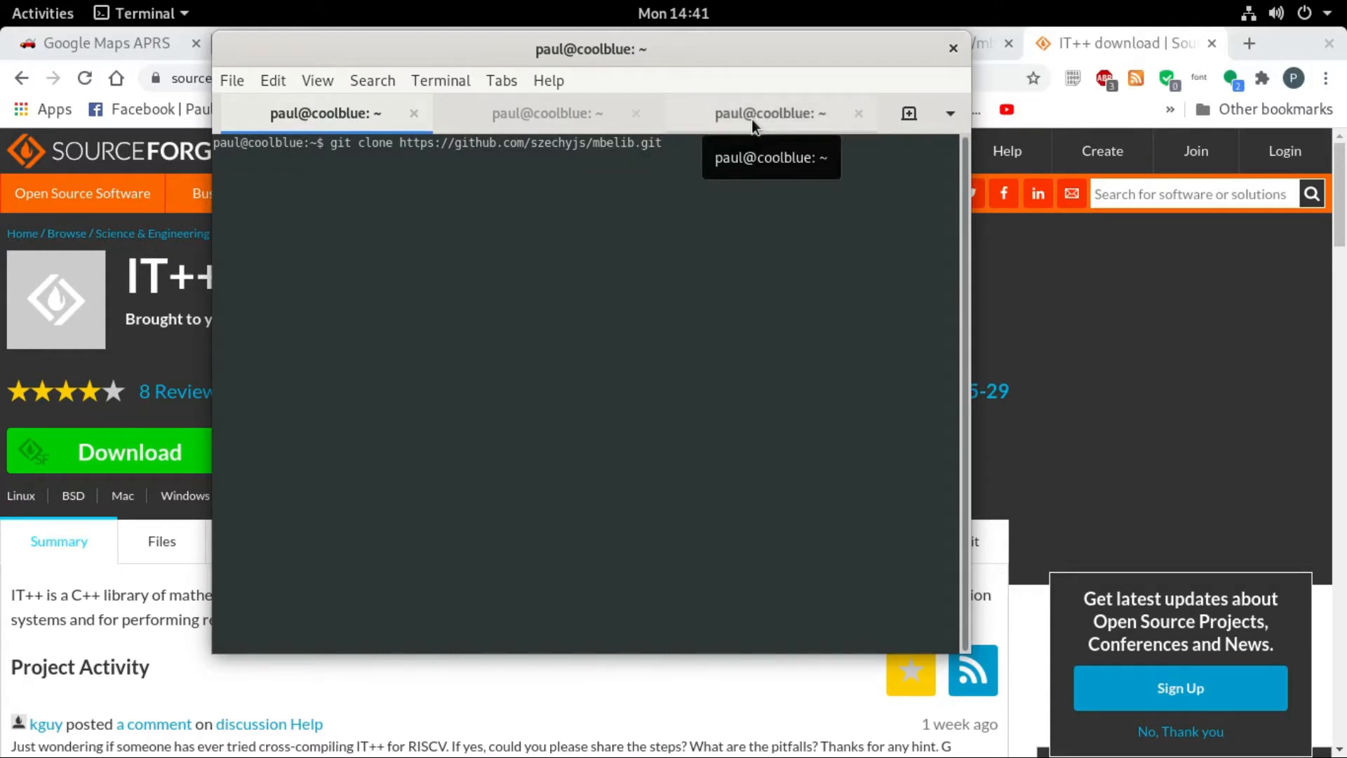
{"action": "left_click", "coordinate": [769, 112]}
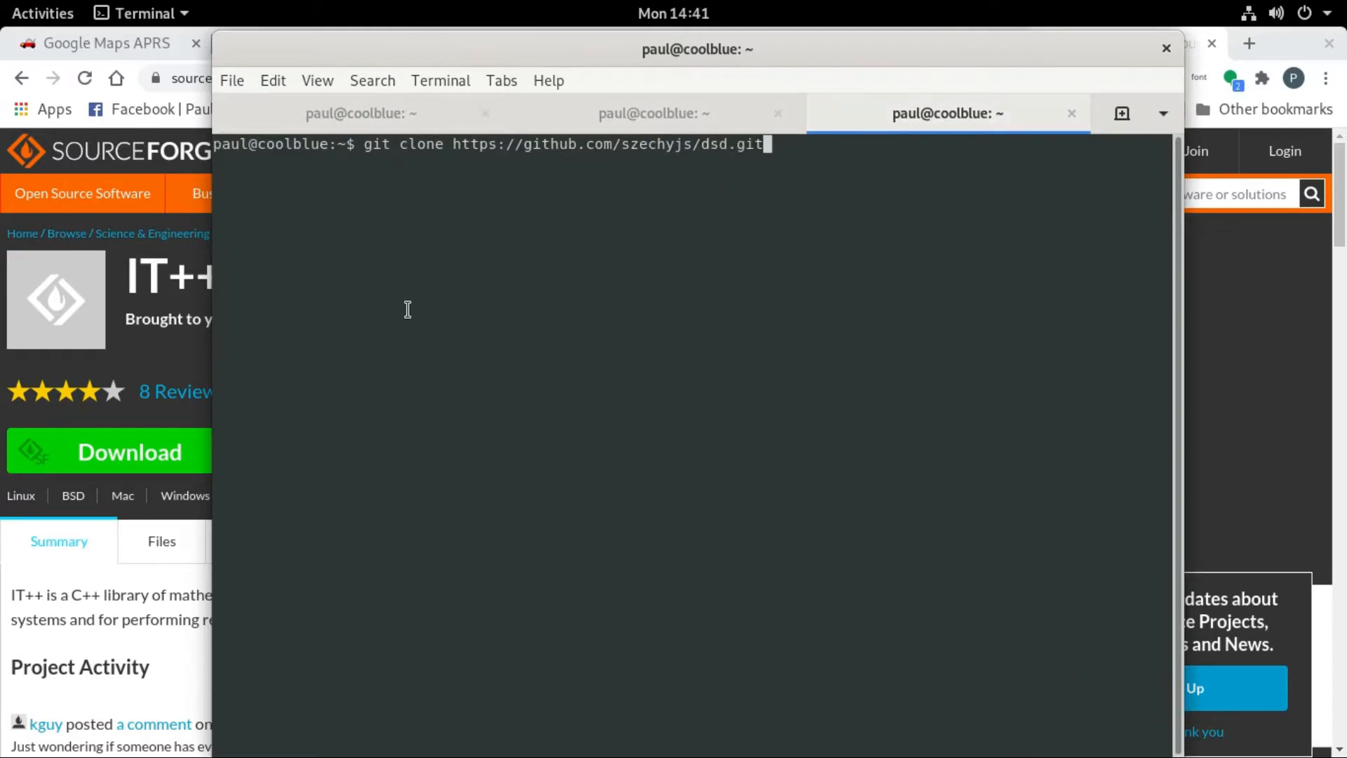
{"action": "mouse_move", "coordinate": [333, 15]}
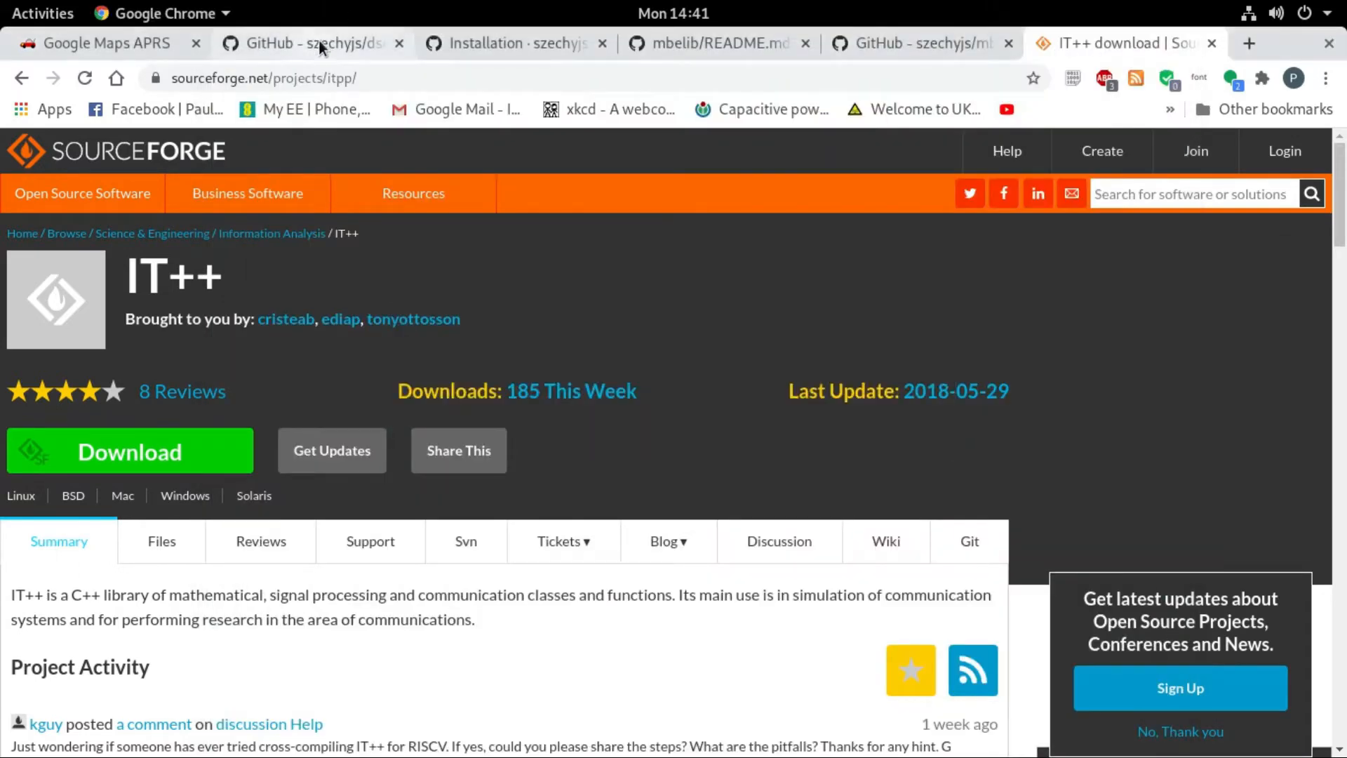
Read through the szechyjs/dsd Installation wiki's build steps and return to its top
{"action": "left_click", "coordinate": [309, 43]}
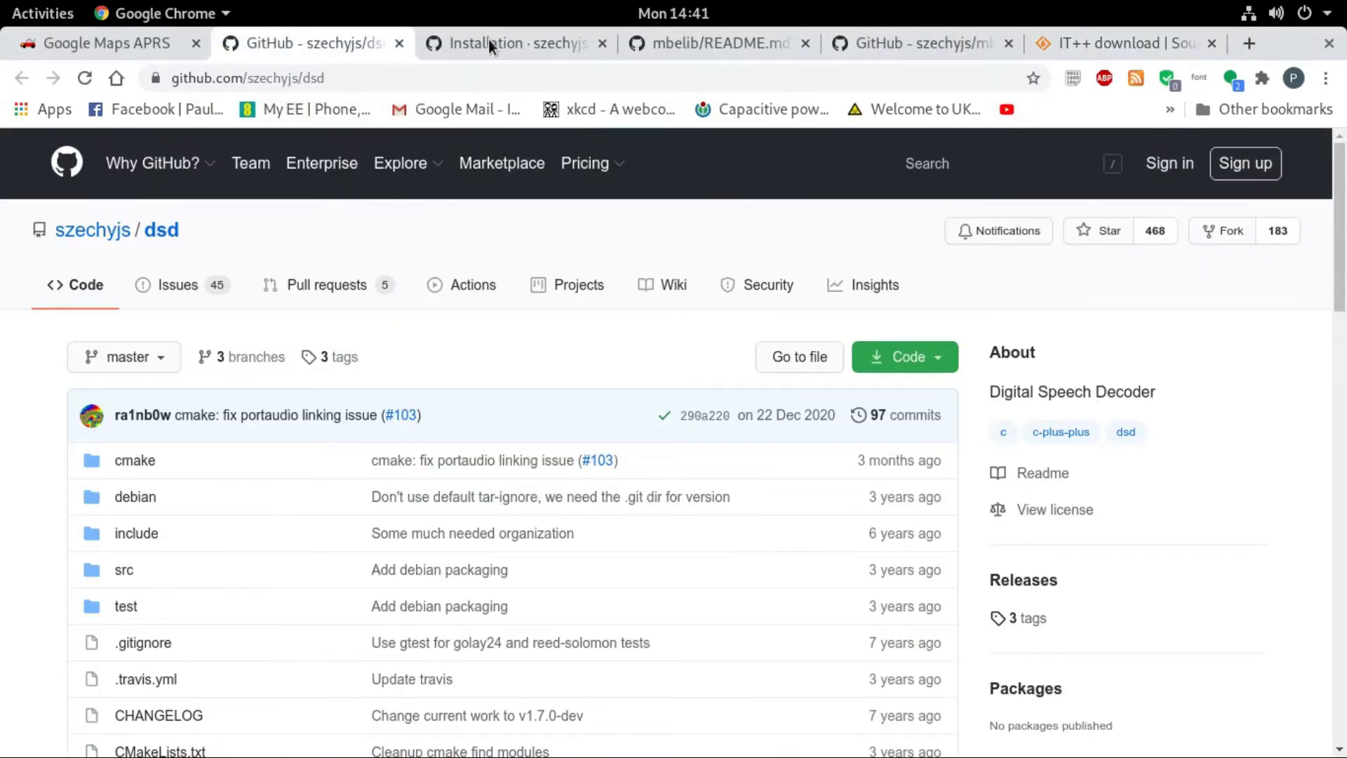
{"action": "left_click", "coordinate": [516, 43]}
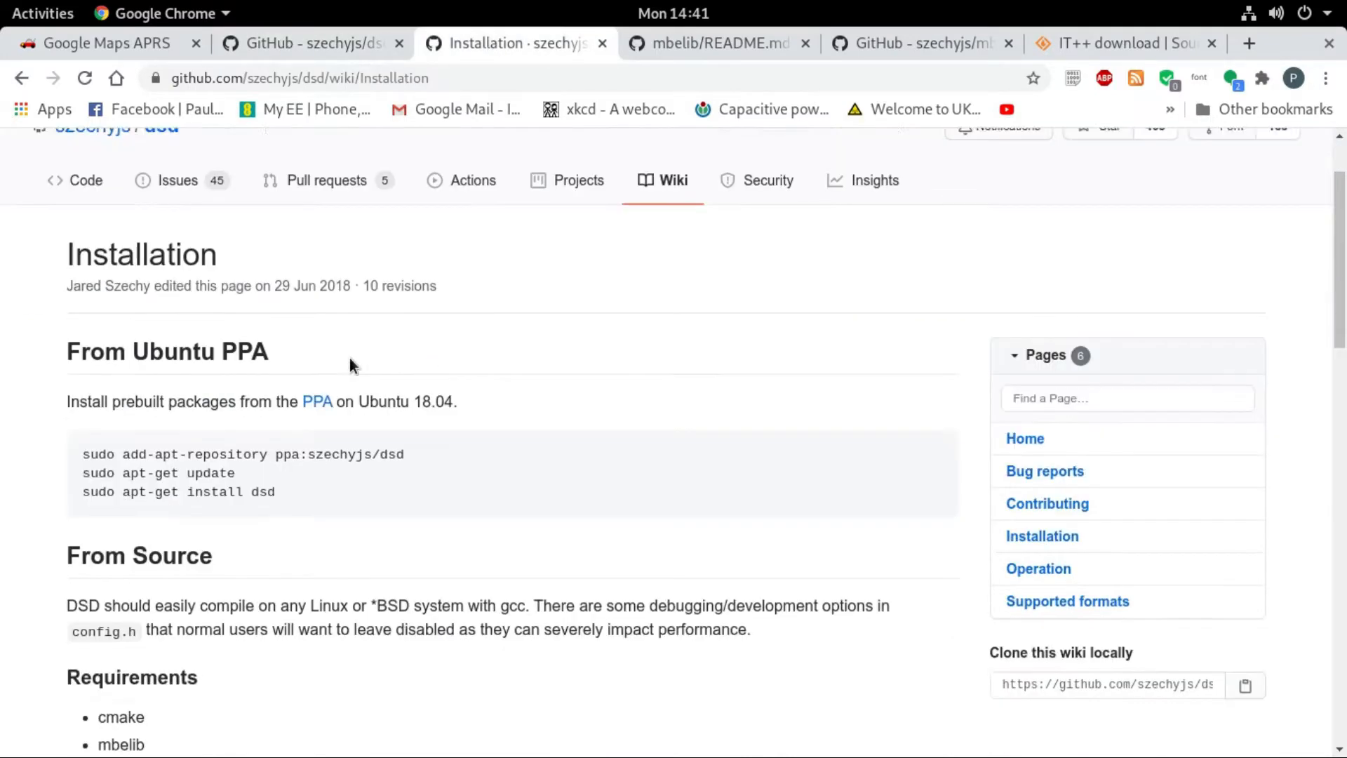
{"action": "scroll", "scroll_direction": "down", "scroll_amount": 3}
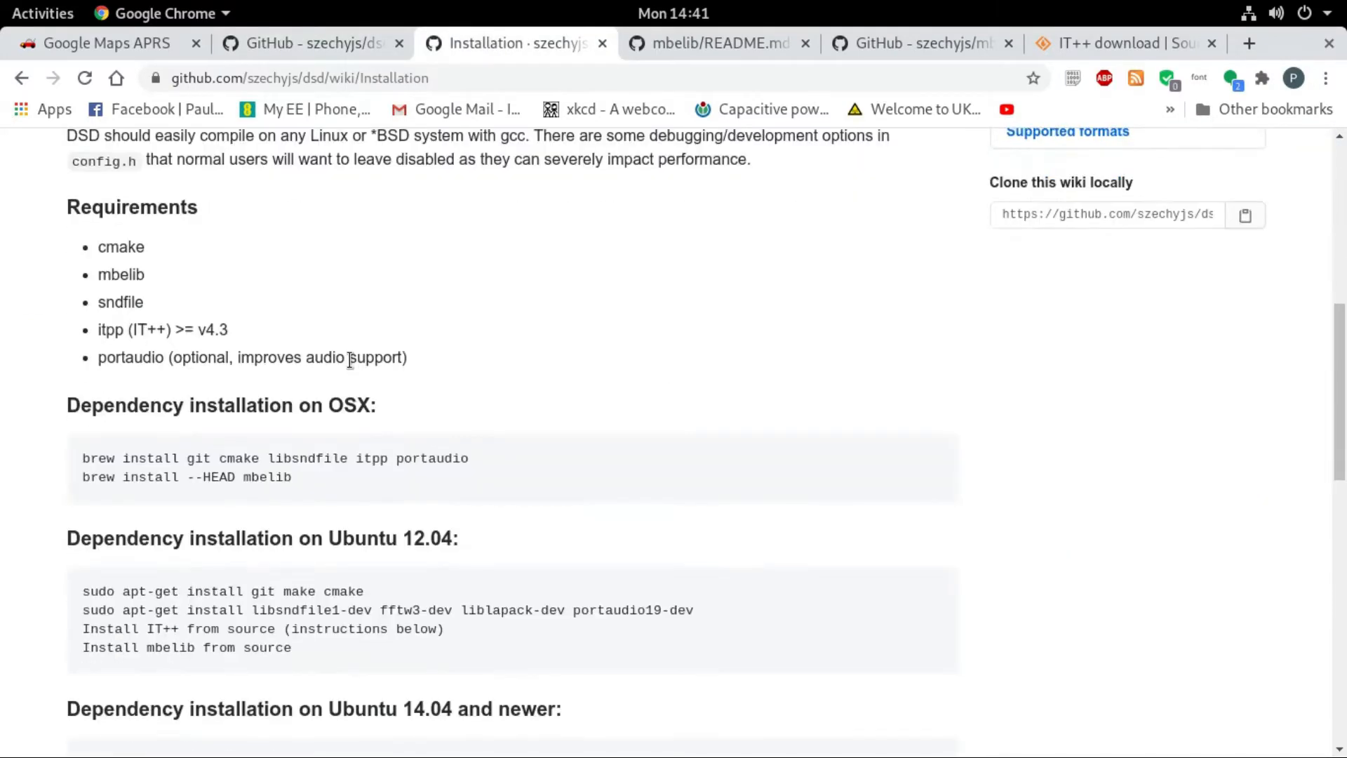
{"action": "scroll", "scroll_direction": "down", "scroll_amount": 3}
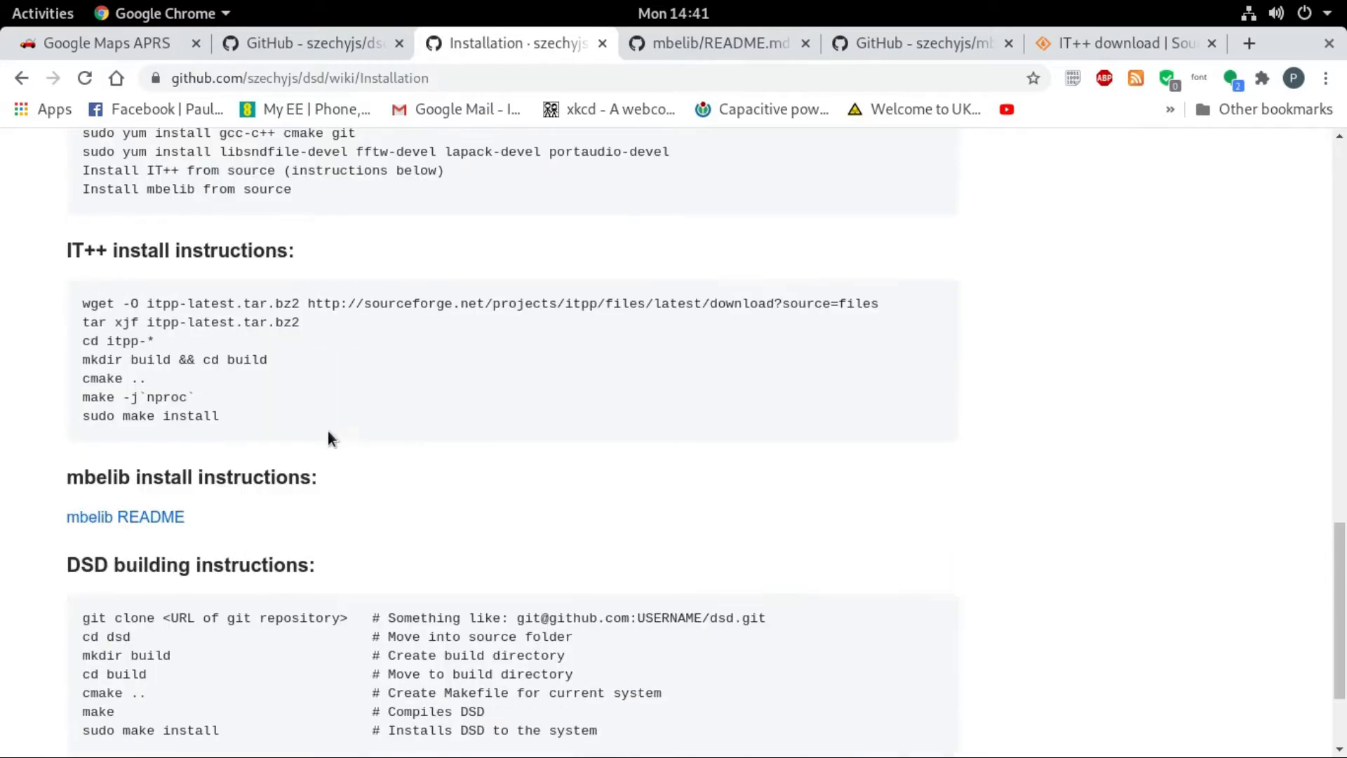
{"action": "scroll", "scroll_direction": "down", "scroll_amount": 3}
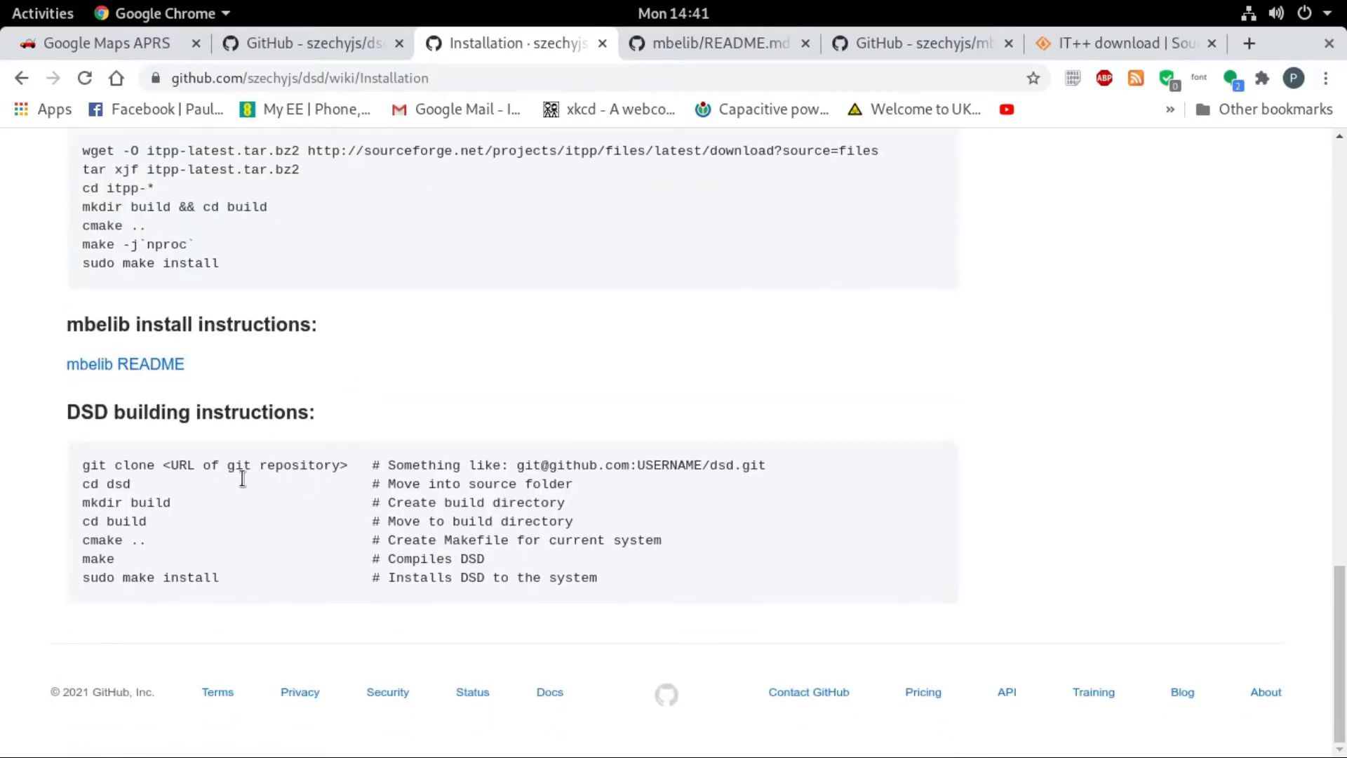
{"action": "mouse_move", "coordinate": [174, 465]}
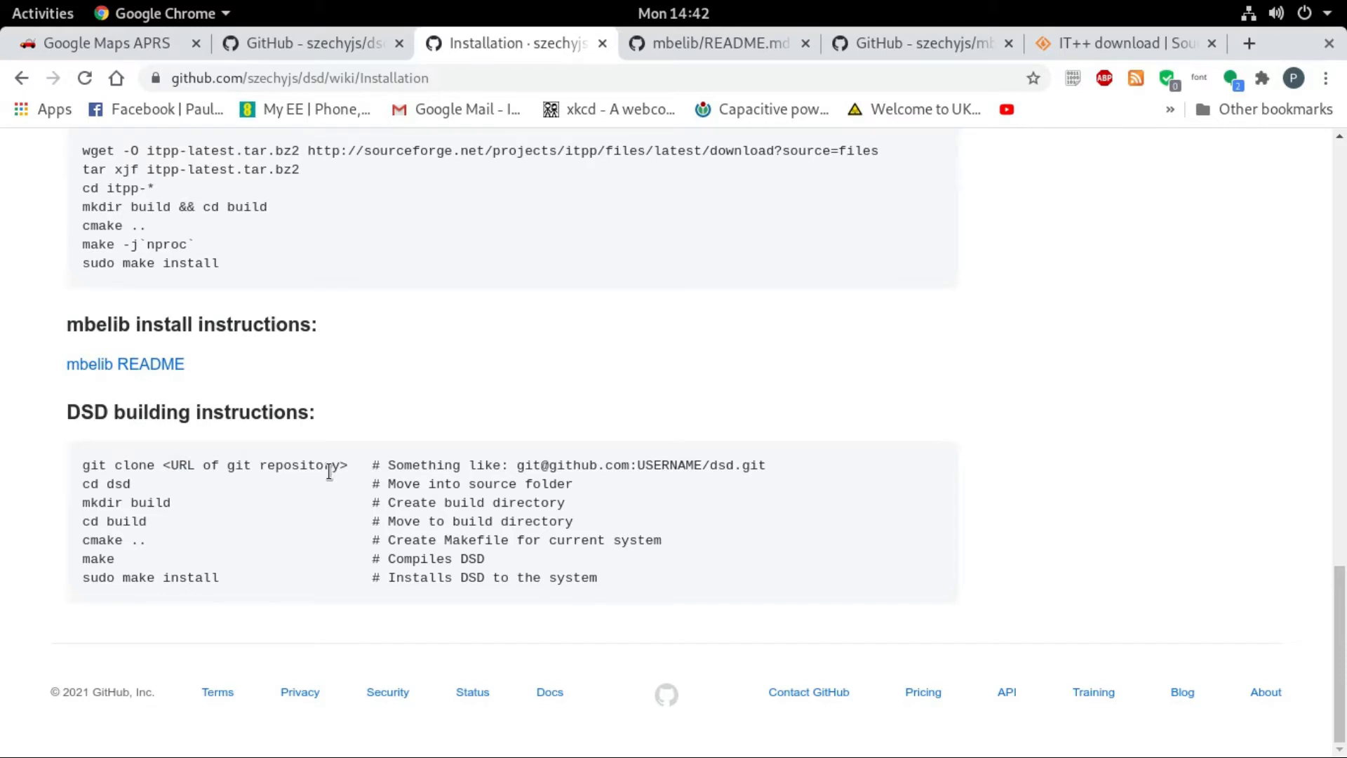
{"action": "mouse_move", "coordinate": [135, 486]}
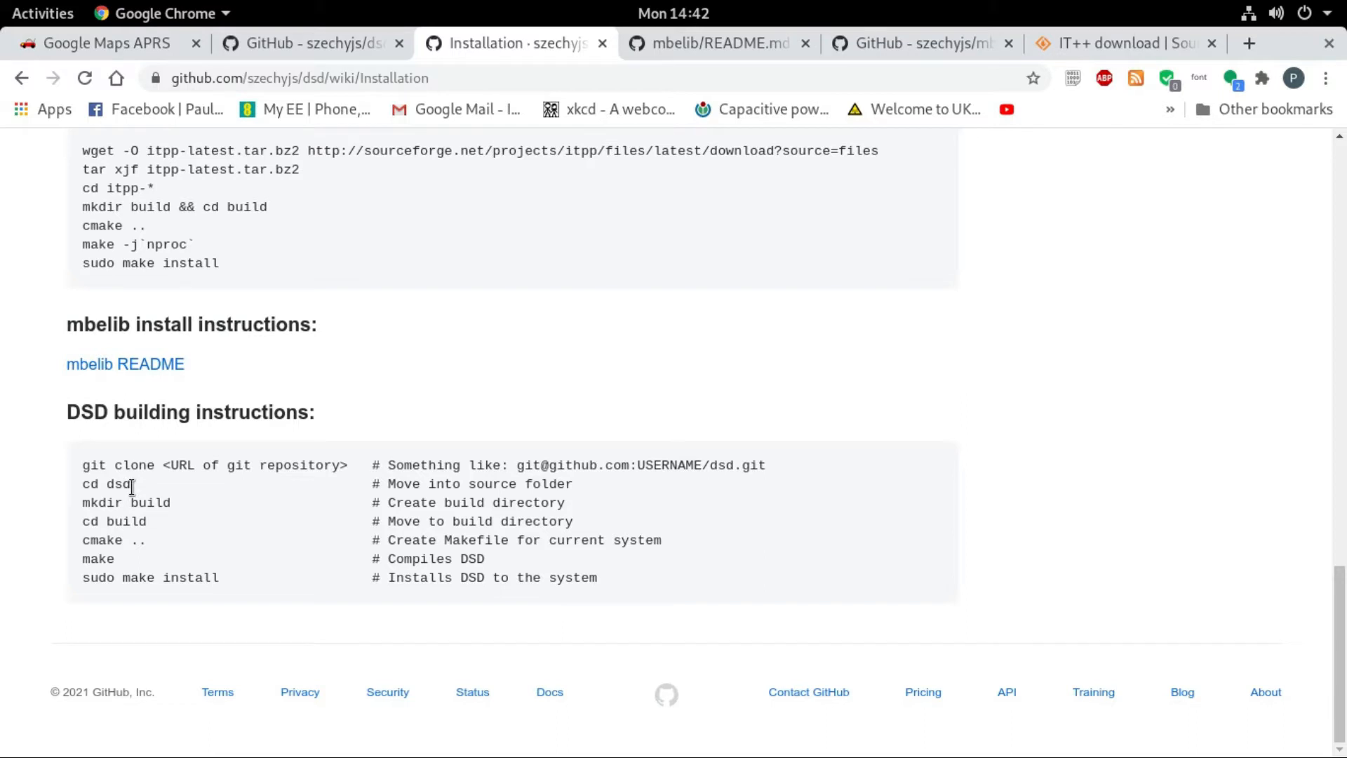
{"action": "mouse_move", "coordinate": [162, 508]}
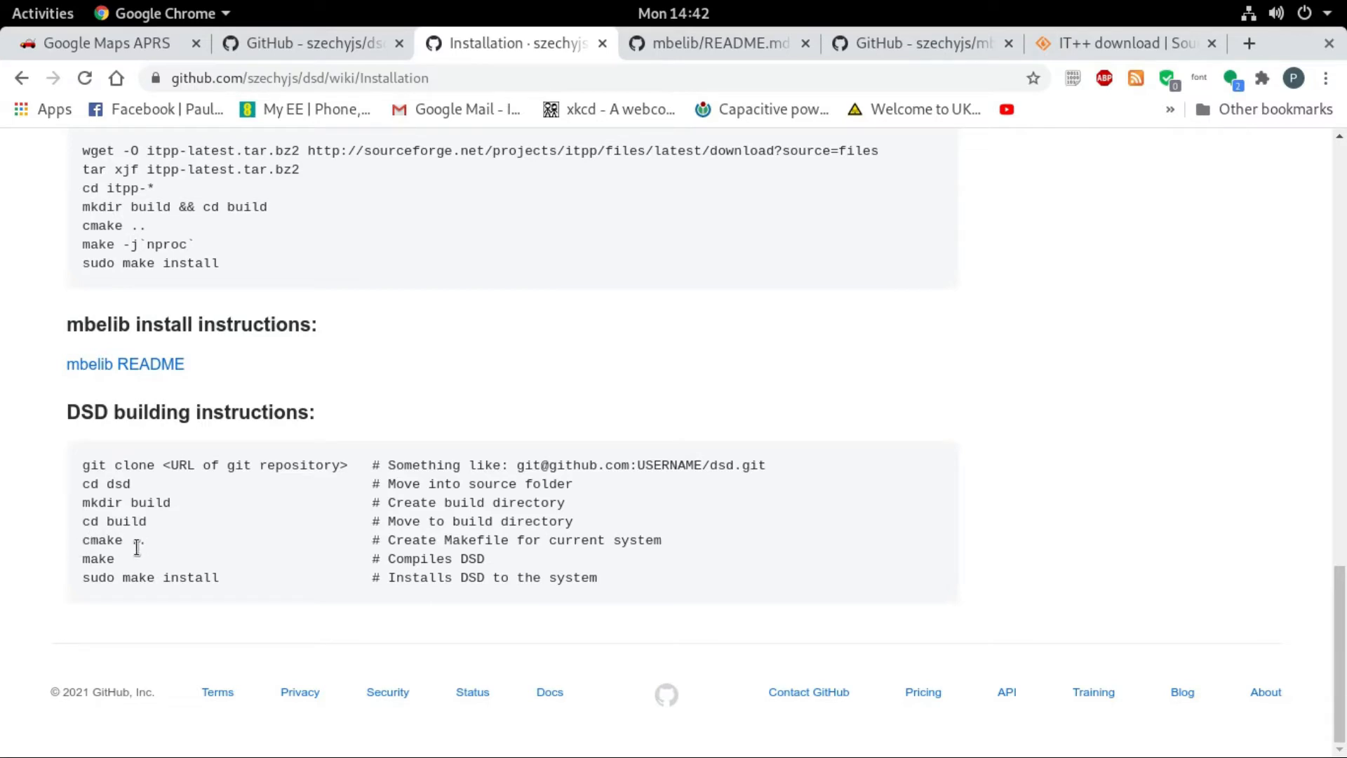
{"action": "mouse_move", "coordinate": [164, 559]}
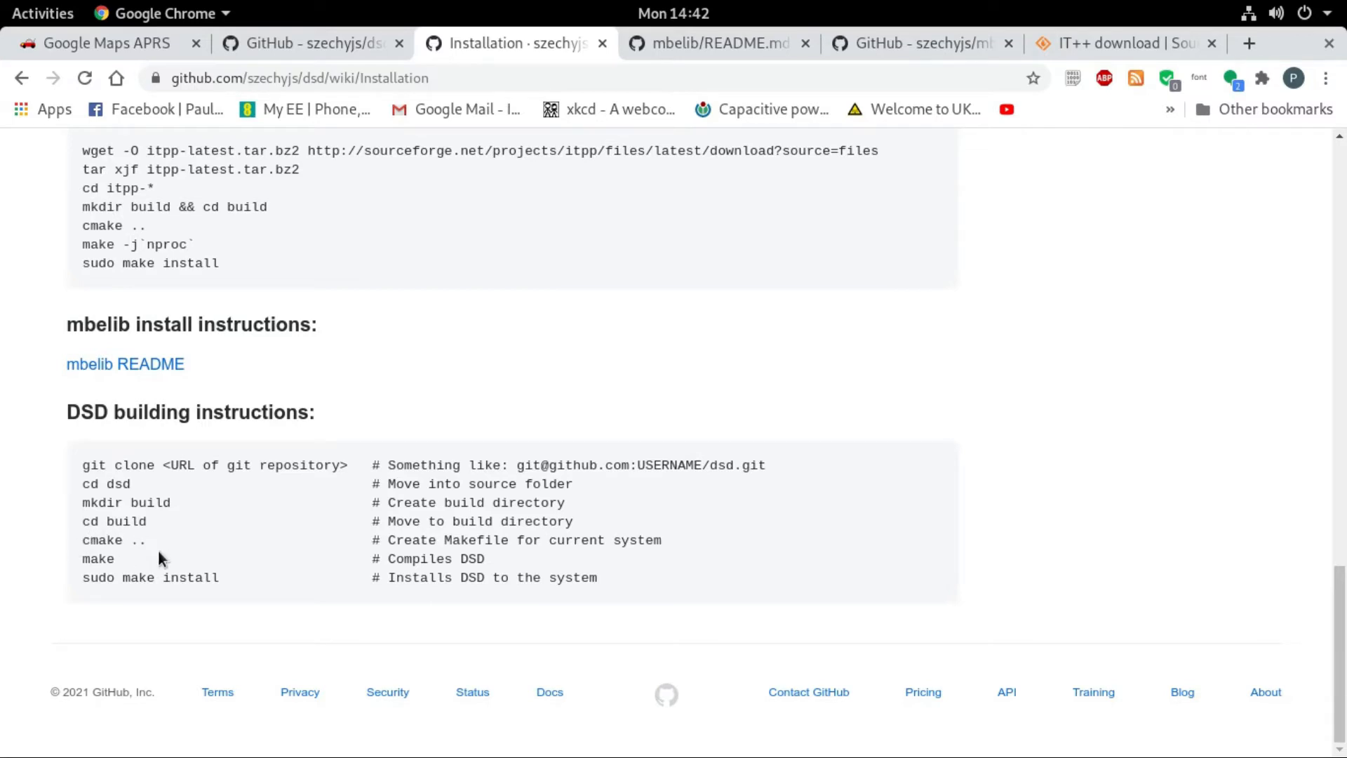
{"action": "mouse_move", "coordinate": [83, 578]}
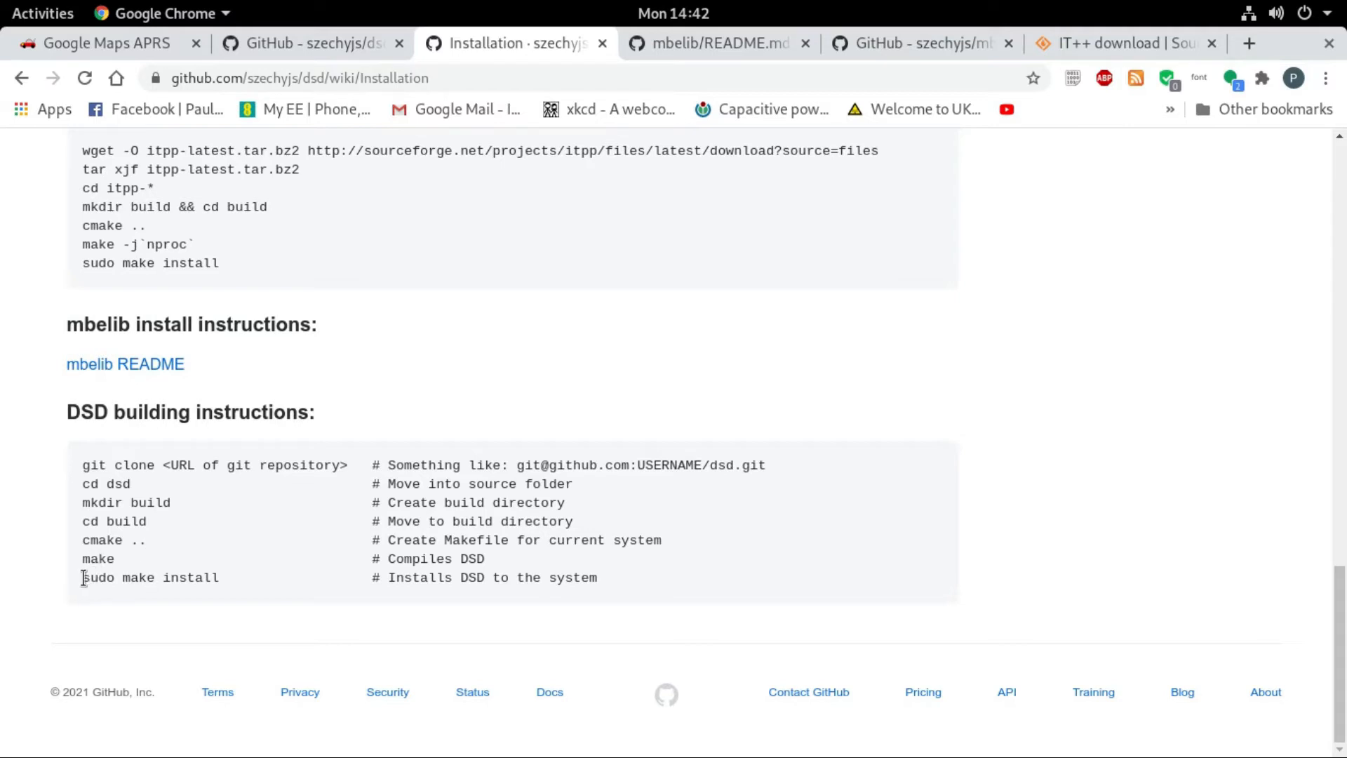
{"action": "mouse_move", "coordinate": [97, 582]}
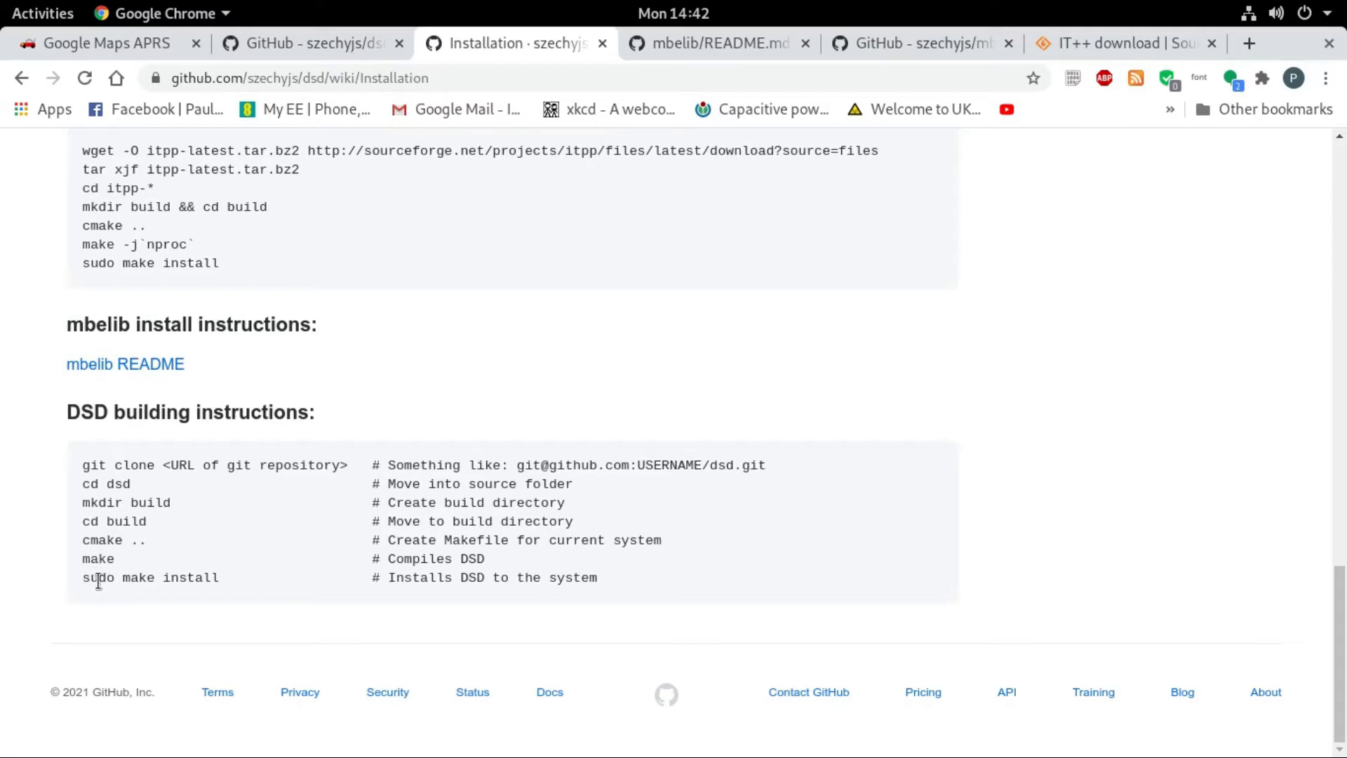
{"action": "mouse_move", "coordinate": [222, 582]}
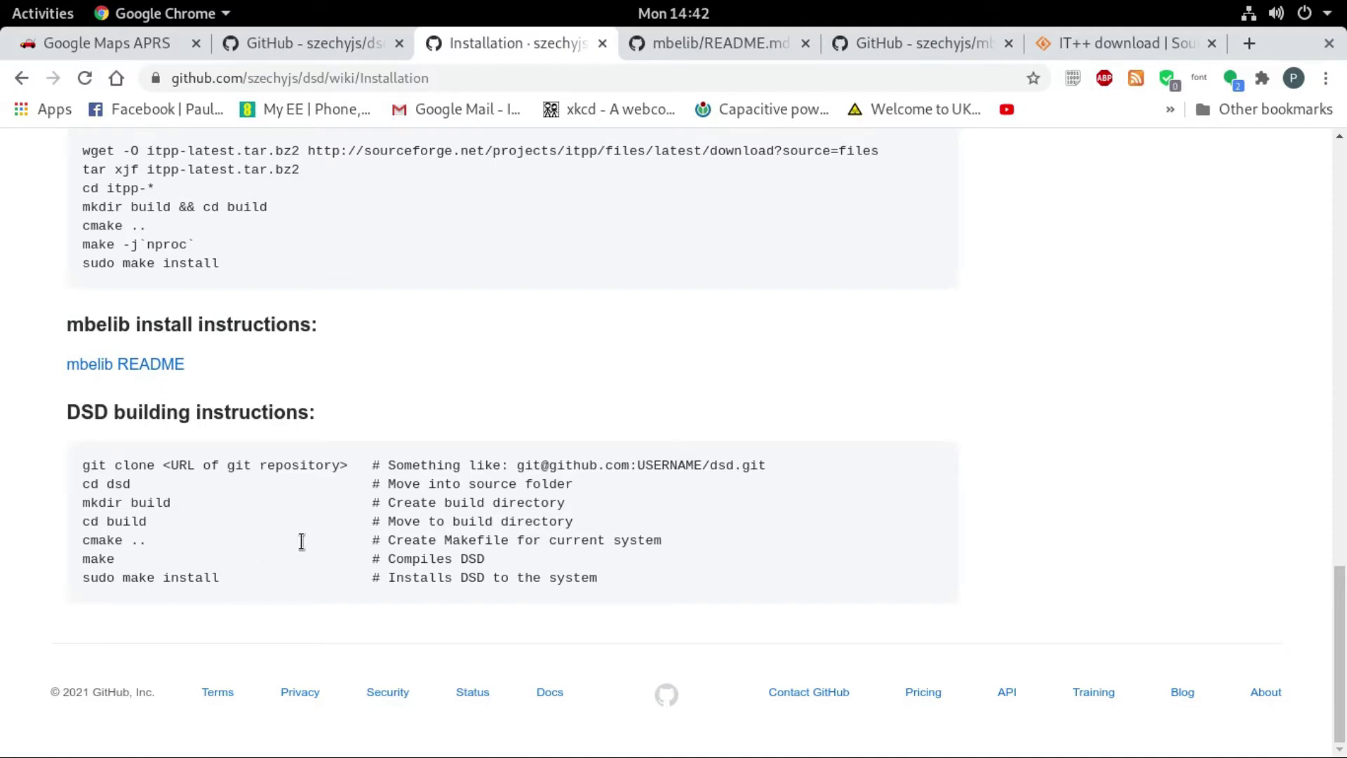
{"action": "scroll", "scroll_direction": "up", "scroll_amount": 3}
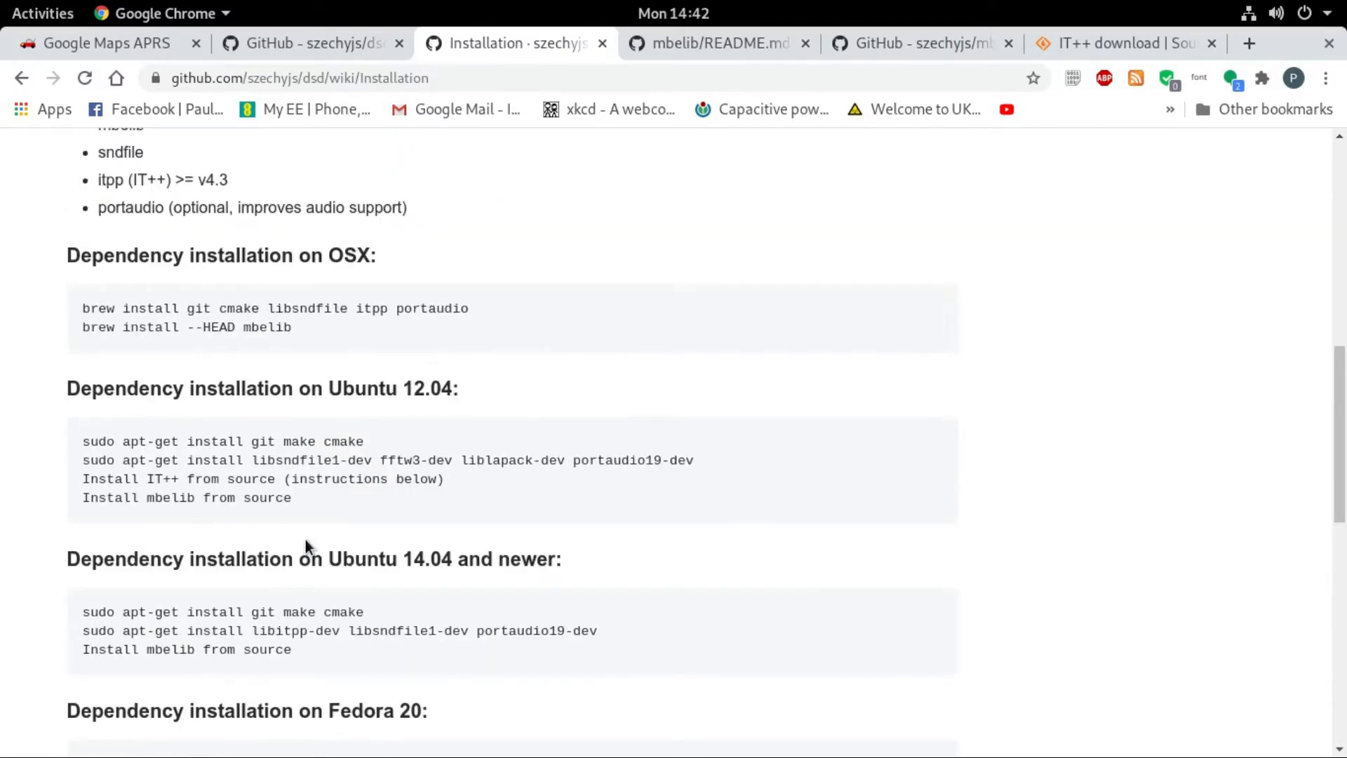
{"action": "scroll", "scroll_direction": "up", "scroll_amount": 3}
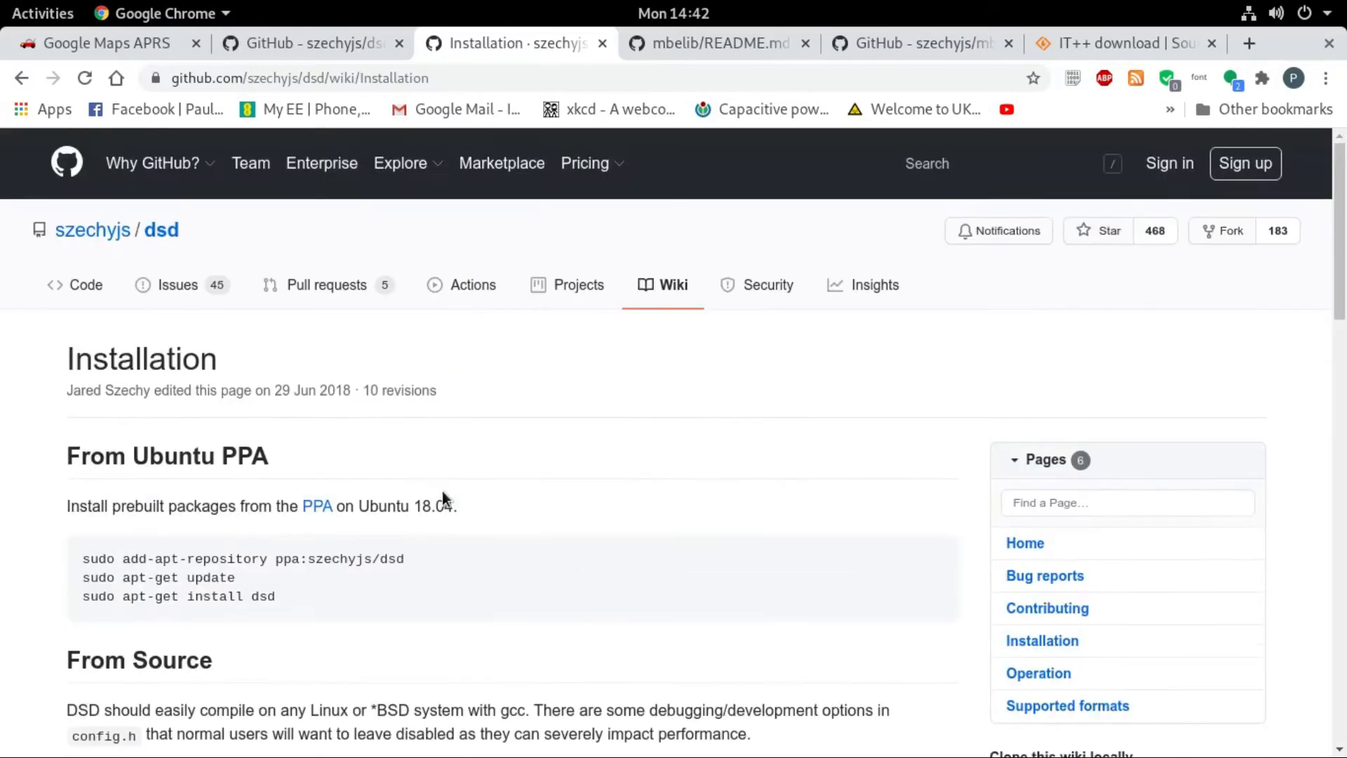
{"action": "mouse_move", "coordinate": [472, 692]}
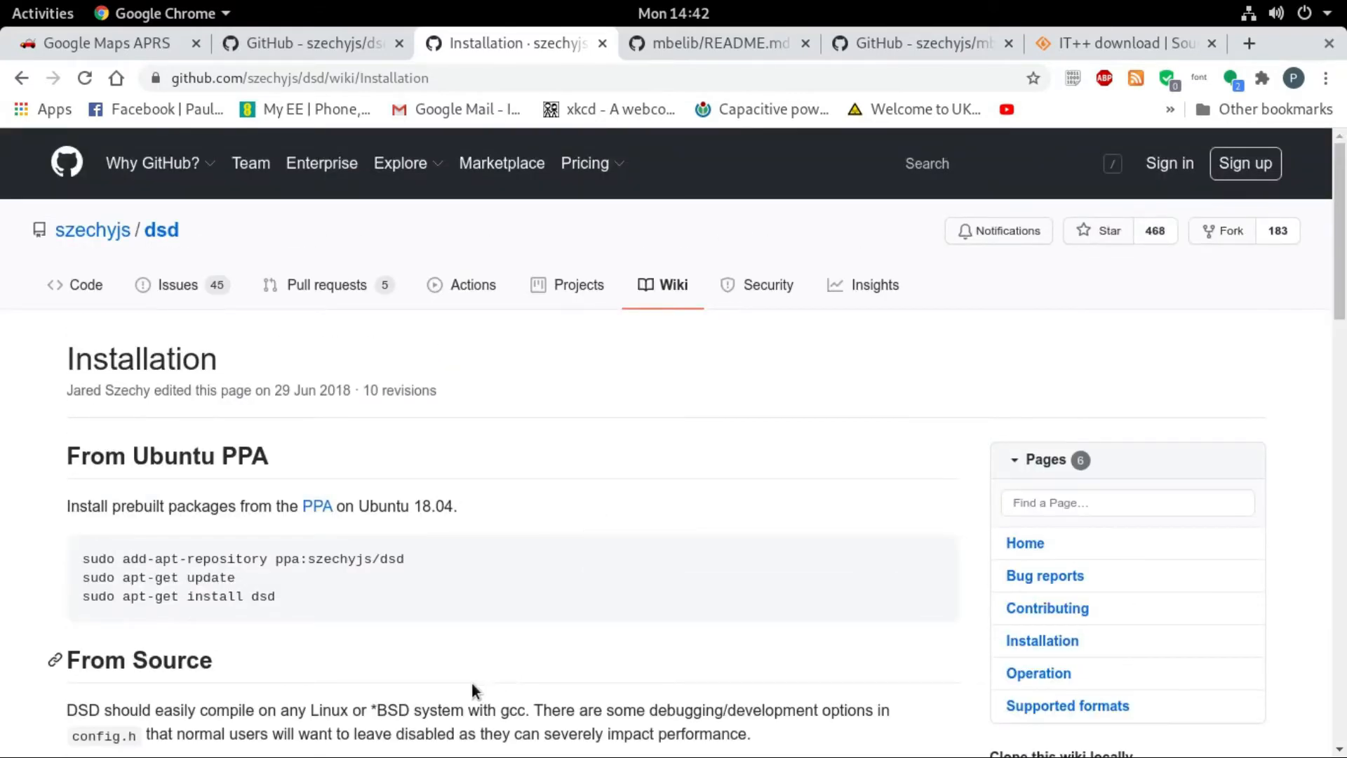
{"action": "mouse_move", "coordinate": [460, 693]}
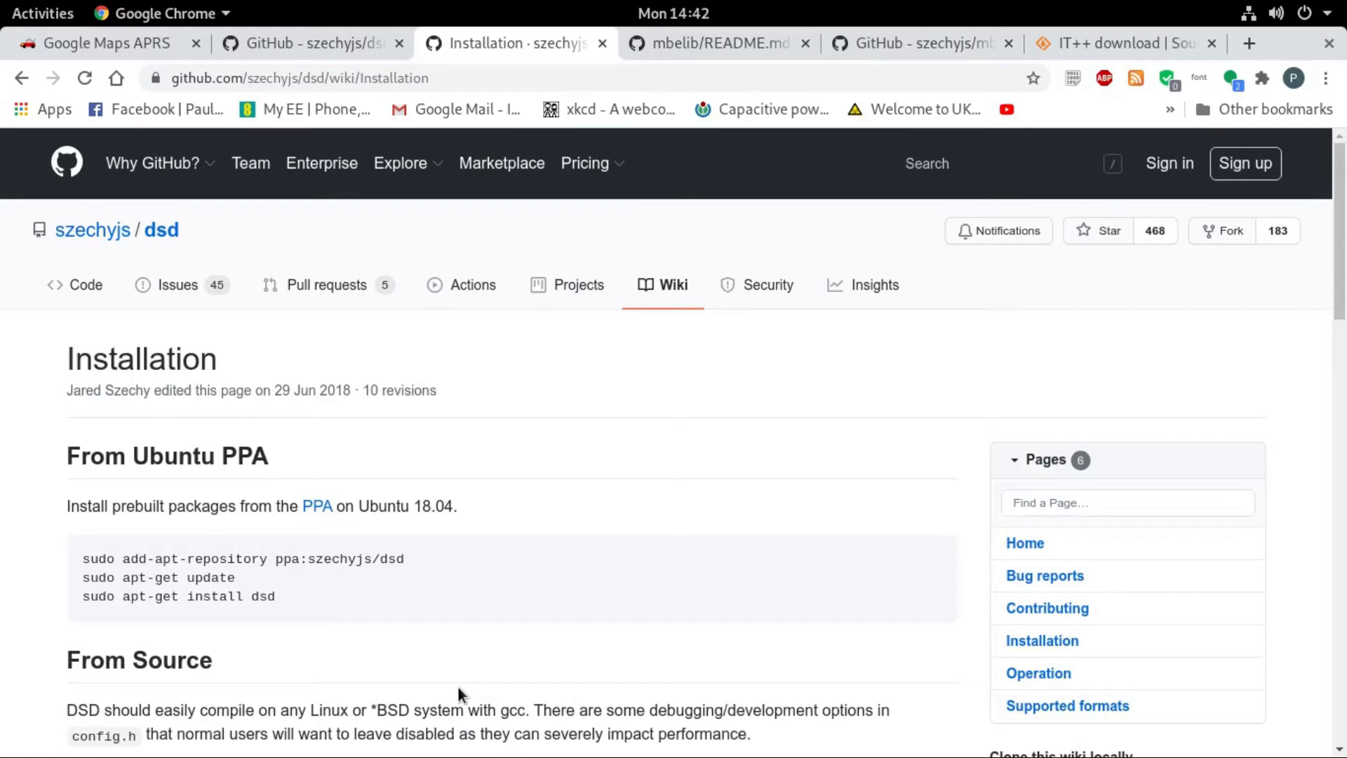
{"action": "mouse_move", "coordinate": [318, 384]}
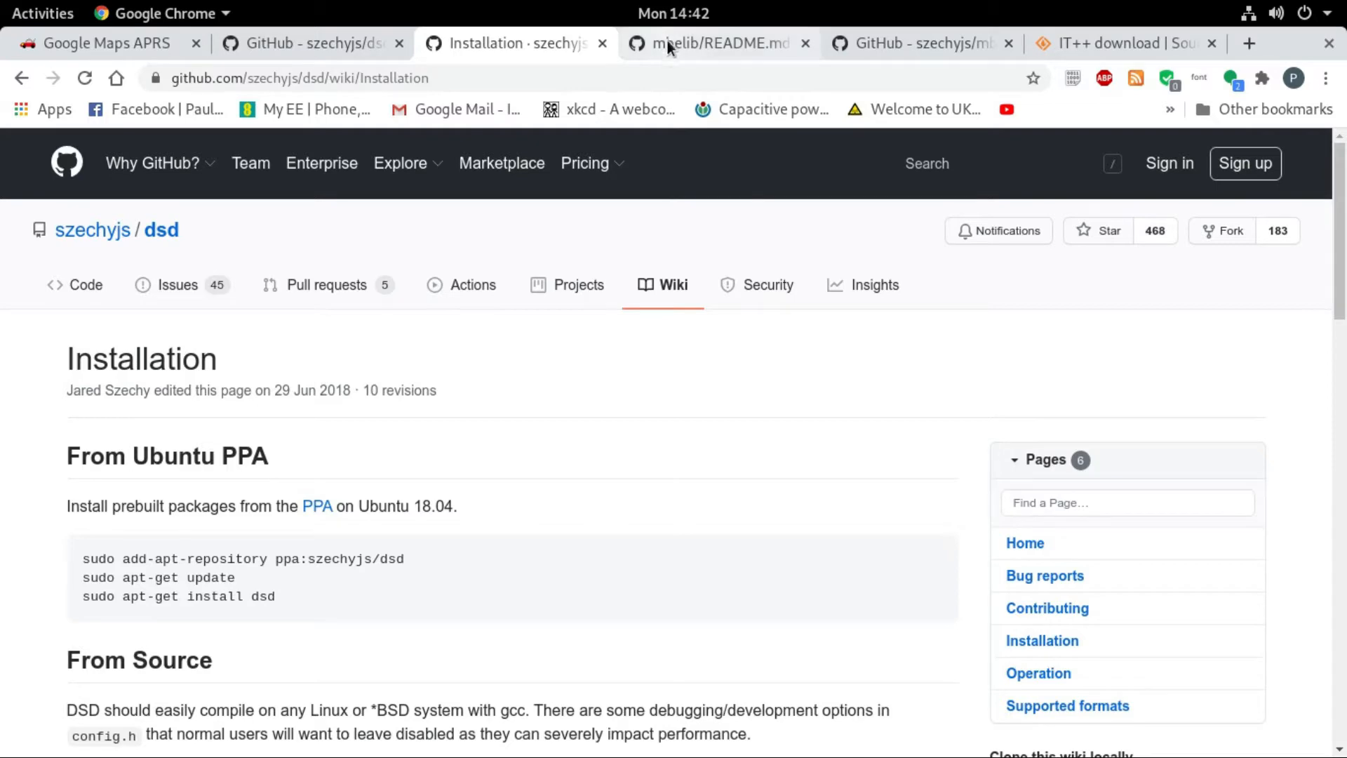
Read the mbelib README's 'Example building instructions on Ubuntu', then return to the top
{"action": "left_click", "coordinate": [719, 43]}
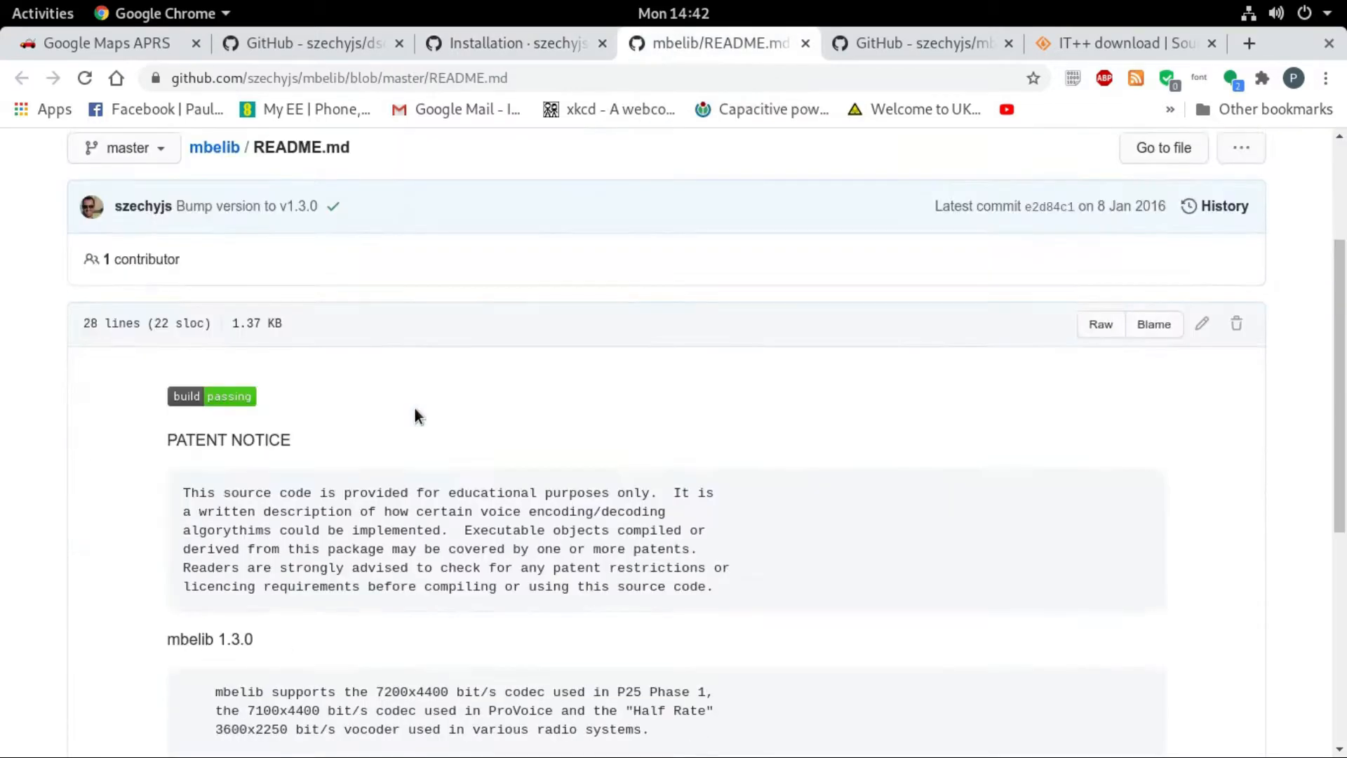
{"action": "scroll", "scroll_direction": "down", "scroll_amount": 3}
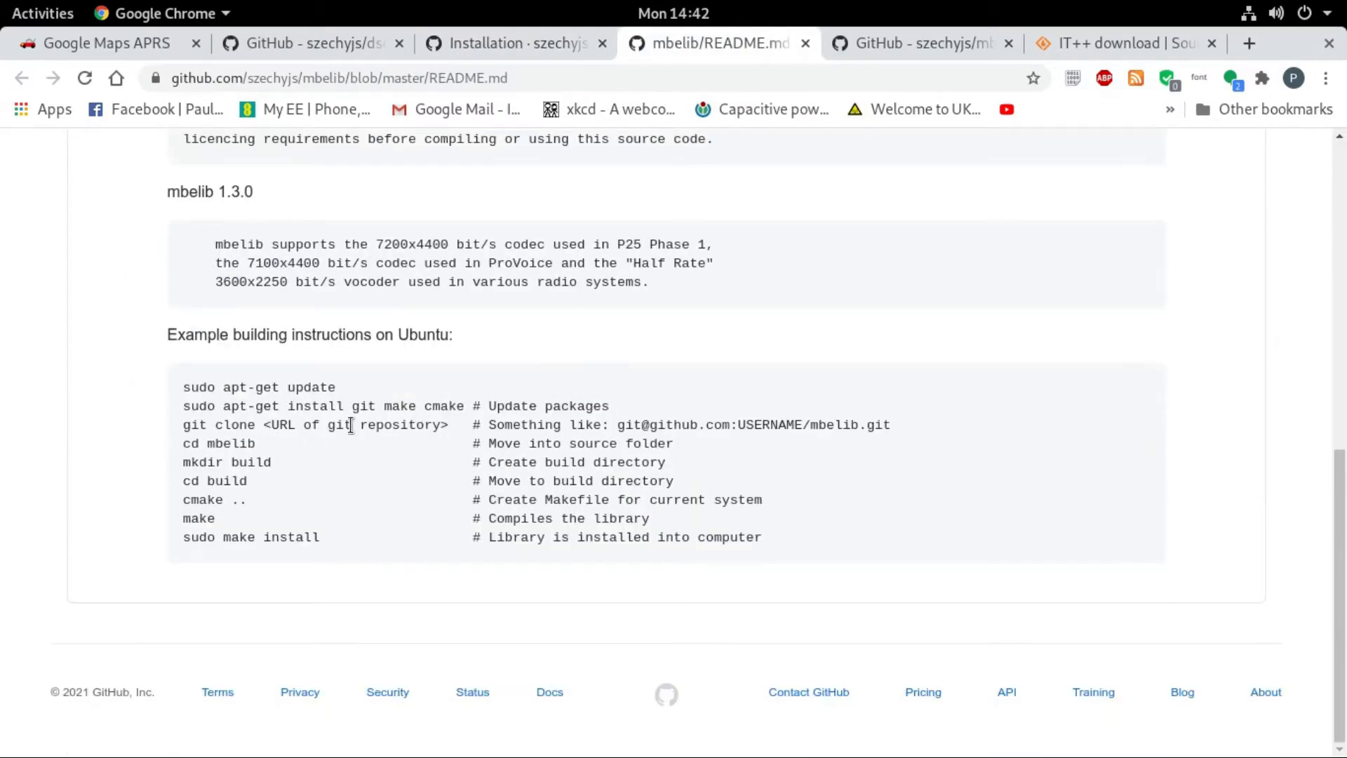
{"action": "mouse_move", "coordinate": [352, 446]}
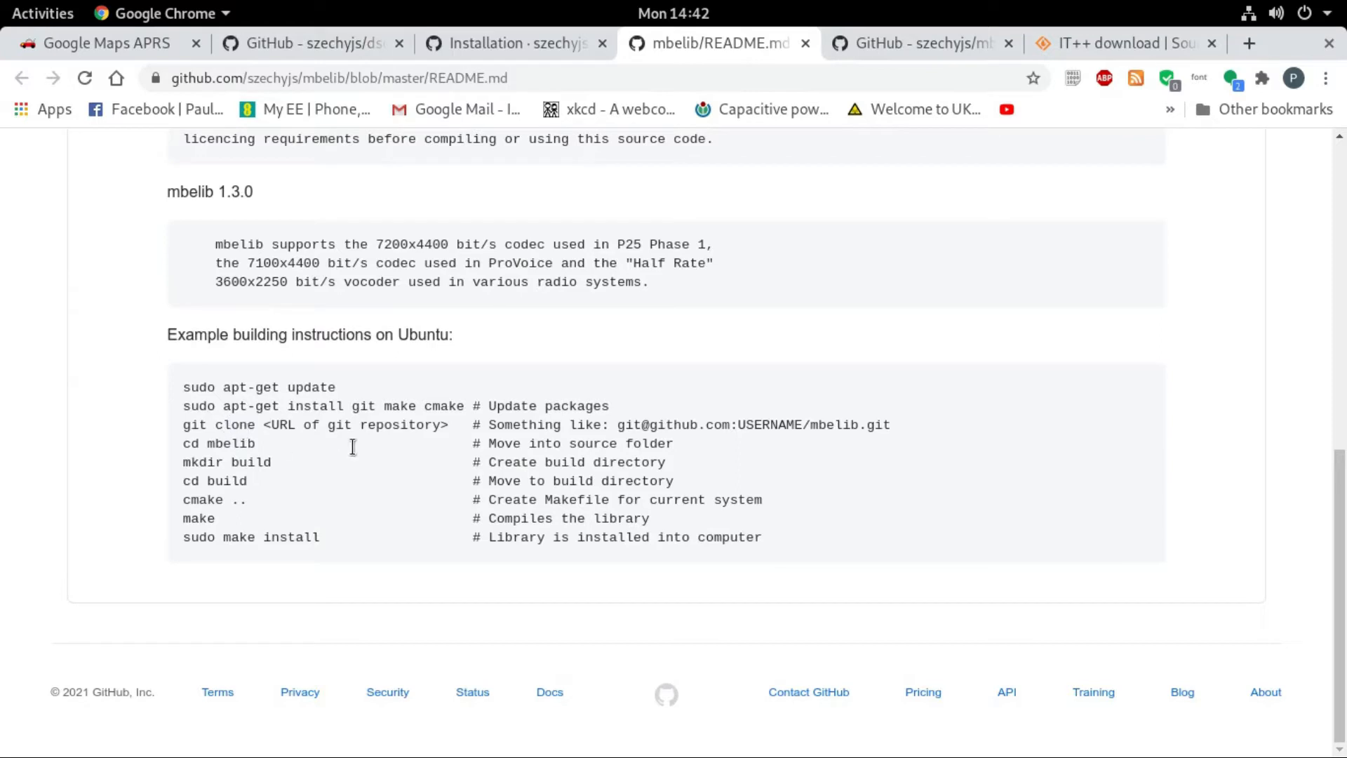
{"action": "mouse_move", "coordinate": [253, 420]}
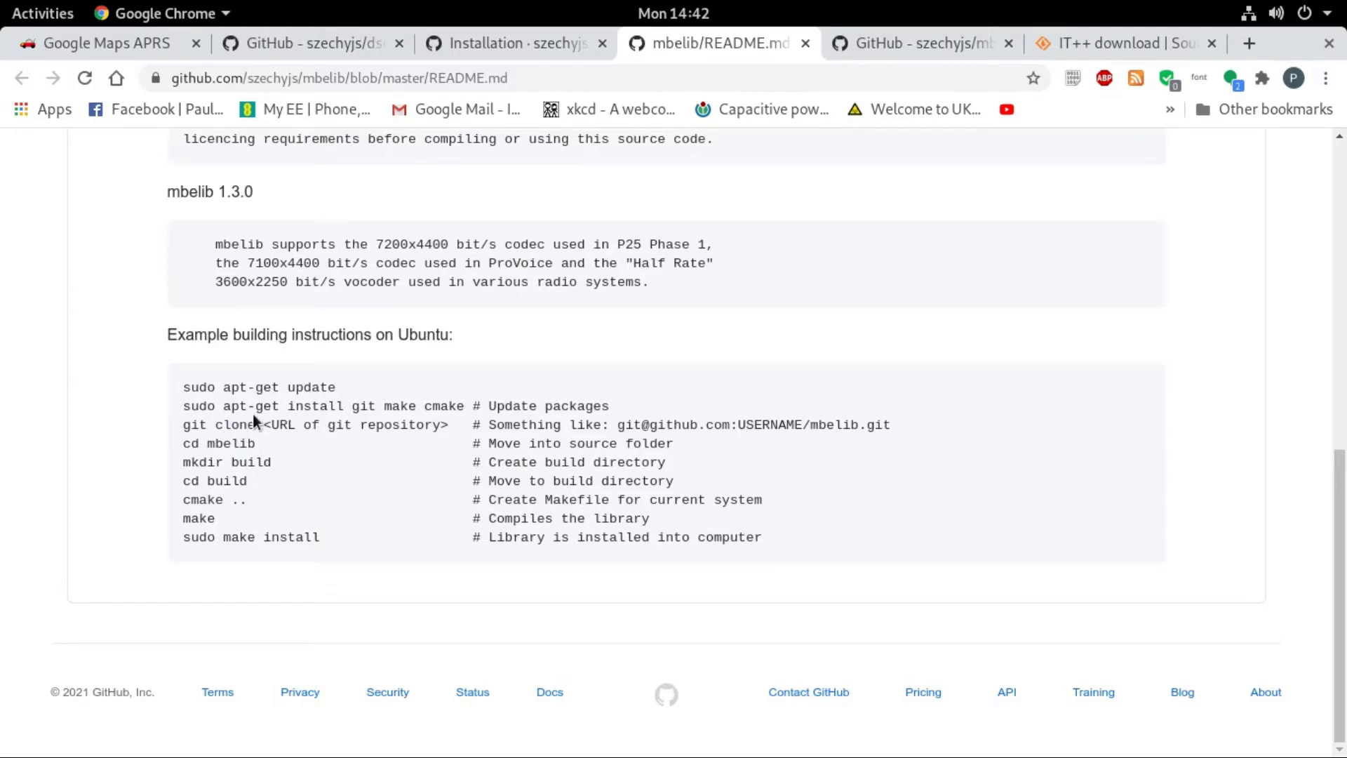
{"action": "mouse_move", "coordinate": [362, 427]}
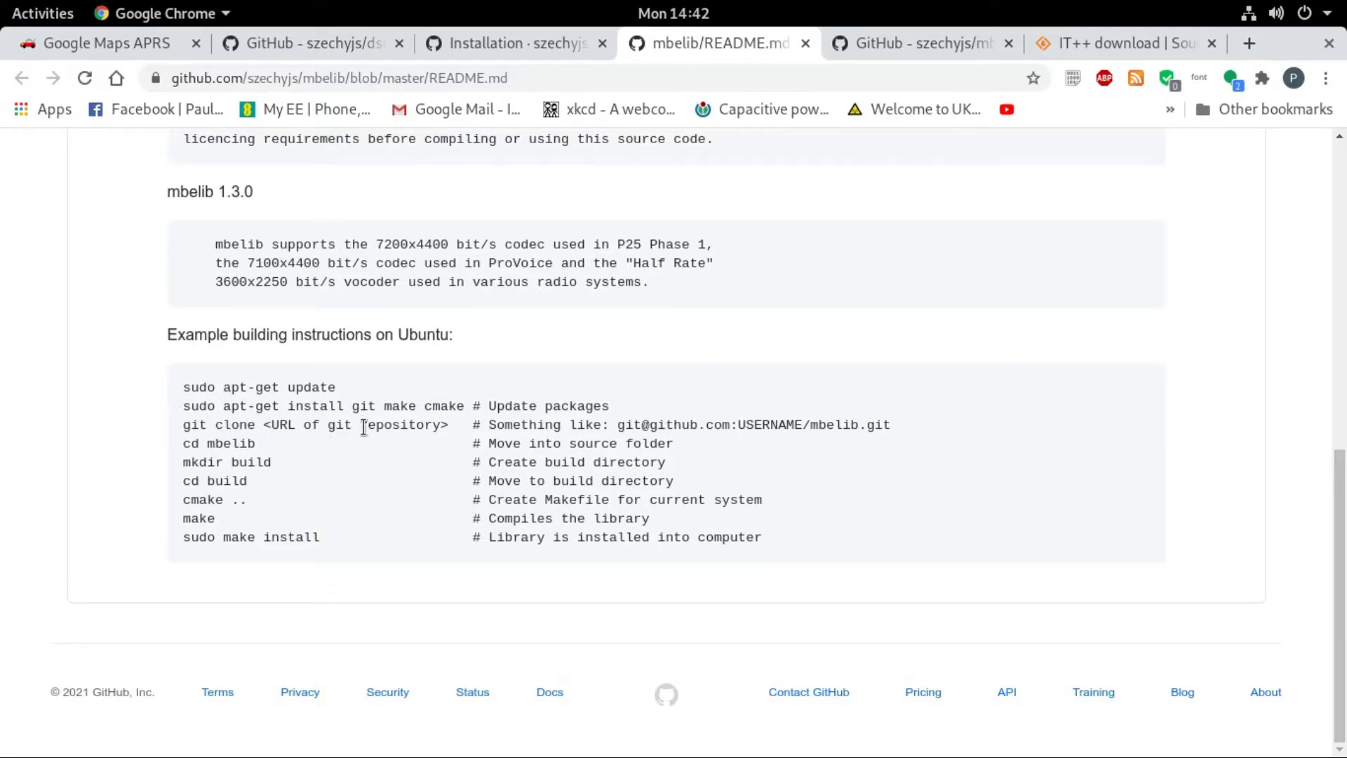
{"action": "mouse_move", "coordinate": [395, 429]}
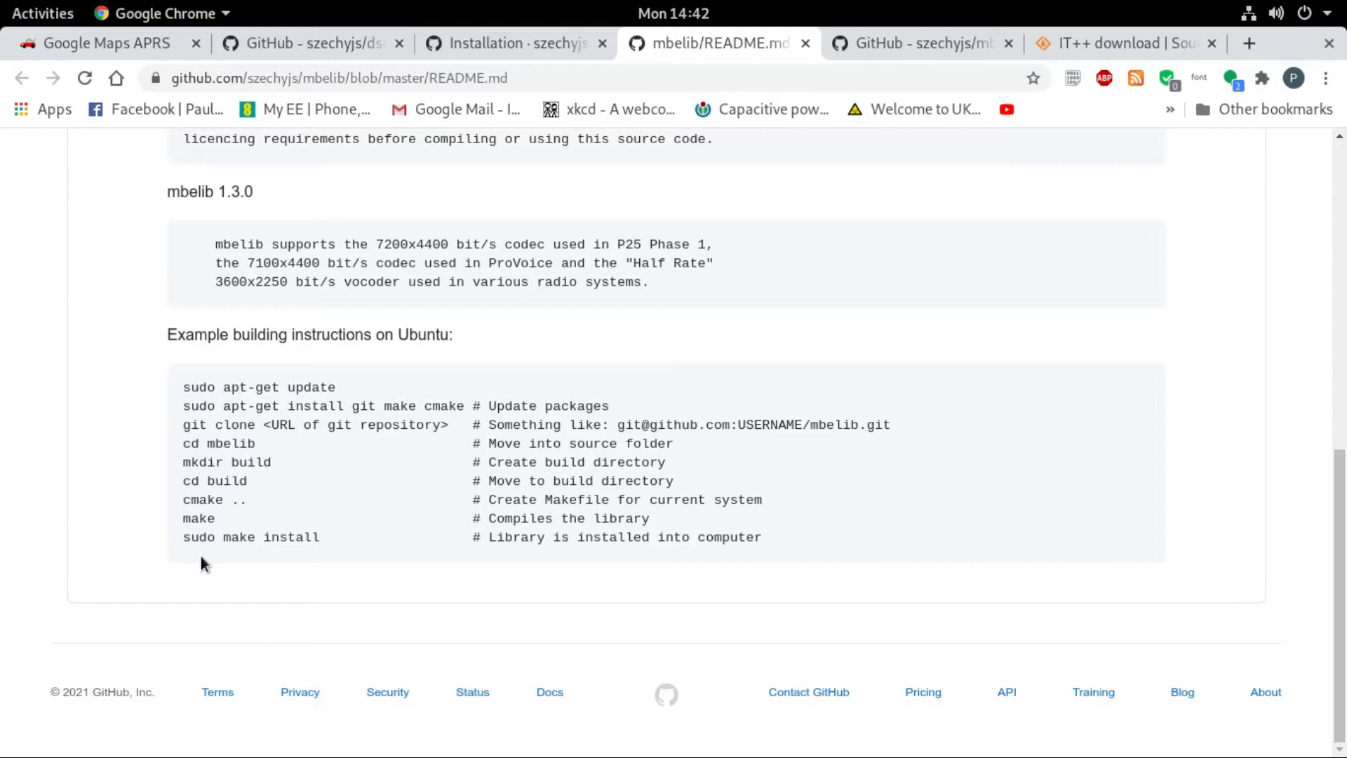
{"action": "mouse_move", "coordinate": [247, 456]}
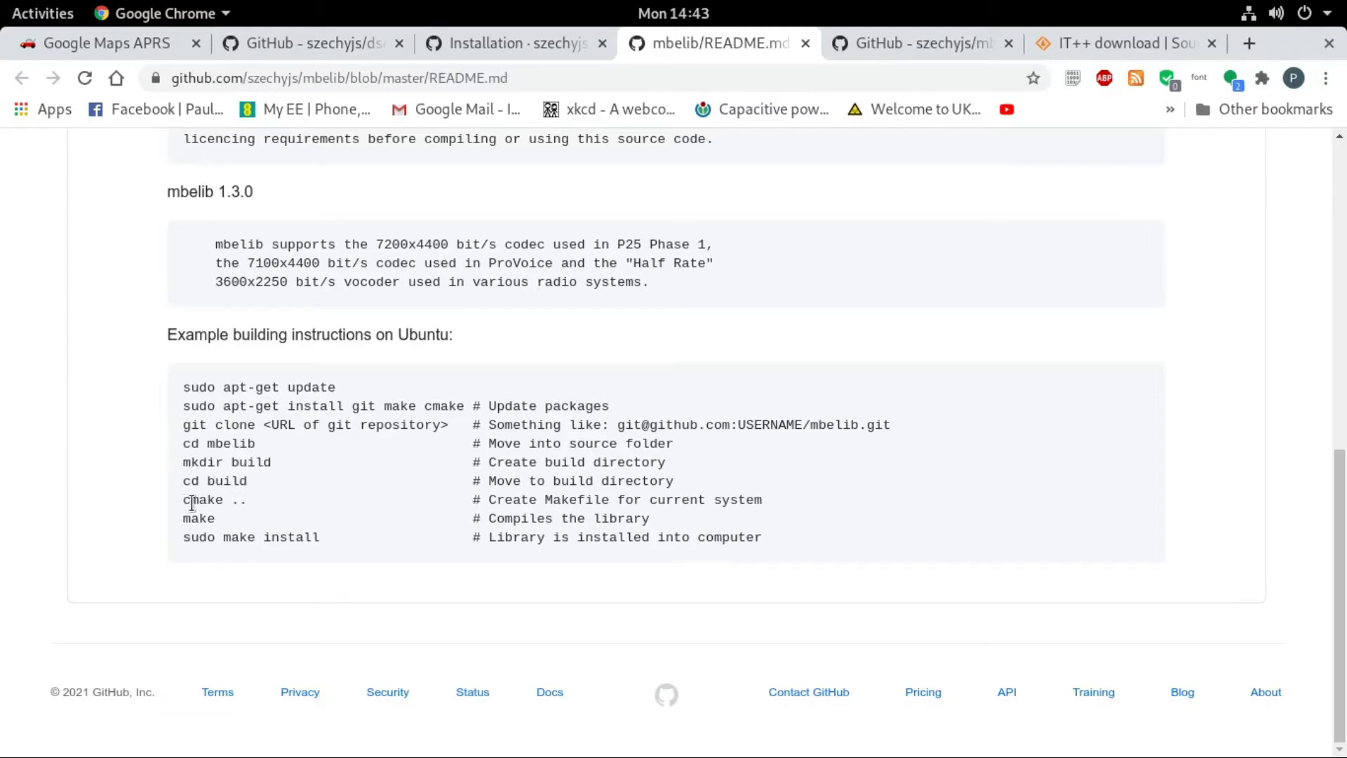
{"action": "mouse_move", "coordinate": [232, 501]}
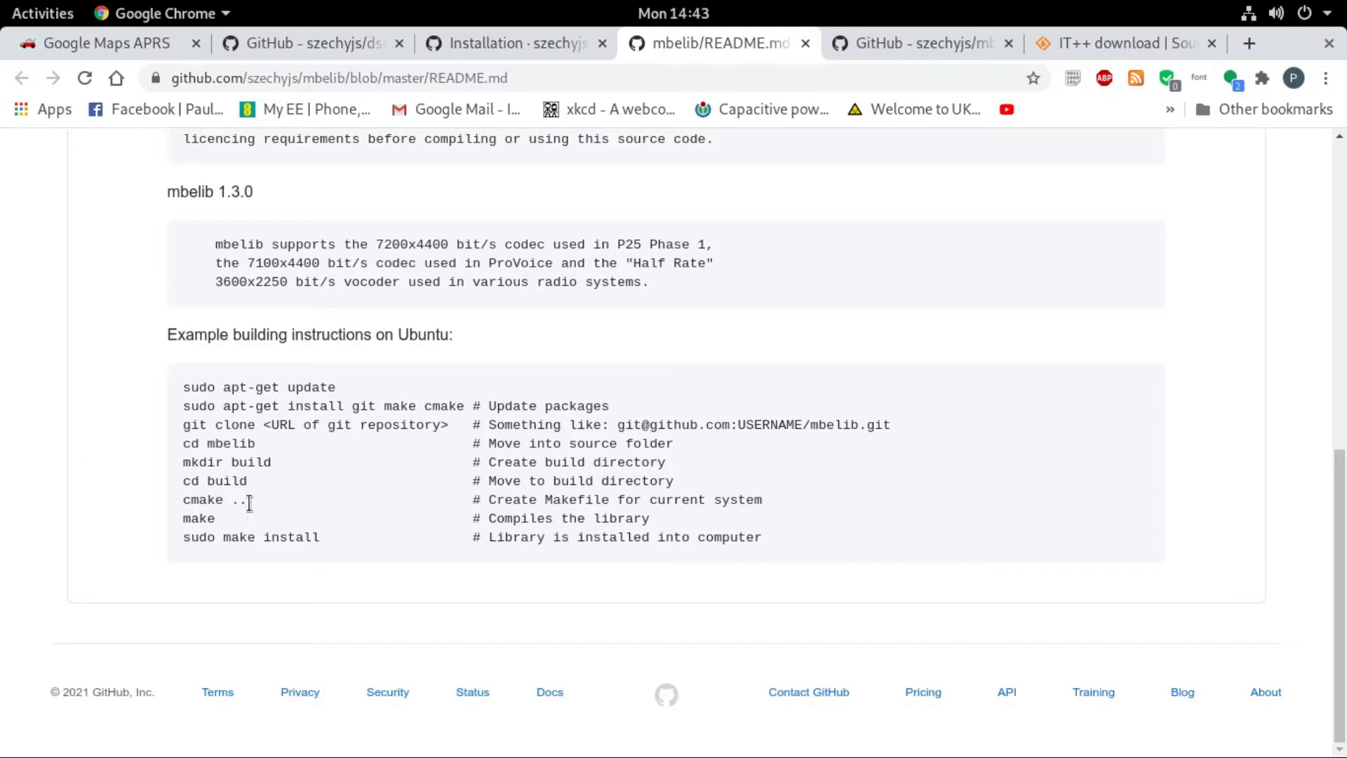
{"action": "mouse_move", "coordinate": [204, 518]}
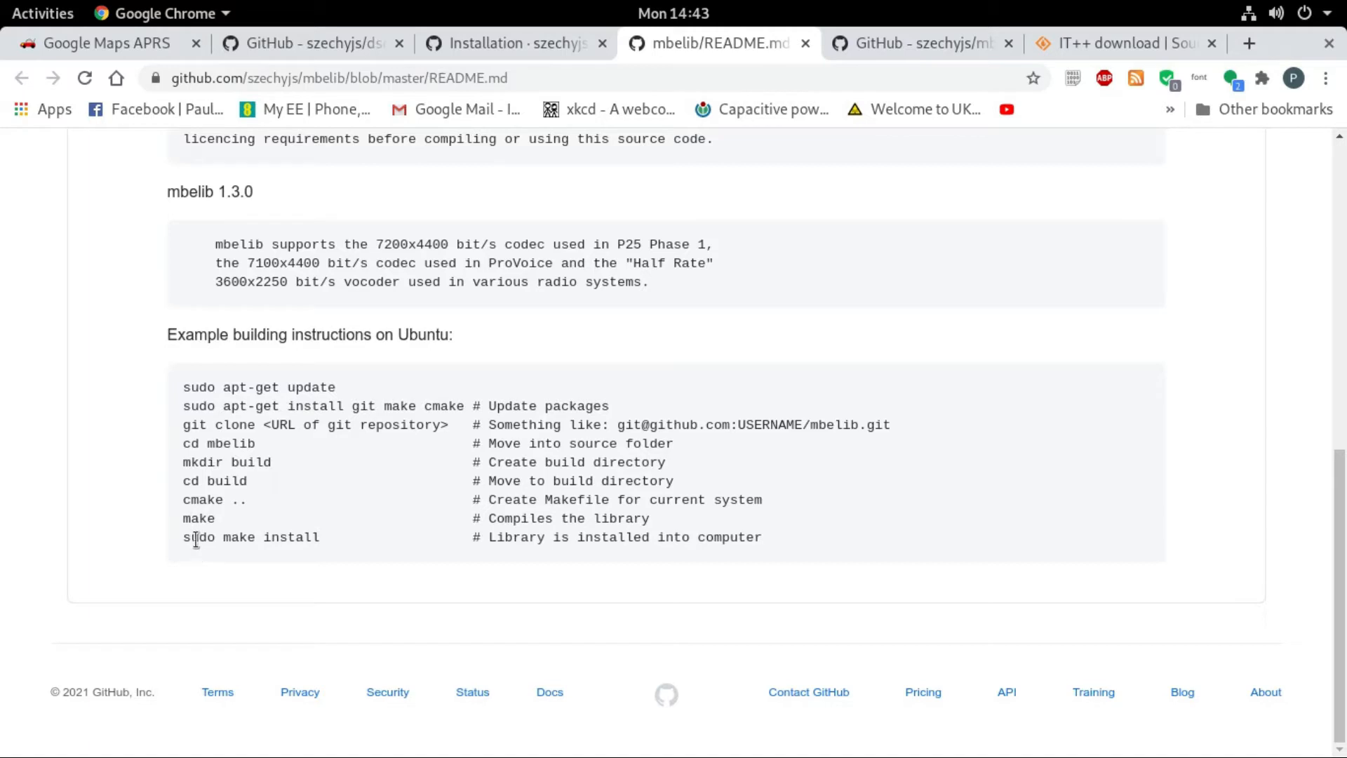
{"action": "mouse_move", "coordinate": [385, 681]}
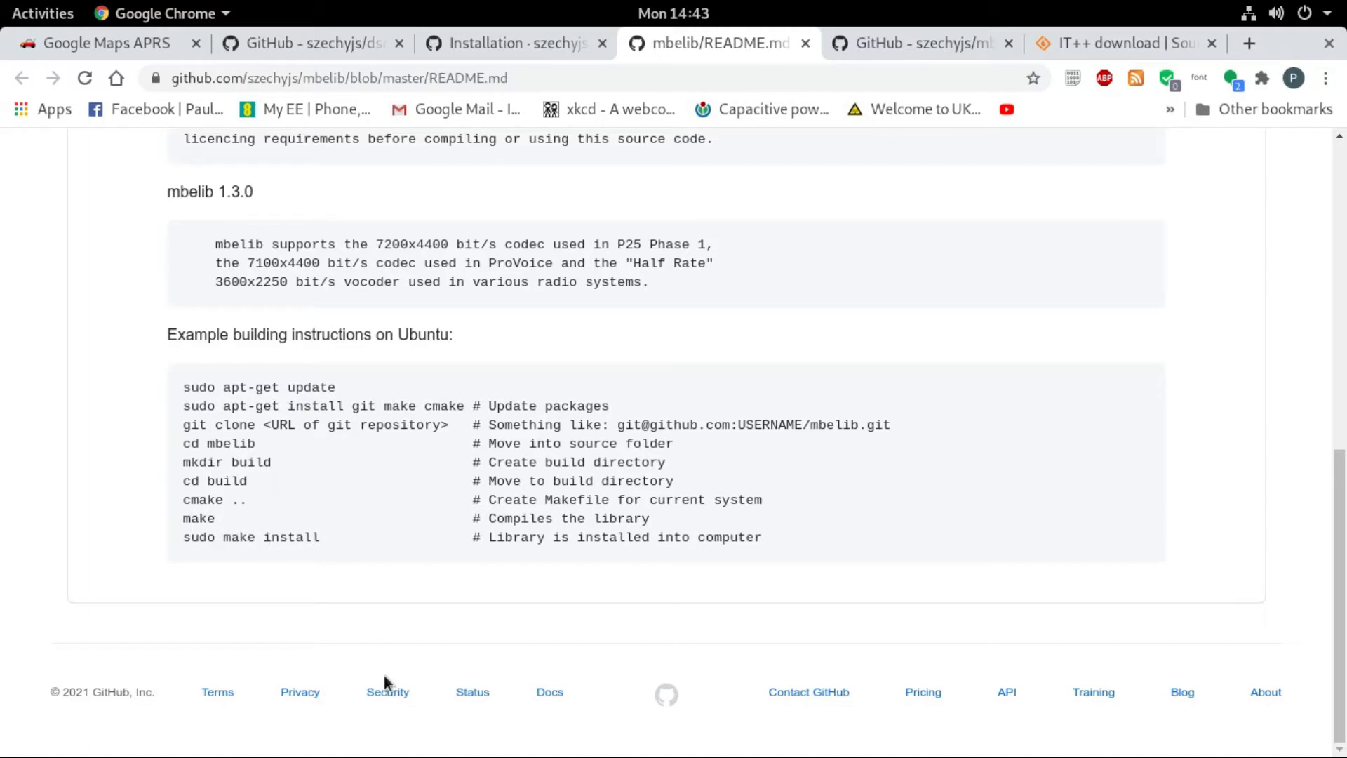
{"action": "mouse_move", "coordinate": [225, 558]}
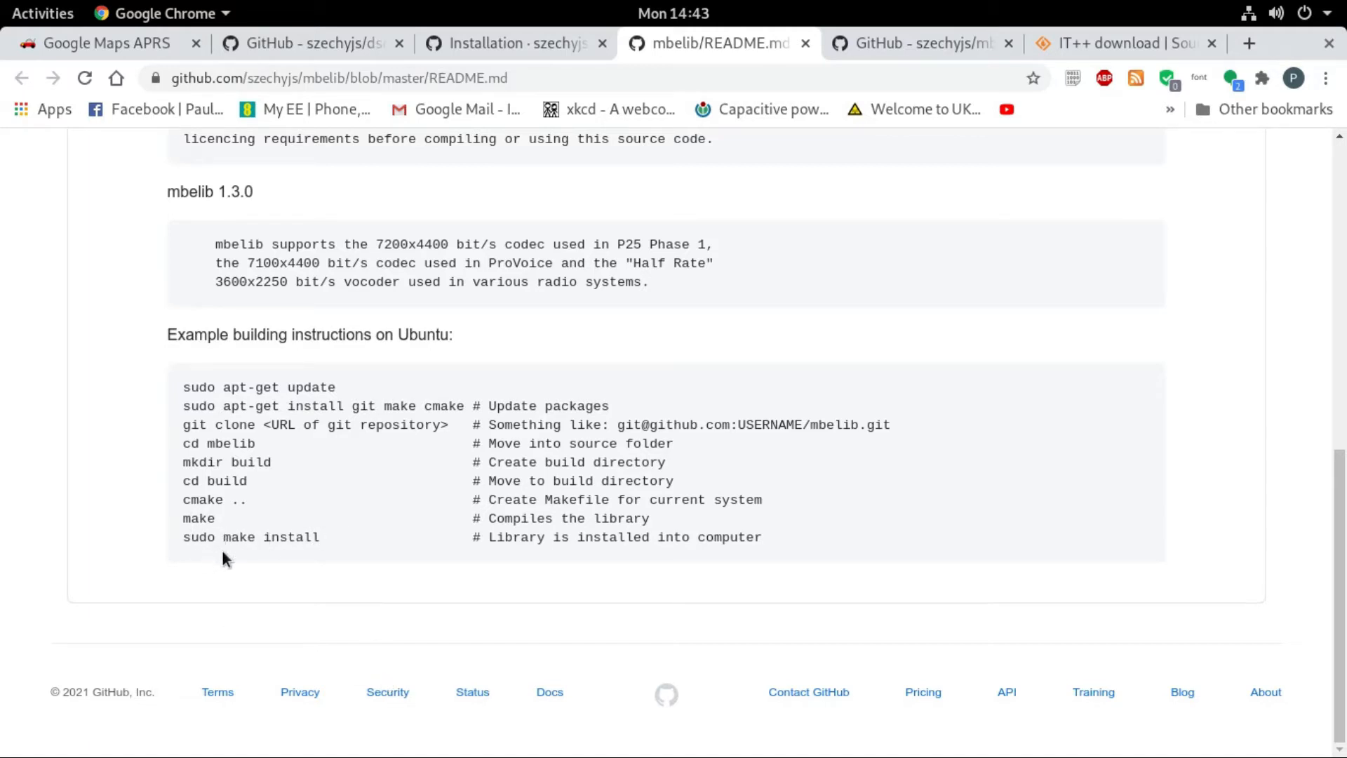
{"action": "scroll", "scroll_direction": "up", "scroll_amount": 3}
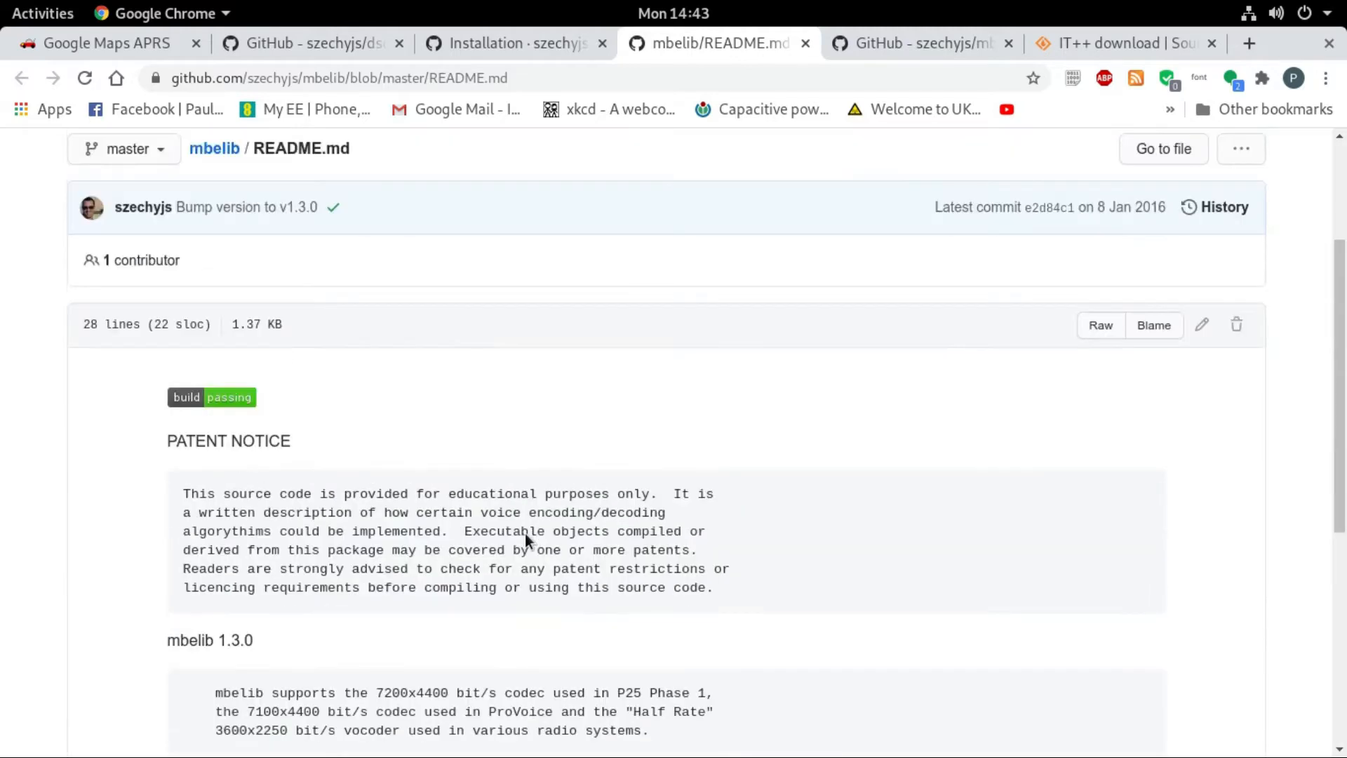
{"action": "scroll", "scroll_direction": "up", "scroll_amount": 3}
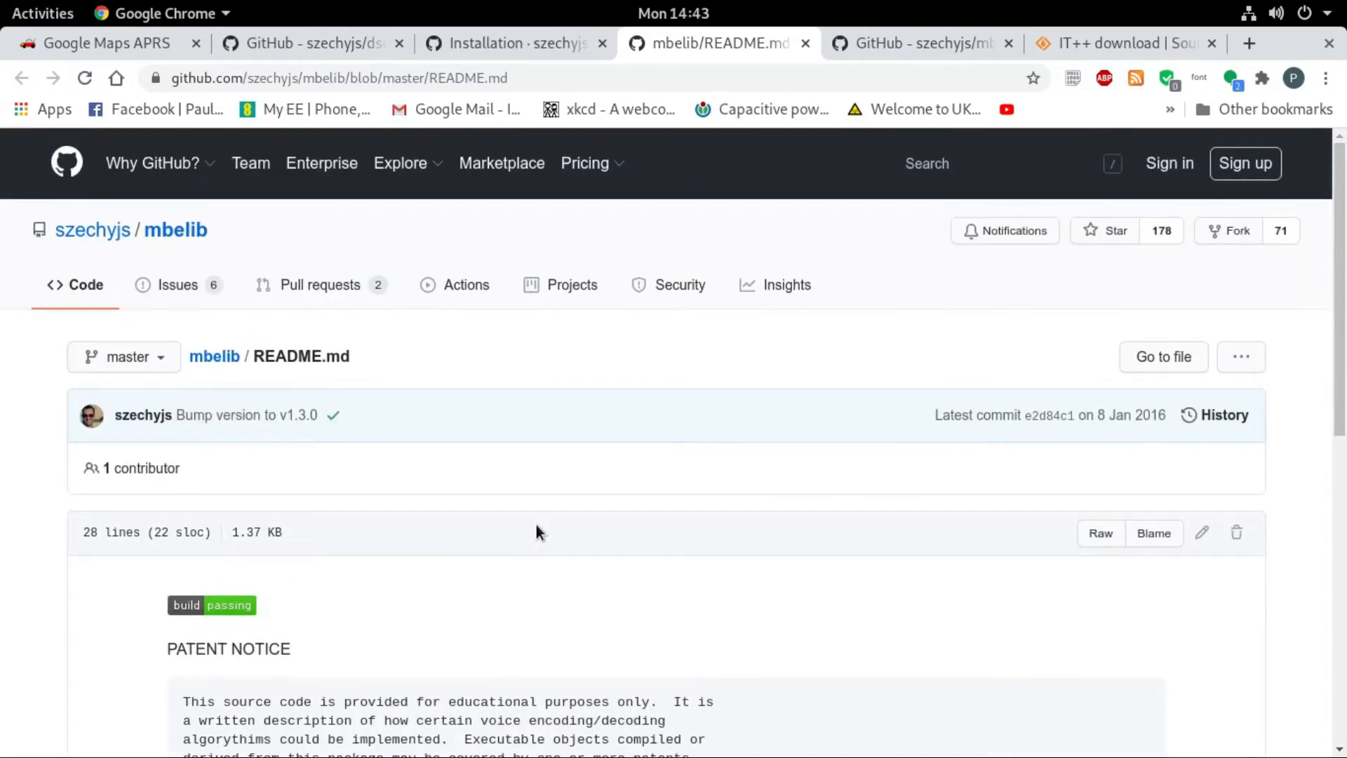
{"action": "mouse_move", "coordinate": [567, 483]}
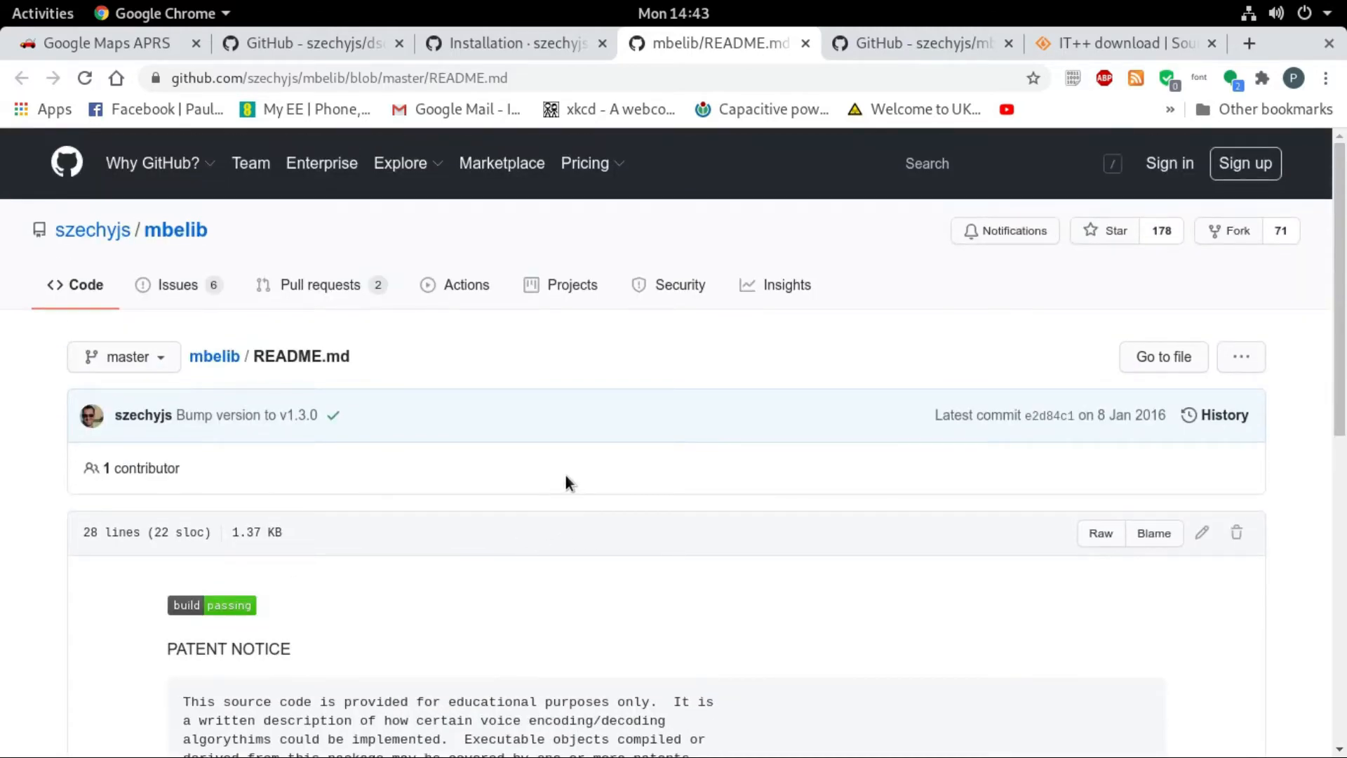
{"action": "mouse_move", "coordinate": [904, 13]}
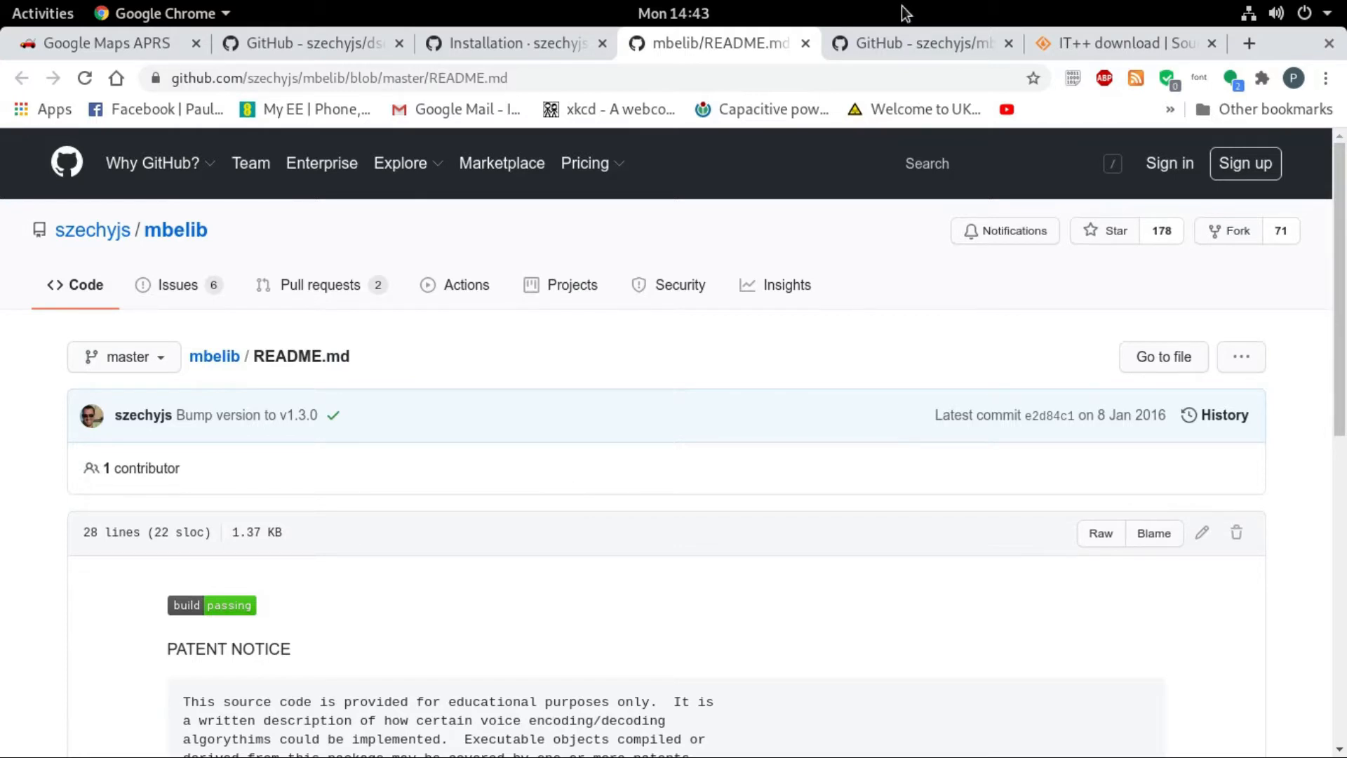
{"action": "mouse_move", "coordinate": [380, 59]}
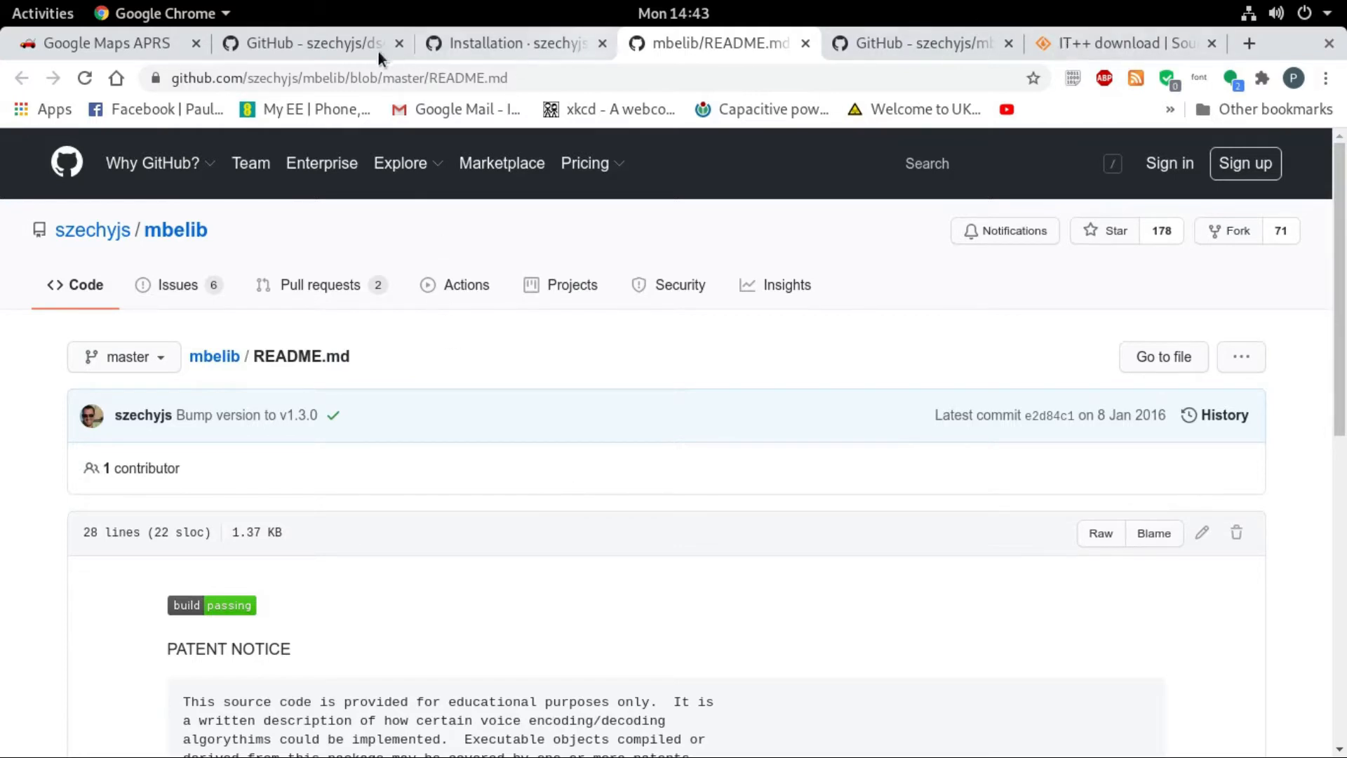
{"action": "left_click", "coordinate": [311, 43]}
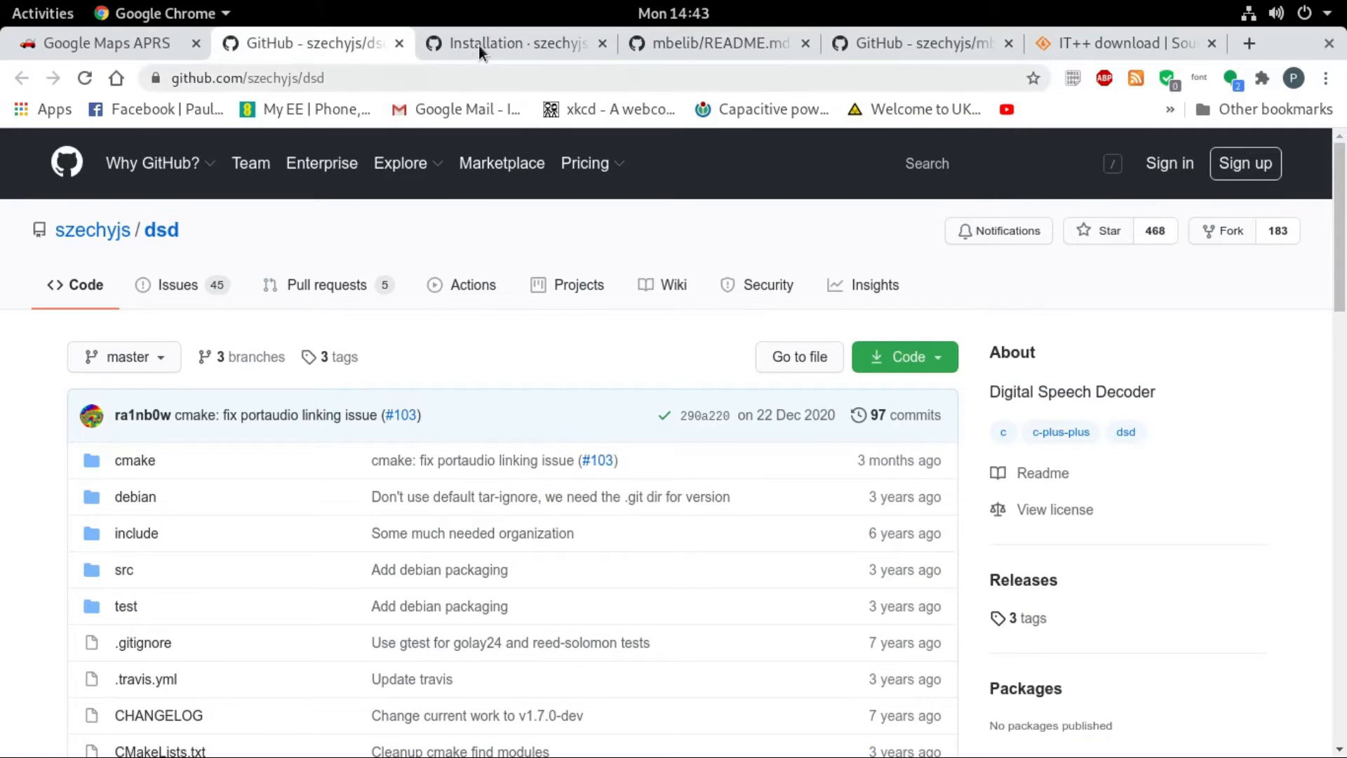
{"action": "left_click", "coordinate": [512, 43]}
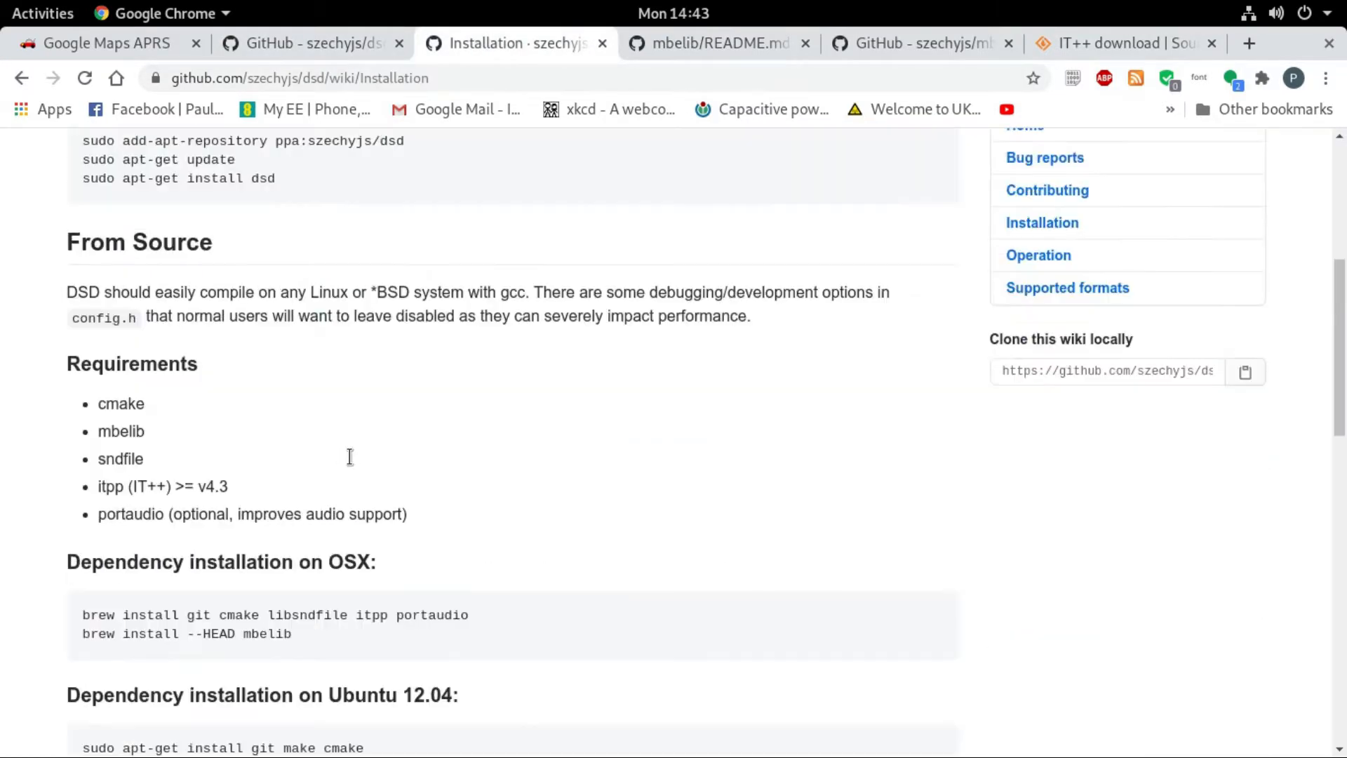
{"action": "scroll", "scroll_direction": "down", "scroll_amount": 3}
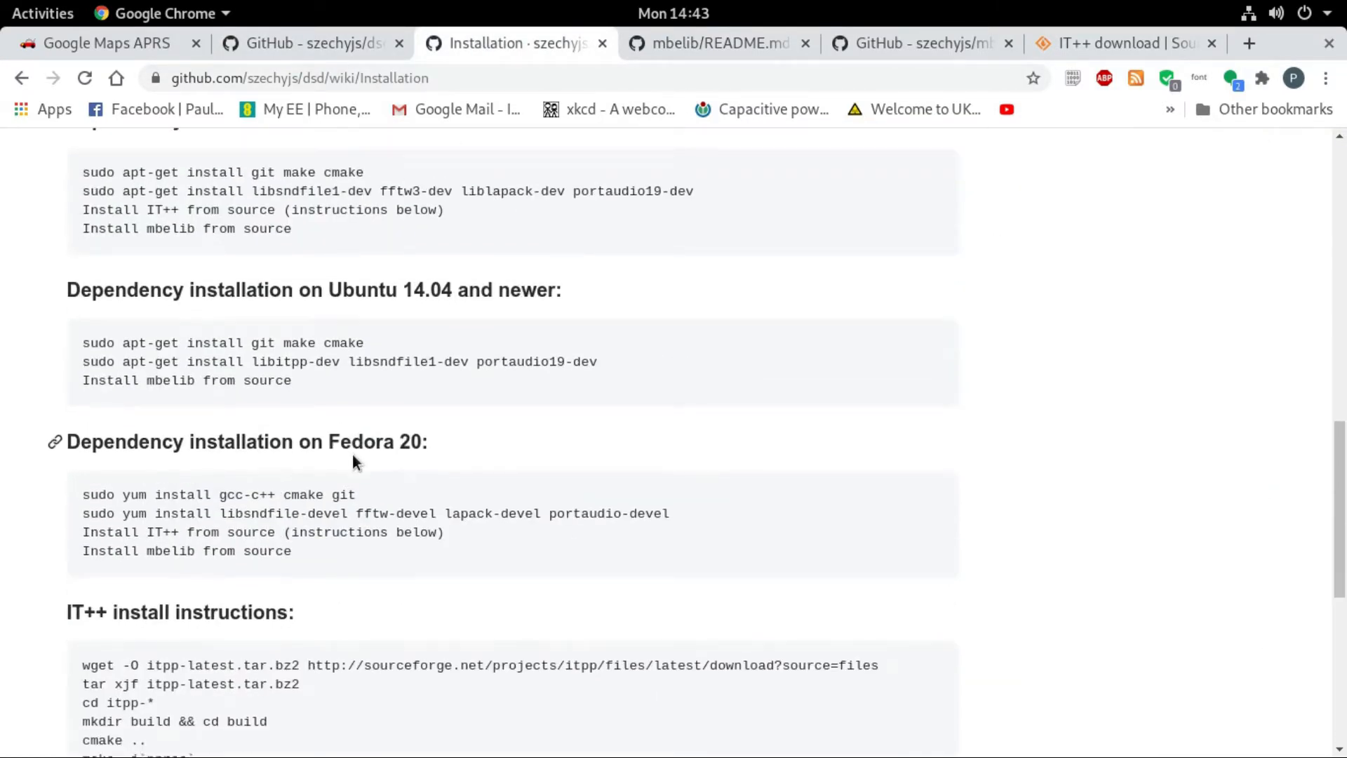
{"action": "scroll", "scroll_direction": "down", "scroll_amount": 3}
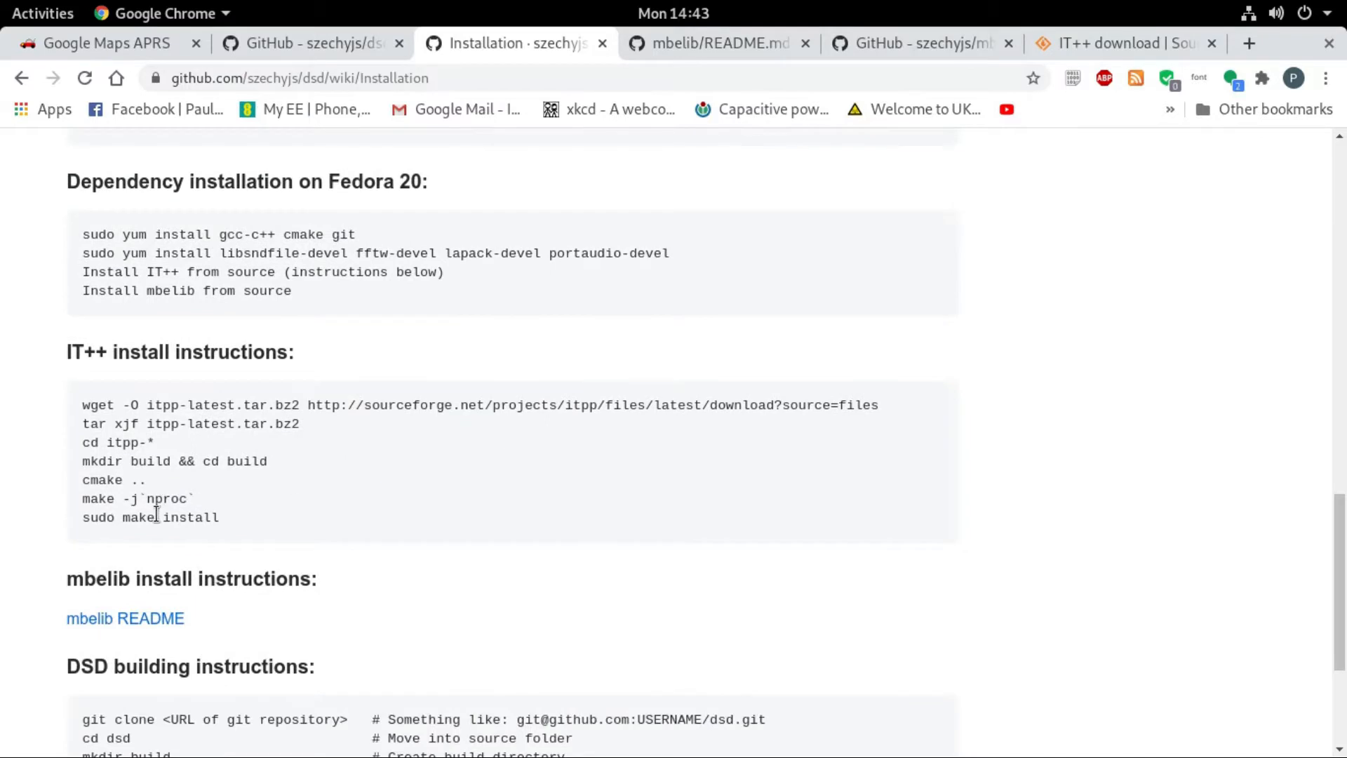
{"action": "mouse_move", "coordinate": [204, 422]}
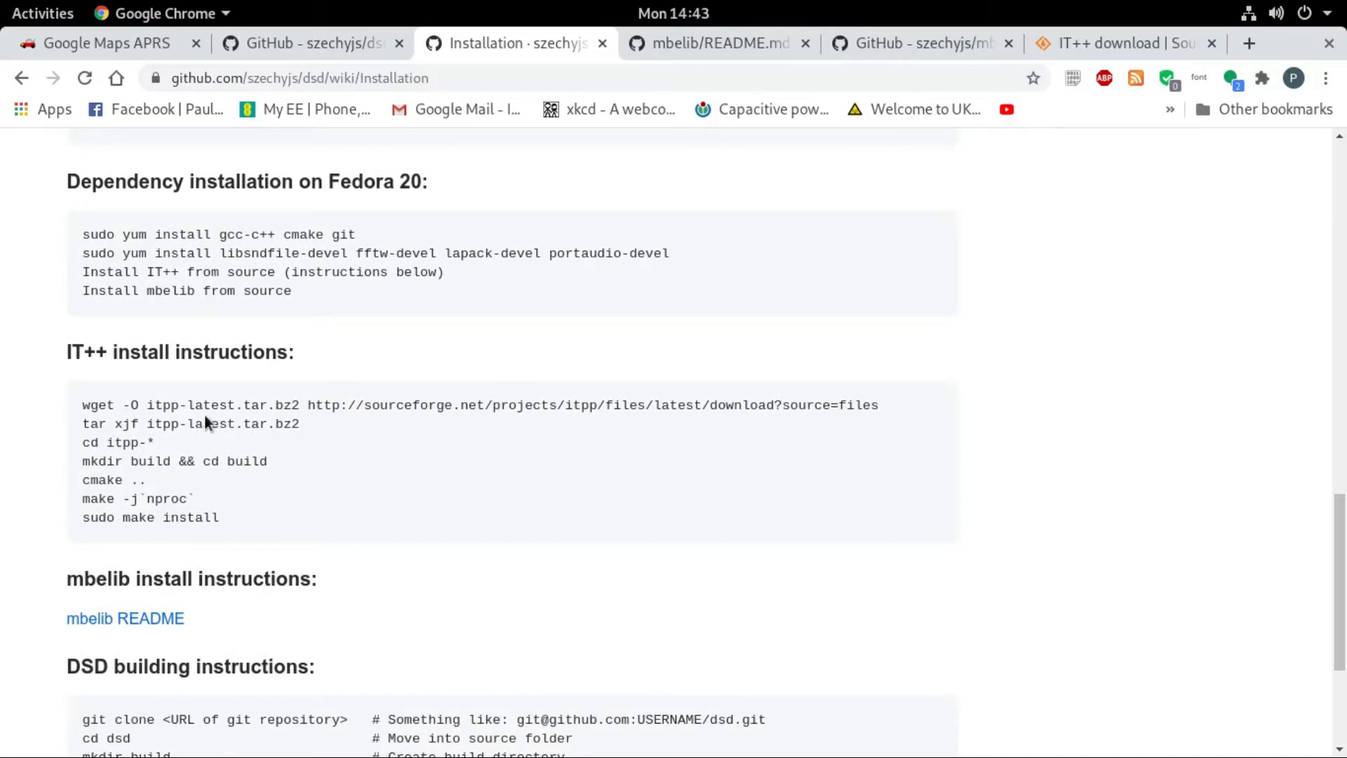
{"action": "mouse_move", "coordinate": [612, 371]}
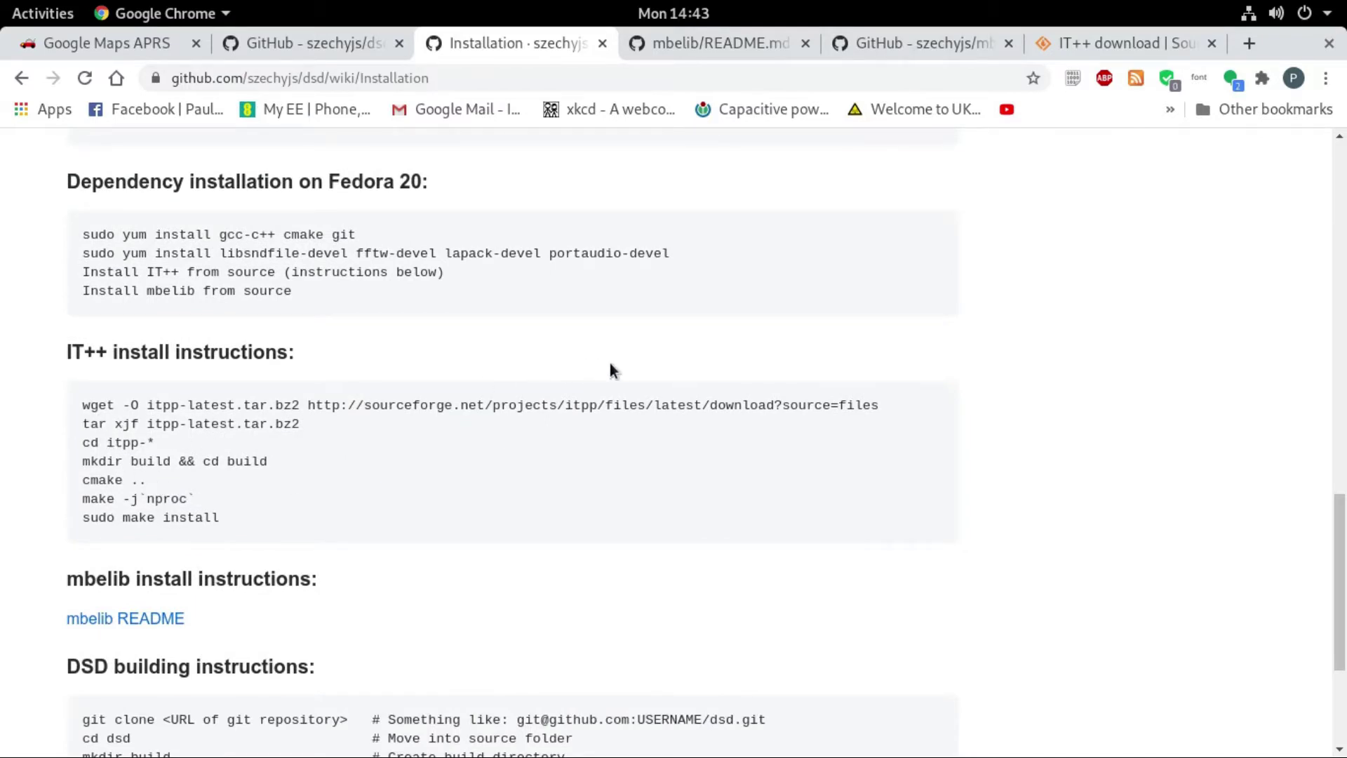
{"action": "mouse_move", "coordinate": [757, 427]}
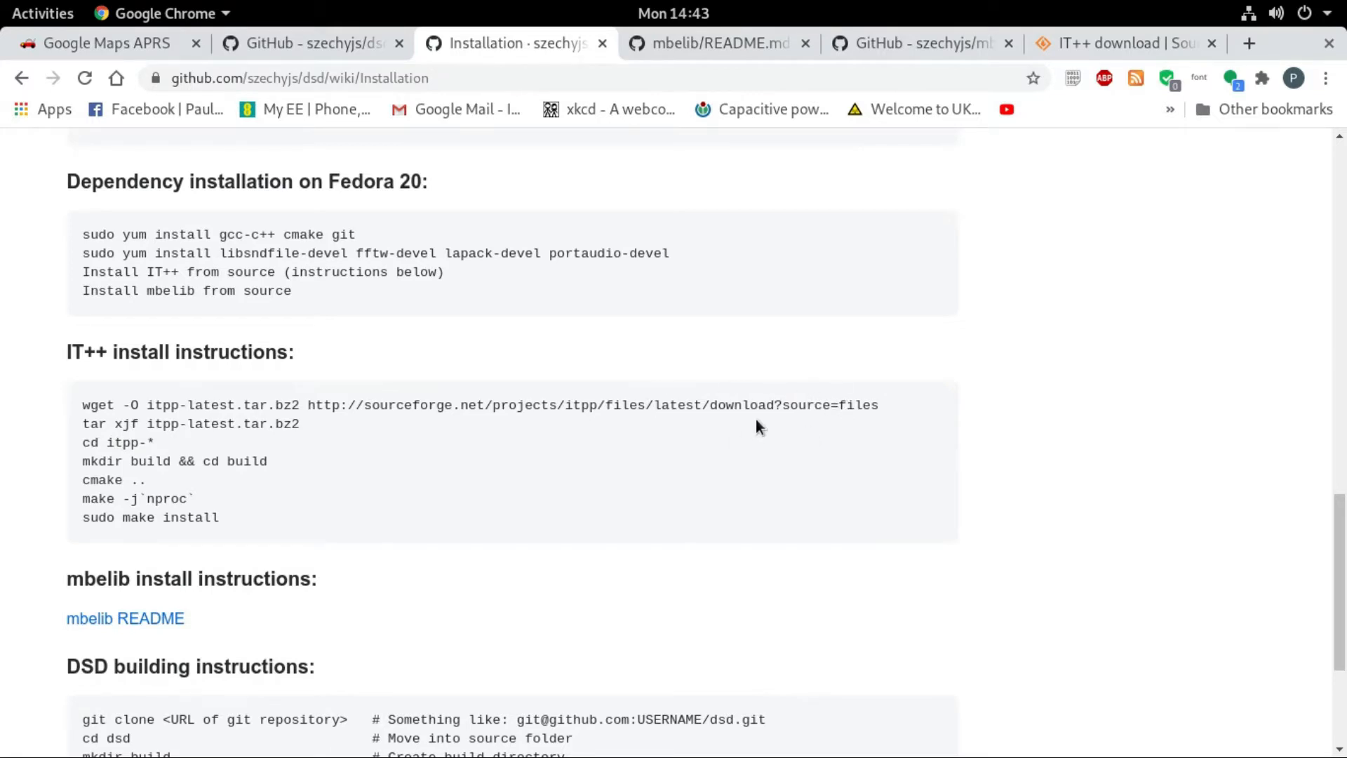
{"action": "mouse_move", "coordinate": [477, 444]}
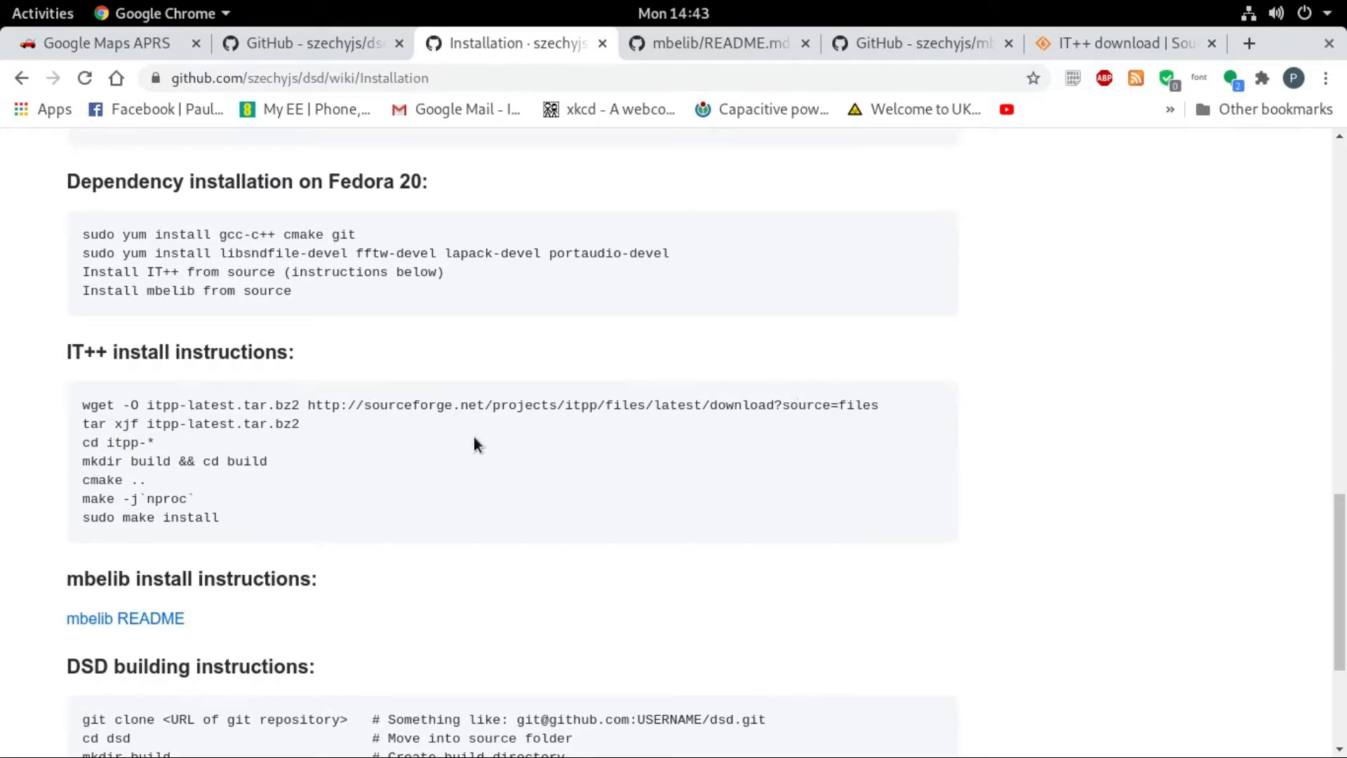
{"action": "mouse_move", "coordinate": [253, 447]}
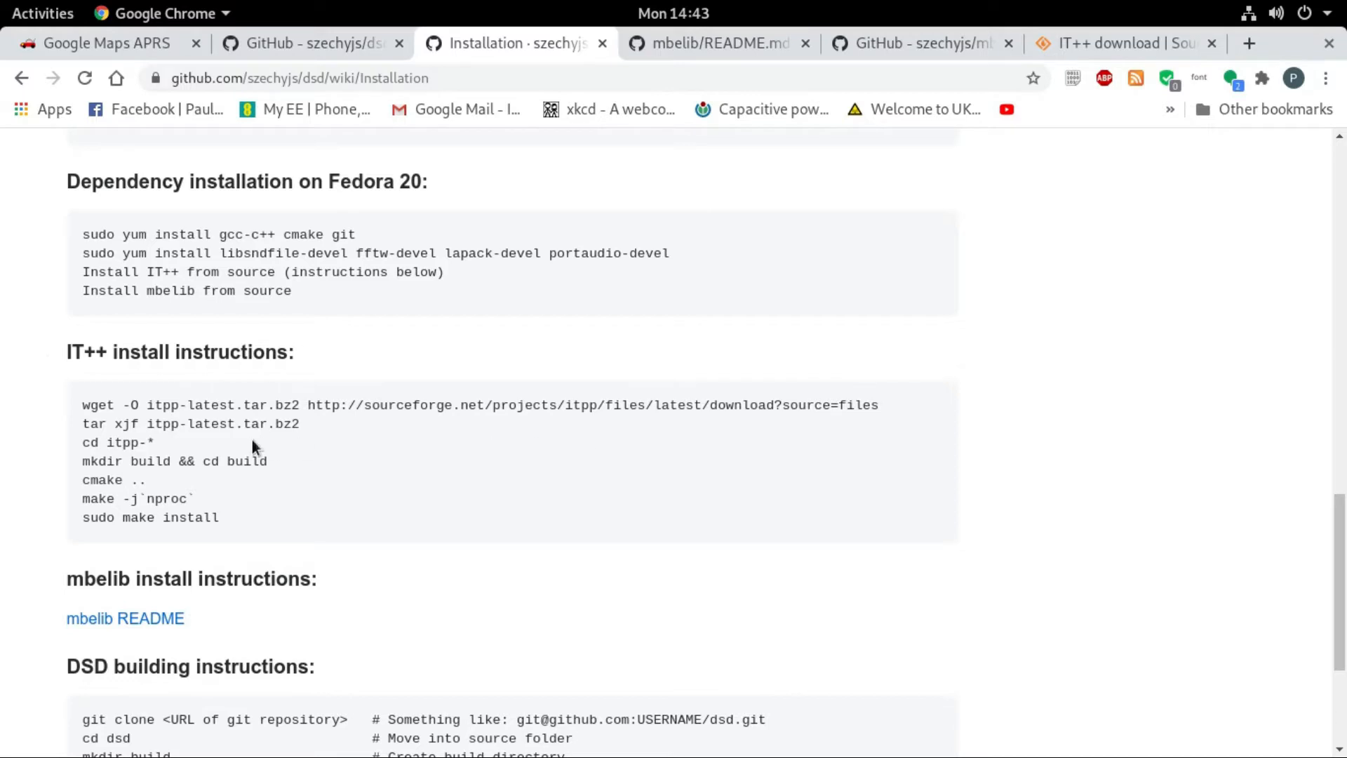
{"action": "mouse_move", "coordinate": [126, 430]}
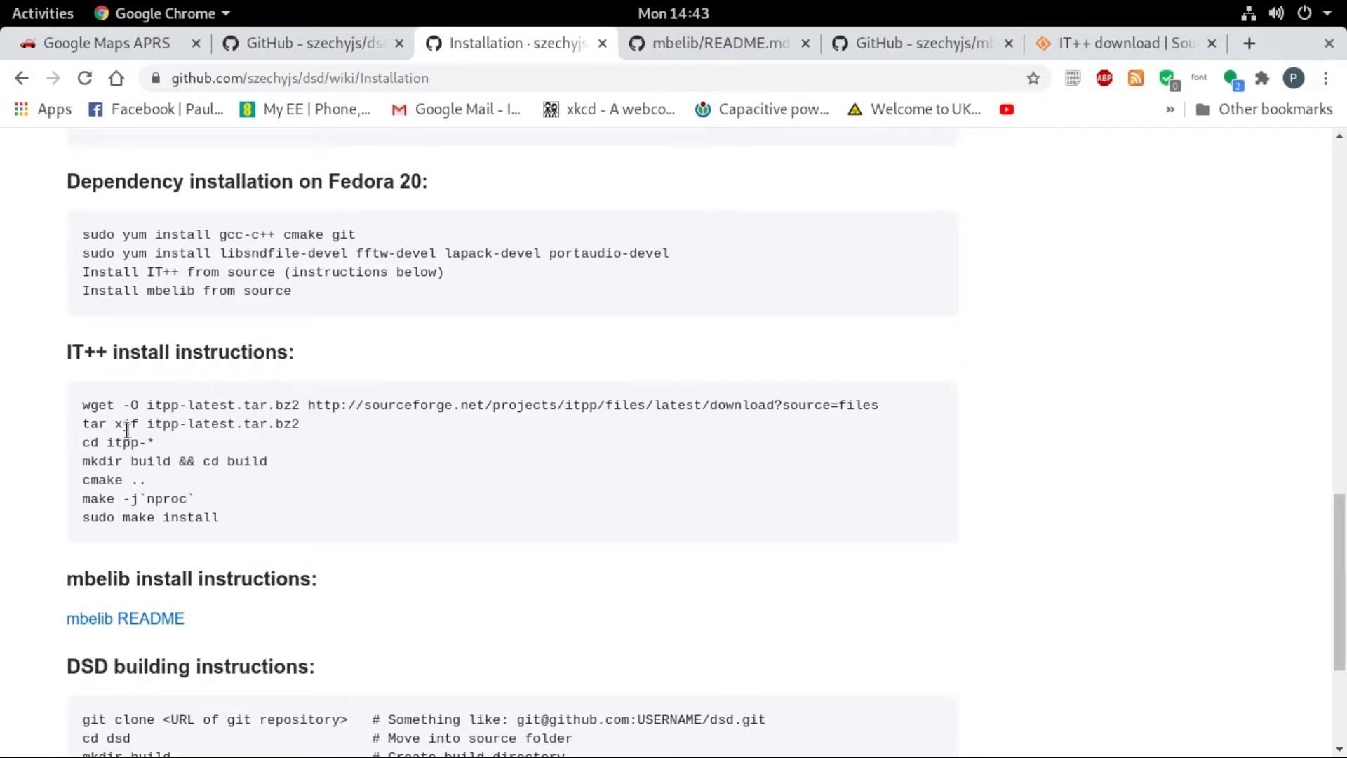
{"action": "mouse_move", "coordinate": [206, 441]}
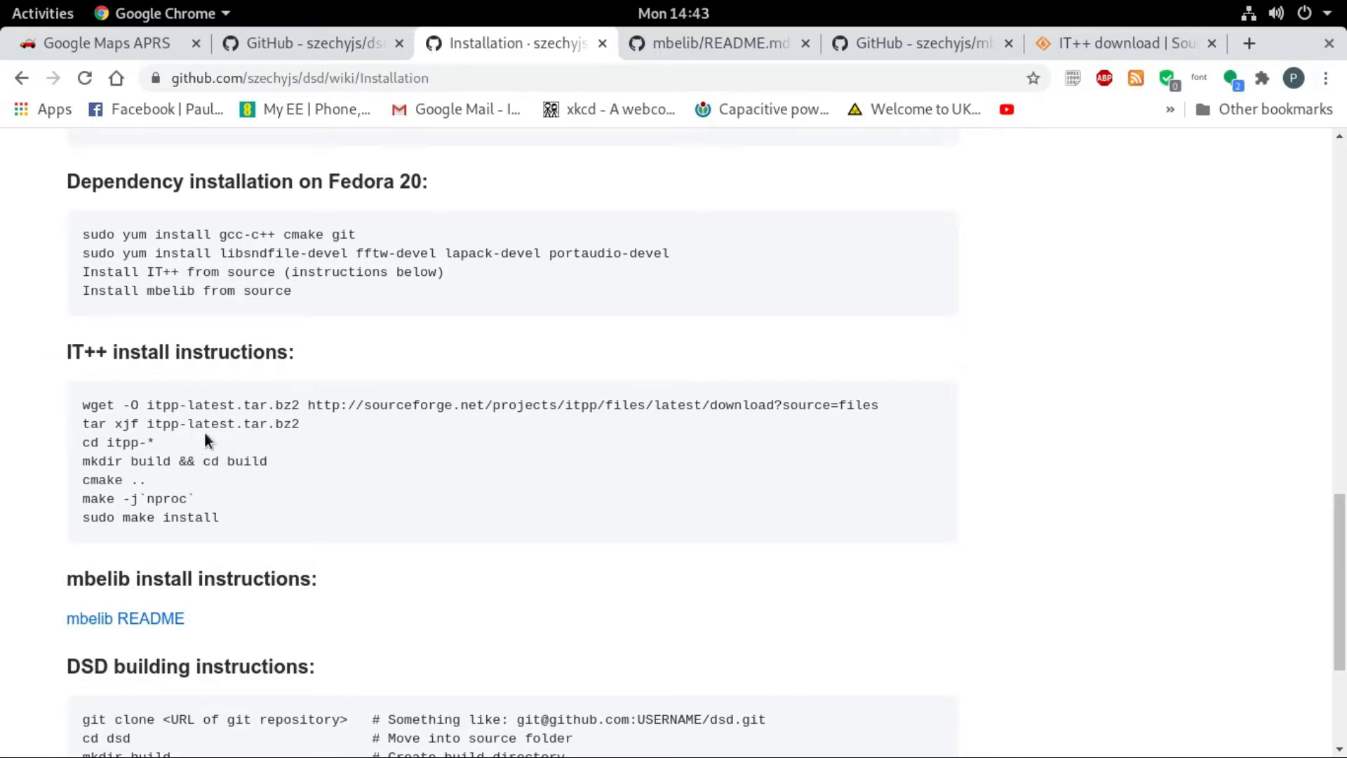
{"action": "mouse_move", "coordinate": [287, 427]}
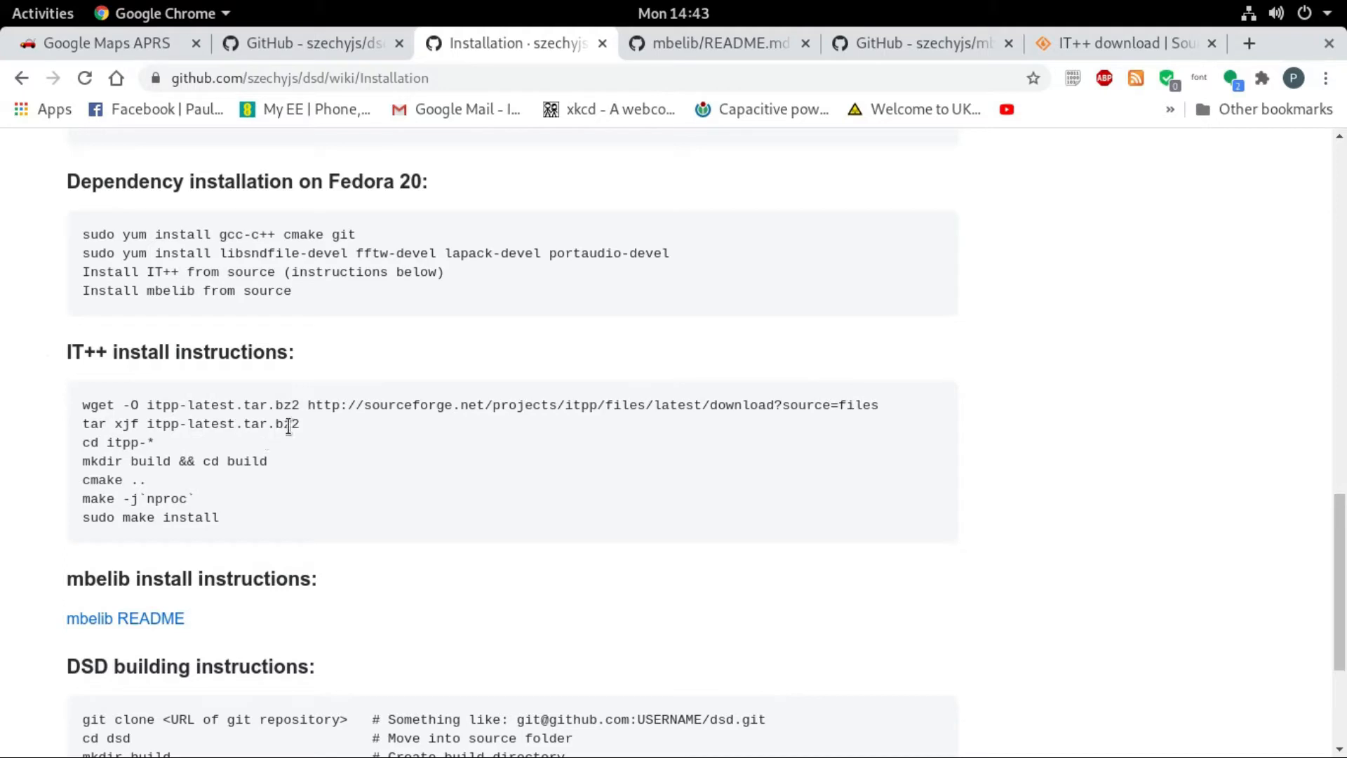
{"action": "mouse_move", "coordinate": [261, 441]}
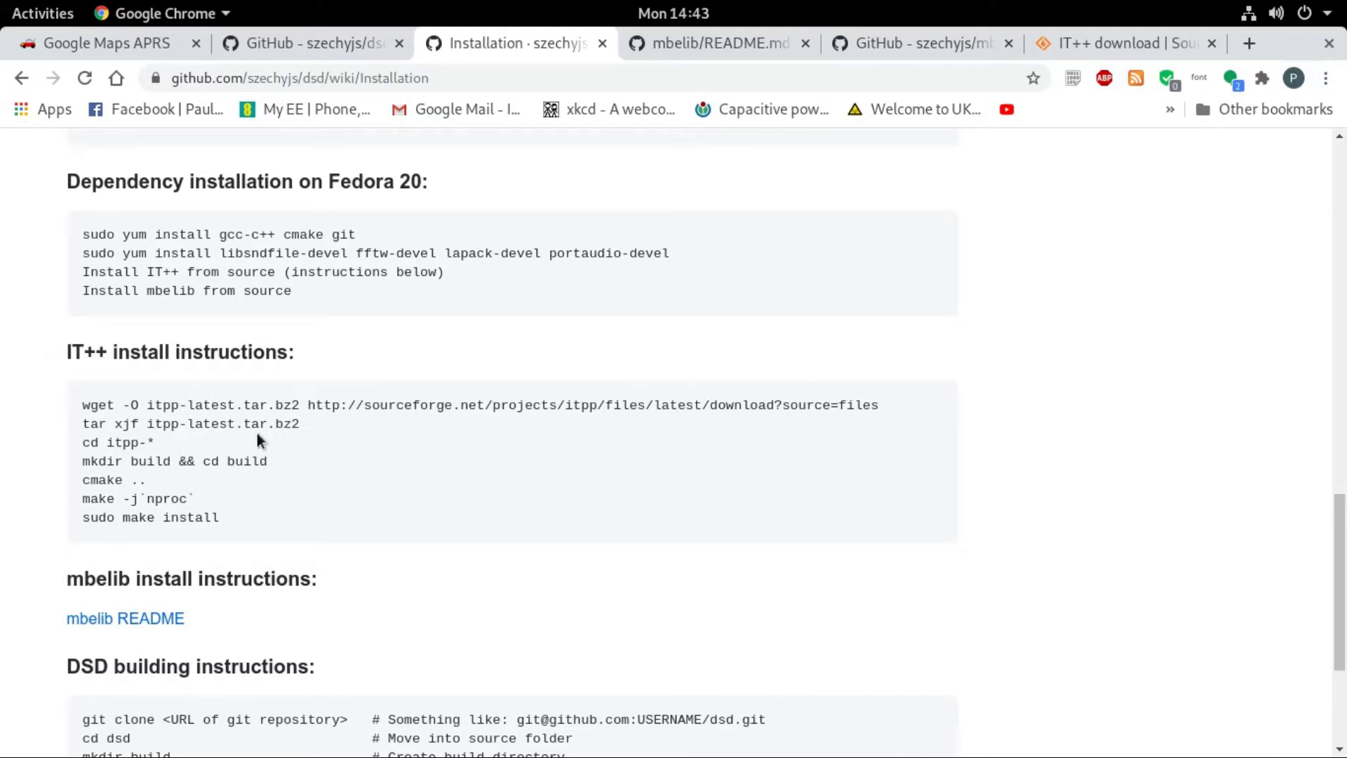
{"action": "mouse_move", "coordinate": [150, 443]}
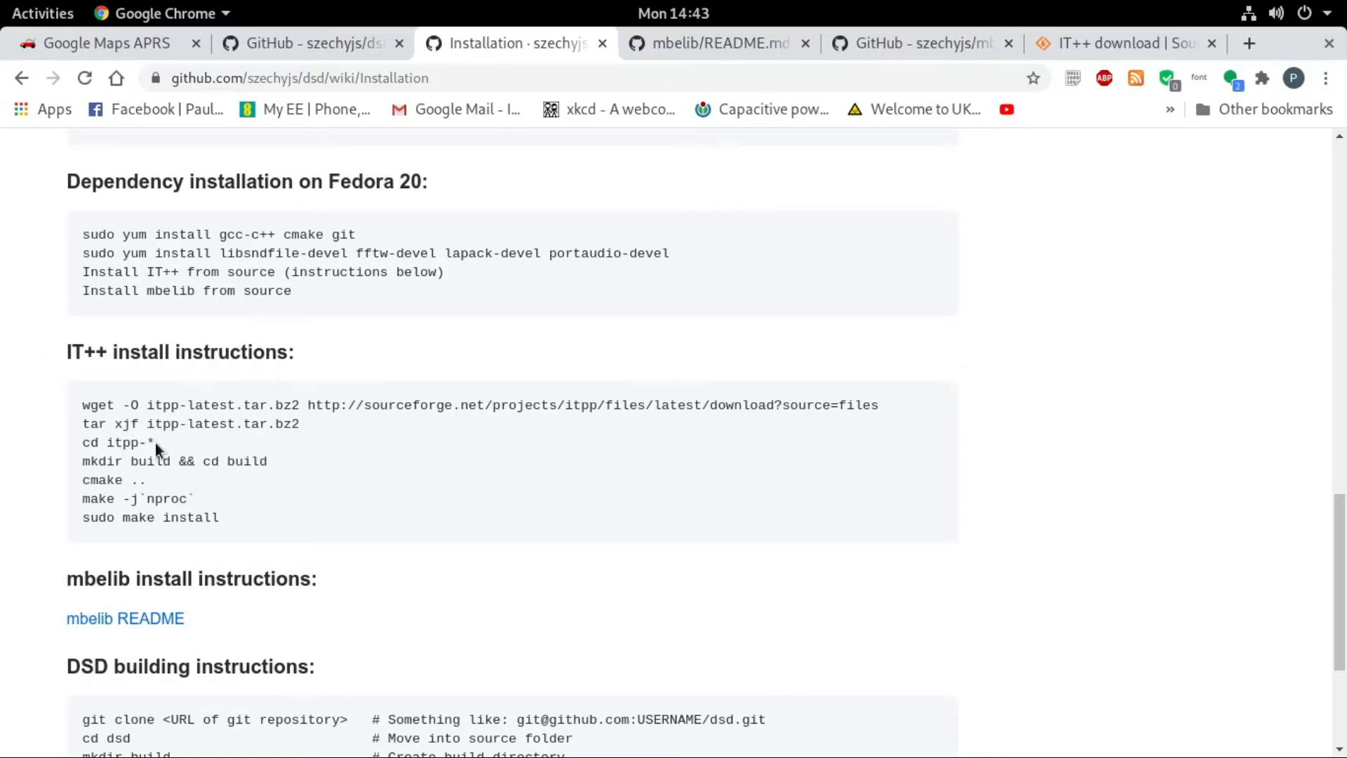
{"action": "mouse_move", "coordinate": [90, 478]}
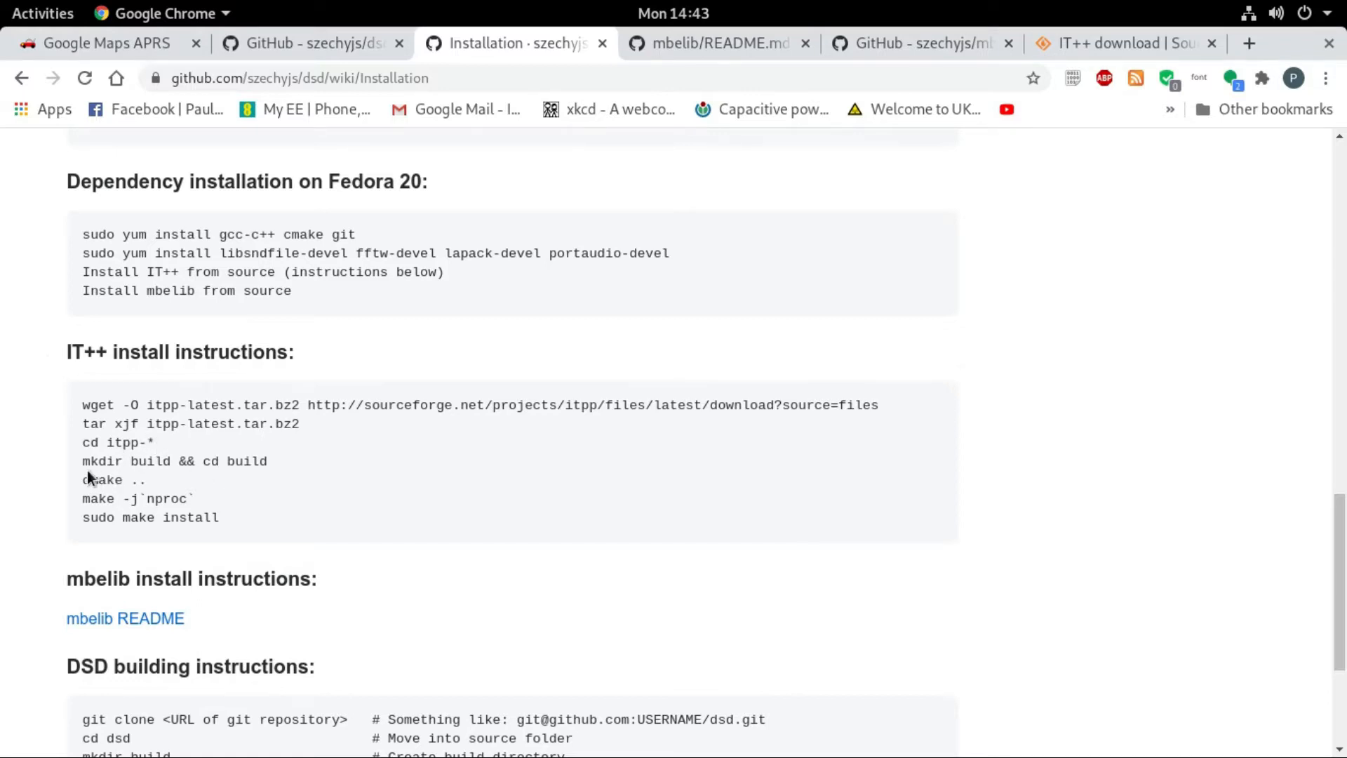
{"action": "mouse_move", "coordinate": [207, 470]}
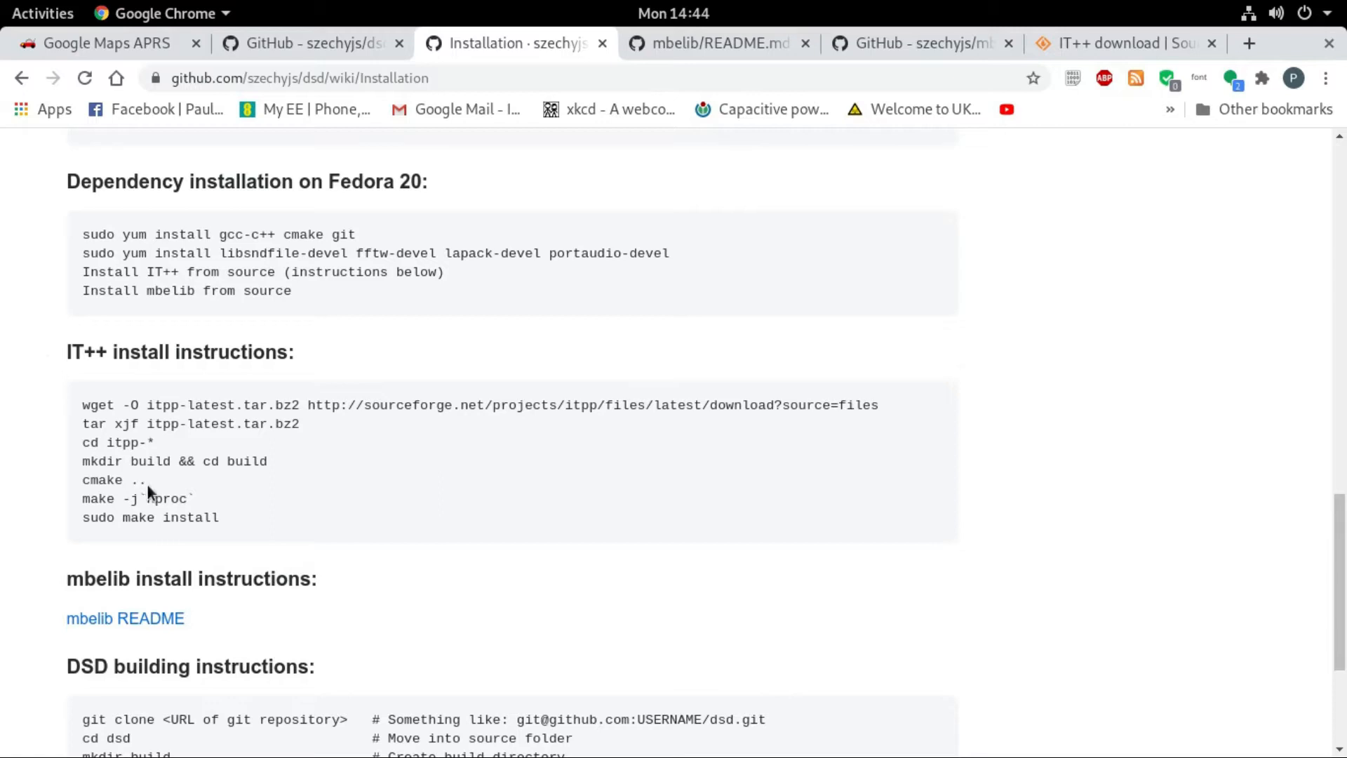
{"action": "mouse_move", "coordinate": [157, 490]}
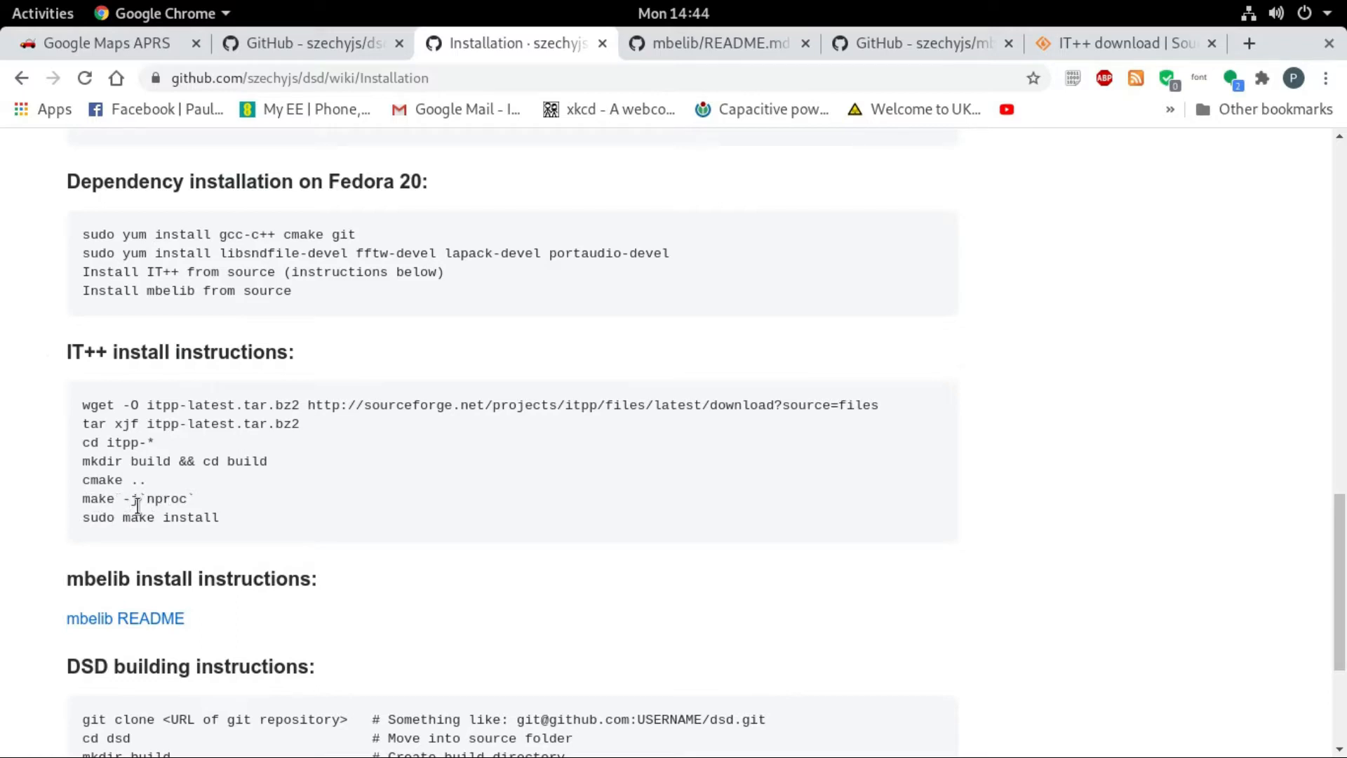
{"action": "mouse_move", "coordinate": [198, 502]}
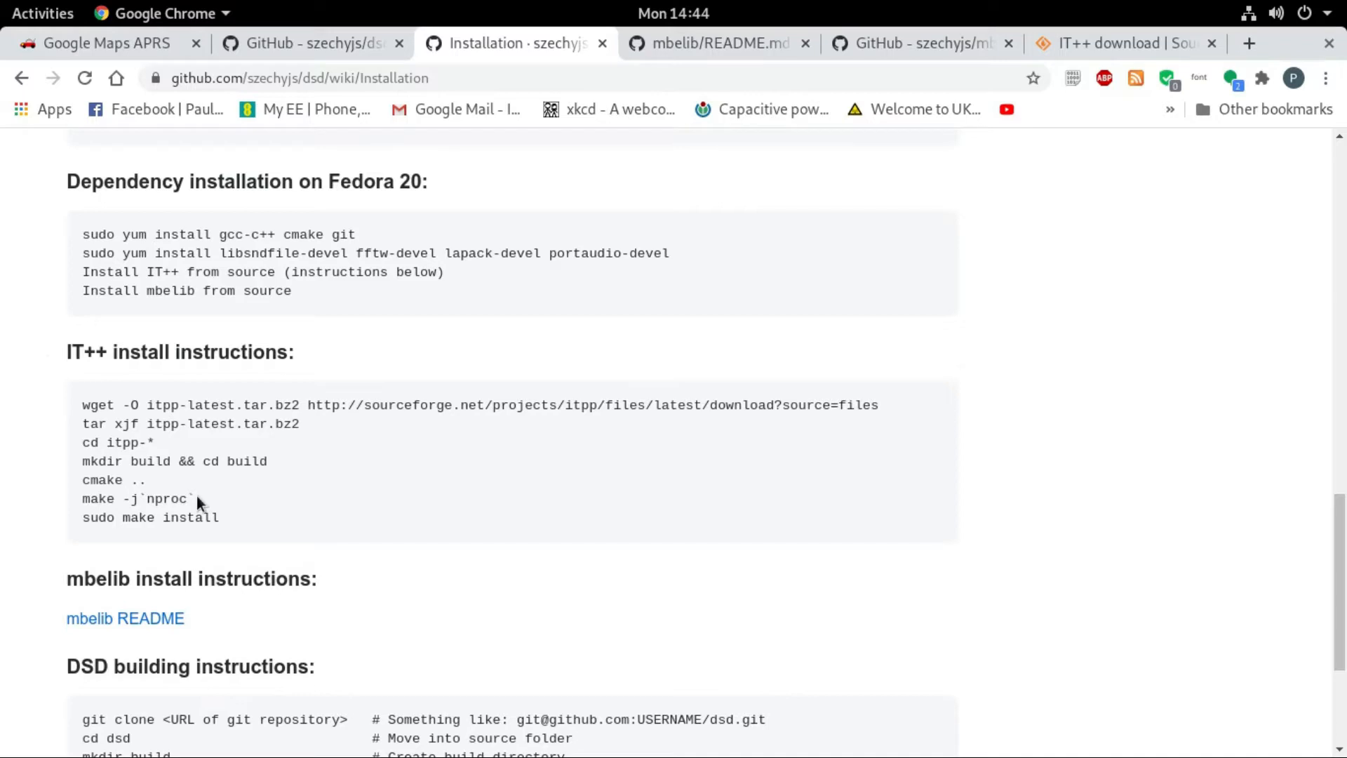
{"action": "mouse_move", "coordinate": [204, 502]}
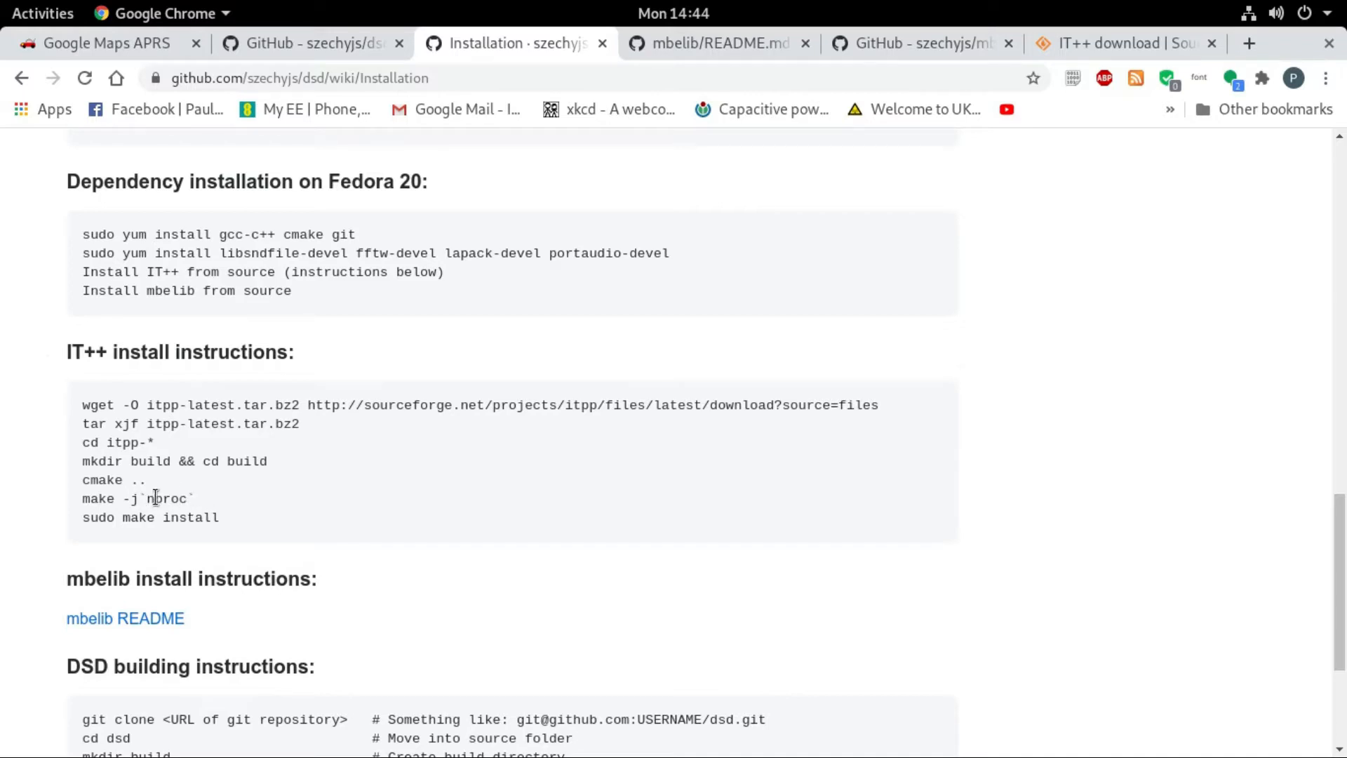
{"action": "double_click", "coordinate": [166, 498]}
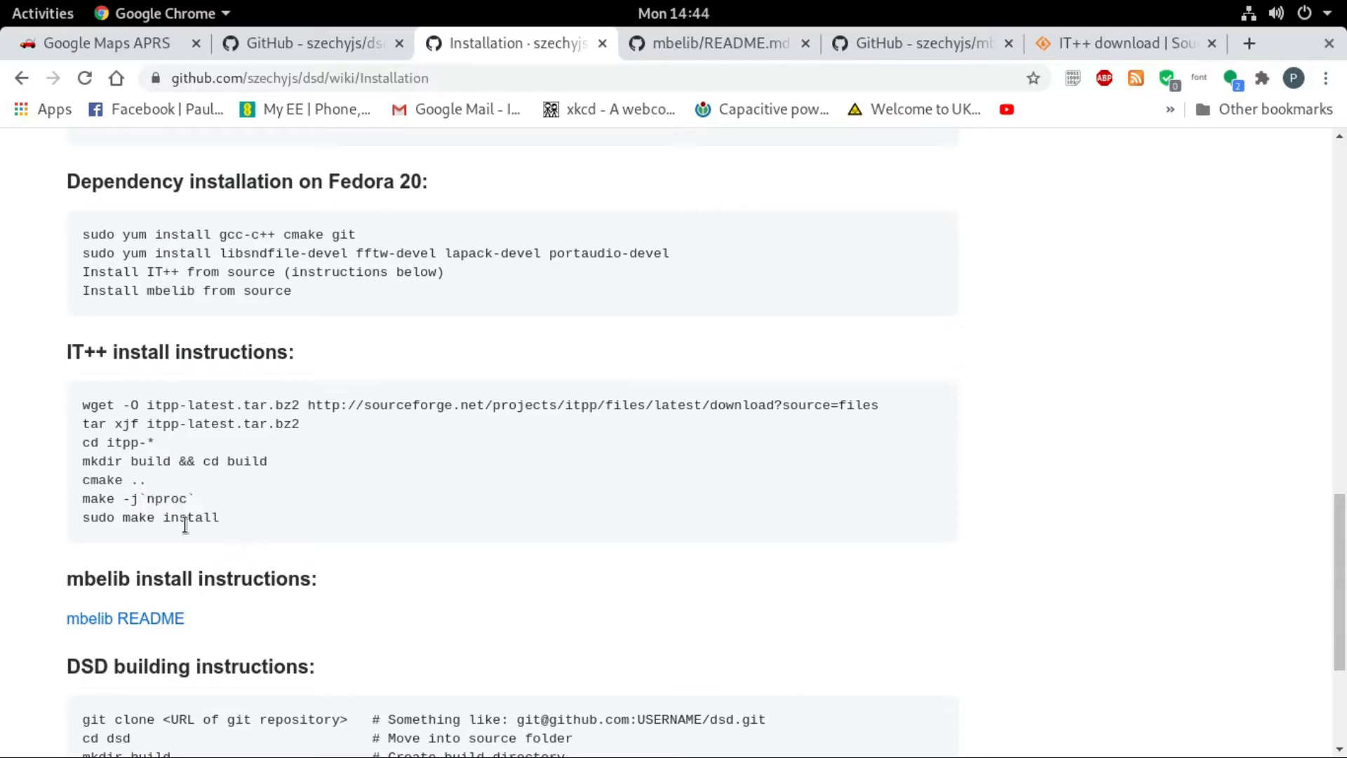
{"action": "mouse_move", "coordinate": [229, 530]}
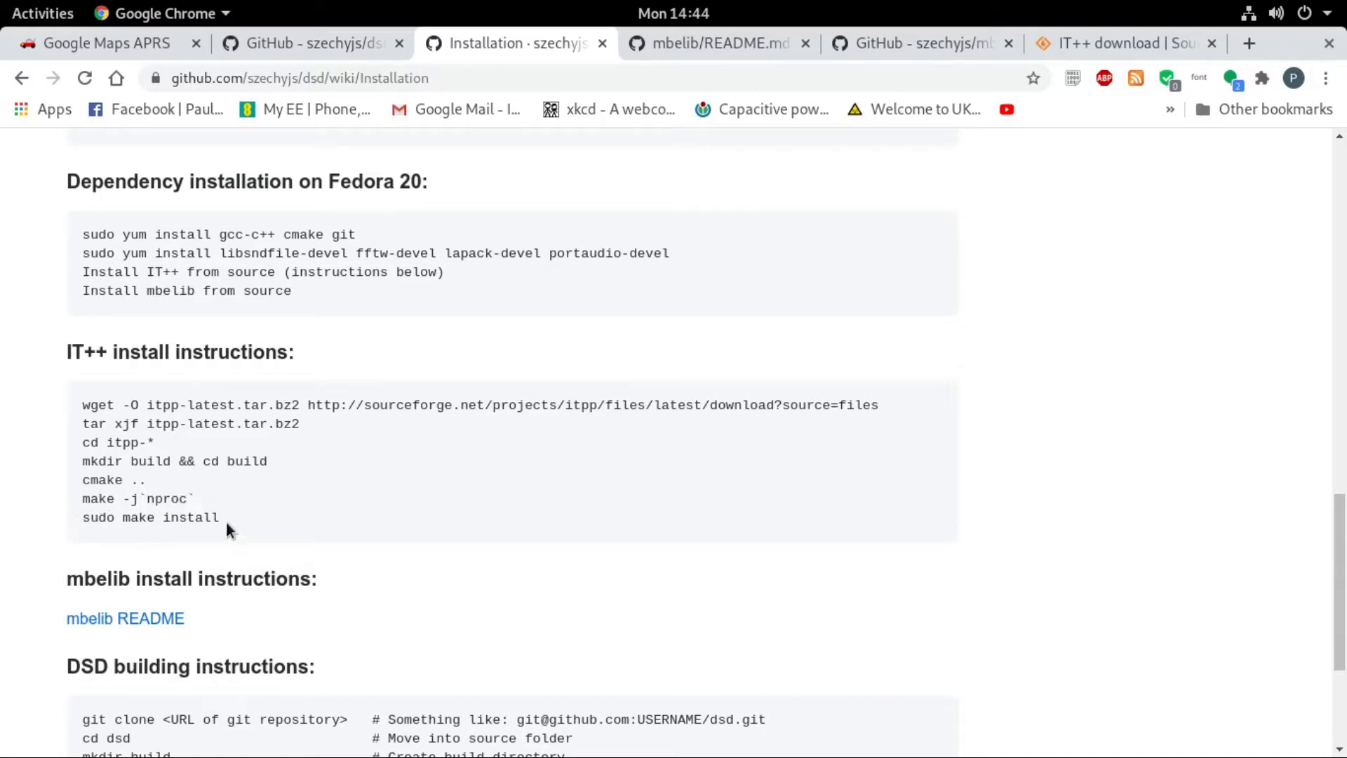
{"action": "mouse_move", "coordinate": [257, 522]}
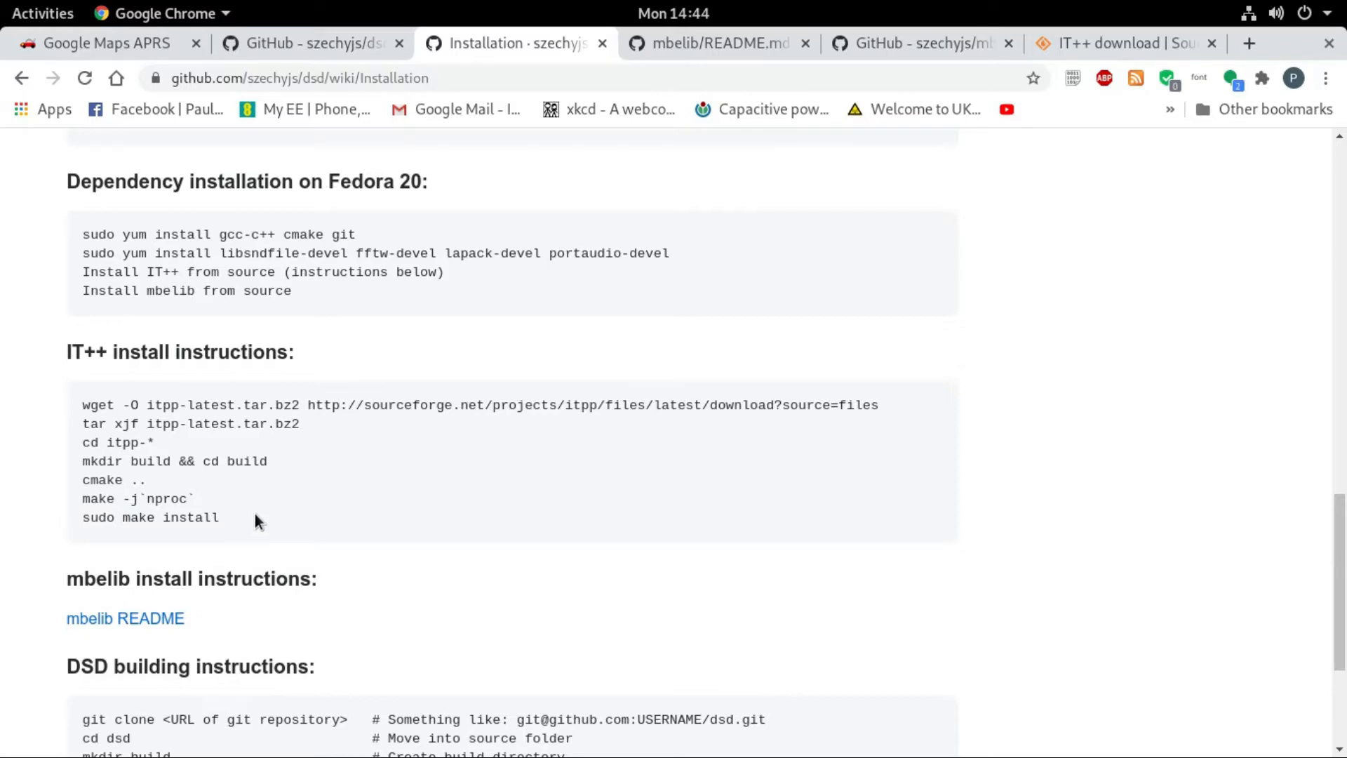
{"action": "mouse_move", "coordinate": [650, 459]}
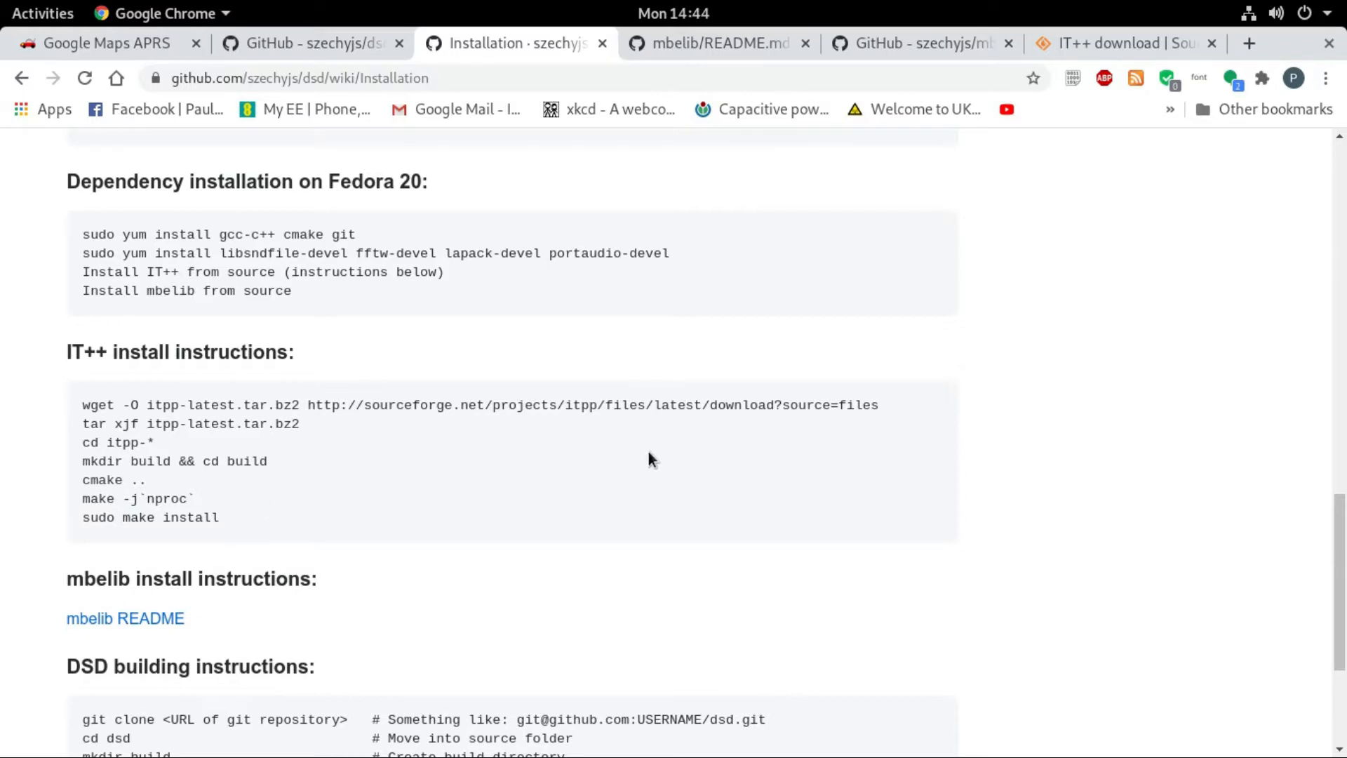
{"action": "scroll", "scroll_direction": "down", "scroll_amount": 3}
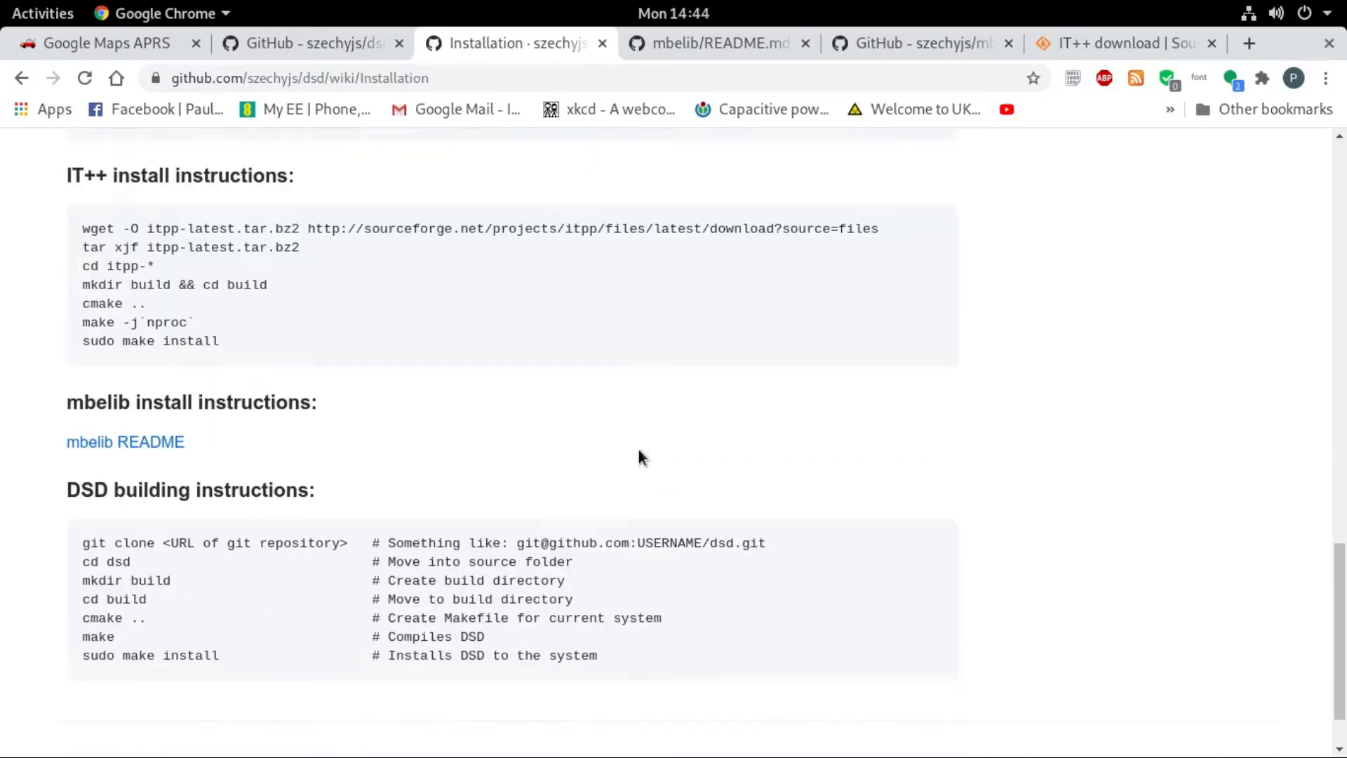
{"action": "scroll", "scroll_direction": "down", "scroll_amount": 3}
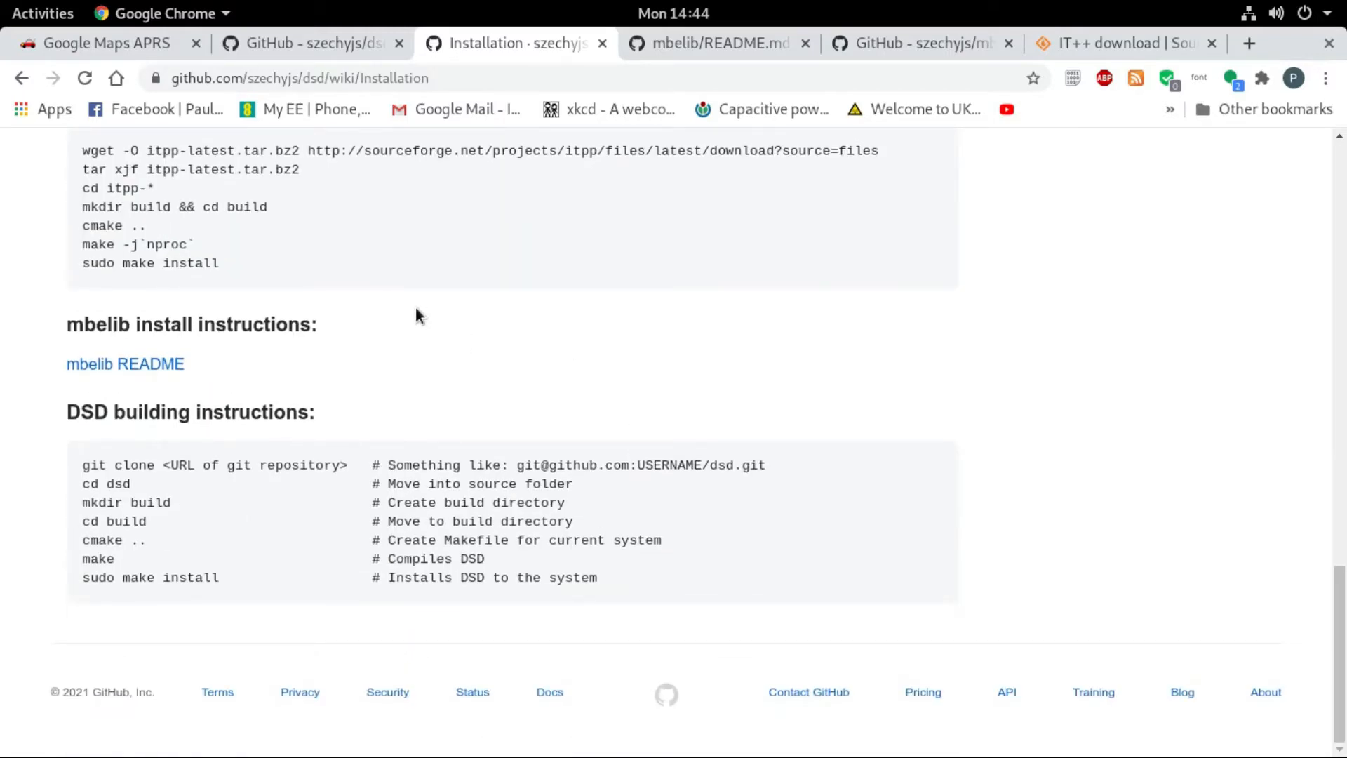
{"action": "scroll", "scroll_direction": "up", "scroll_amount": 3}
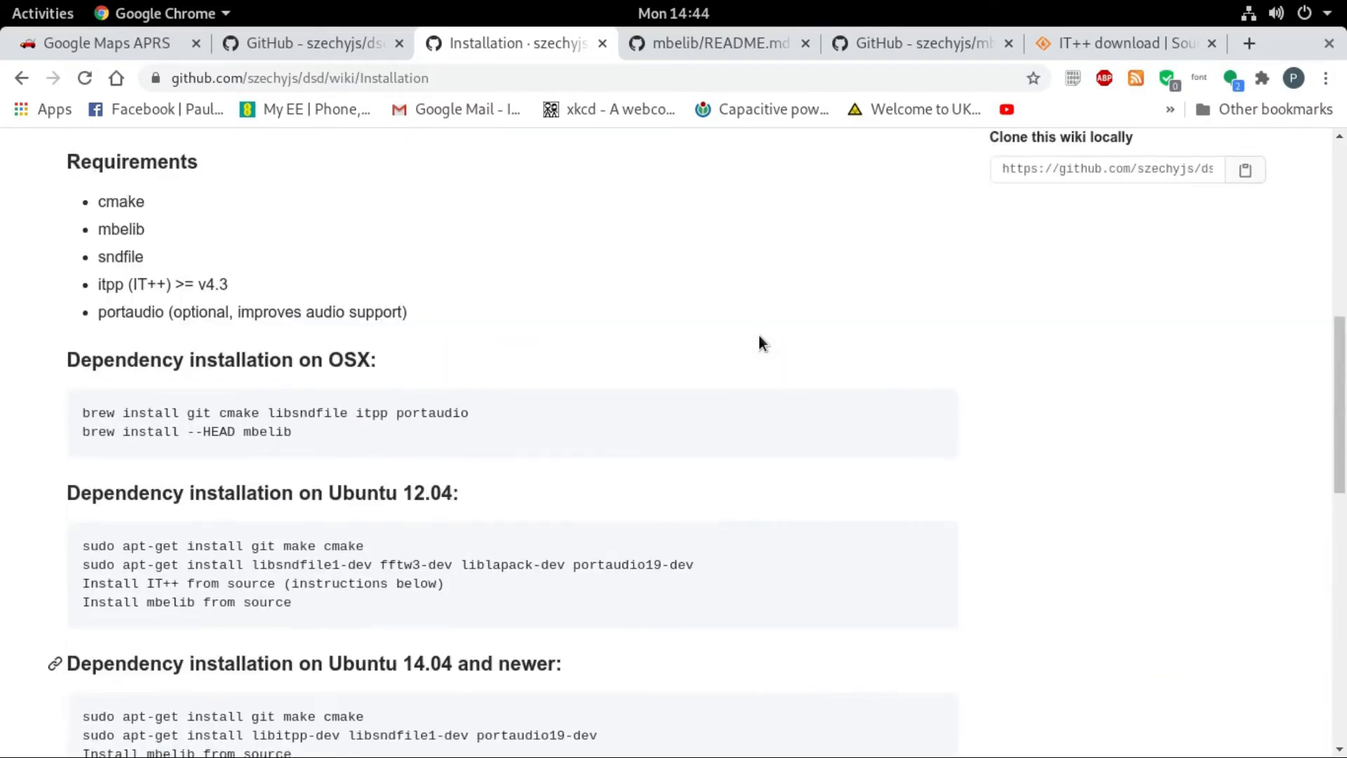
{"action": "scroll", "scroll_direction": "up", "scroll_amount": 3}
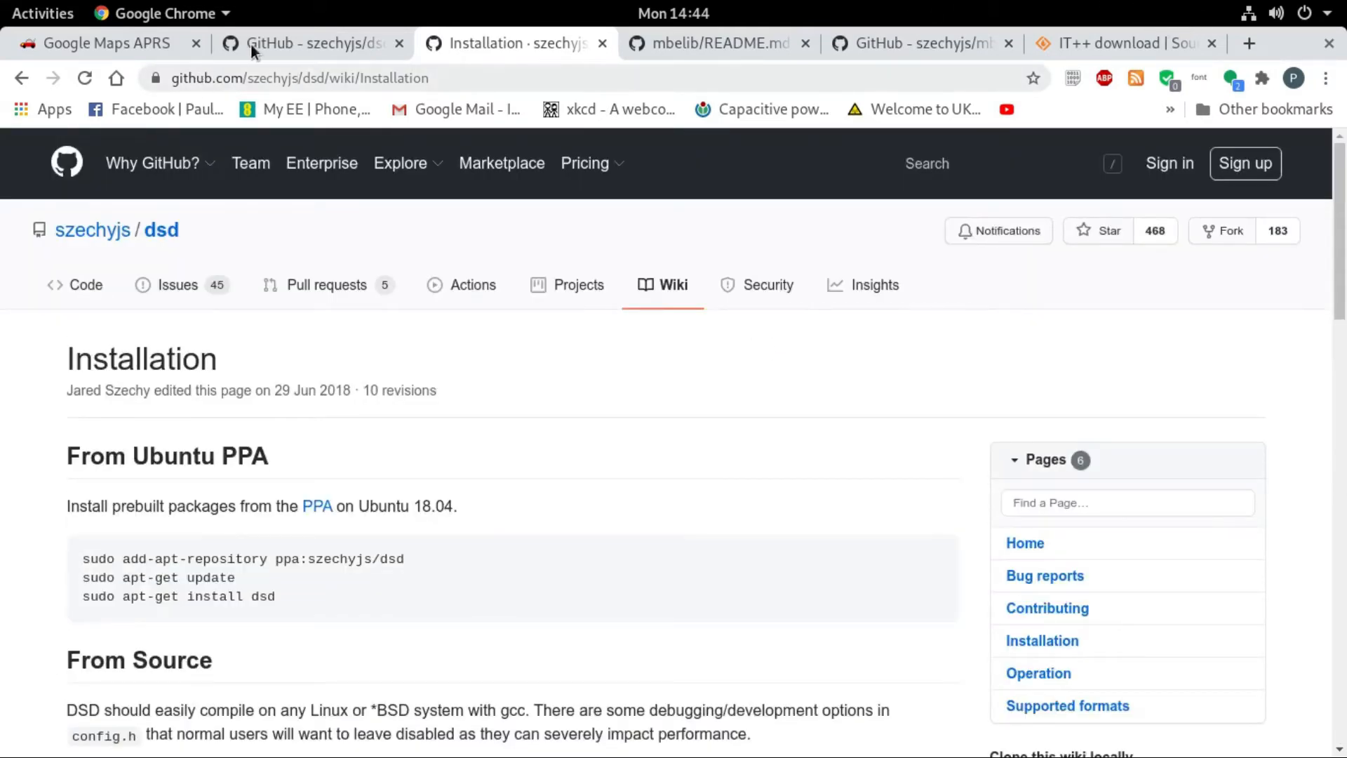
{"action": "mouse_move", "coordinate": [1327, 47]}
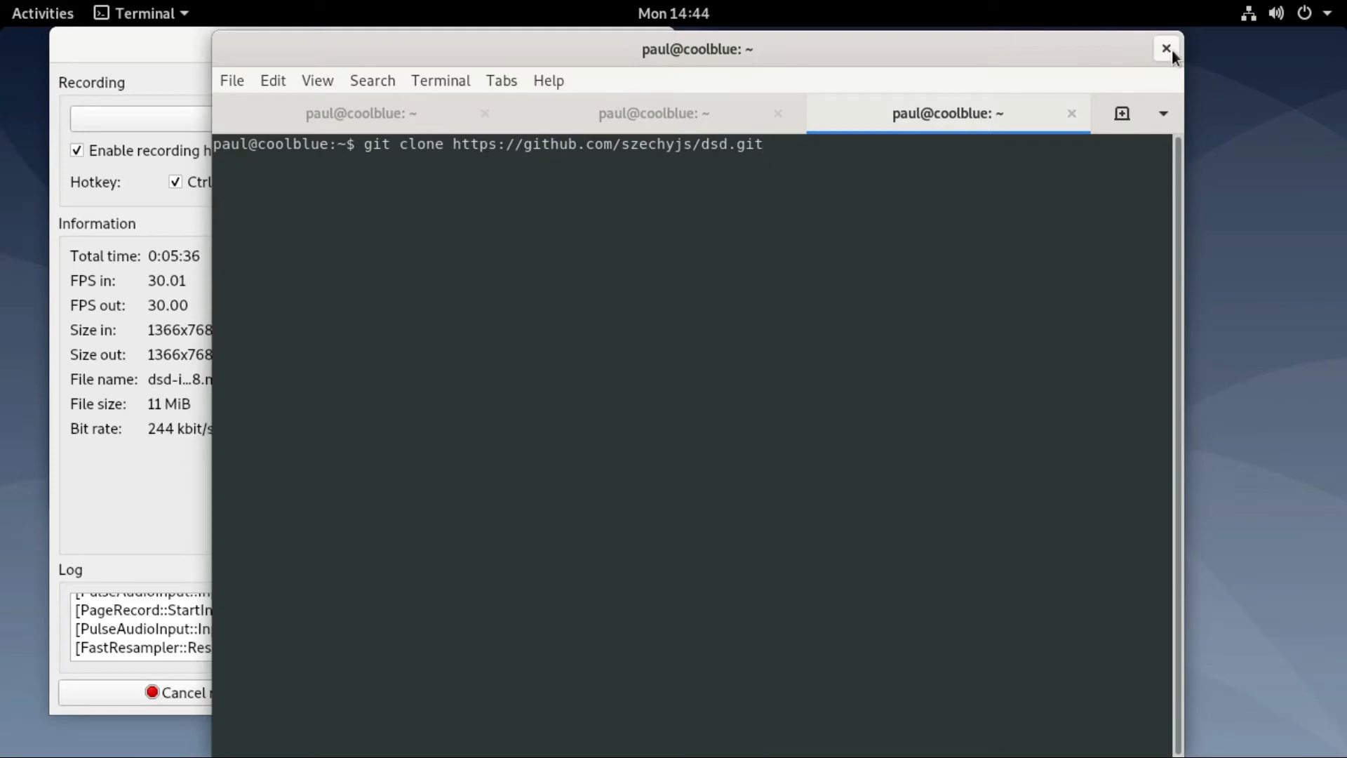
Close the terminal and the Leafpad build notes without saving, then bring up Activities
{"action": "left_click", "coordinate": [1166, 49]}
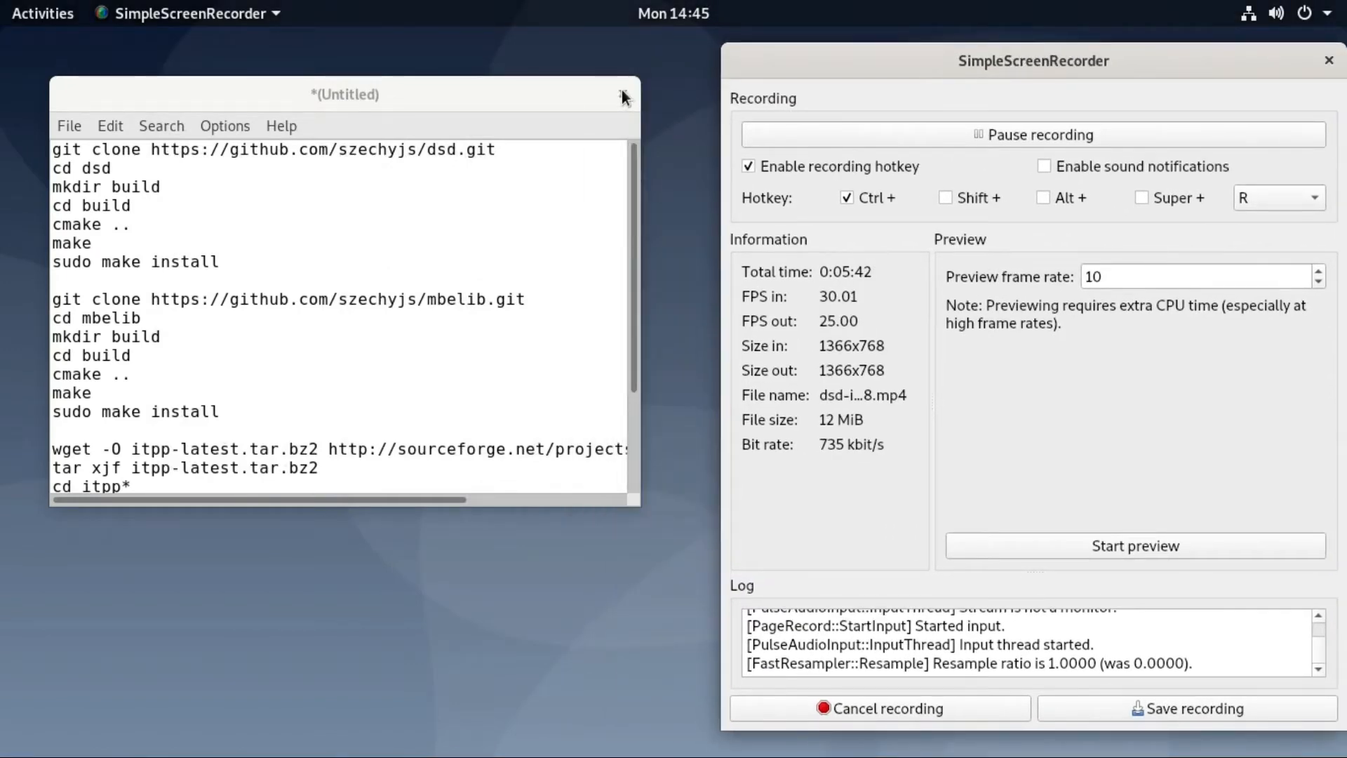
{"action": "left_click", "coordinate": [624, 94]}
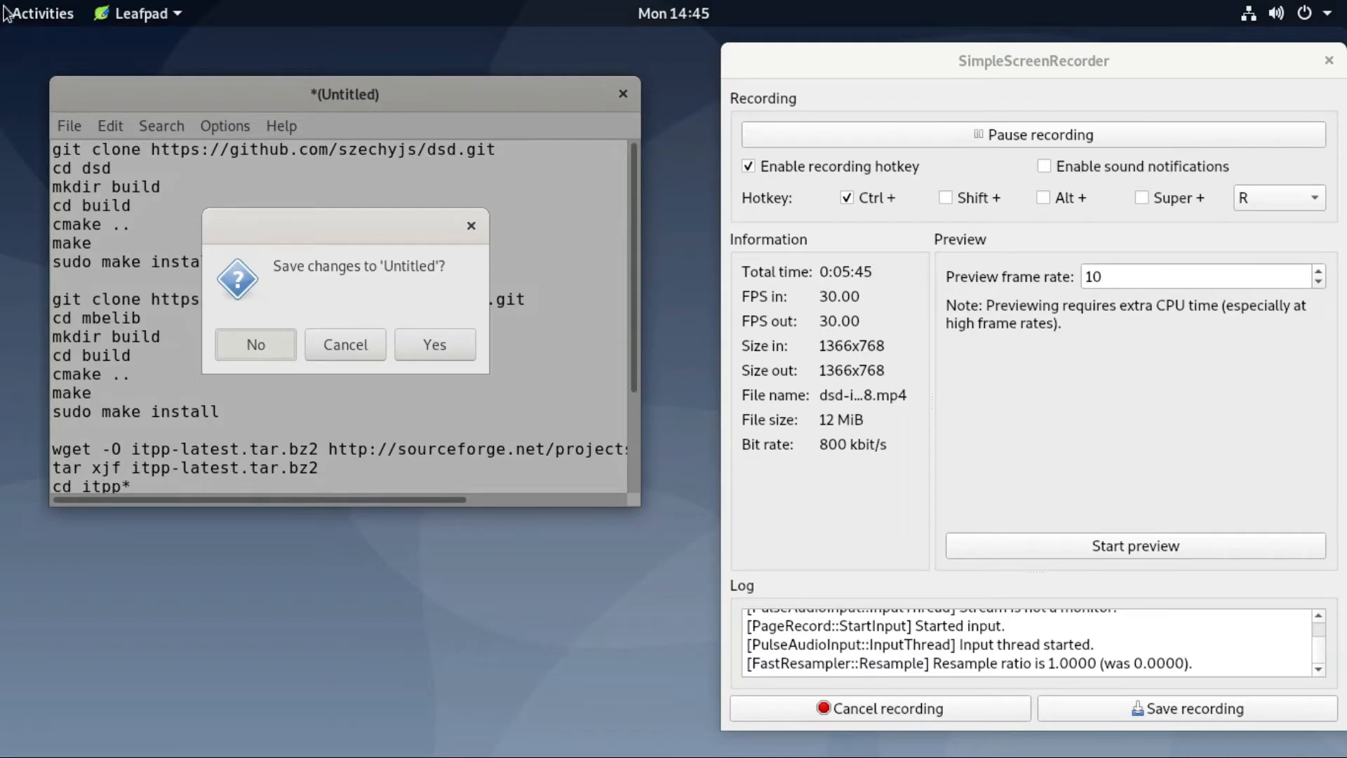
{"action": "left_click", "coordinate": [256, 344]}
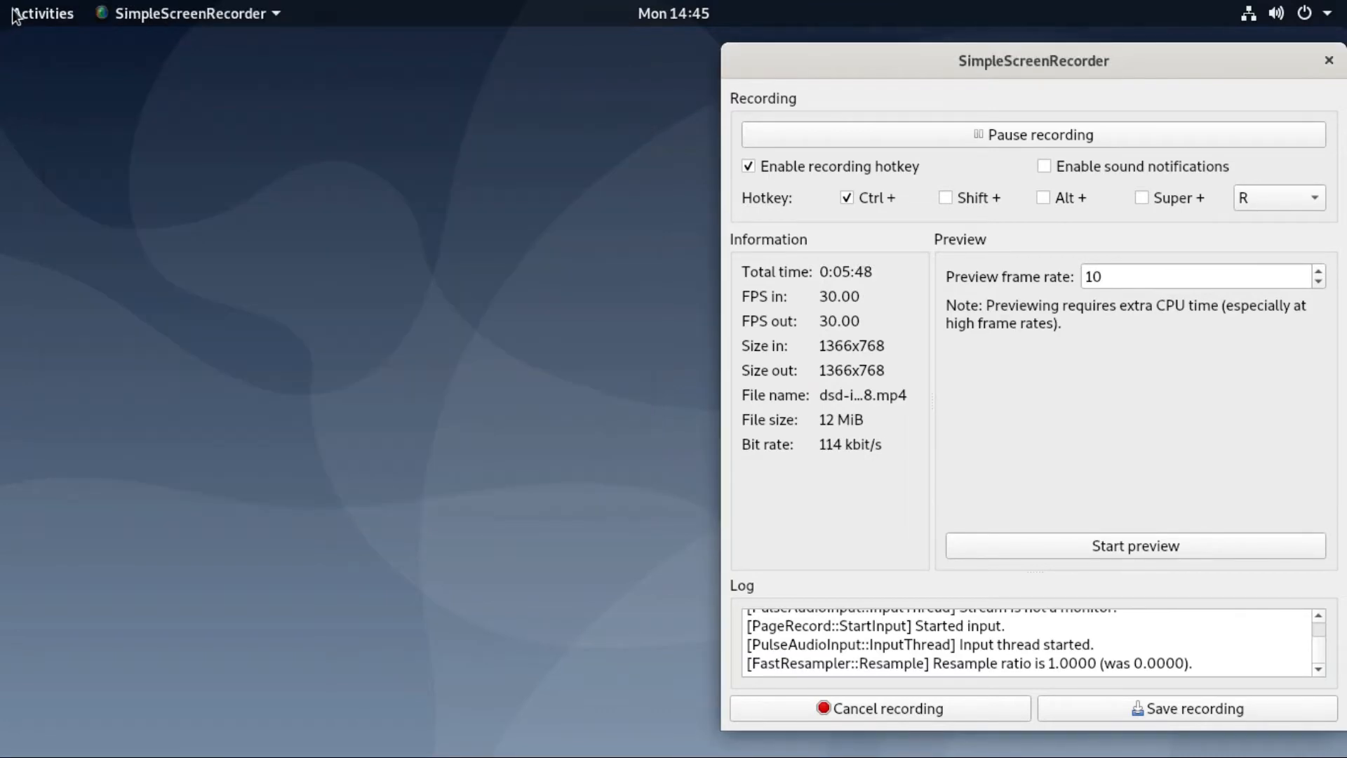
{"action": "left_click", "coordinate": [41, 14]}
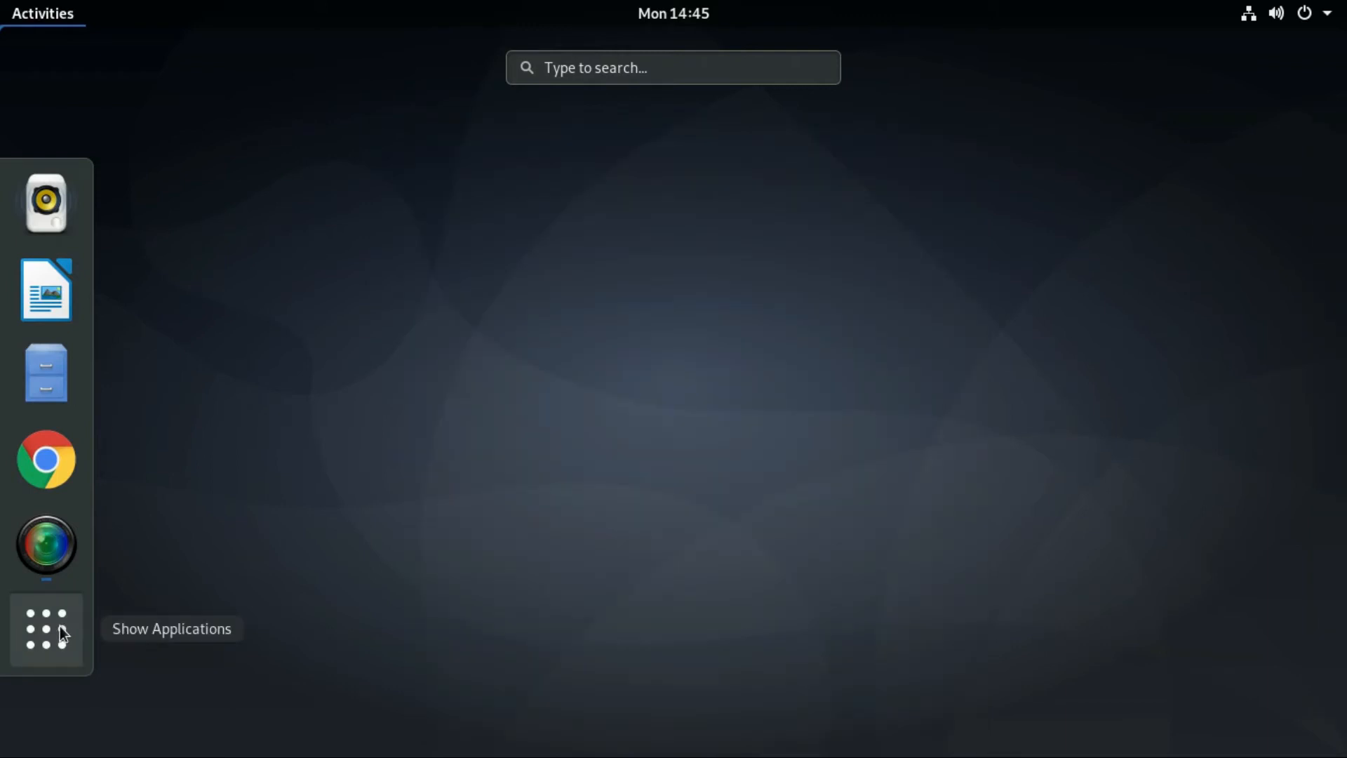
Launch LXTerminal from the GNOME applications grid
{"action": "left_click", "coordinate": [46, 630]}
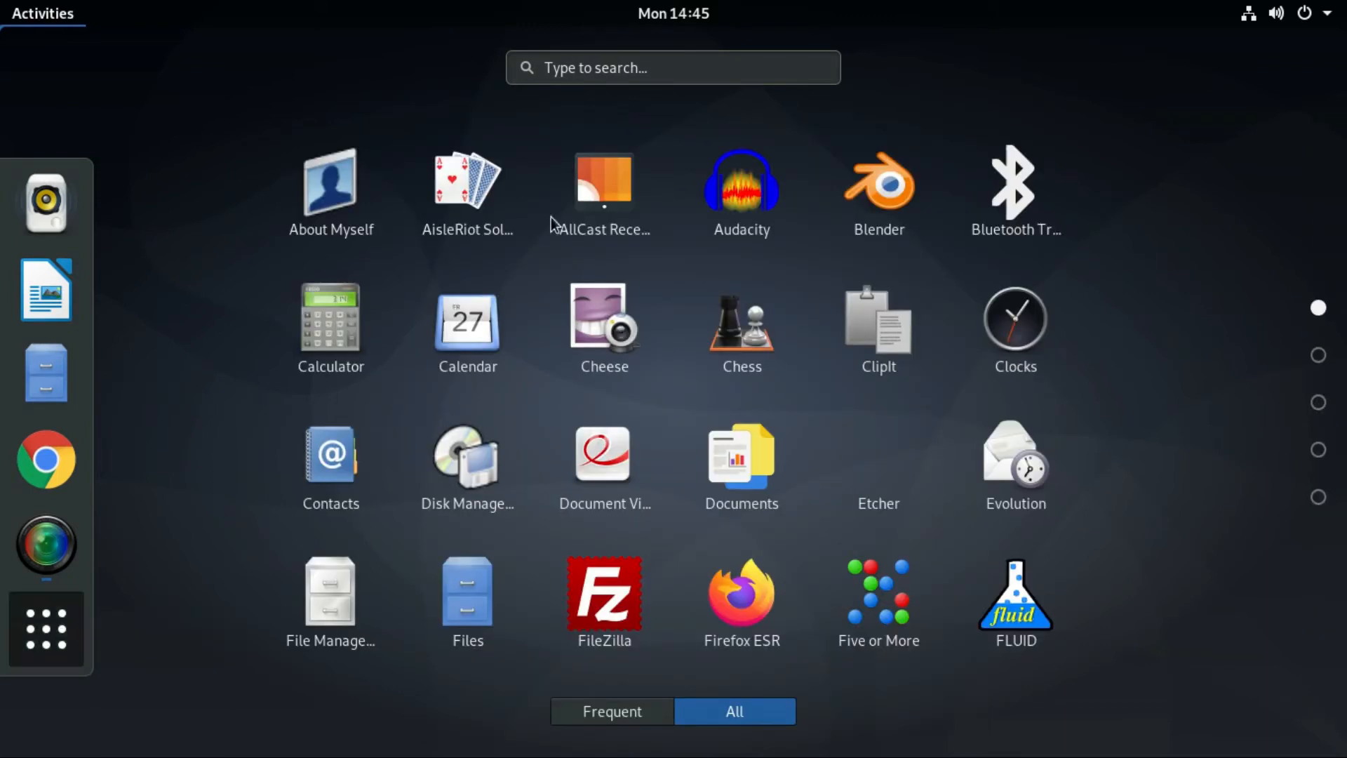
{"action": "mouse_move", "coordinate": [645, 349]}
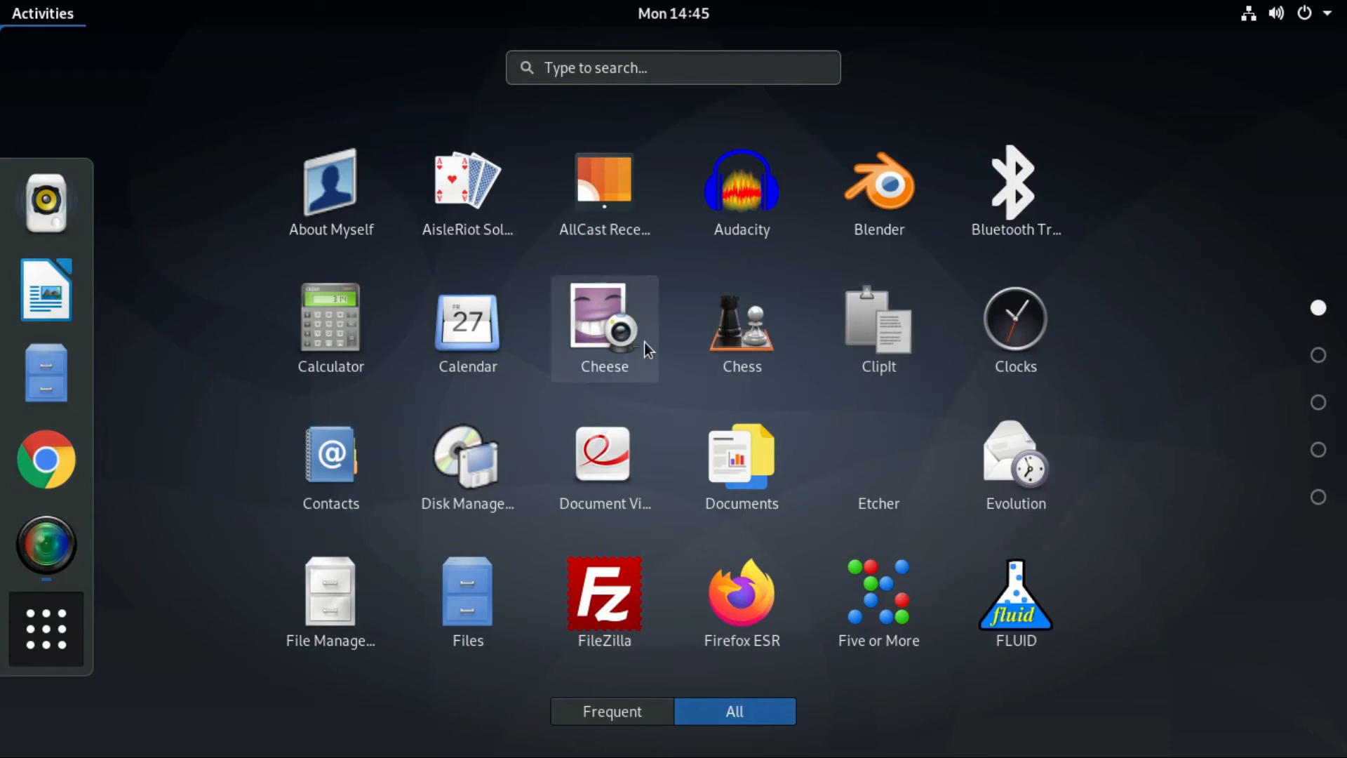
{"action": "left_click", "coordinate": [611, 711]}
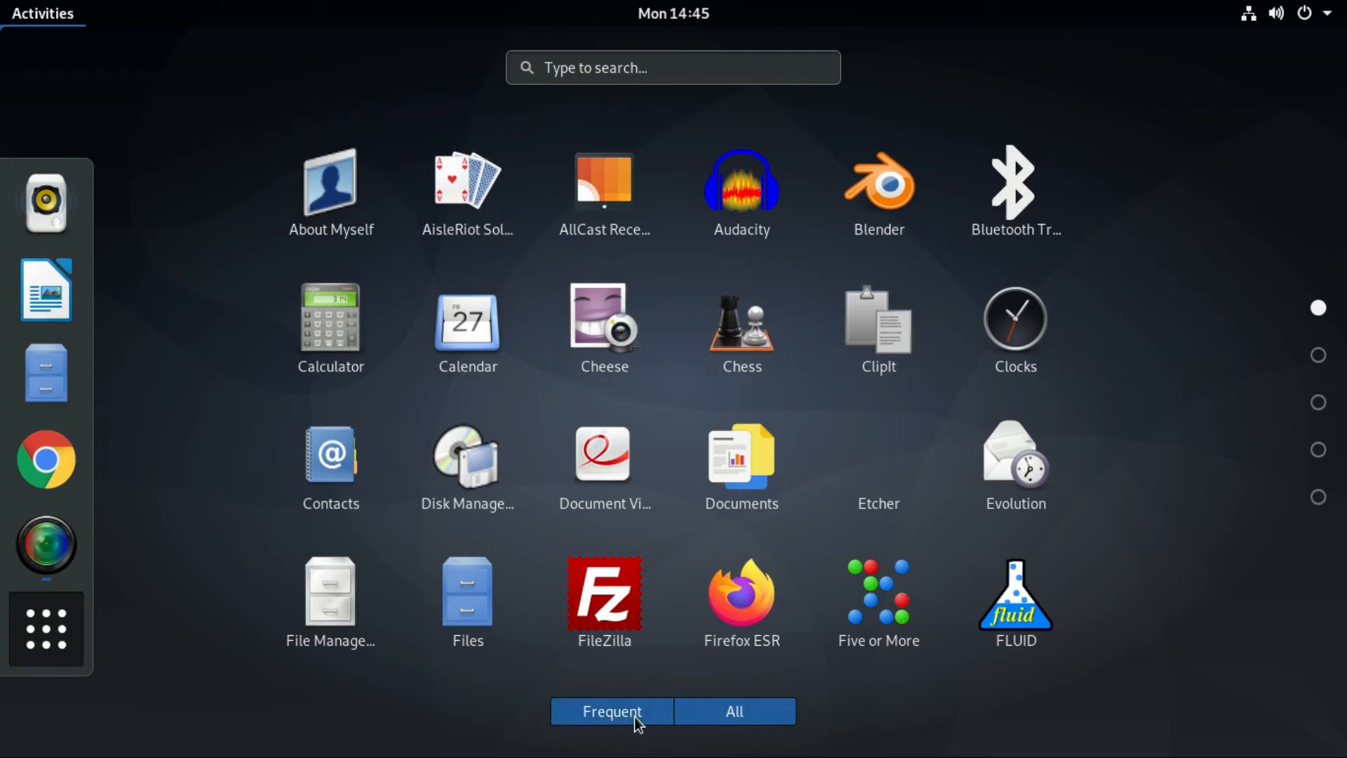
{"action": "left_click", "coordinate": [611, 711]}
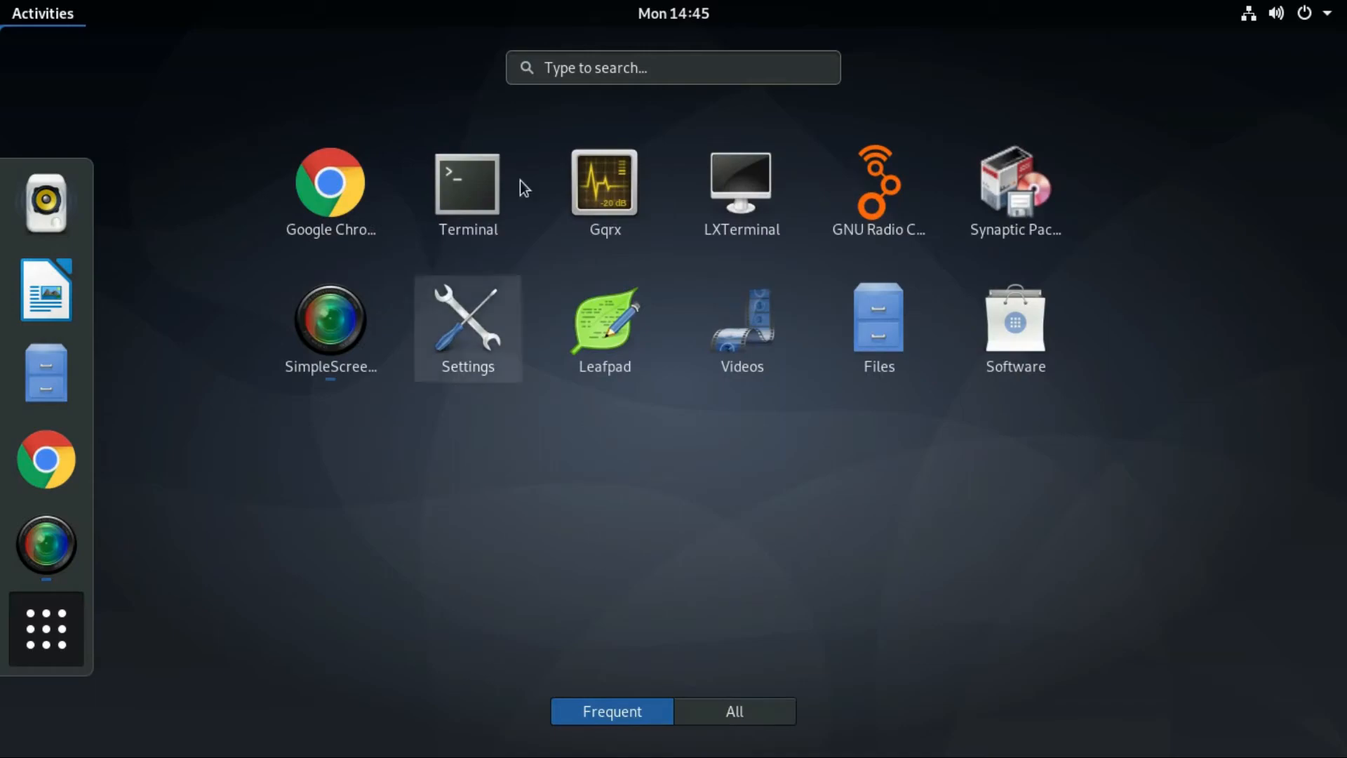
{"action": "left_click", "coordinate": [330, 320]}
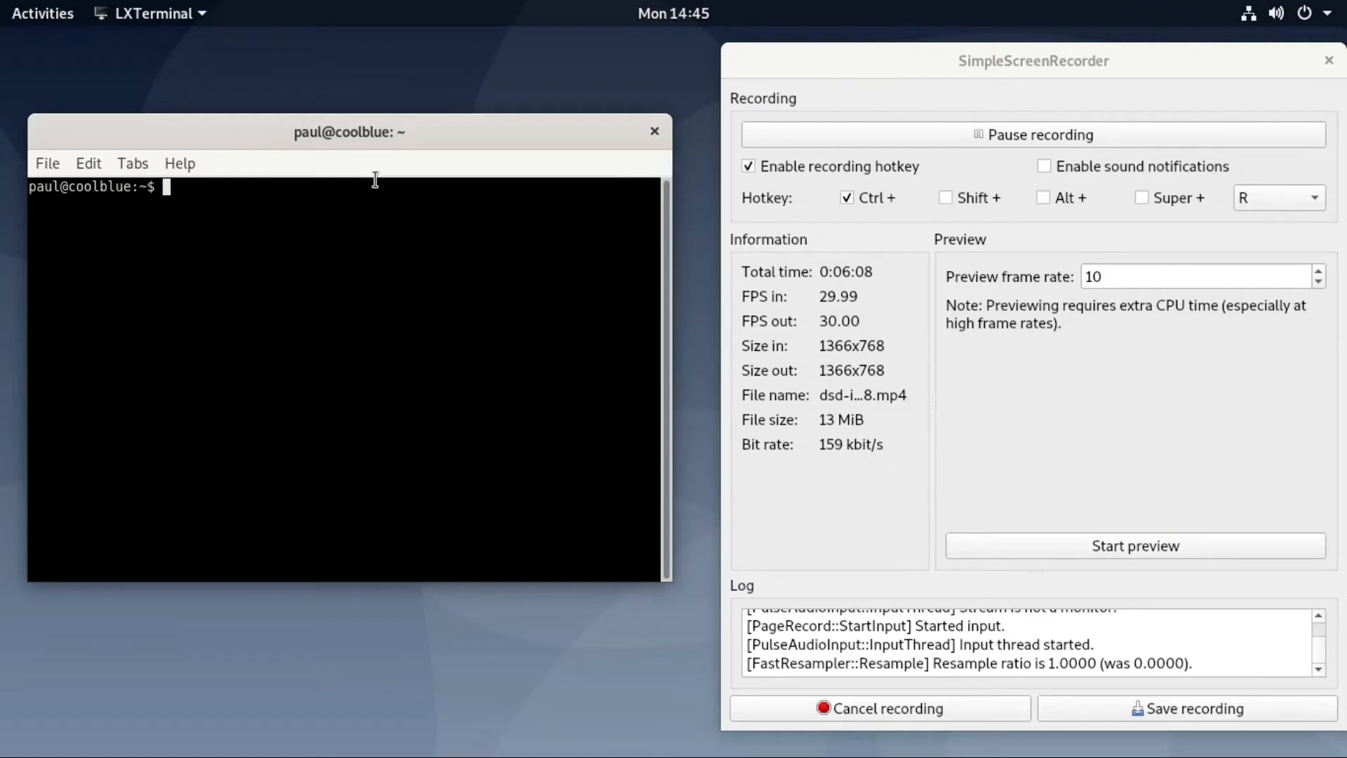
Run socat on UDP port 7355 piped into 'padsp dsd -i -' to start Digital Speech Decoder
{"action": "type", "text": "nano .bash_history"}
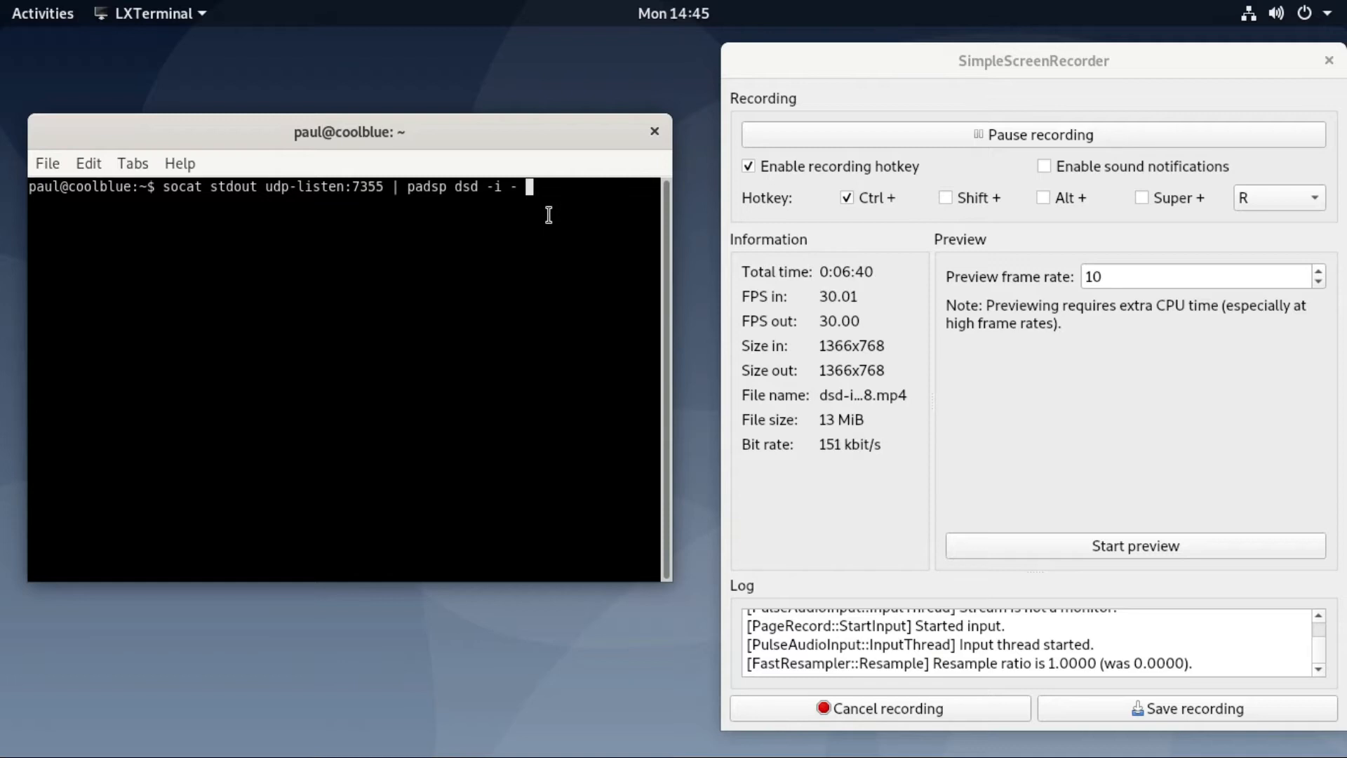
{"action": "key", "text": "Return"}
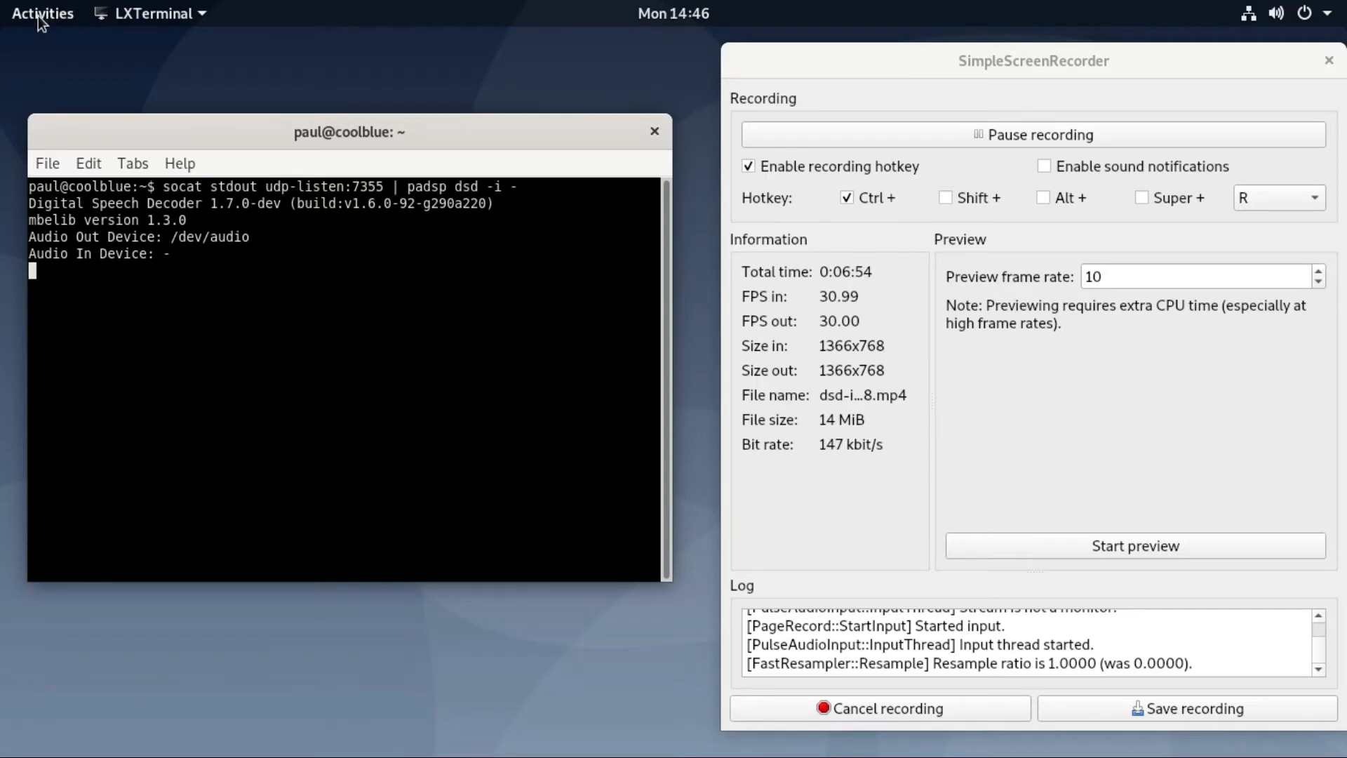
Open Activities and show the installed applications grid while DSD keeps running
{"action": "left_click", "coordinate": [42, 13]}
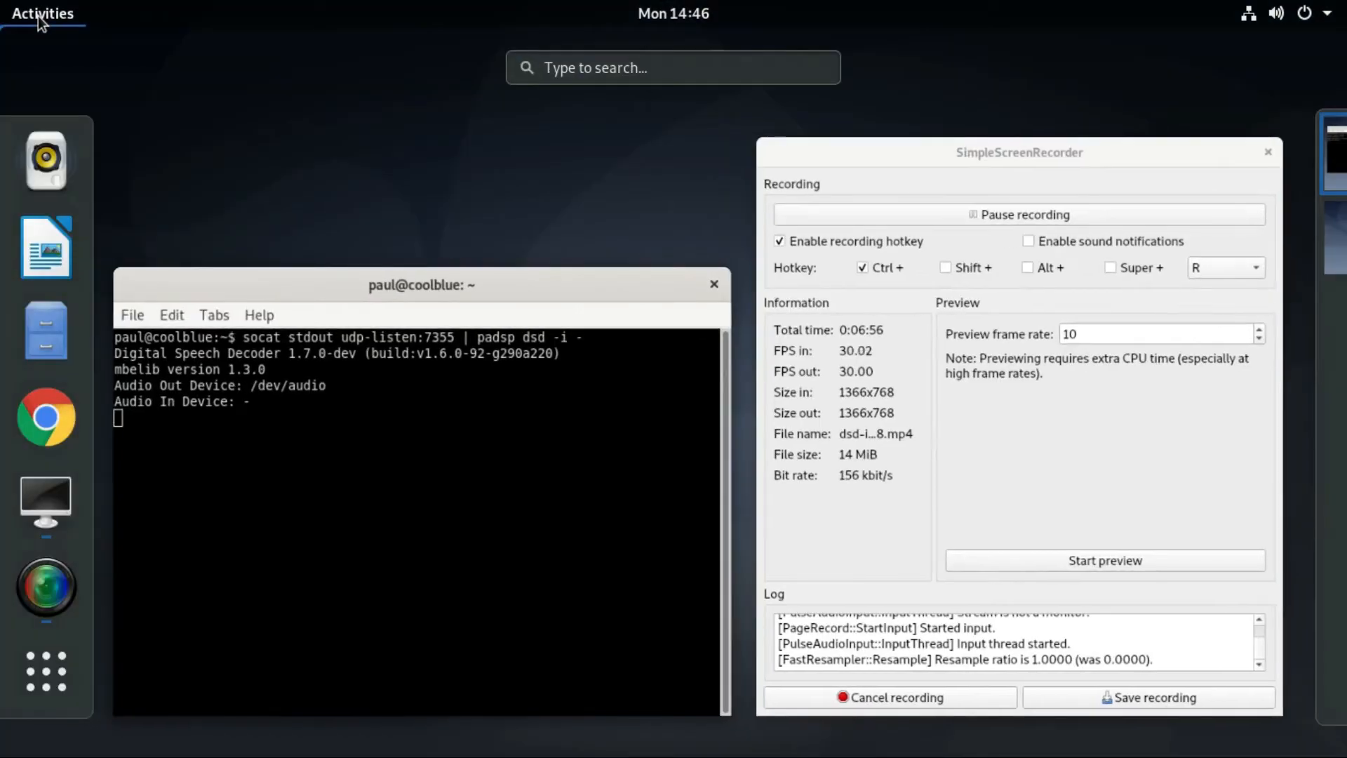
{"action": "mouse_move", "coordinate": [47, 674]}
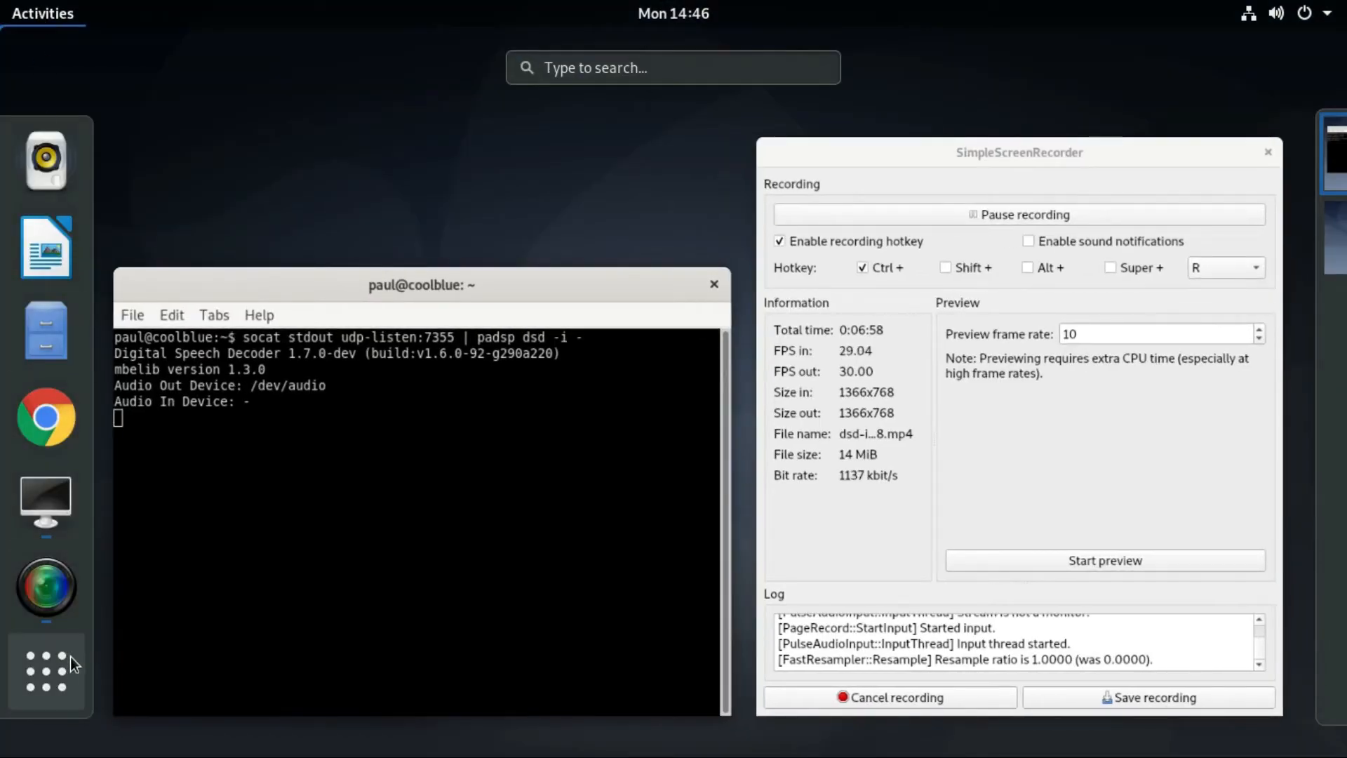
{"action": "left_click", "coordinate": [45, 670]}
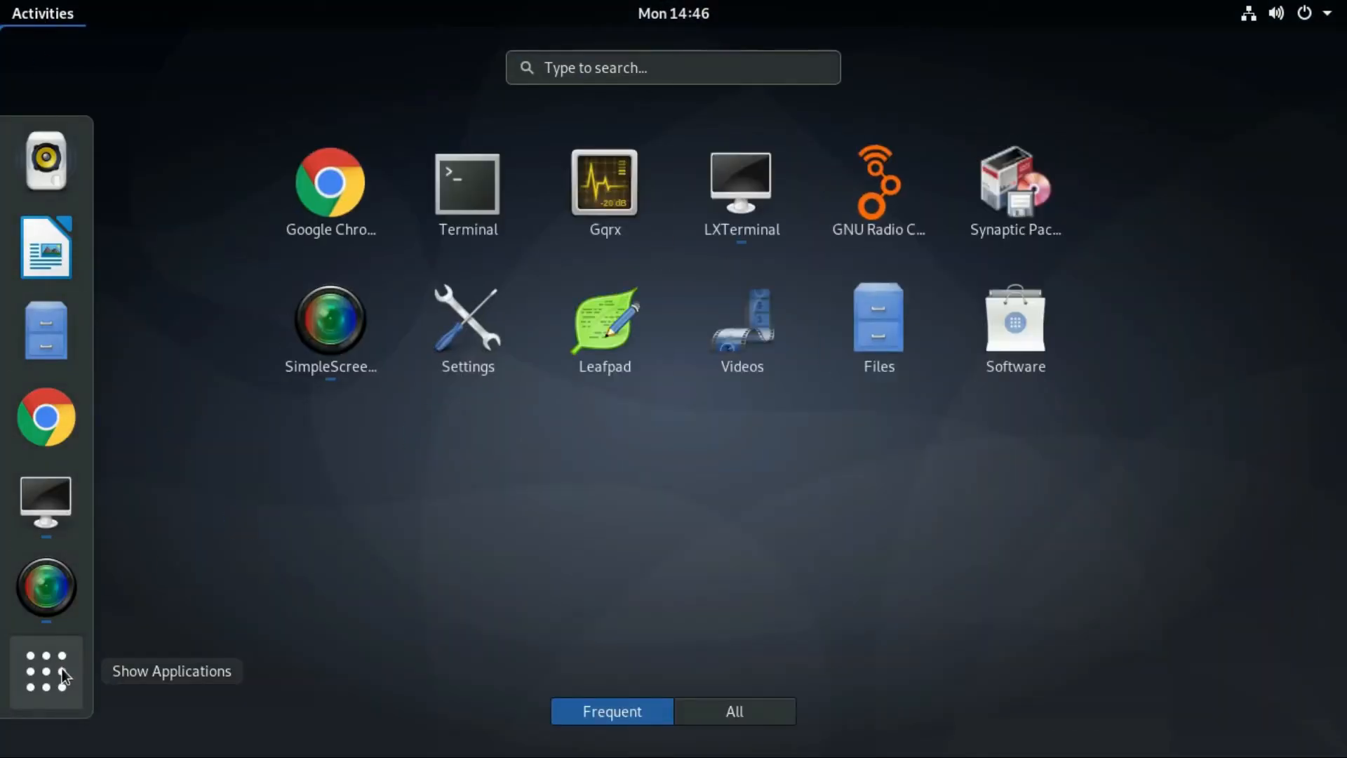
{"action": "mouse_move", "coordinate": [604, 183]}
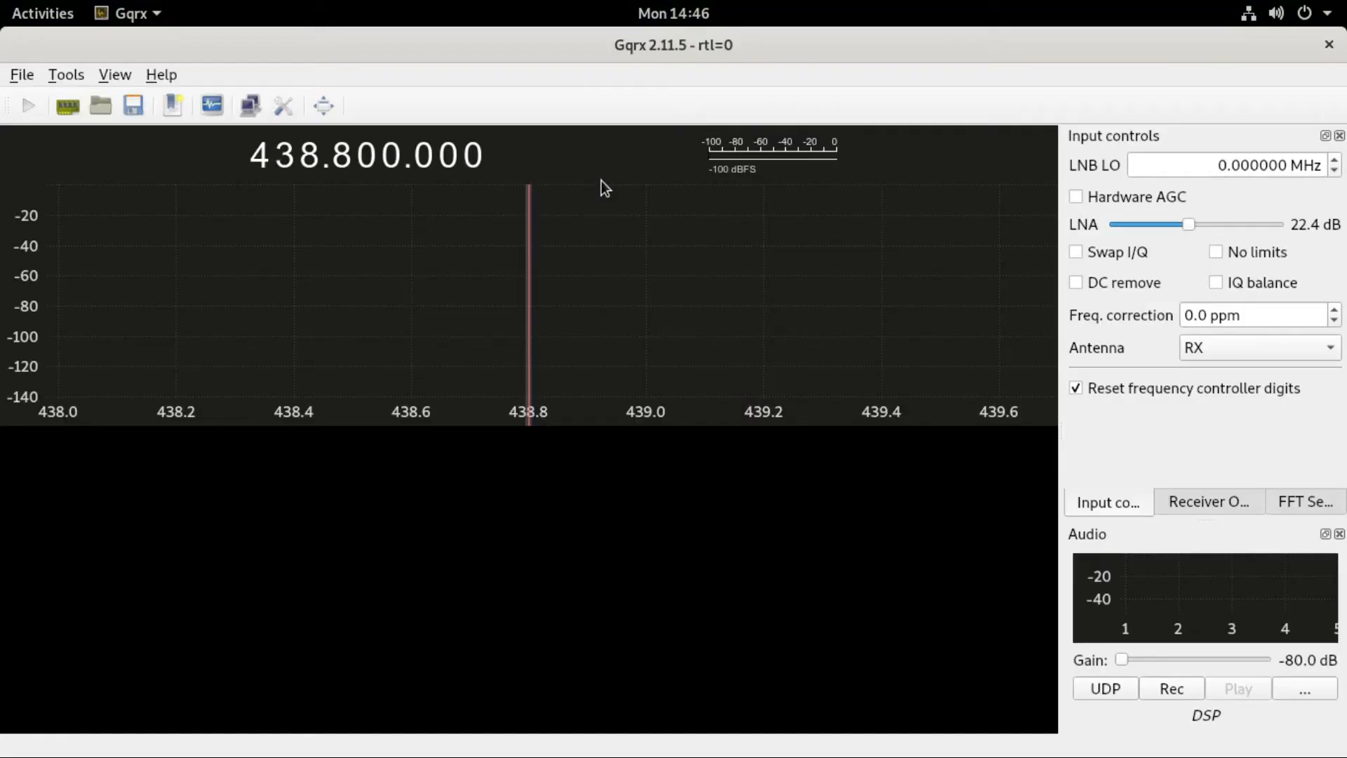
{"action": "mouse_move", "coordinate": [322, 157]}
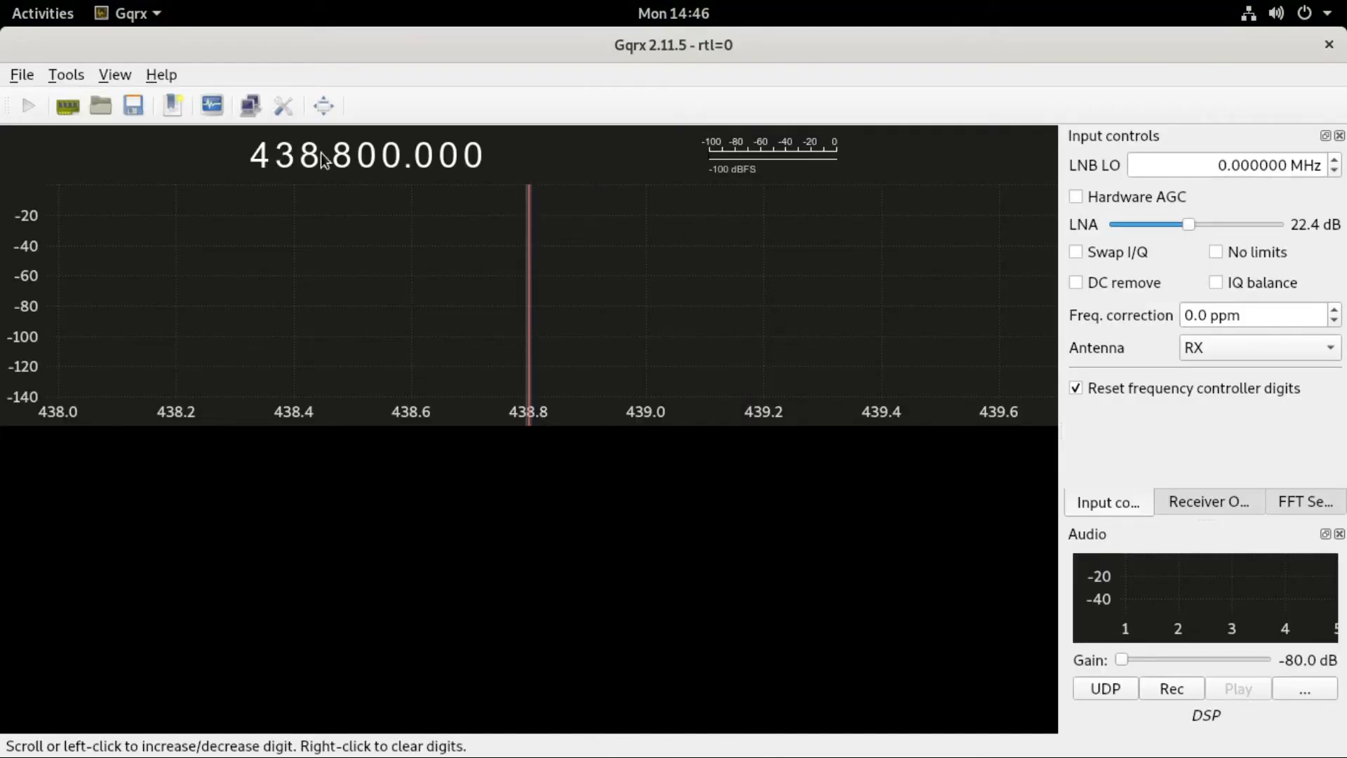
{"action": "mouse_move", "coordinate": [1106, 688]}
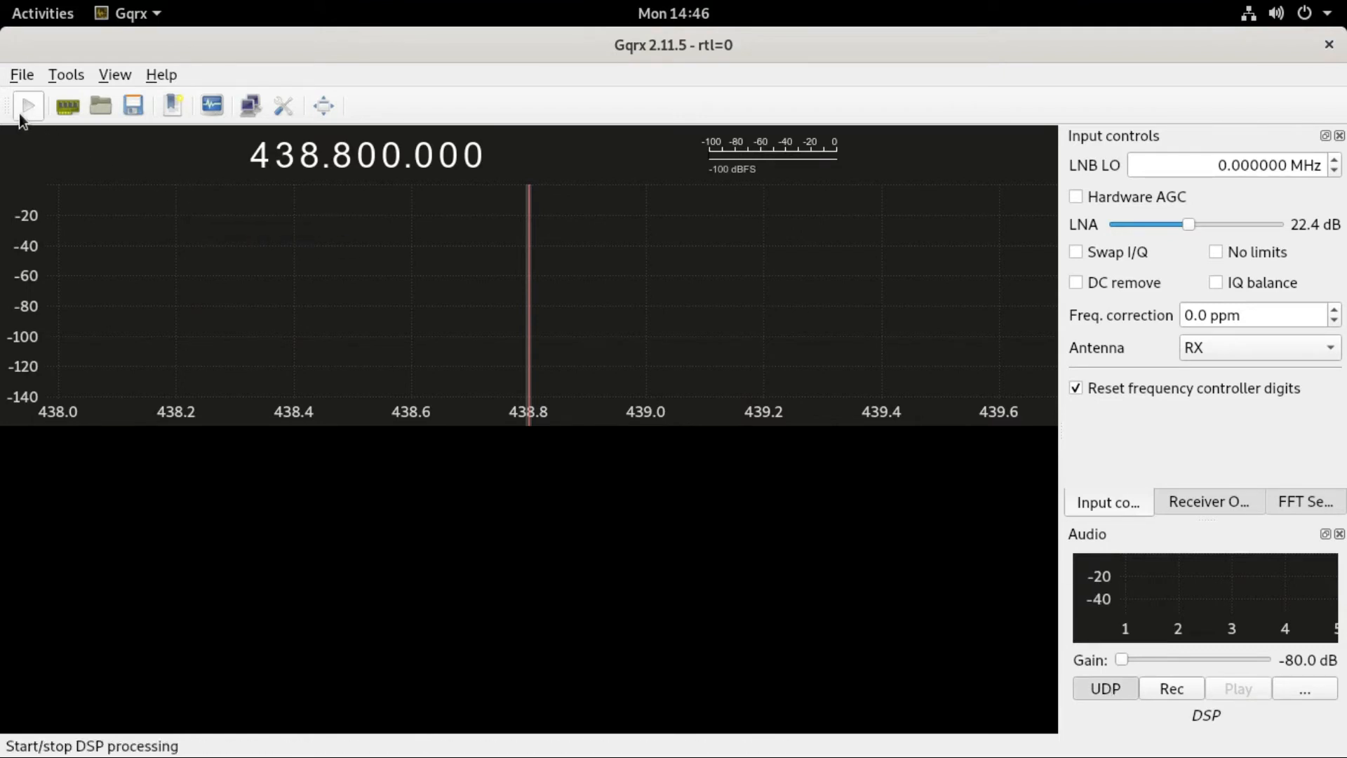
Start Gqrx DSP so DSD decodes DMR voice, then stop DSD and close Gqrx and LXTerminal
{"action": "left_click", "coordinate": [26, 106]}
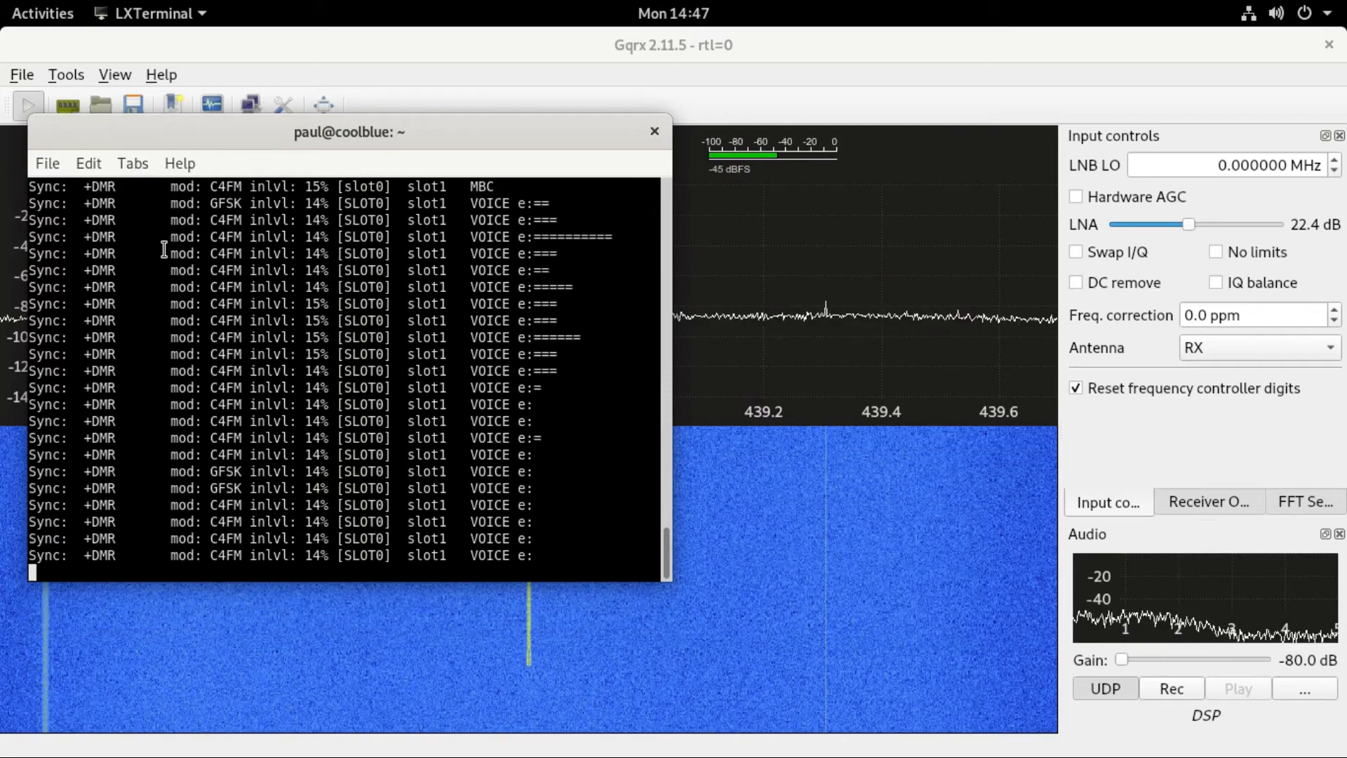
{"action": "key", "text": "ctrl+c"}
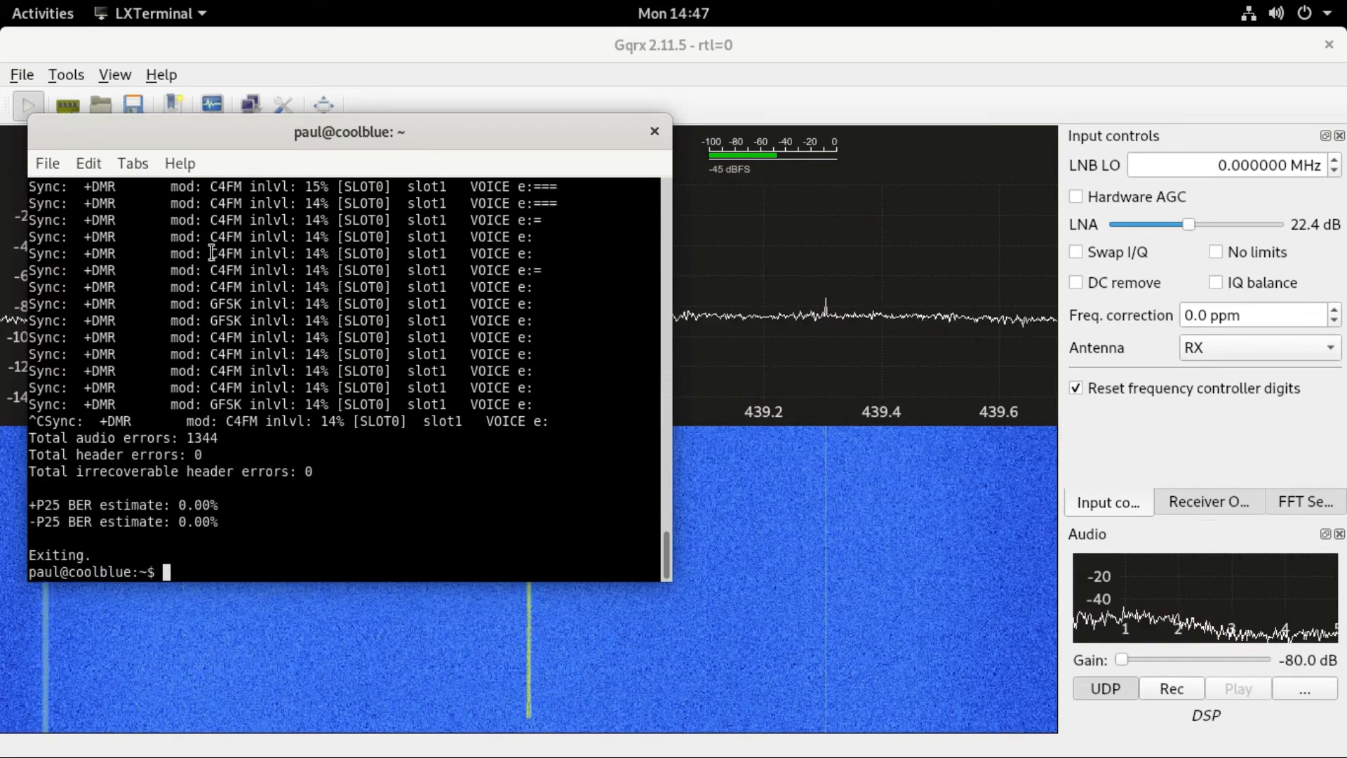
{"action": "mouse_move", "coordinate": [387, 477]}
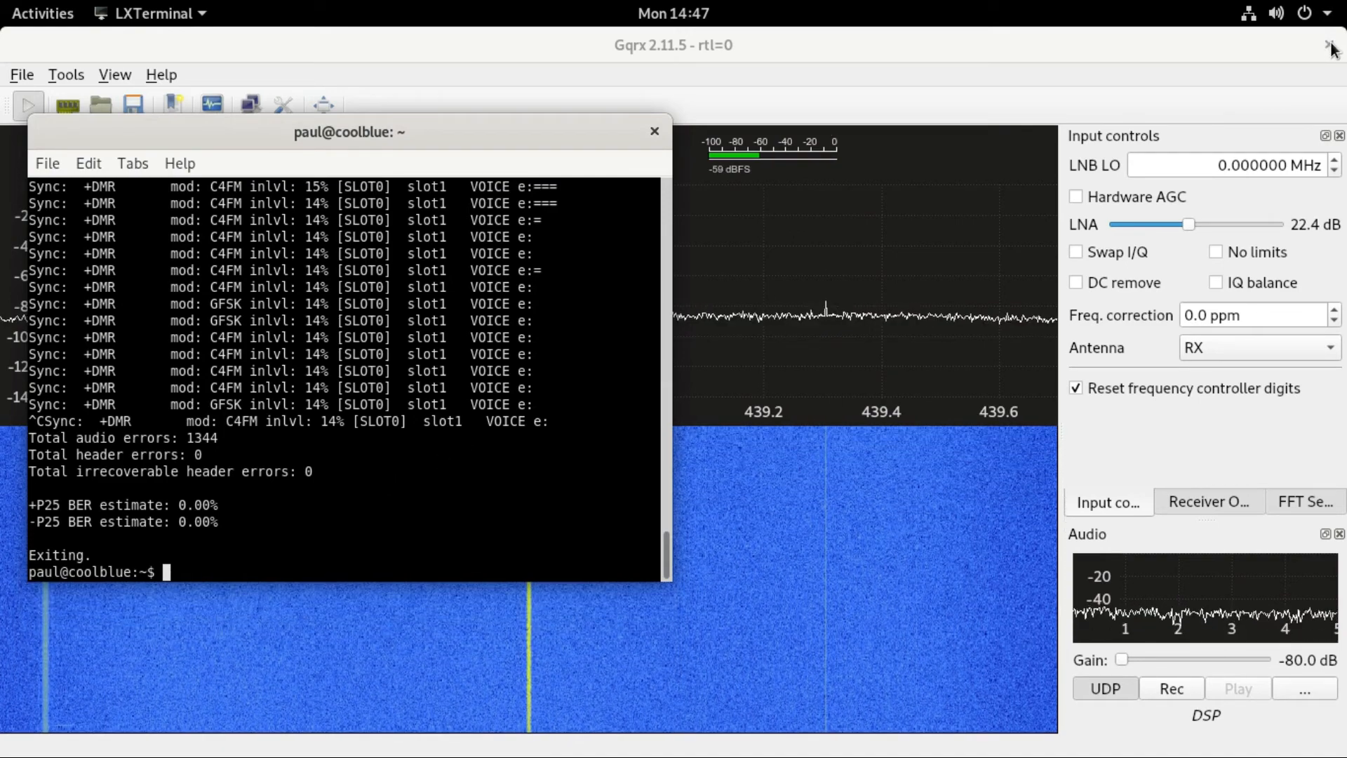
{"action": "left_click", "coordinate": [1330, 45]}
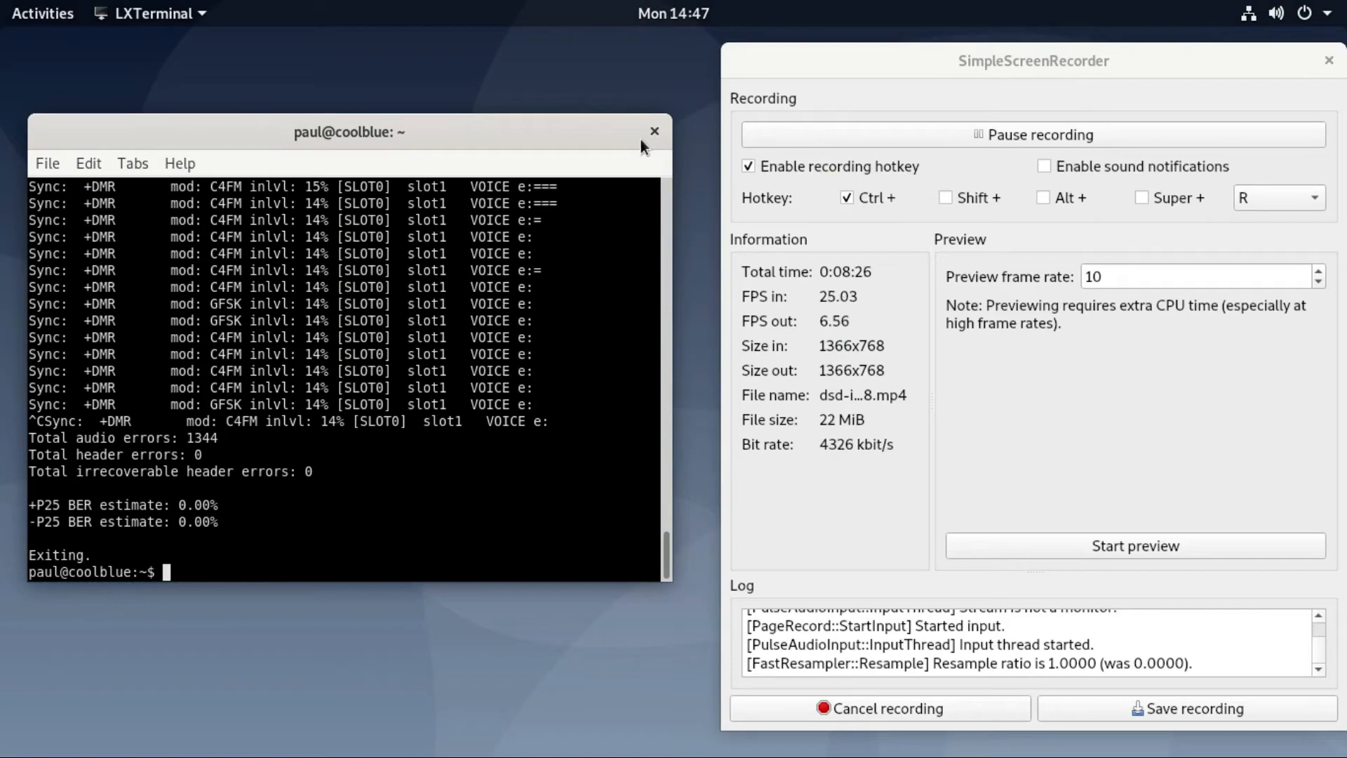
{"action": "left_click", "coordinate": [654, 132]}
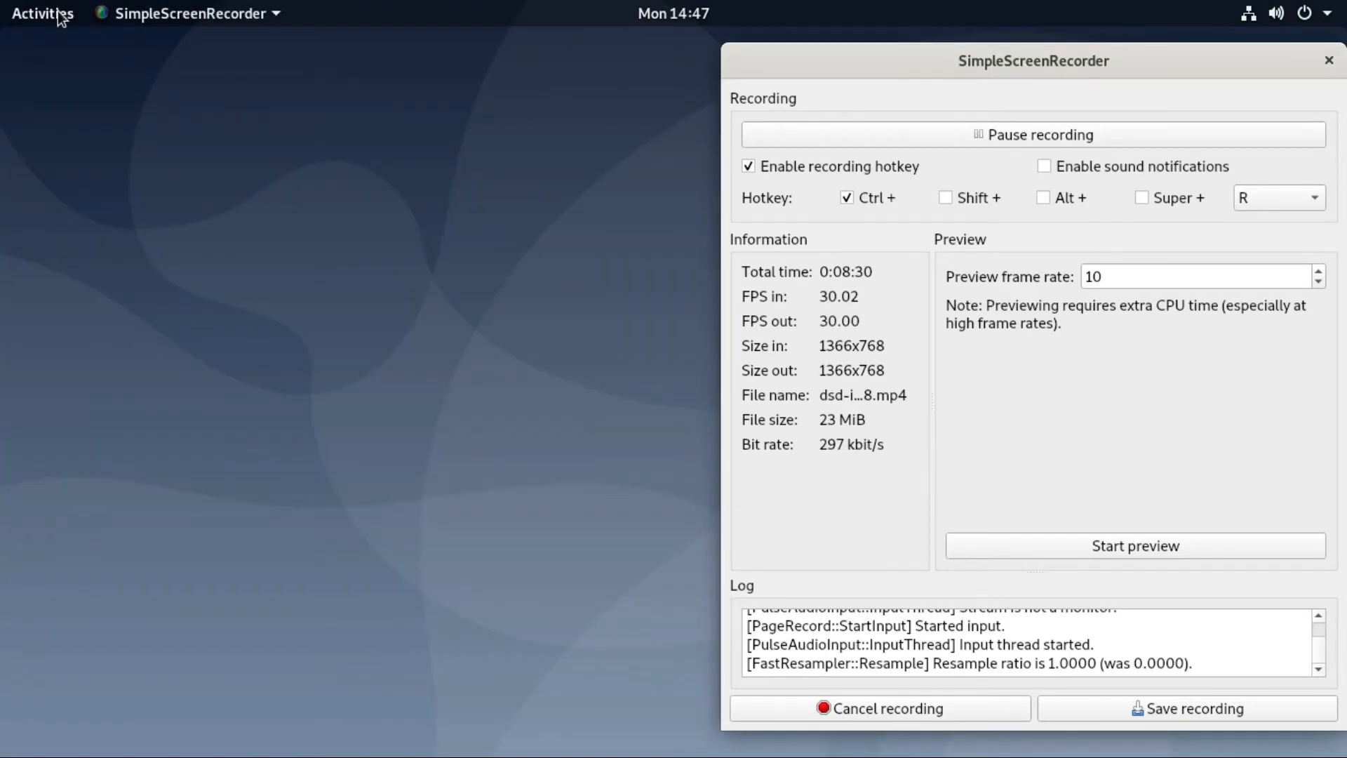
Relaunch Gqrx from the Activities applications grid, tuned to 438.800 MHz
{"action": "left_click", "coordinate": [41, 13]}
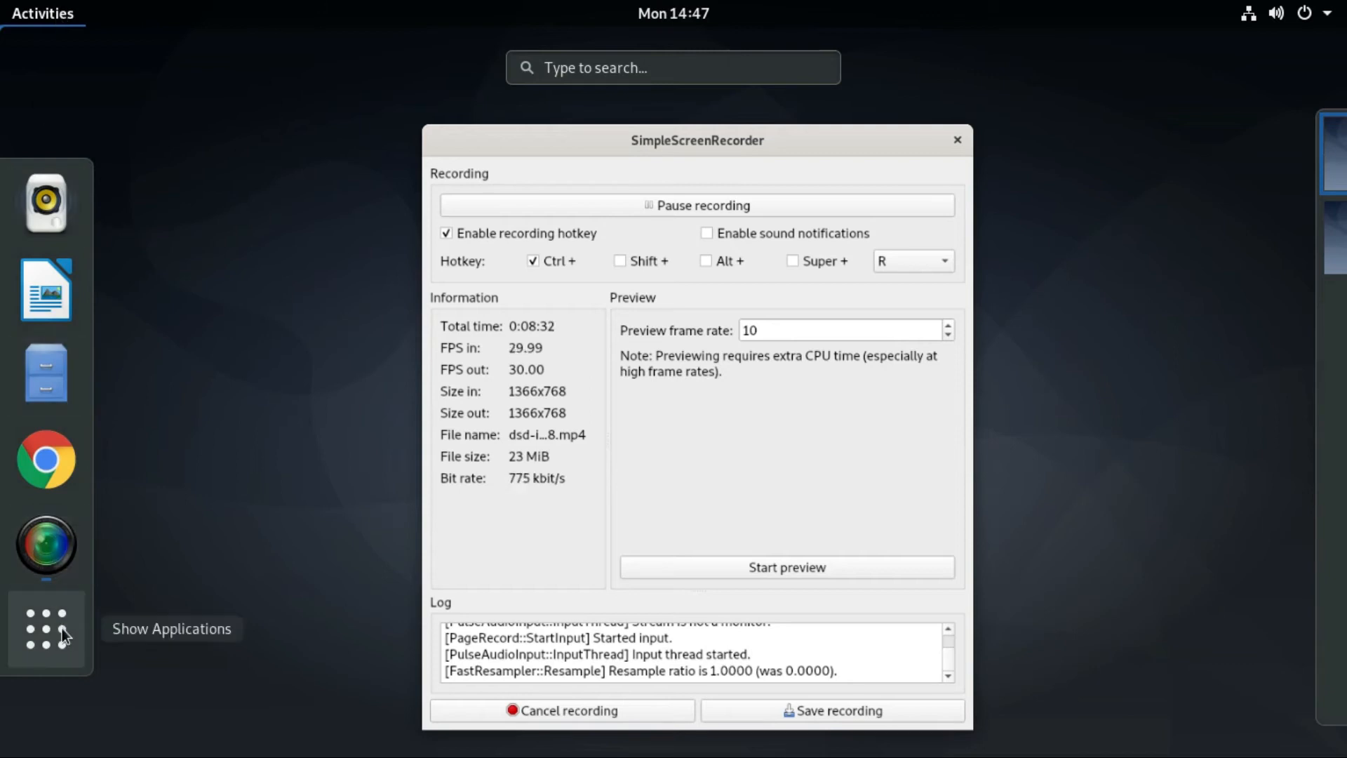
{"action": "left_click", "coordinate": [45, 629]}
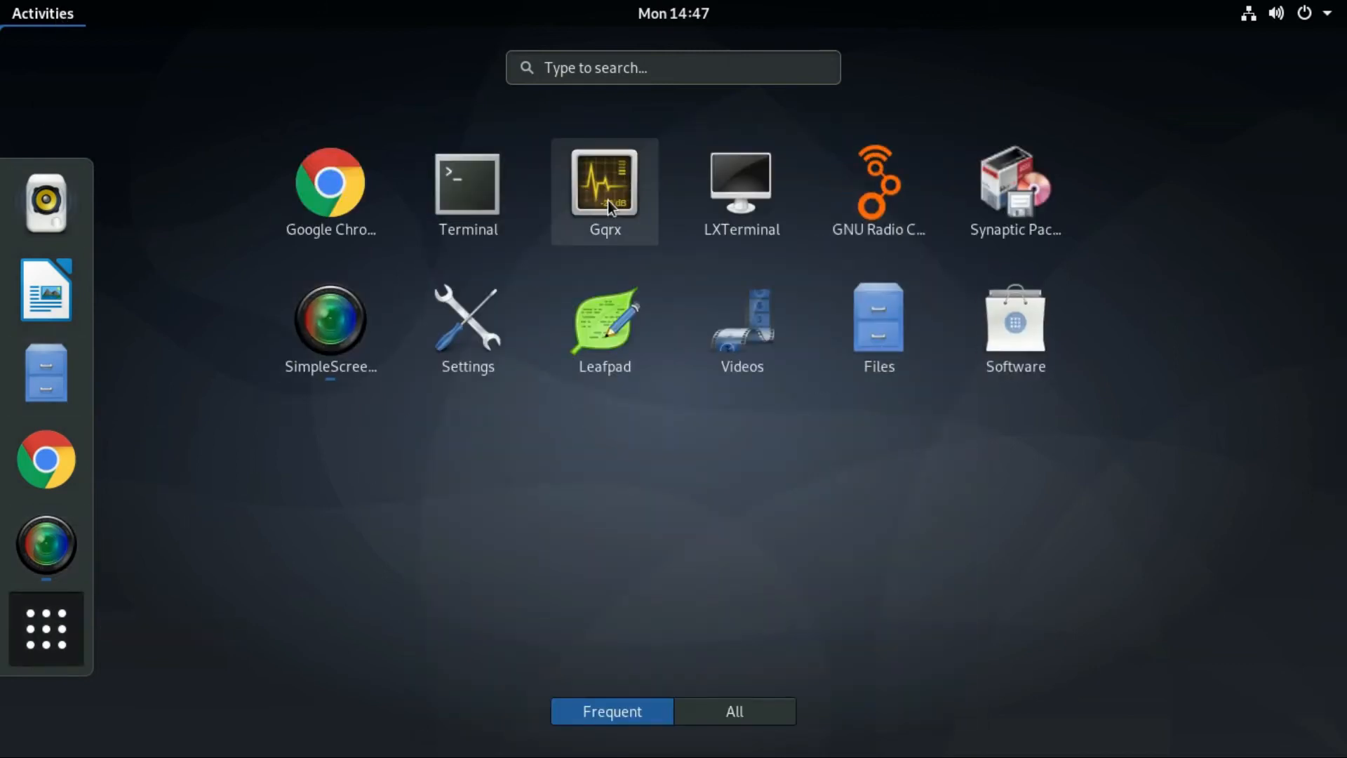
{"action": "left_click", "coordinate": [330, 318]}
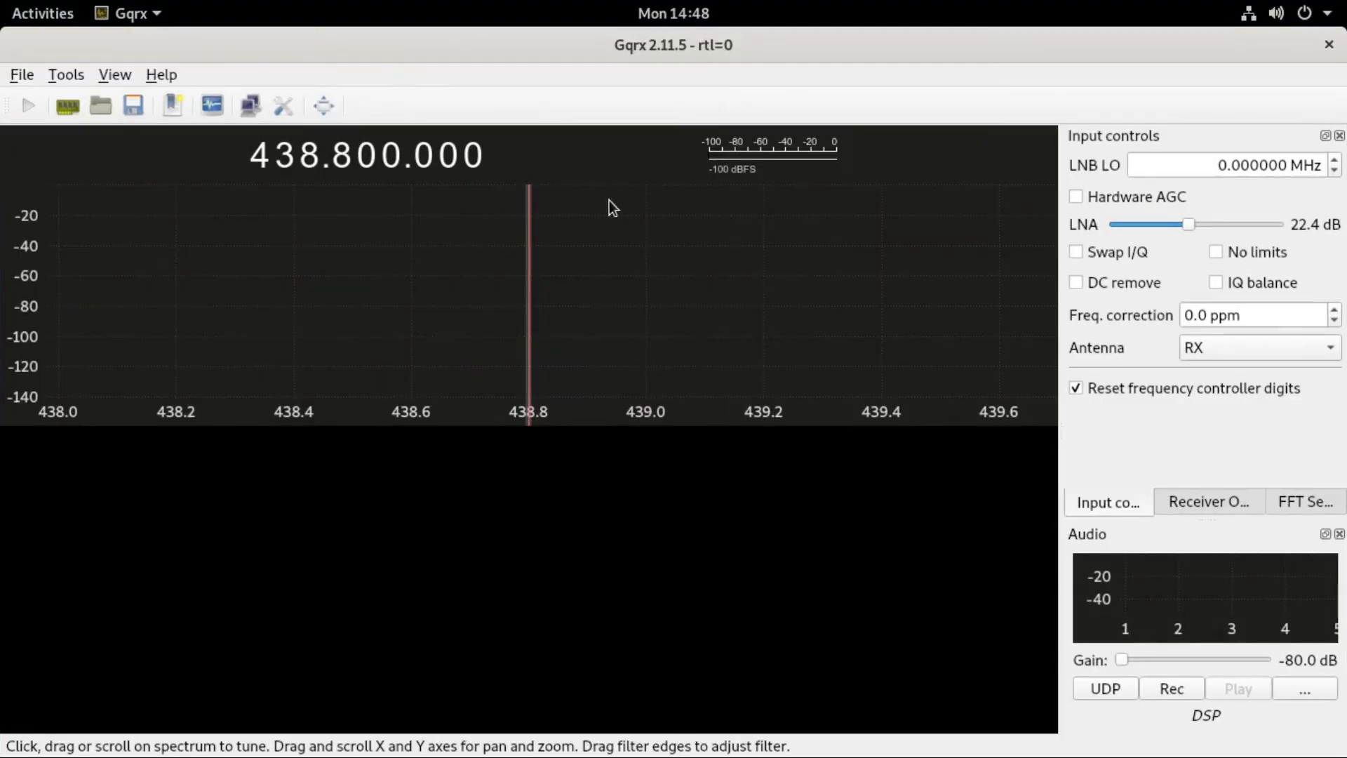
{"action": "mouse_move", "coordinate": [1304, 688]}
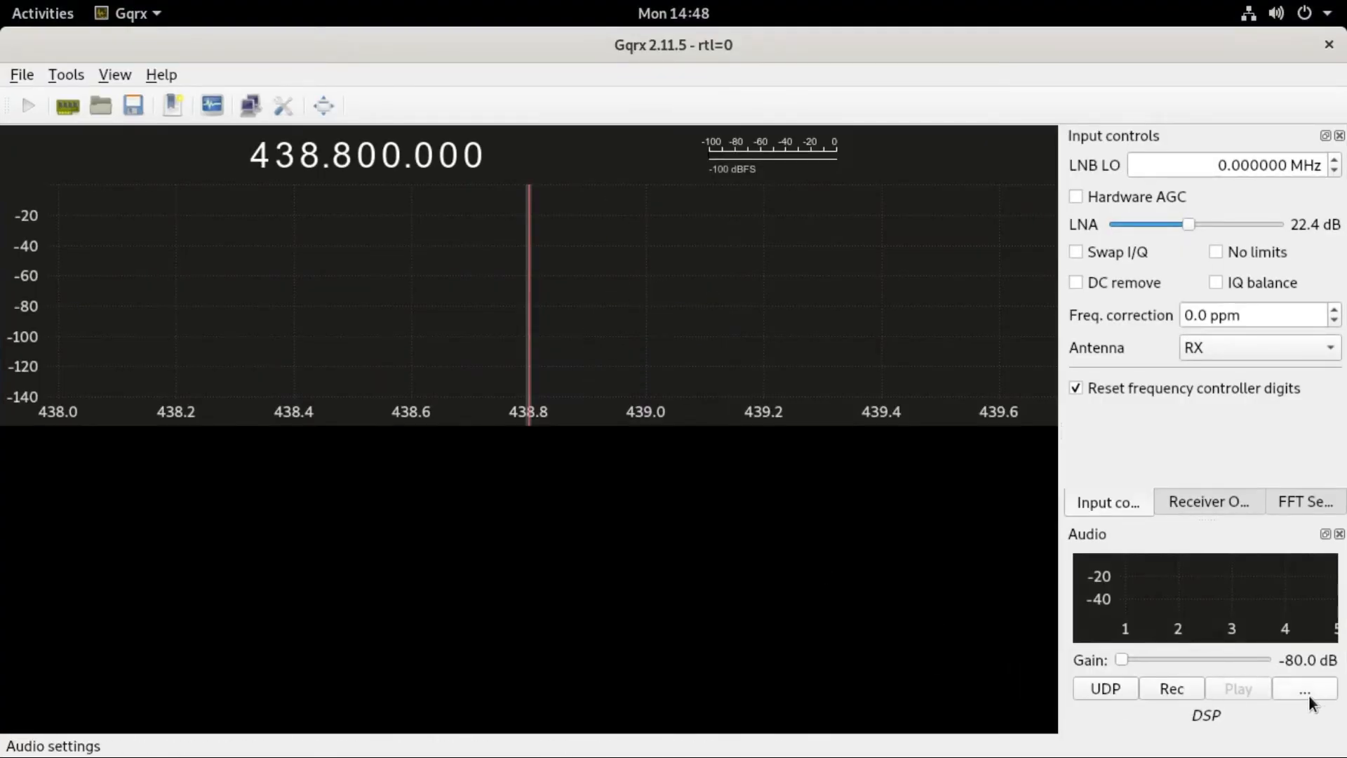
{"action": "mouse_move", "coordinate": [1305, 241]}
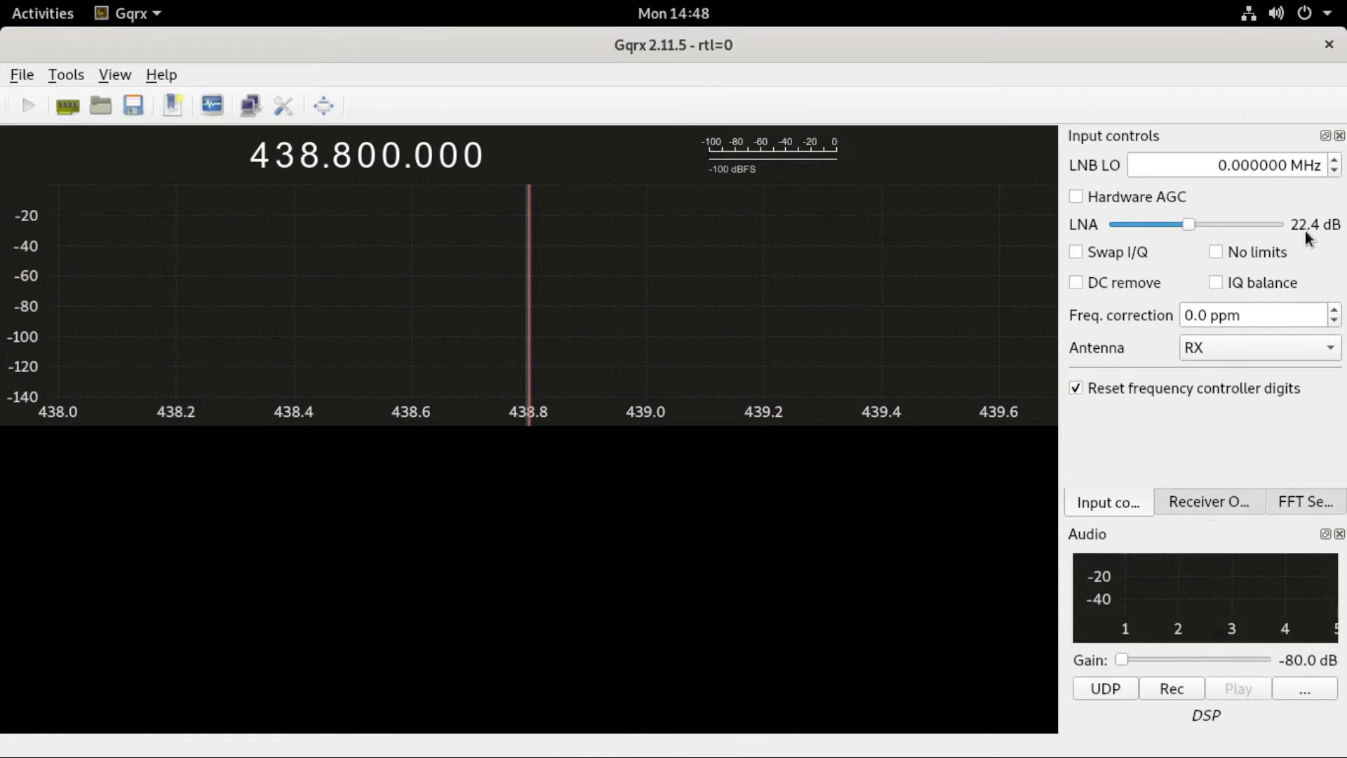
{"action": "mouse_move", "coordinate": [1237, 688]}
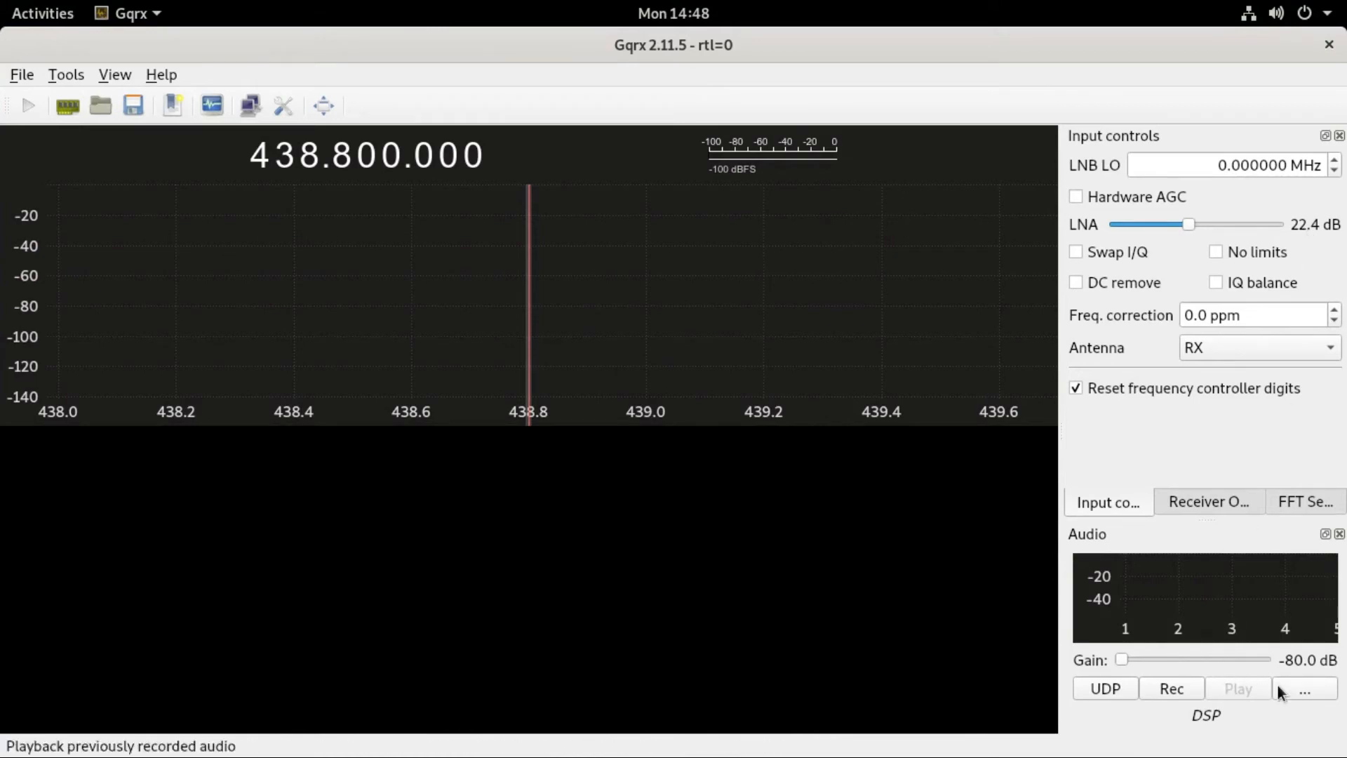
{"action": "mouse_move", "coordinate": [1330, 720]}
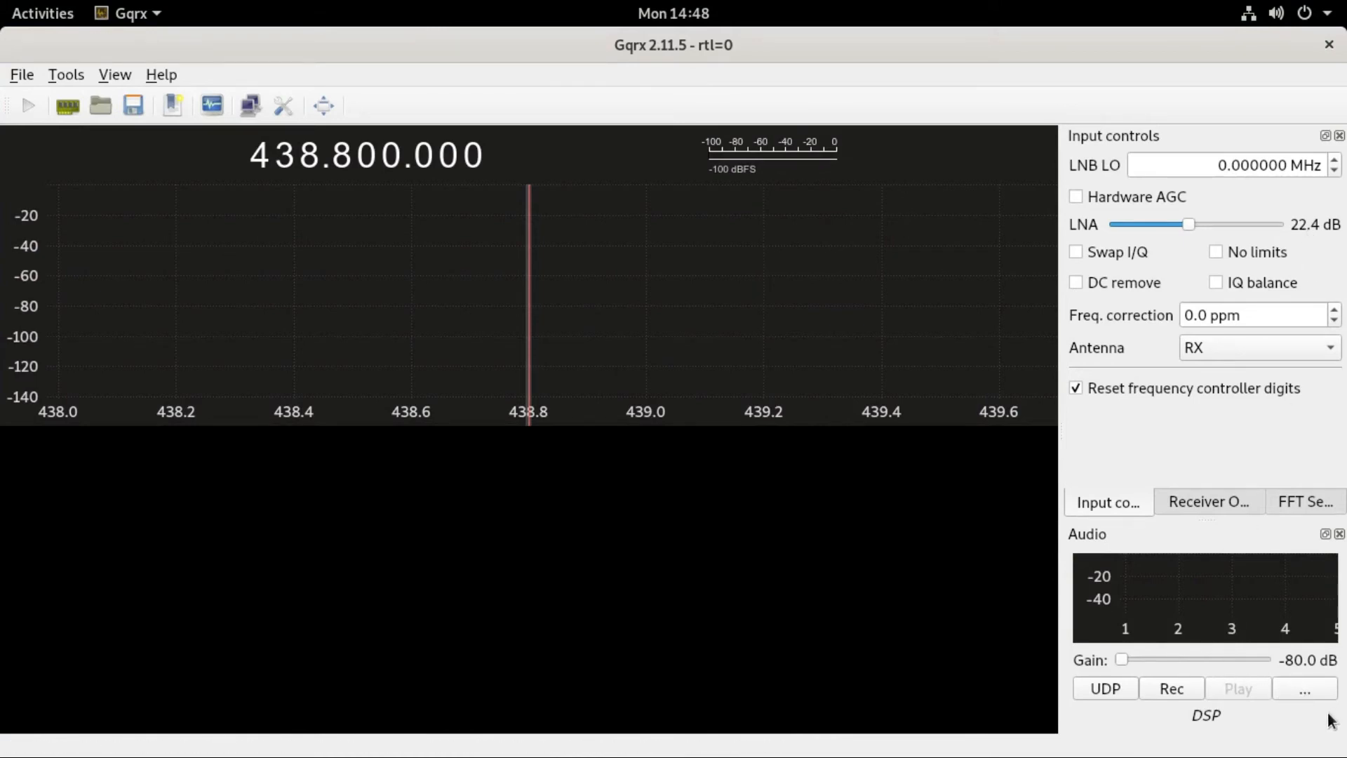
{"action": "mouse_move", "coordinate": [1305, 688]}
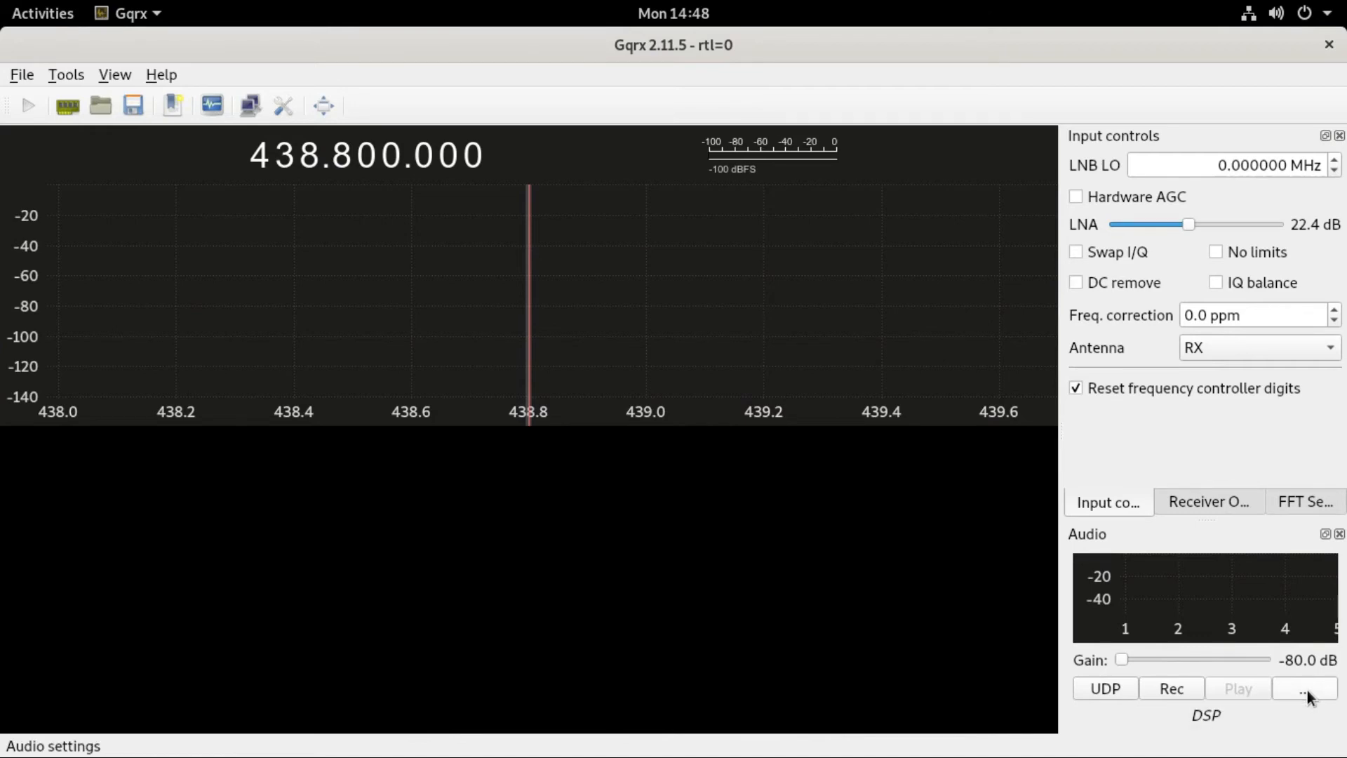
Check the recording and Network audio tabs for UDP 127.0.0.1 port 7355, then close the dialog
{"action": "left_click", "coordinate": [1304, 688]}
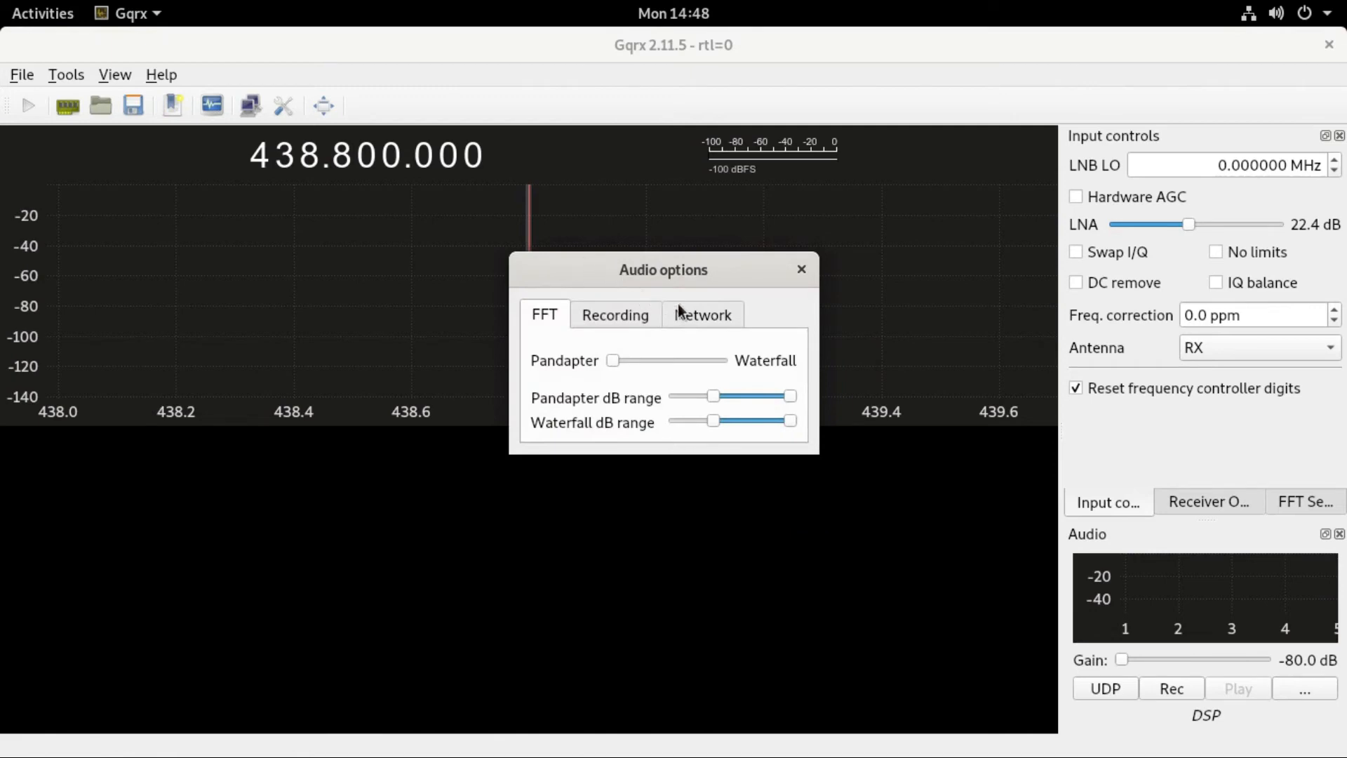
{"action": "mouse_move", "coordinate": [613, 315]}
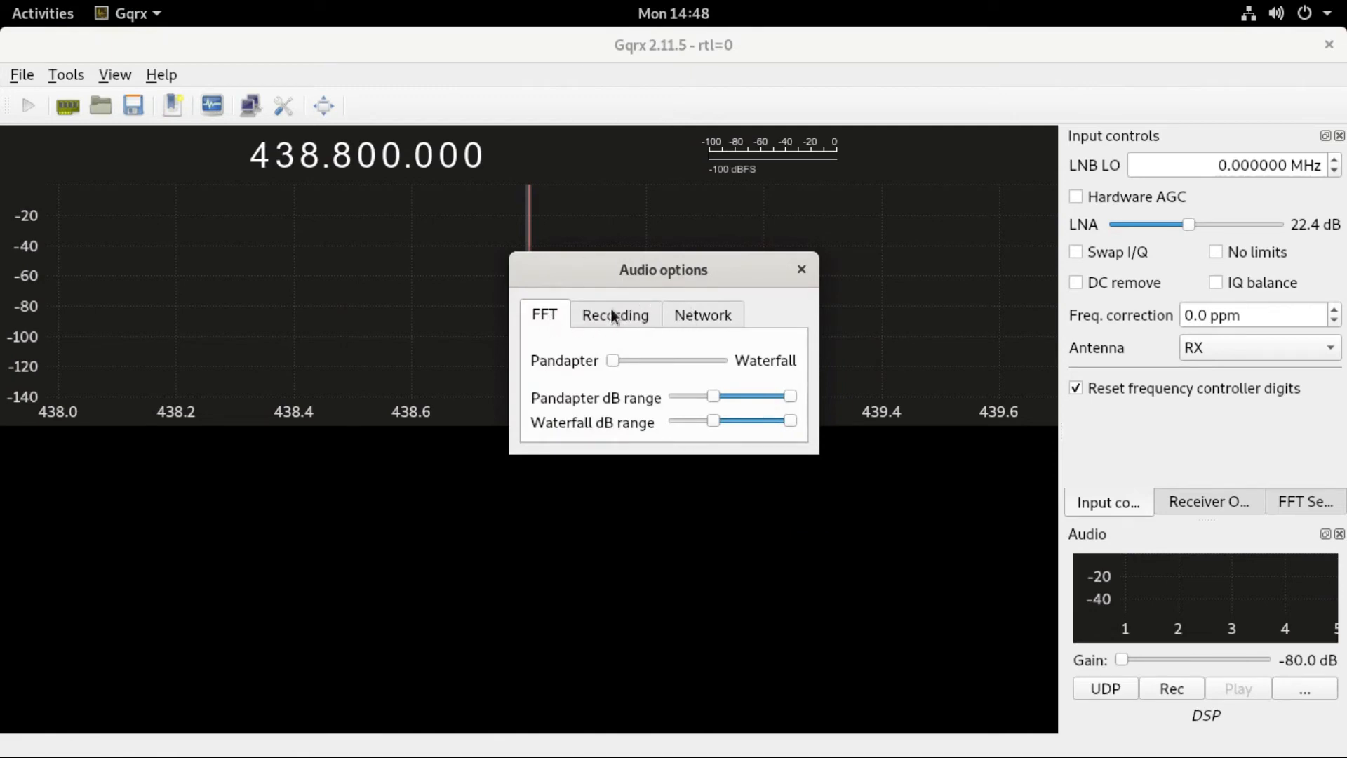
{"action": "left_click", "coordinate": [614, 314]}
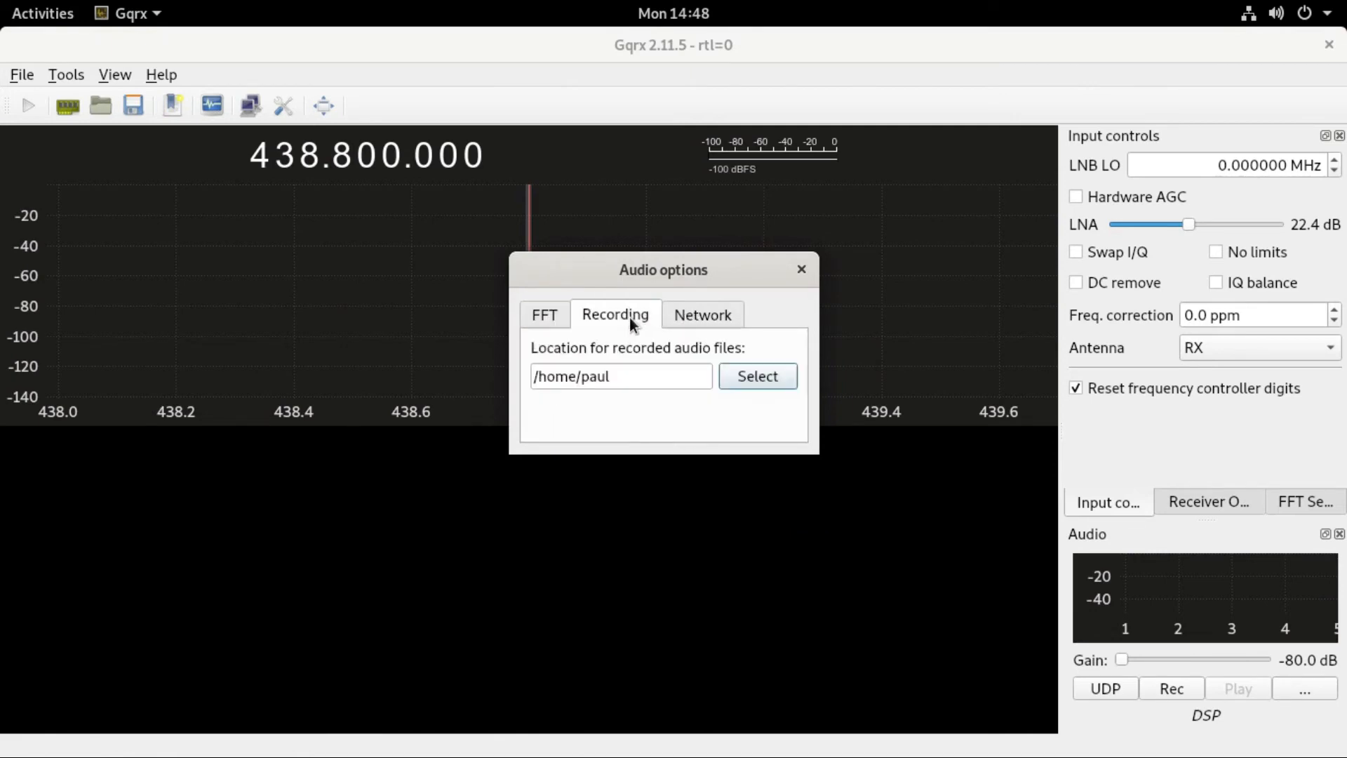
{"action": "mouse_move", "coordinate": [628, 363]}
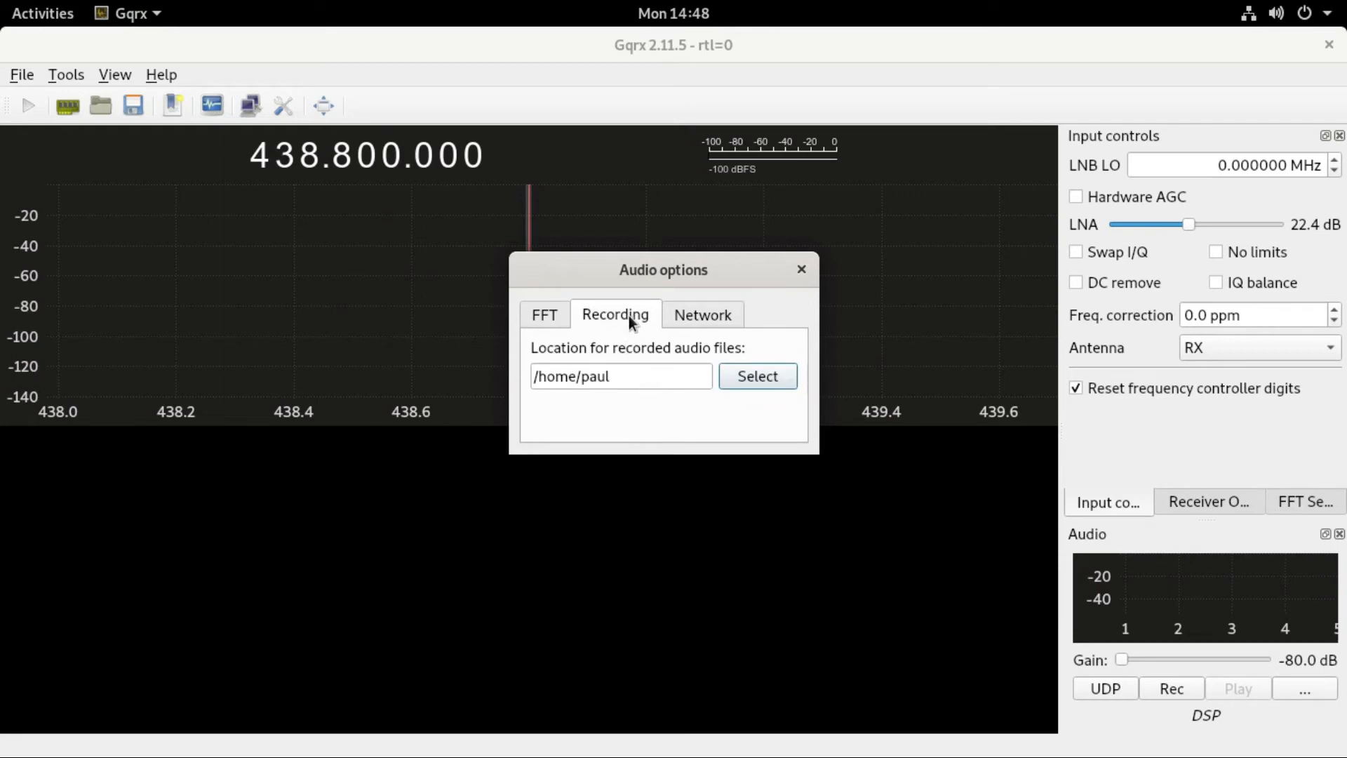
{"action": "left_click", "coordinate": [702, 314]}
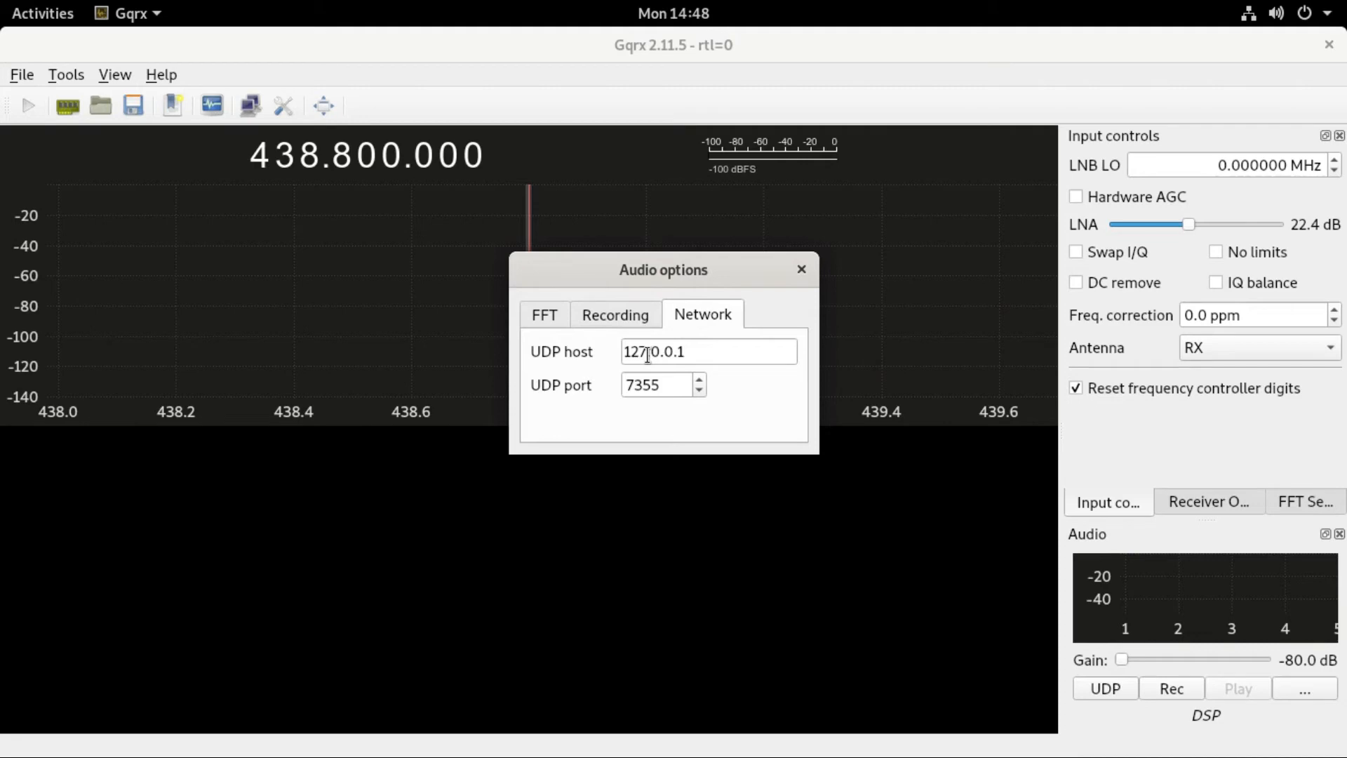
{"action": "mouse_move", "coordinate": [673, 350]}
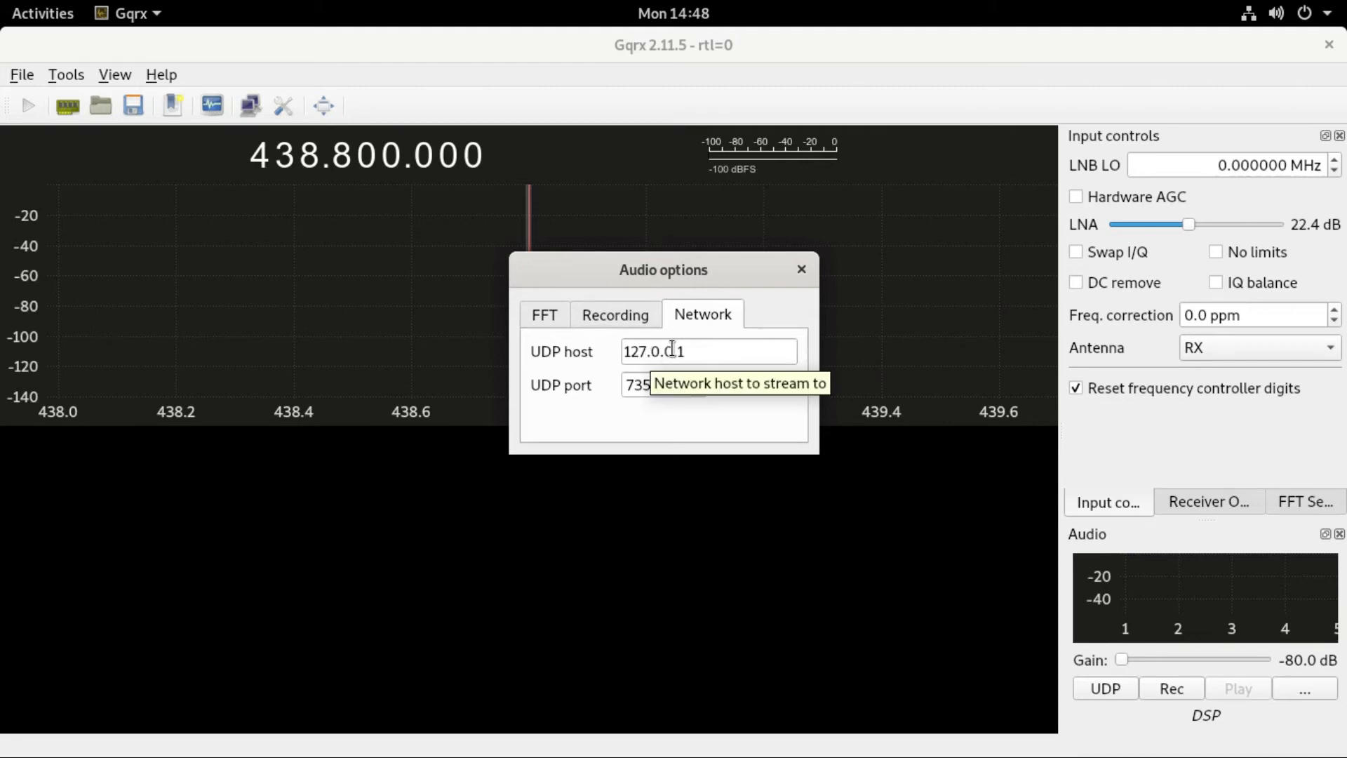
{"action": "mouse_move", "coordinate": [659, 339]}
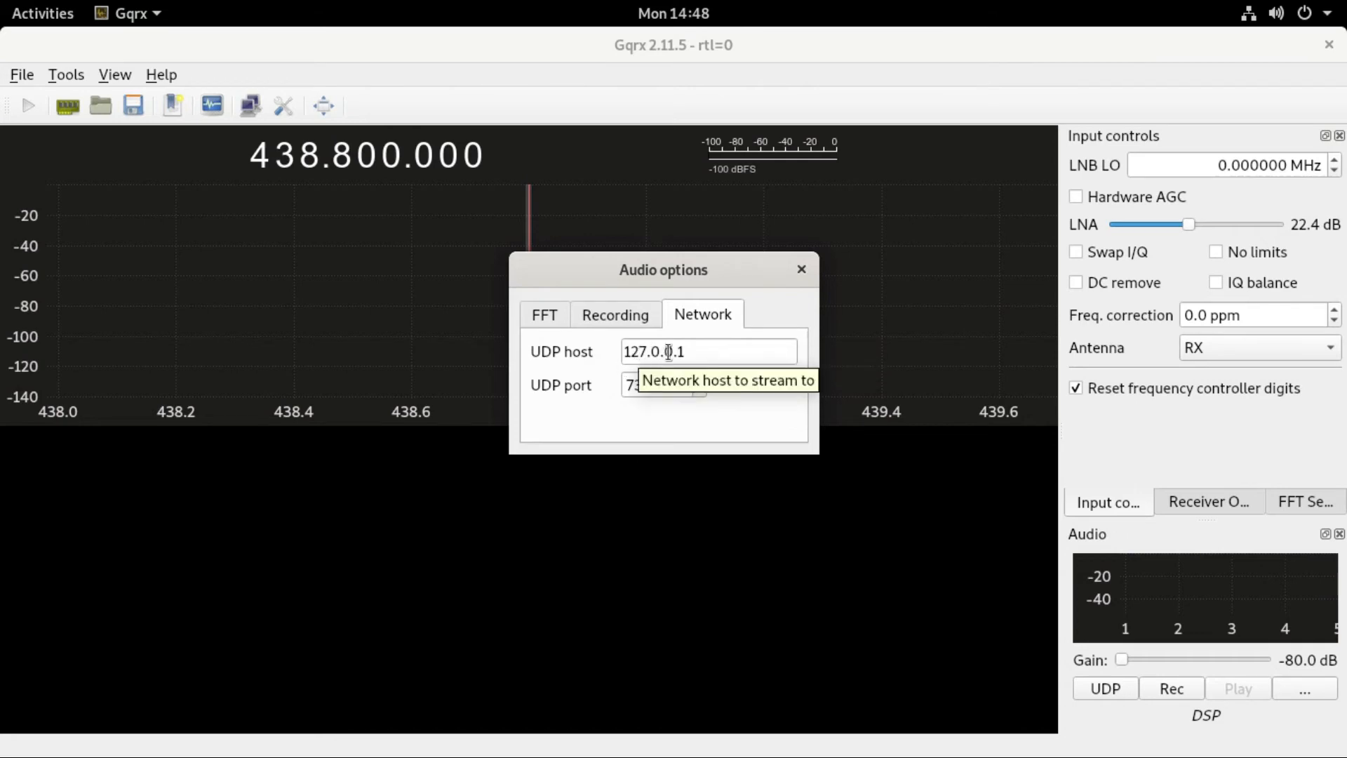
{"action": "mouse_move", "coordinate": [502, 361]}
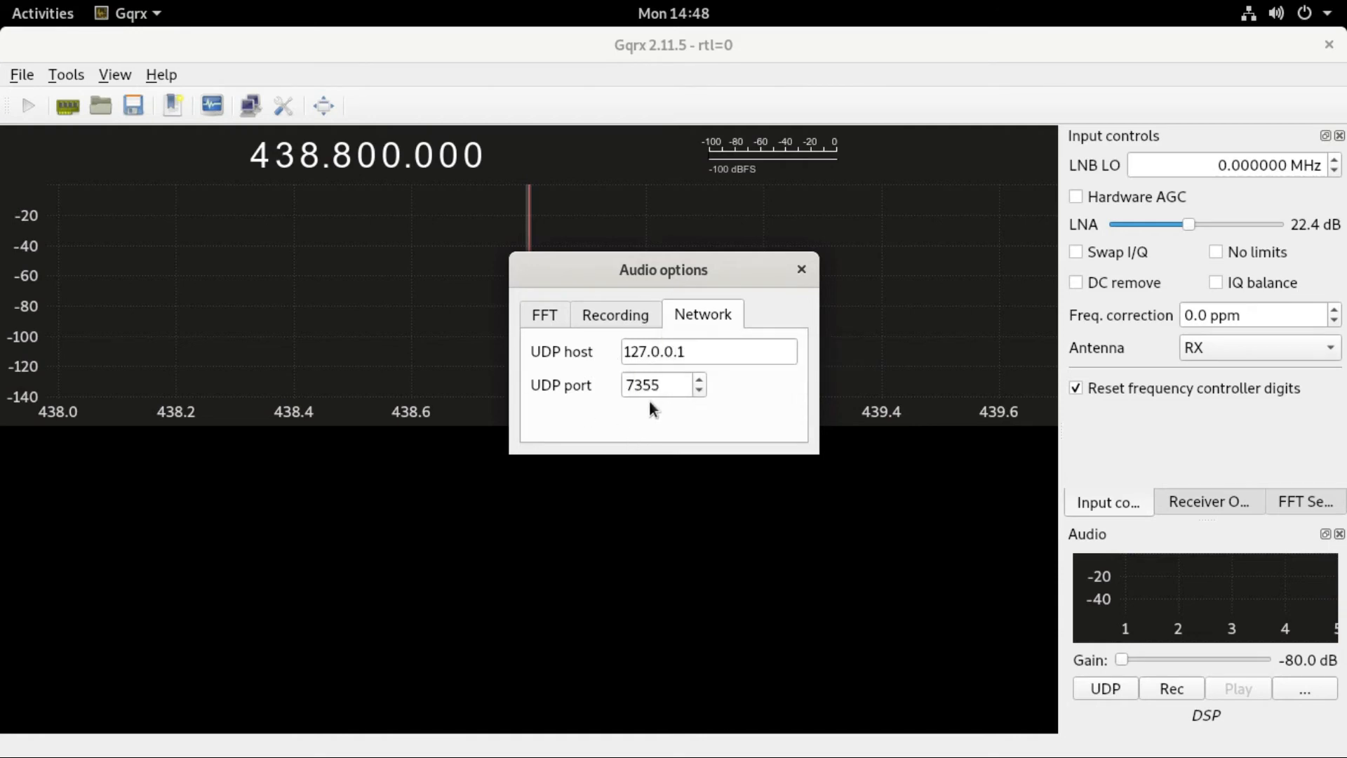
{"action": "mouse_move", "coordinate": [678, 395]}
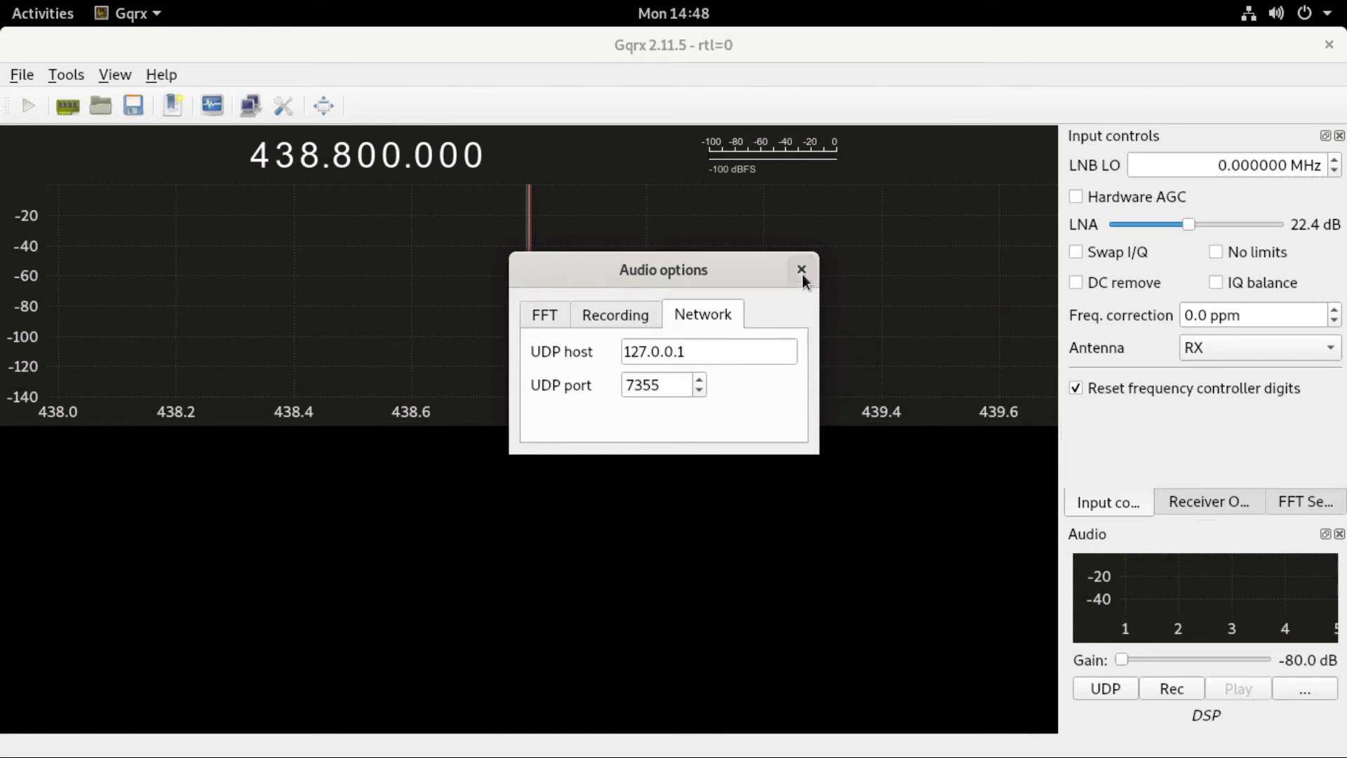
{"action": "left_click", "coordinate": [800, 270]}
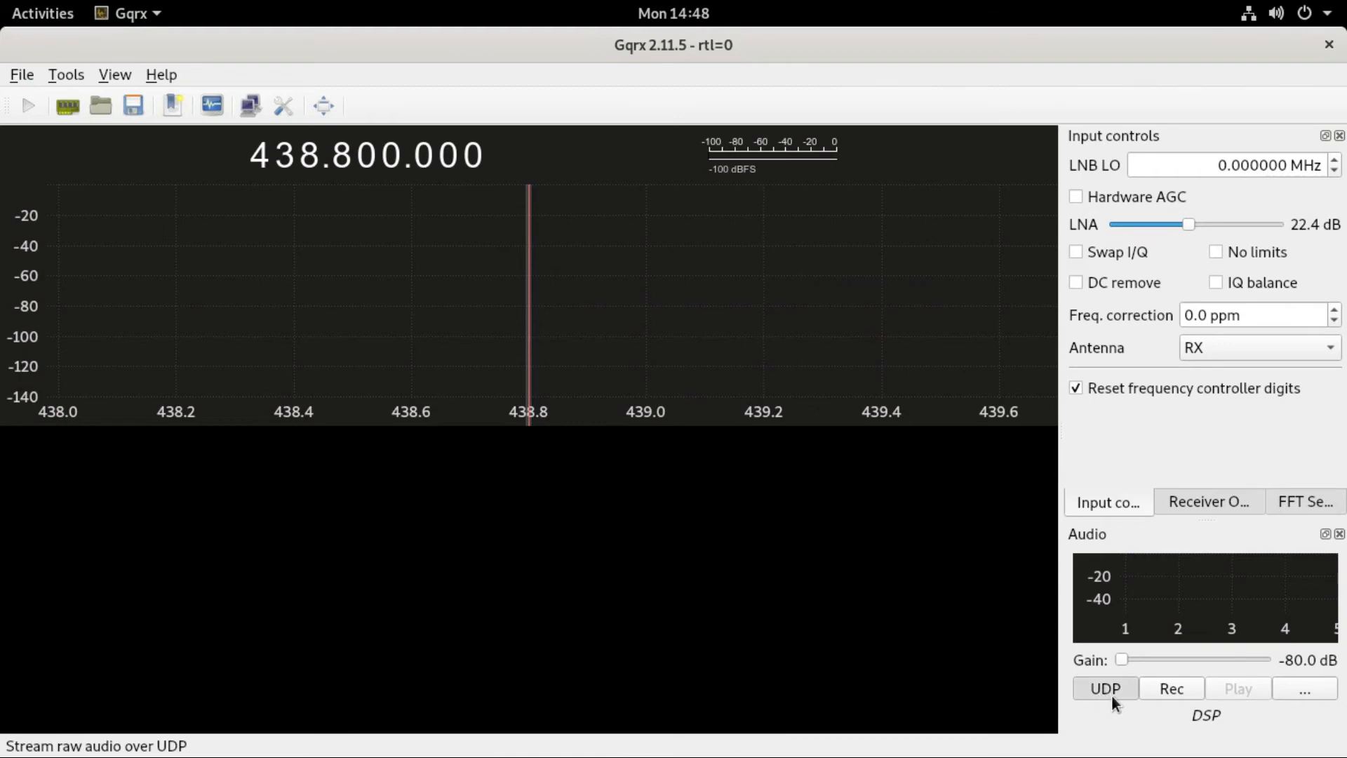
{"action": "mouse_move", "coordinate": [1113, 726]}
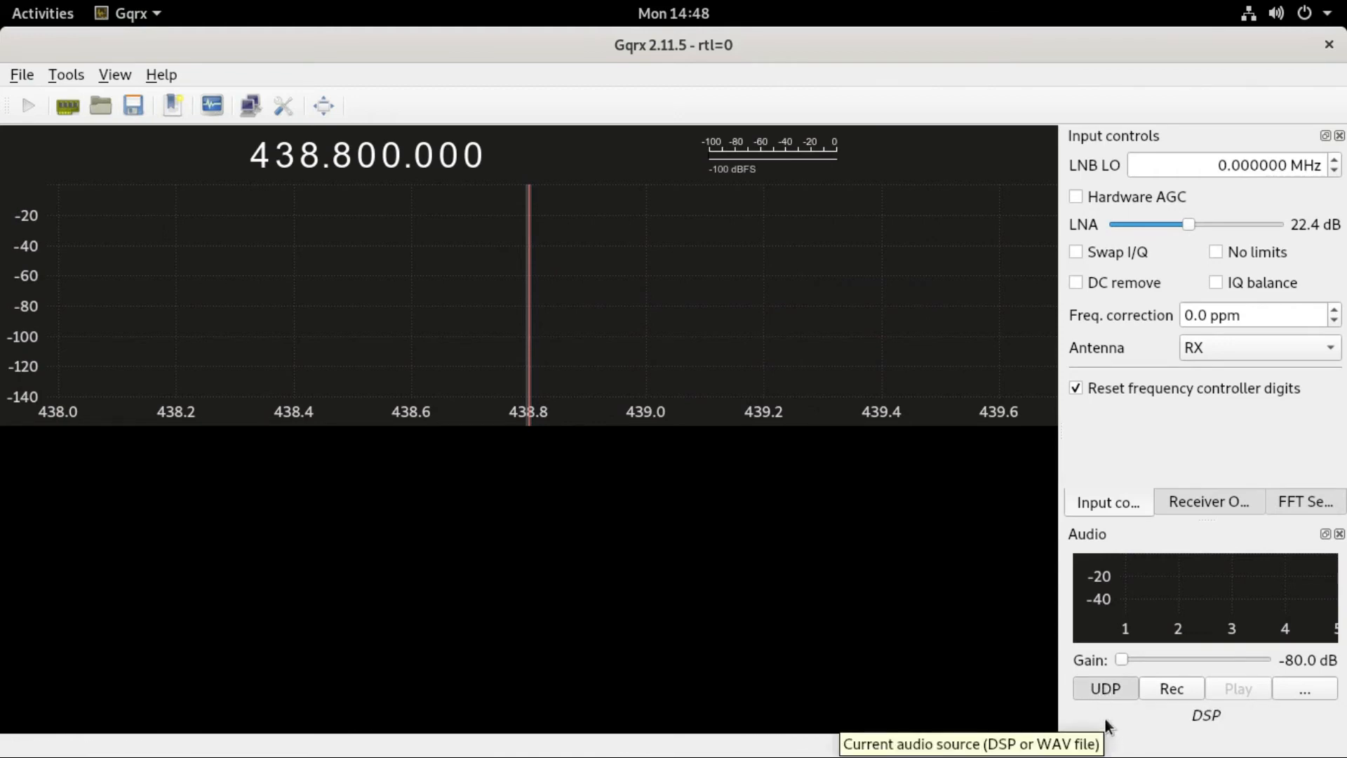
{"action": "mouse_move", "coordinate": [1106, 688]}
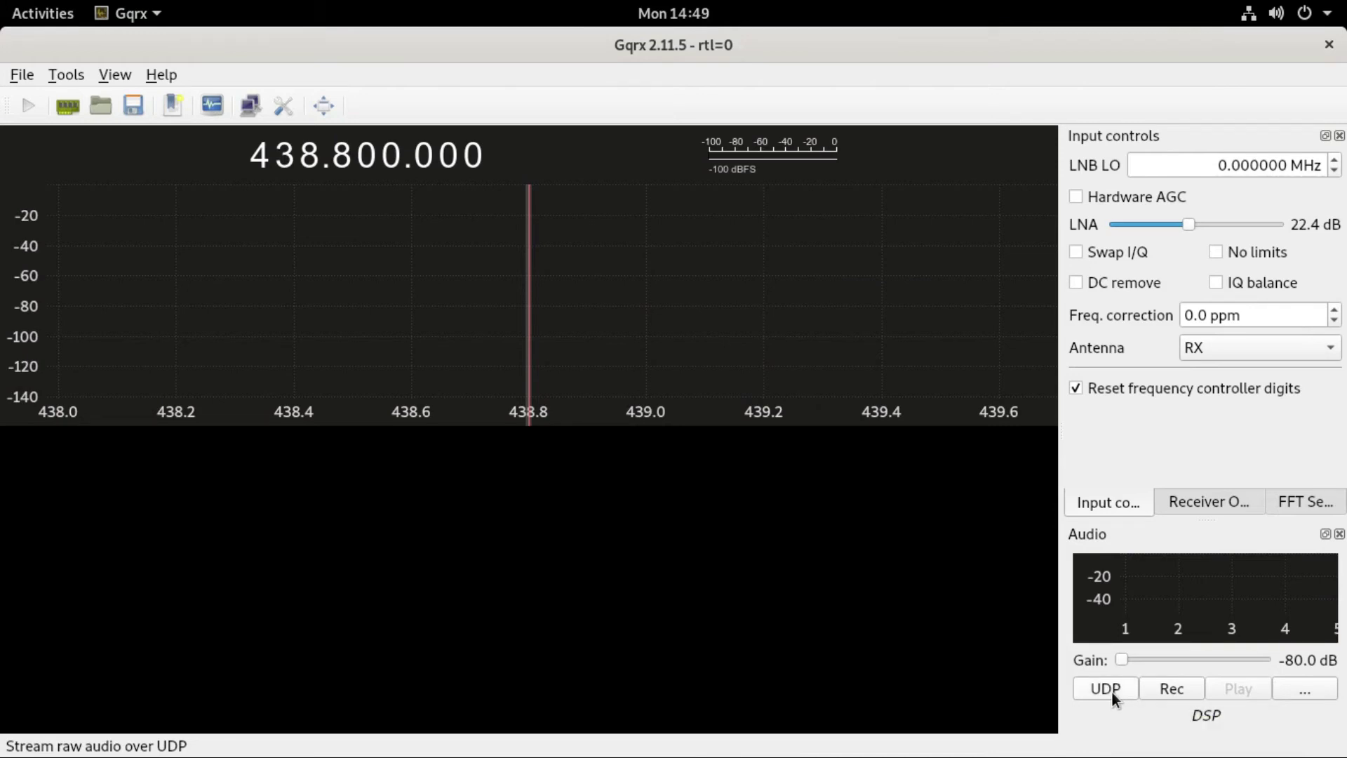
{"action": "mouse_move", "coordinate": [1105, 689]}
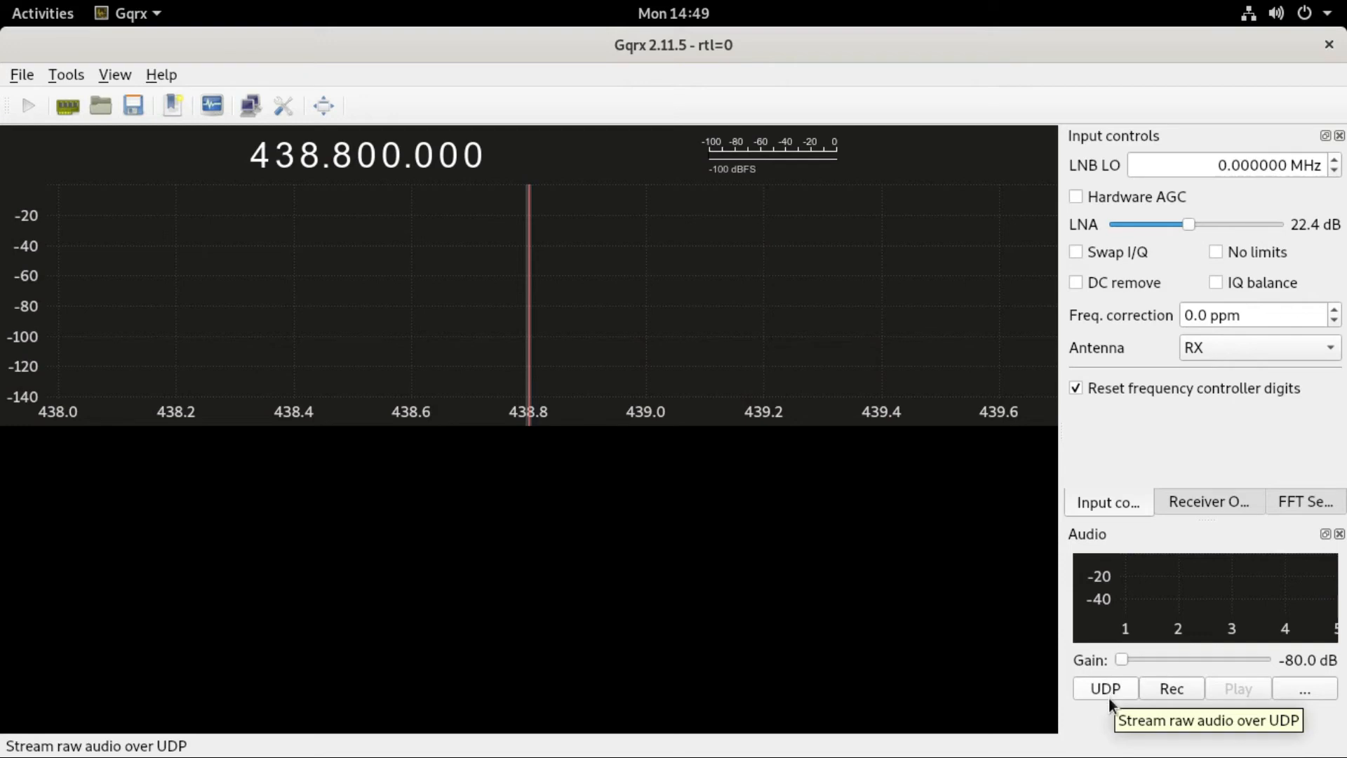
{"action": "mouse_move", "coordinate": [1136, 632]}
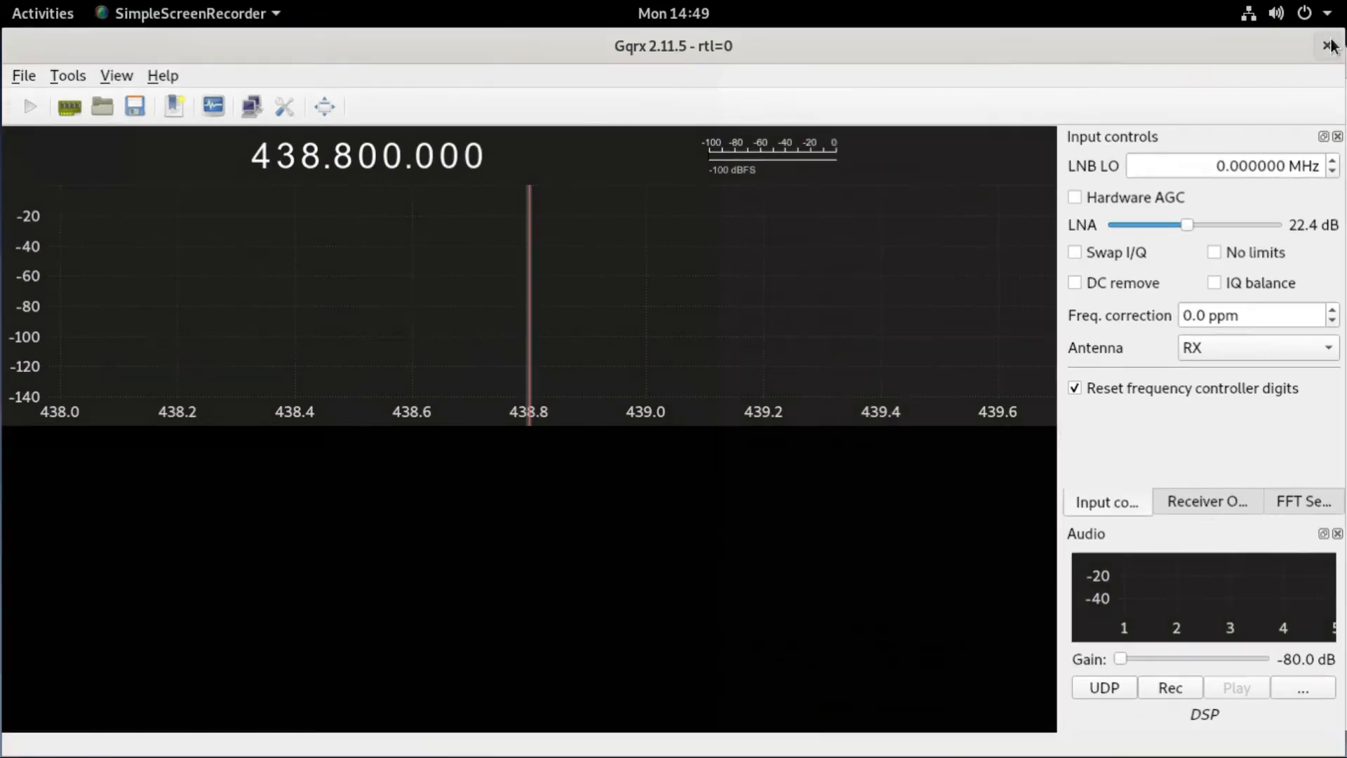
Close the Gqrx application window
{"action": "left_click", "coordinate": [1331, 45]}
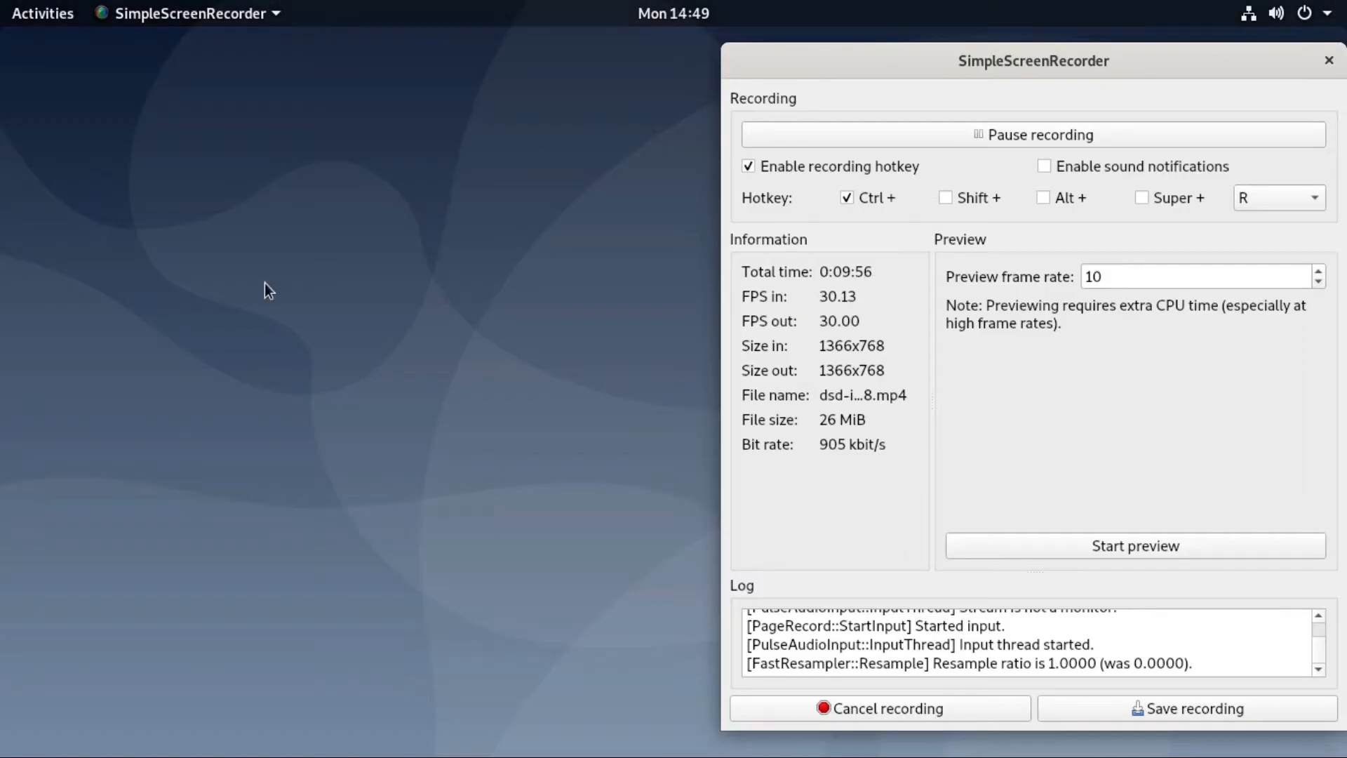
{"action": "mouse_move", "coordinate": [393, 505]}
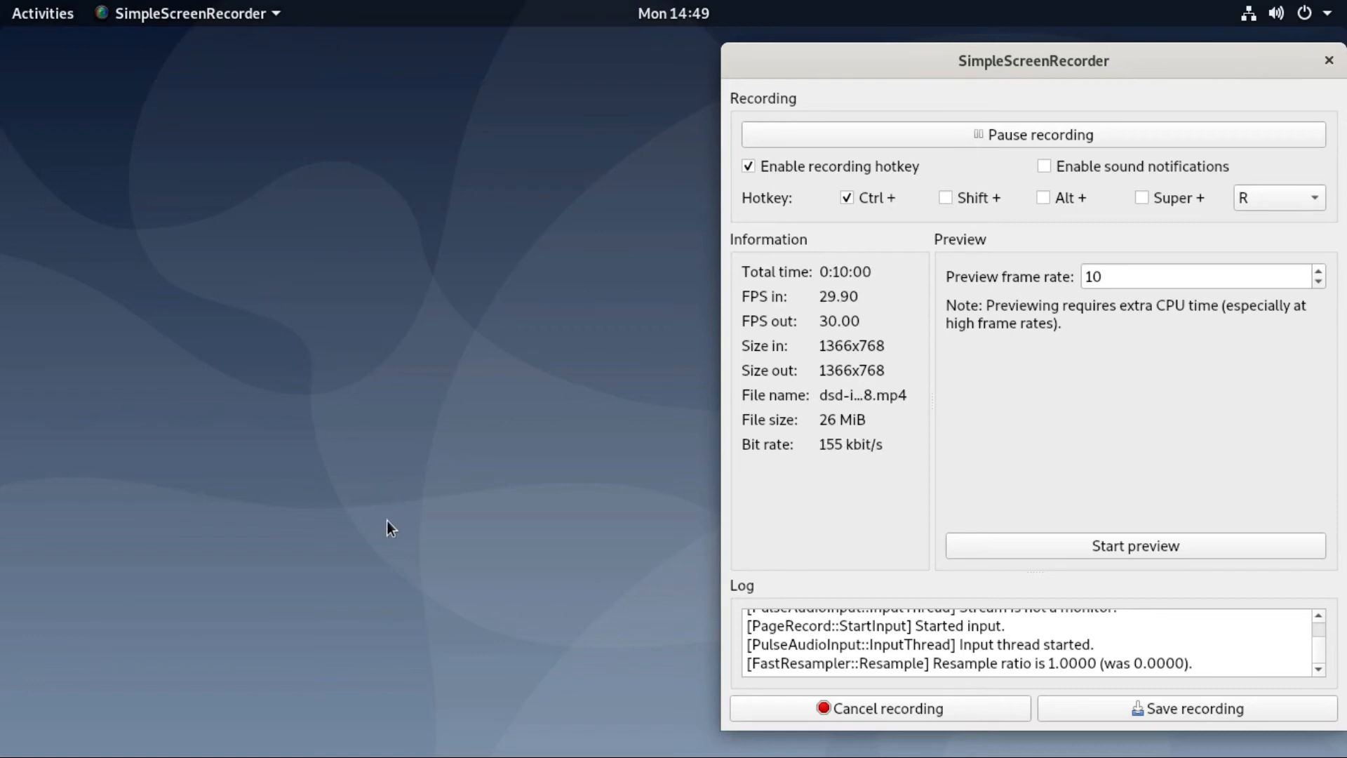
{"action": "mouse_move", "coordinate": [265, 489]}
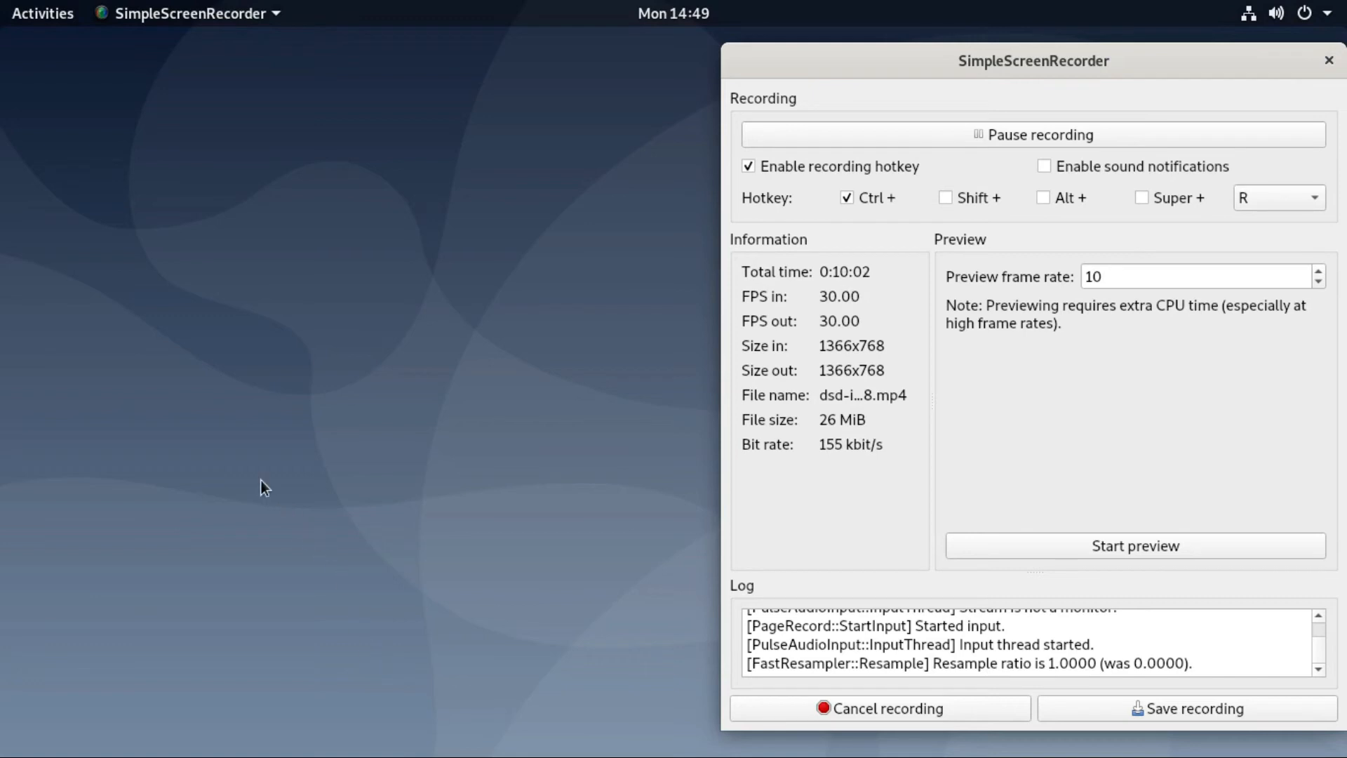
{"action": "mouse_move", "coordinate": [222, 129]}
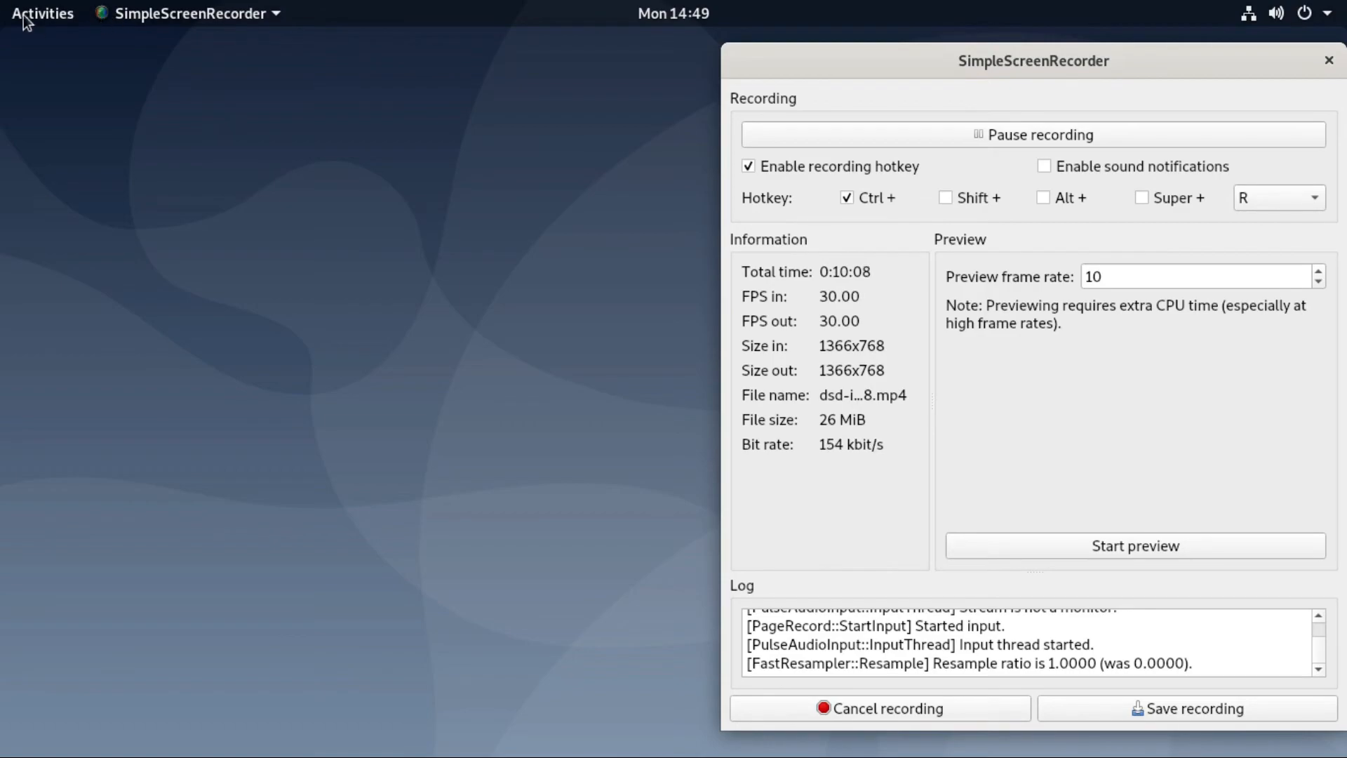
Relaunch Gqrx from Show Applications, start DSP at 438.800 MHz, and enable UDP audio
{"action": "left_click", "coordinate": [42, 13]}
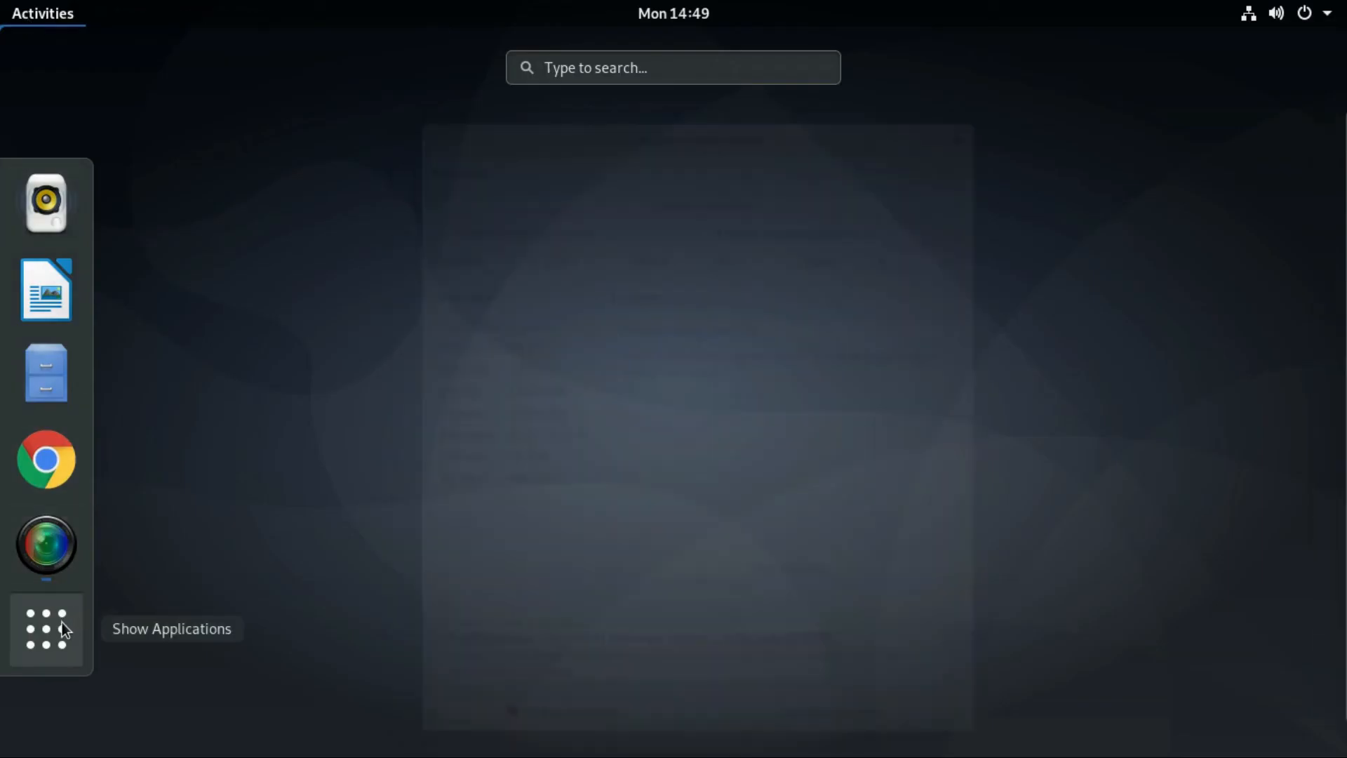
{"action": "left_click", "coordinate": [46, 629]}
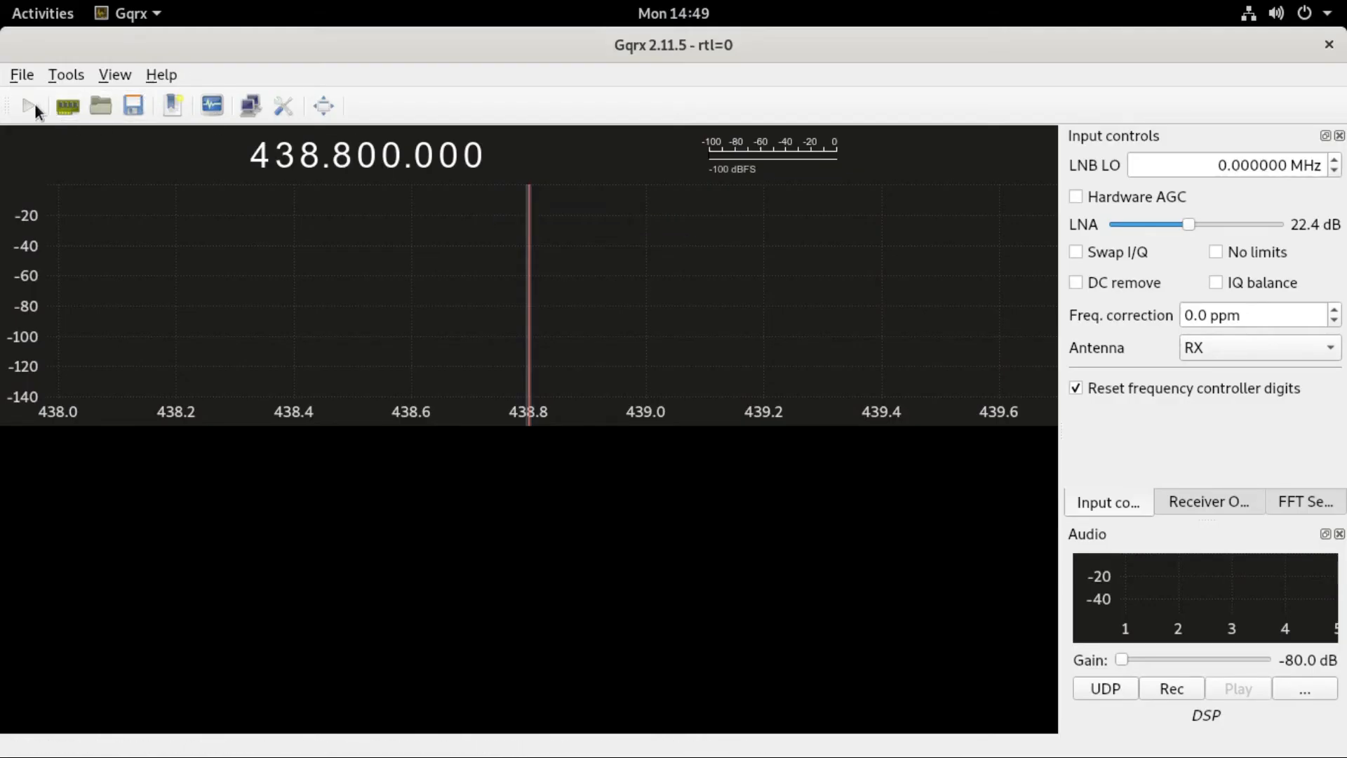
{"action": "mouse_move", "coordinate": [28, 104]}
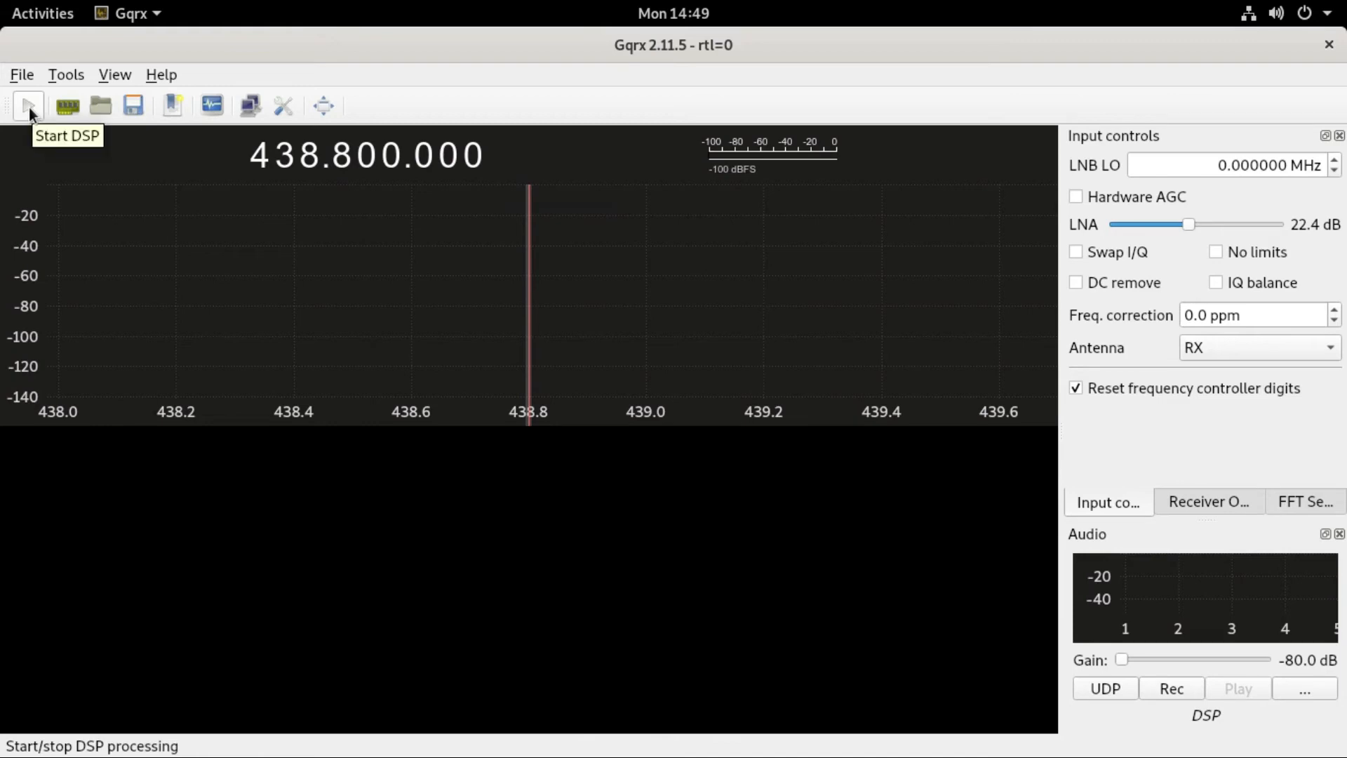
{"action": "left_click", "coordinate": [28, 105]}
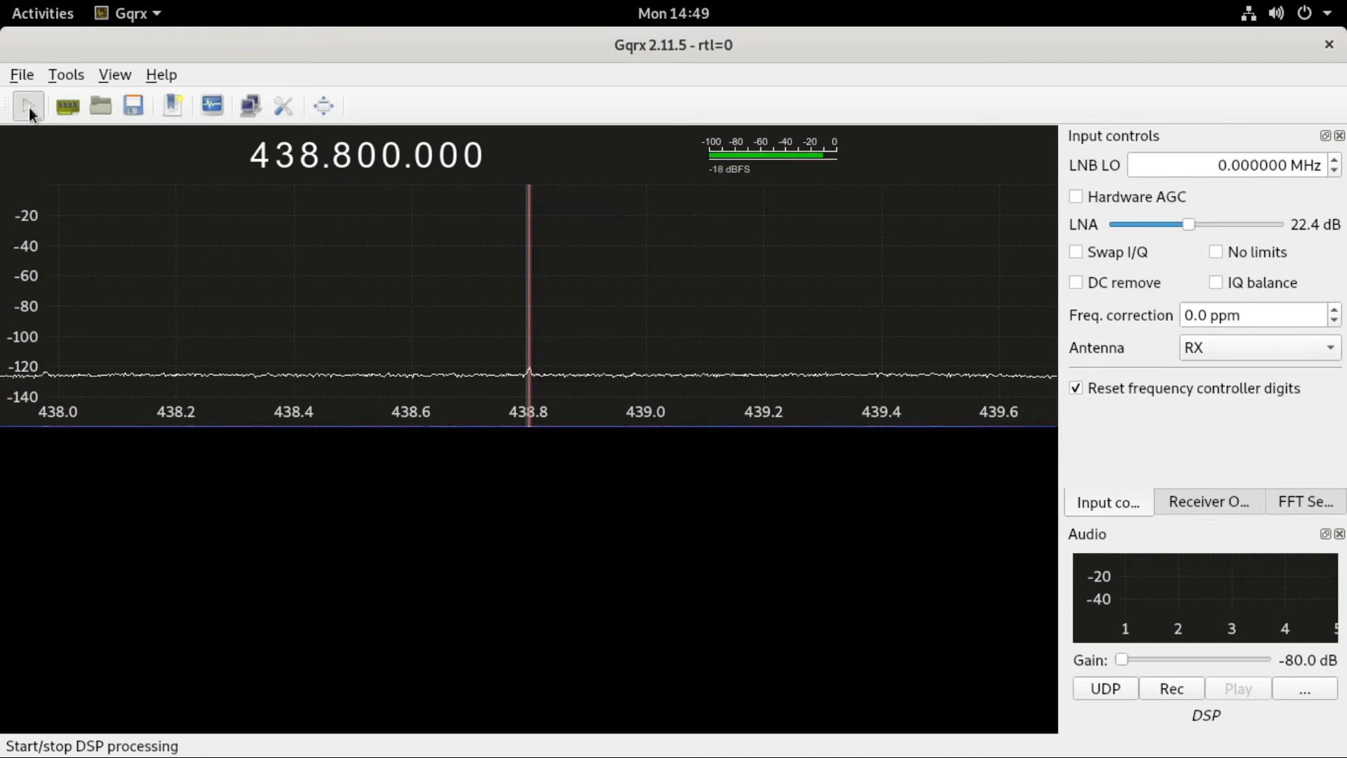
{"action": "left_click", "coordinate": [27, 106]}
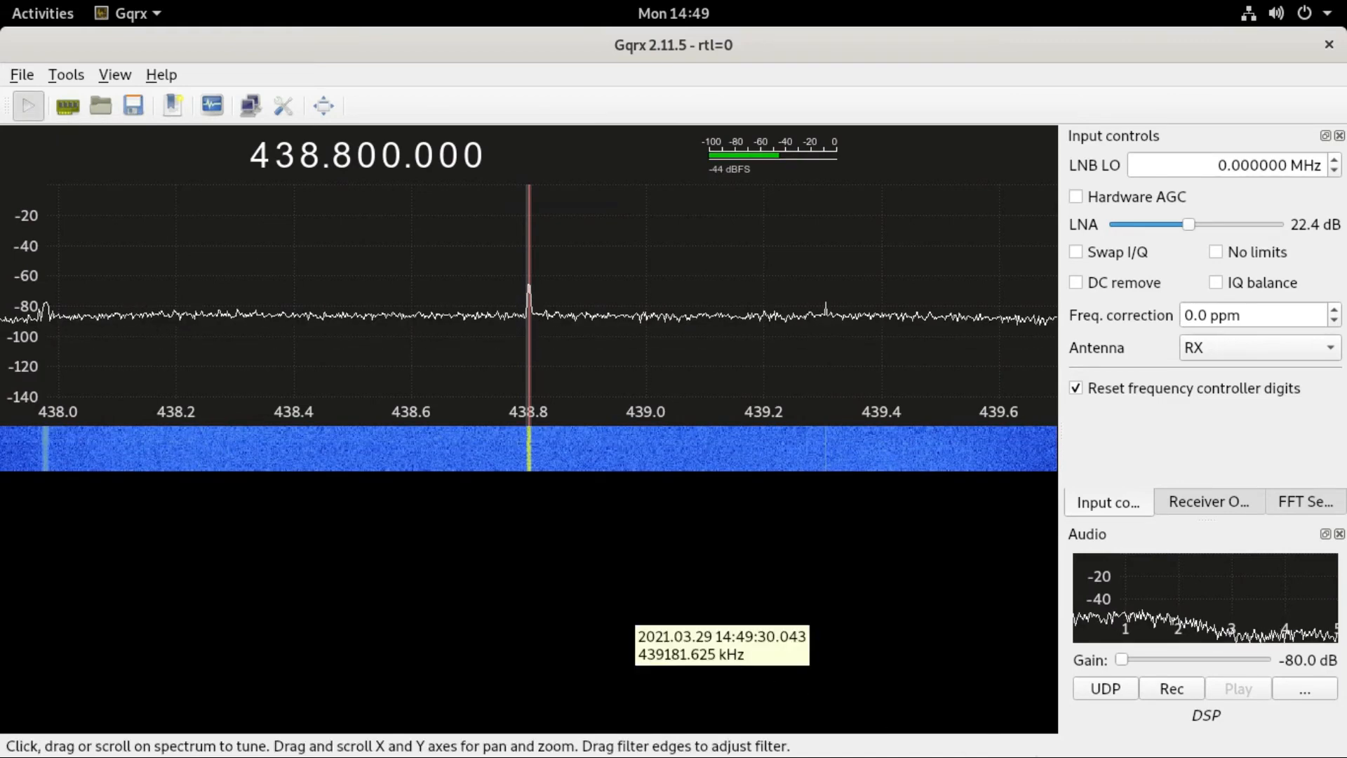
{"action": "mouse_move", "coordinate": [1105, 696]}
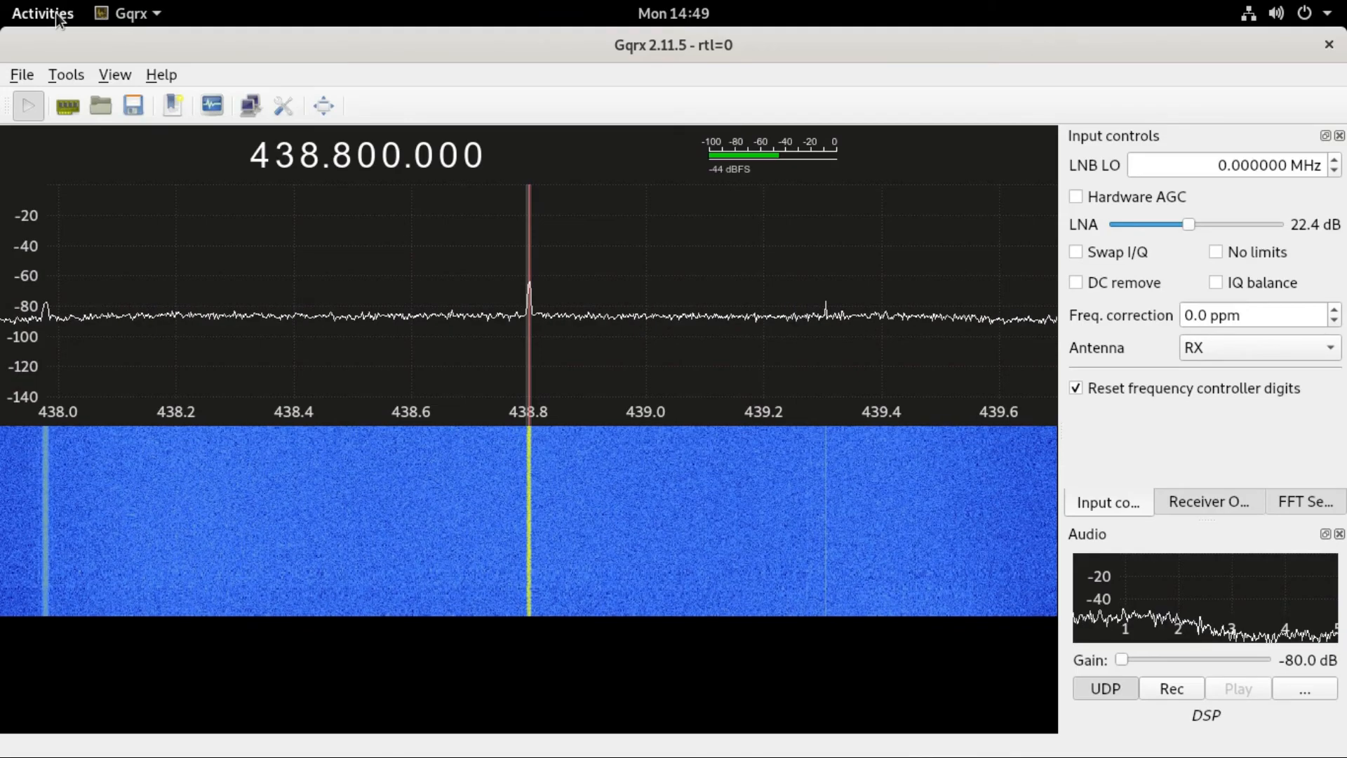
In a new LXTerminal, run 'socat stdout udp-listen:7355 | padsp dsd -i -' and stop it with Ctrl+C
{"action": "left_click", "coordinate": [42, 13]}
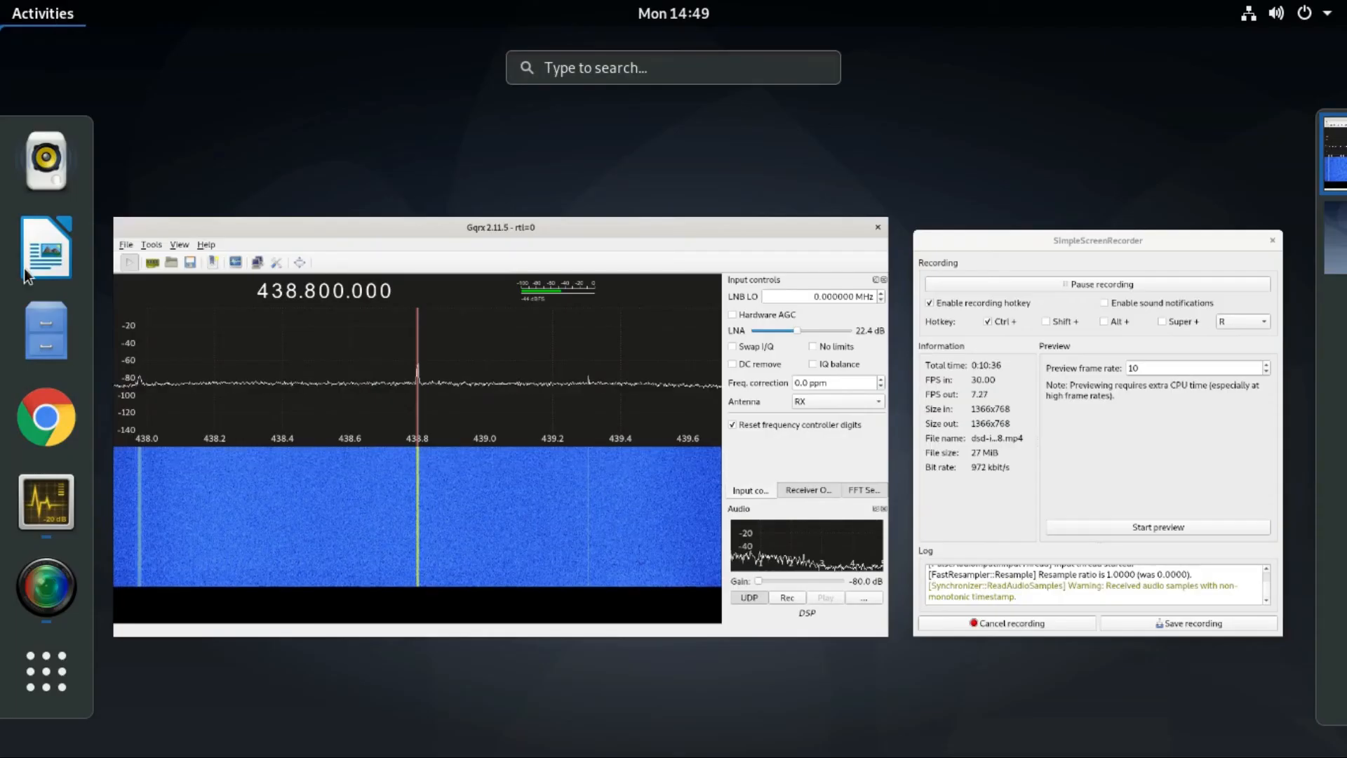
{"action": "mouse_move", "coordinate": [46, 671]}
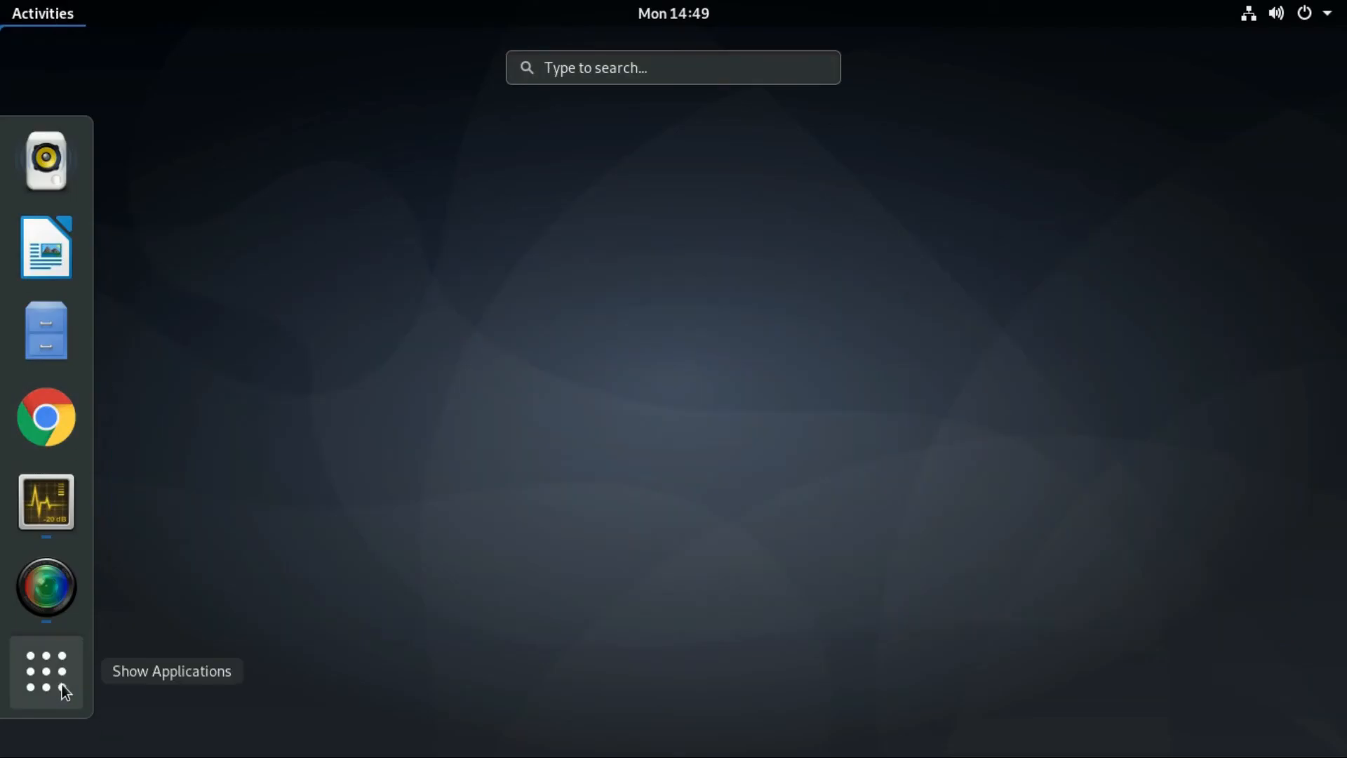
{"action": "left_click", "coordinate": [45, 671]}
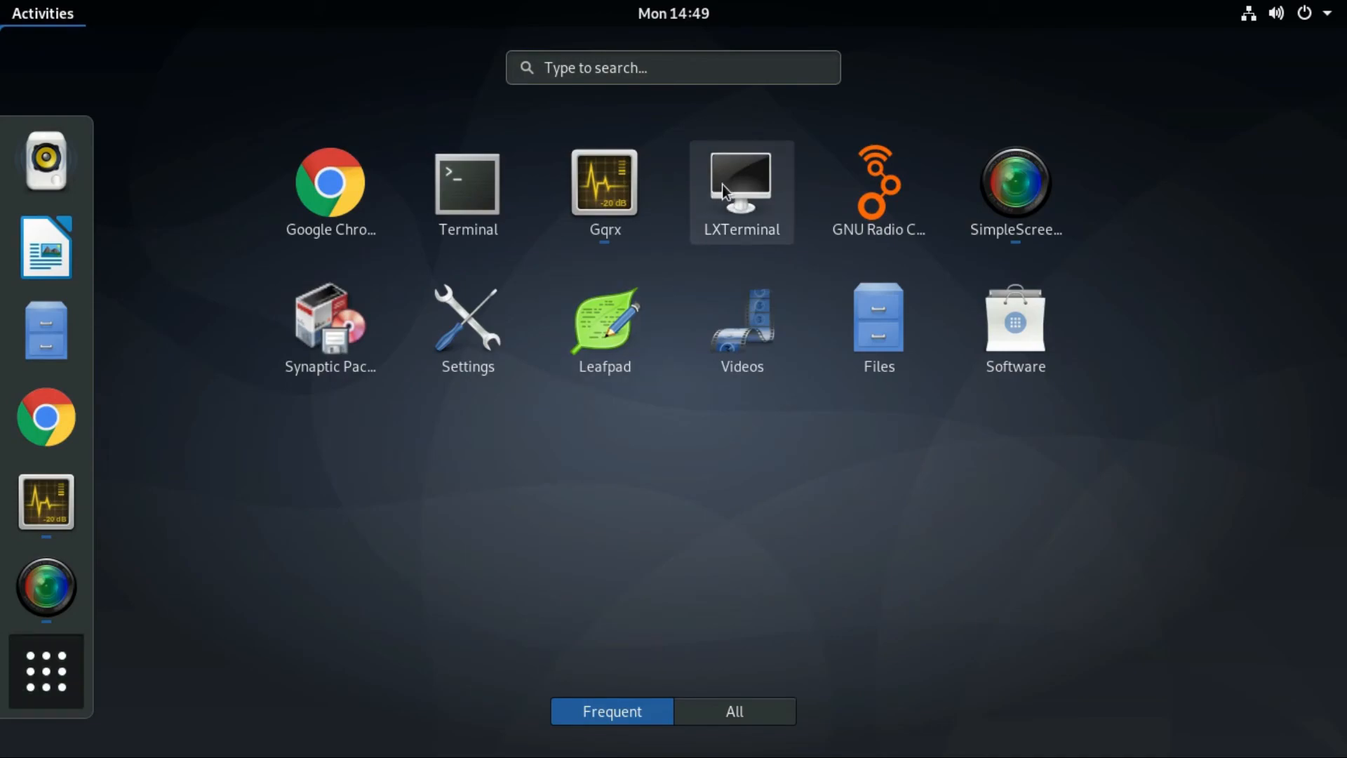
{"action": "left_click", "coordinate": [739, 183]}
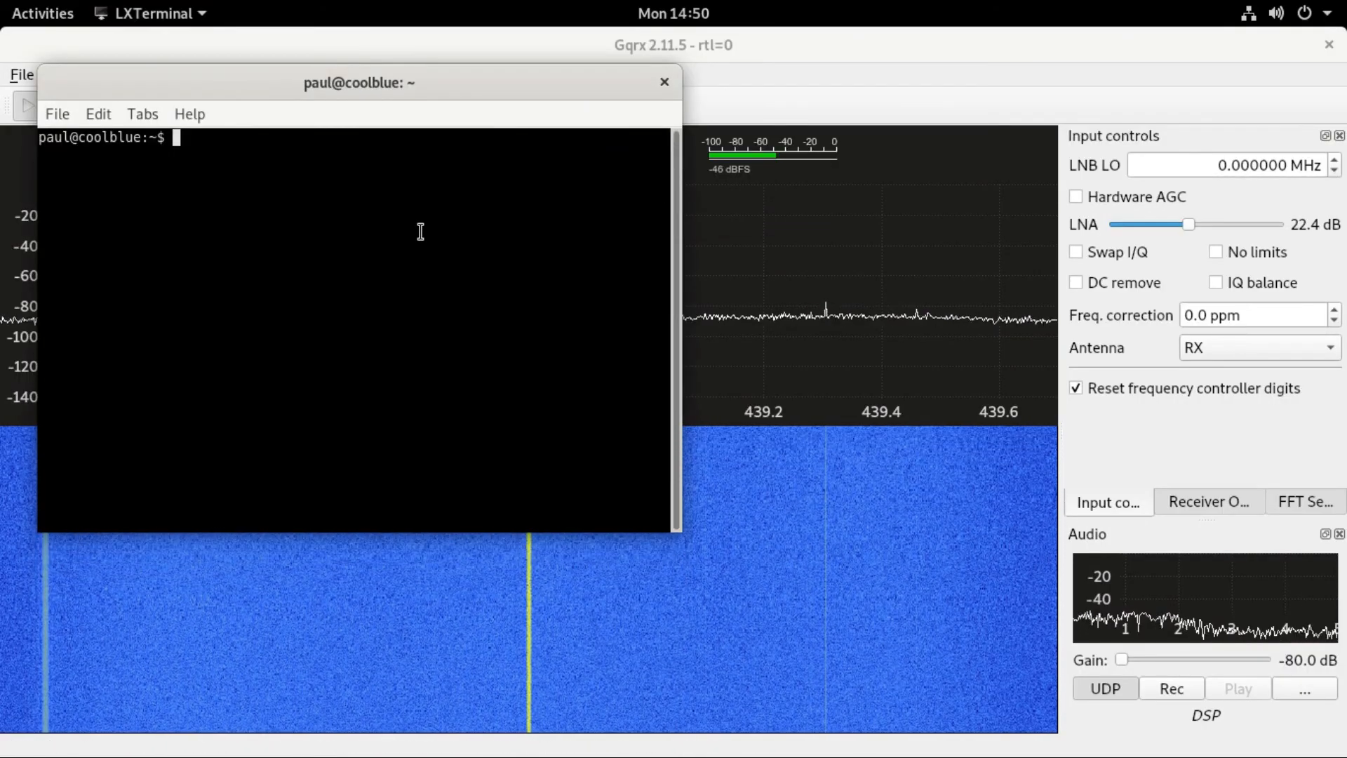
{"action": "type", "text": "socat stdout udp-listen:7355 | padsp dsd -i -"}
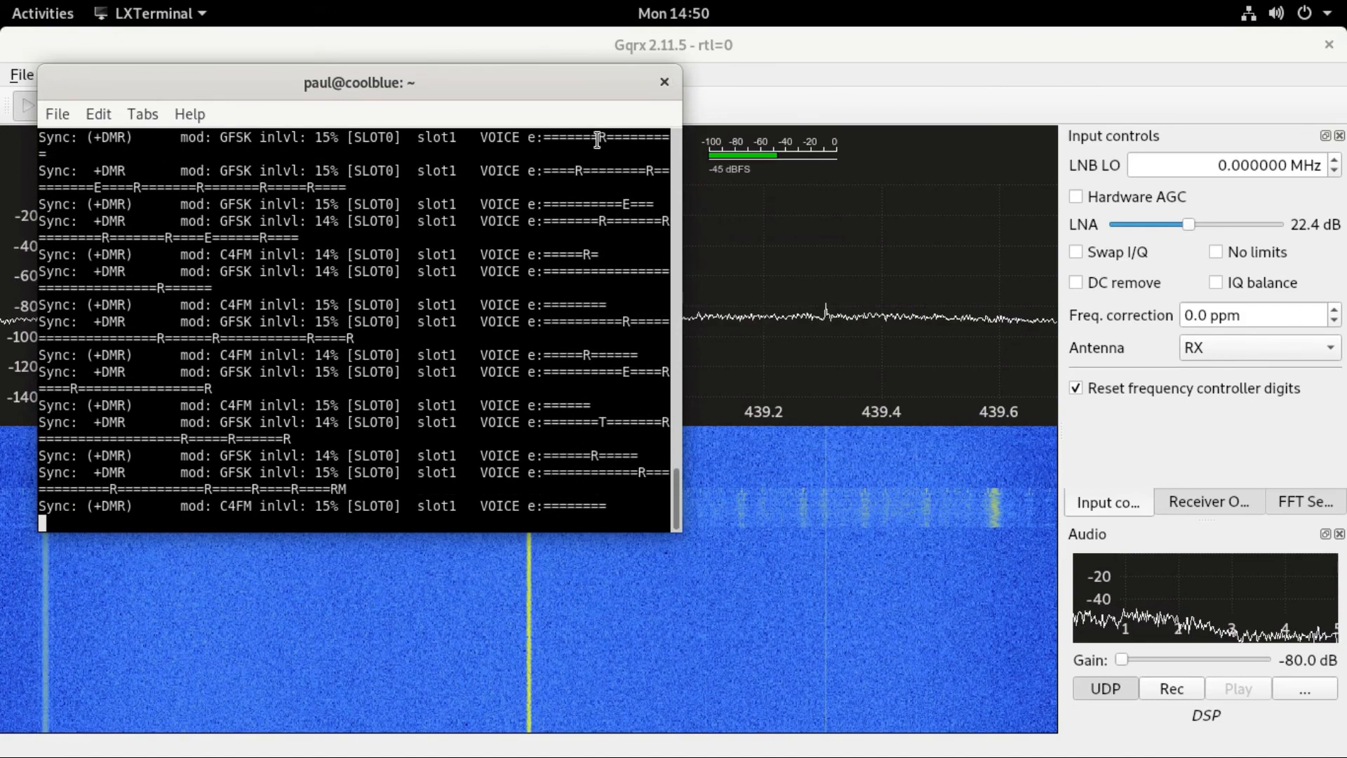
{"action": "key", "text": "ctrl+c"}
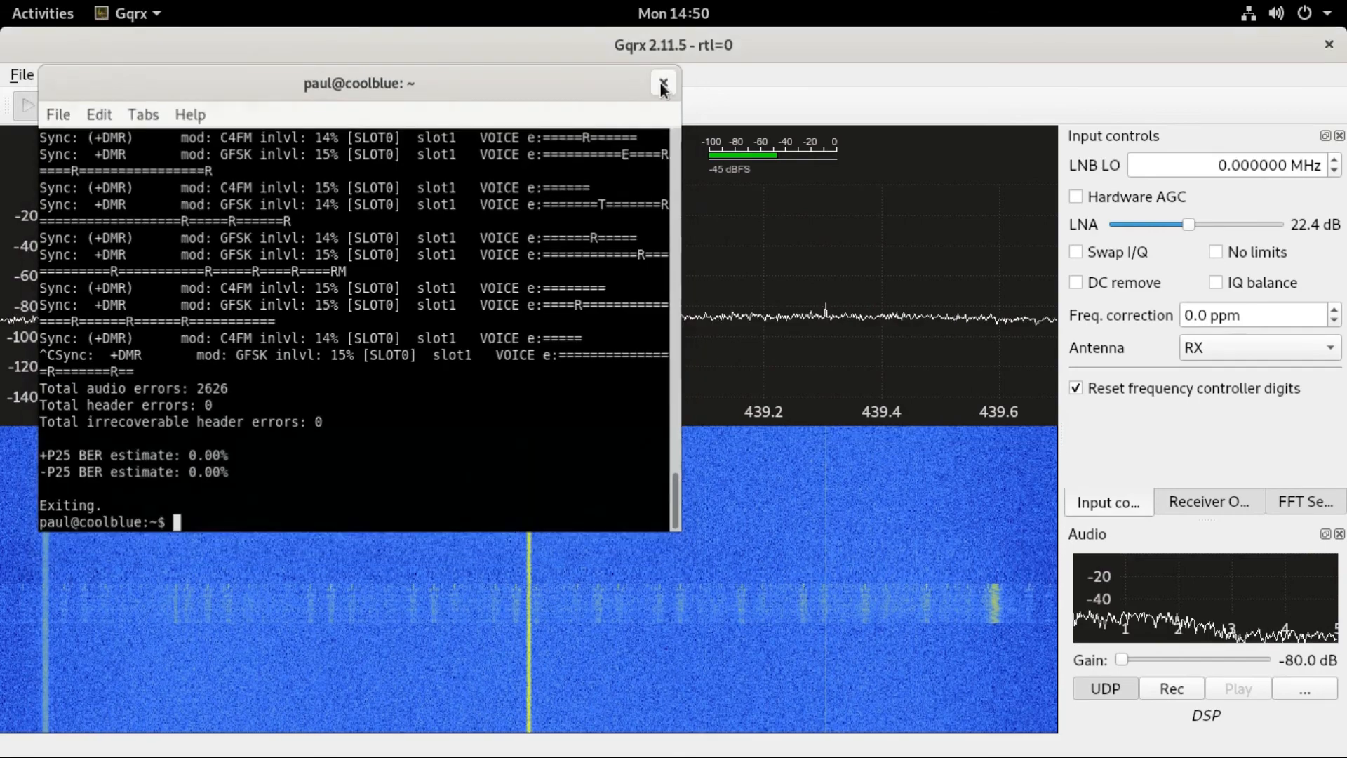
Close the LXTerminal window
{"action": "left_click", "coordinate": [663, 84]}
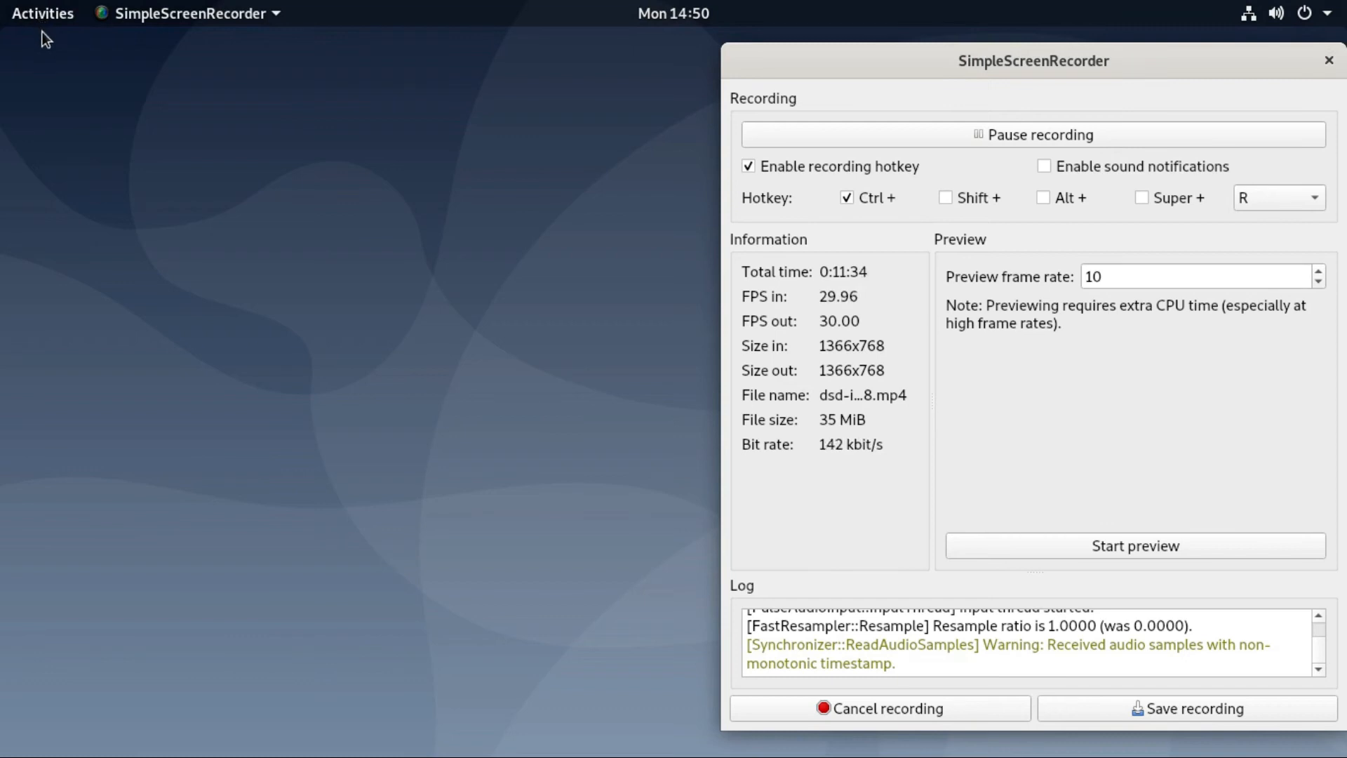
{"action": "mouse_move", "coordinate": [295, 456]}
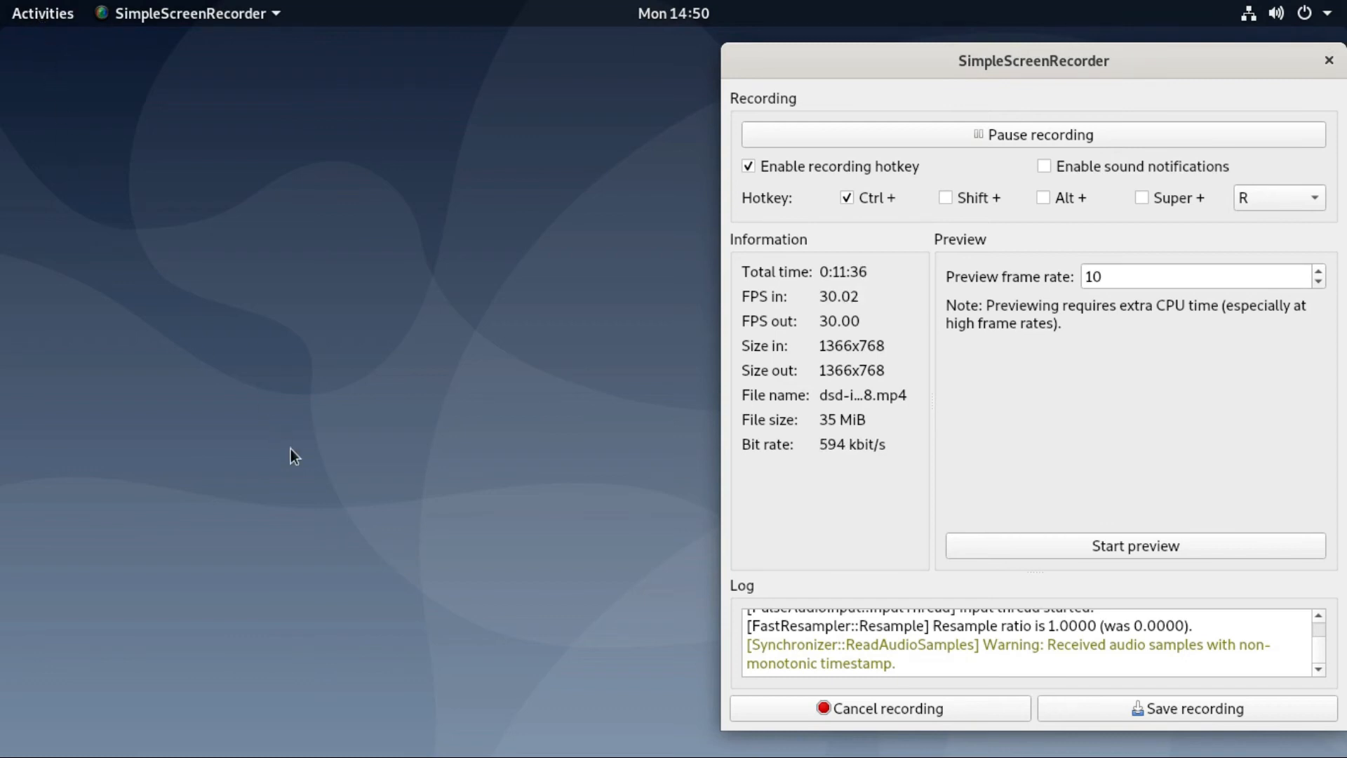